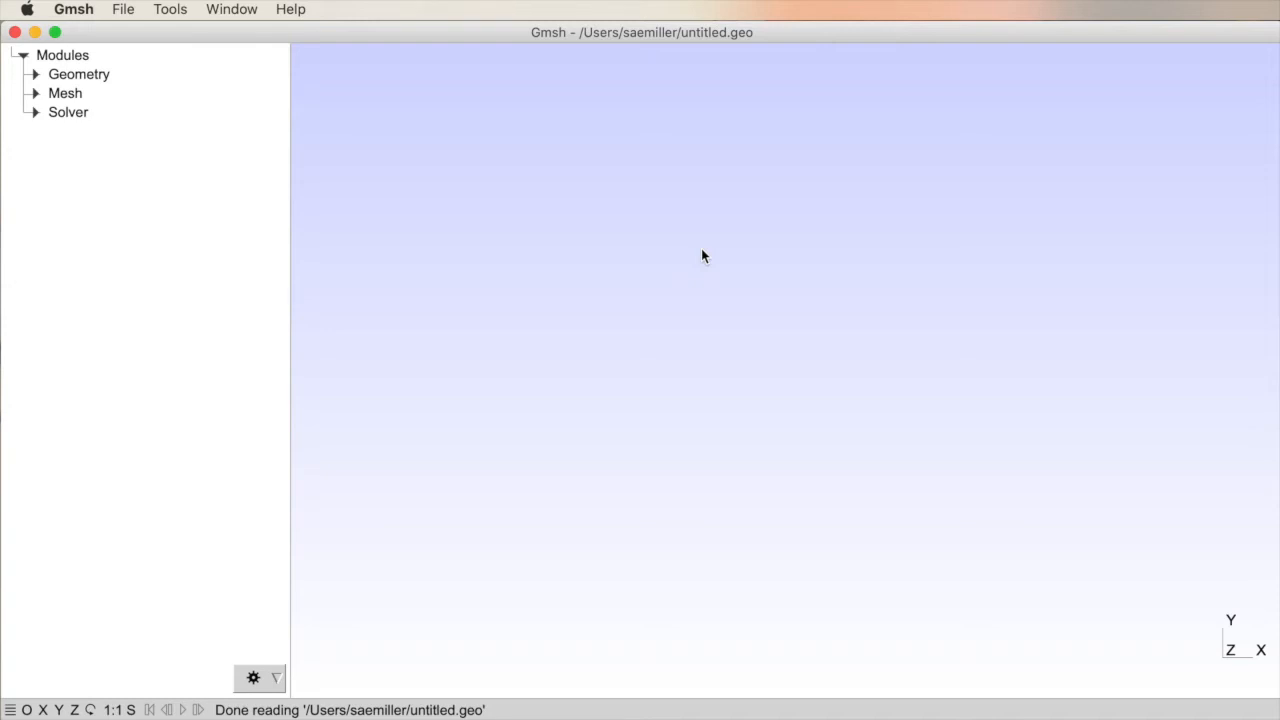
mouse_move(177, 129)
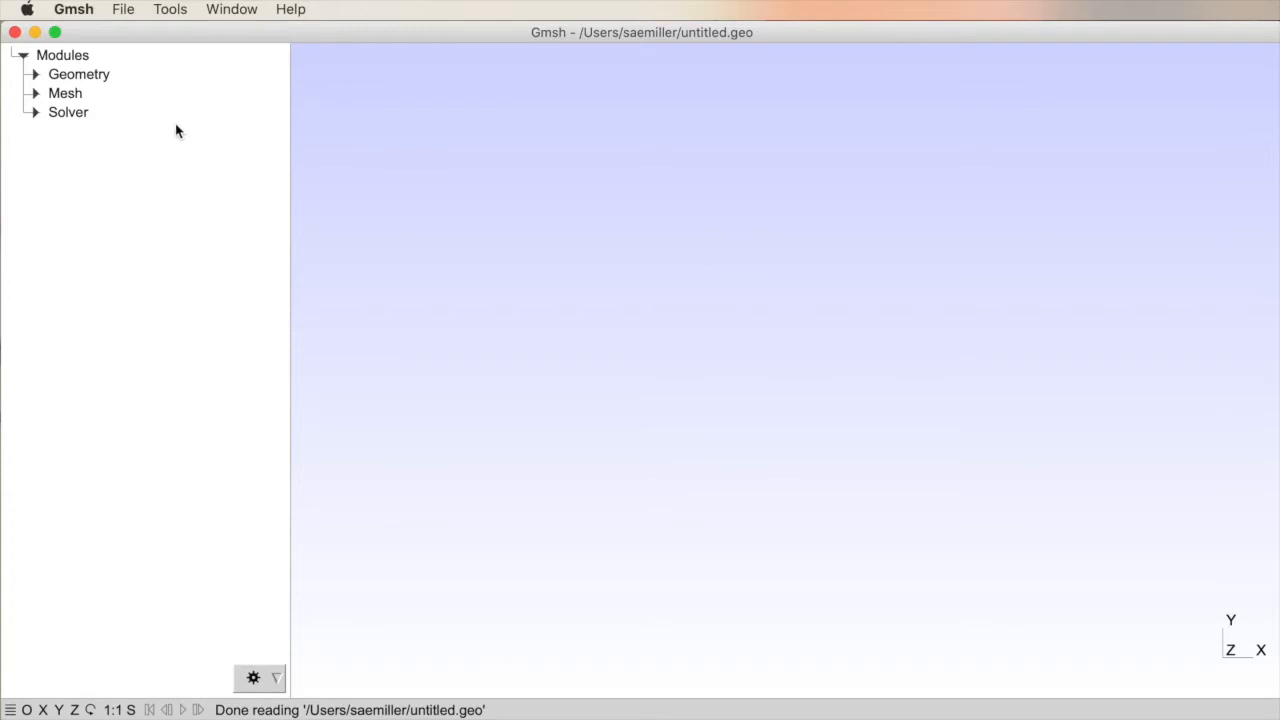
mouse_move(172, 74)
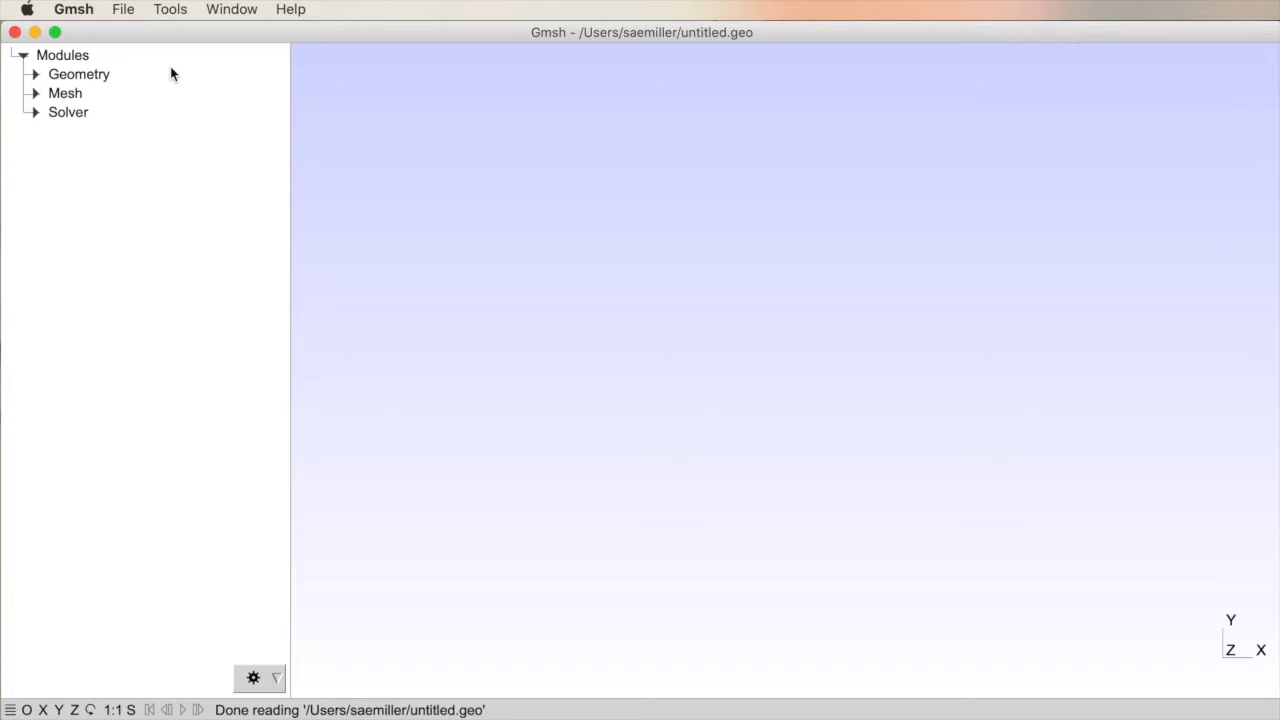
mouse_move(419, 421)
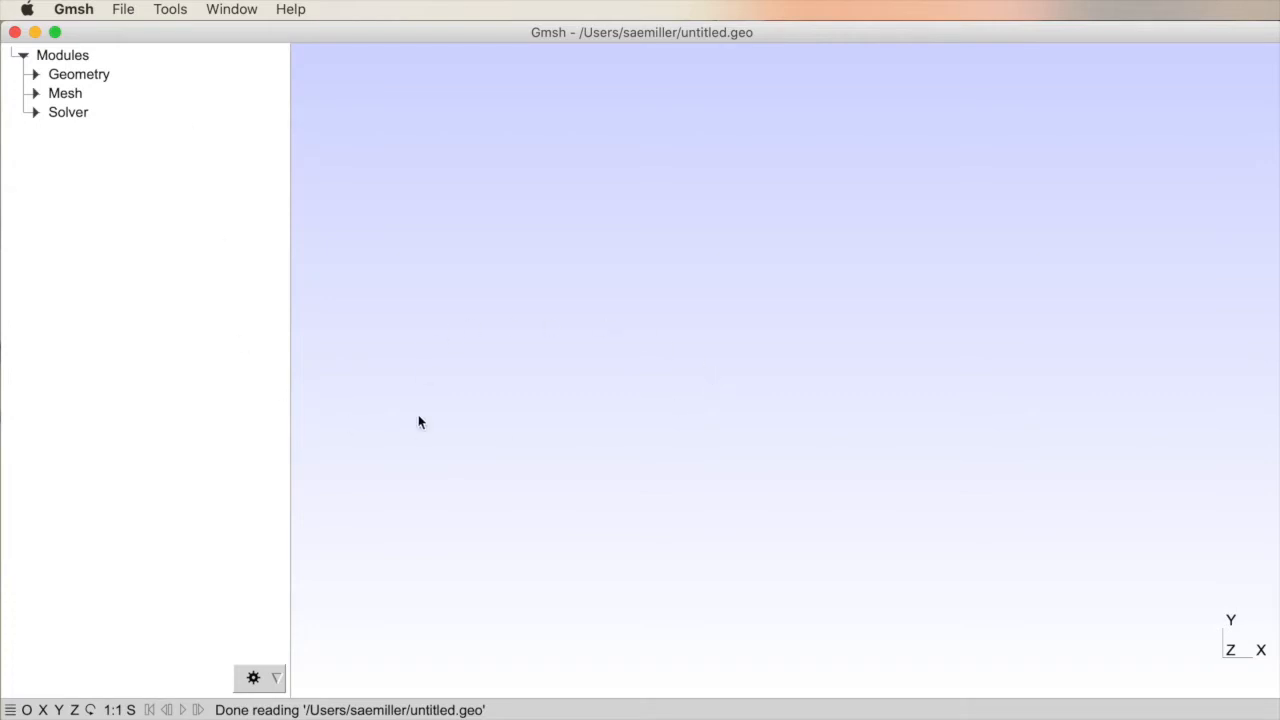
mouse_move(342, 215)
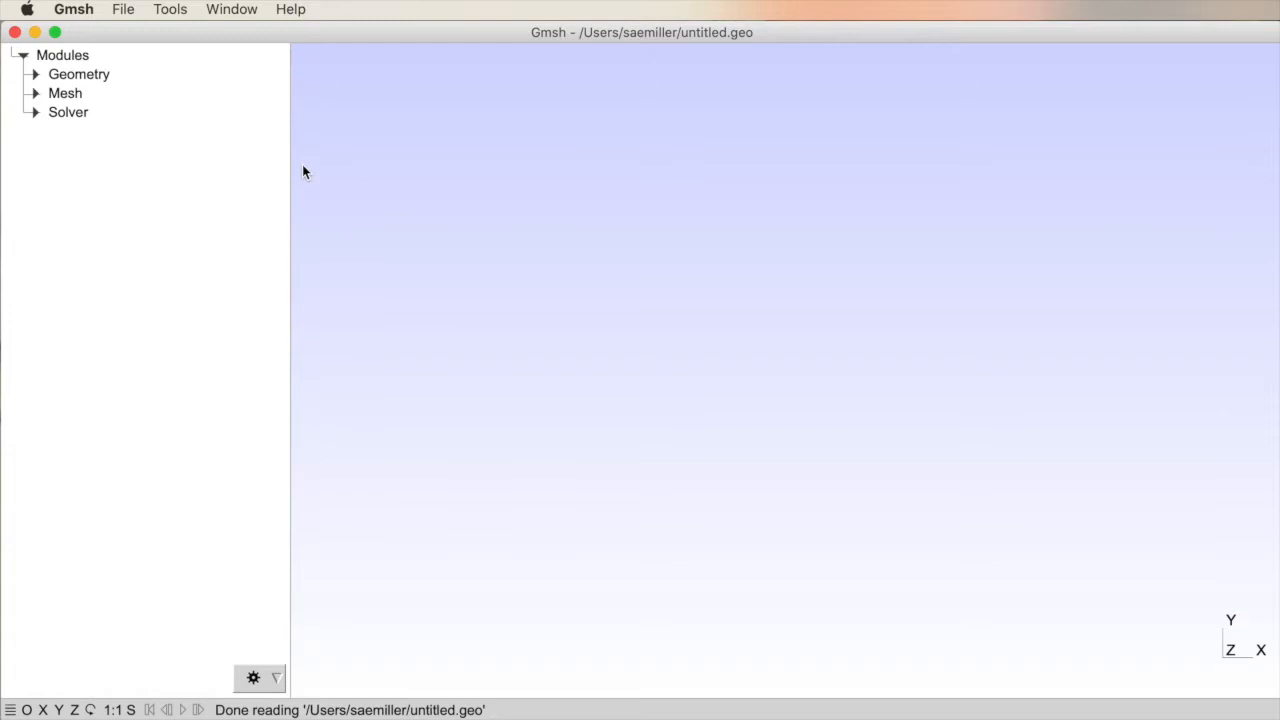
mouse_move(273, 472)
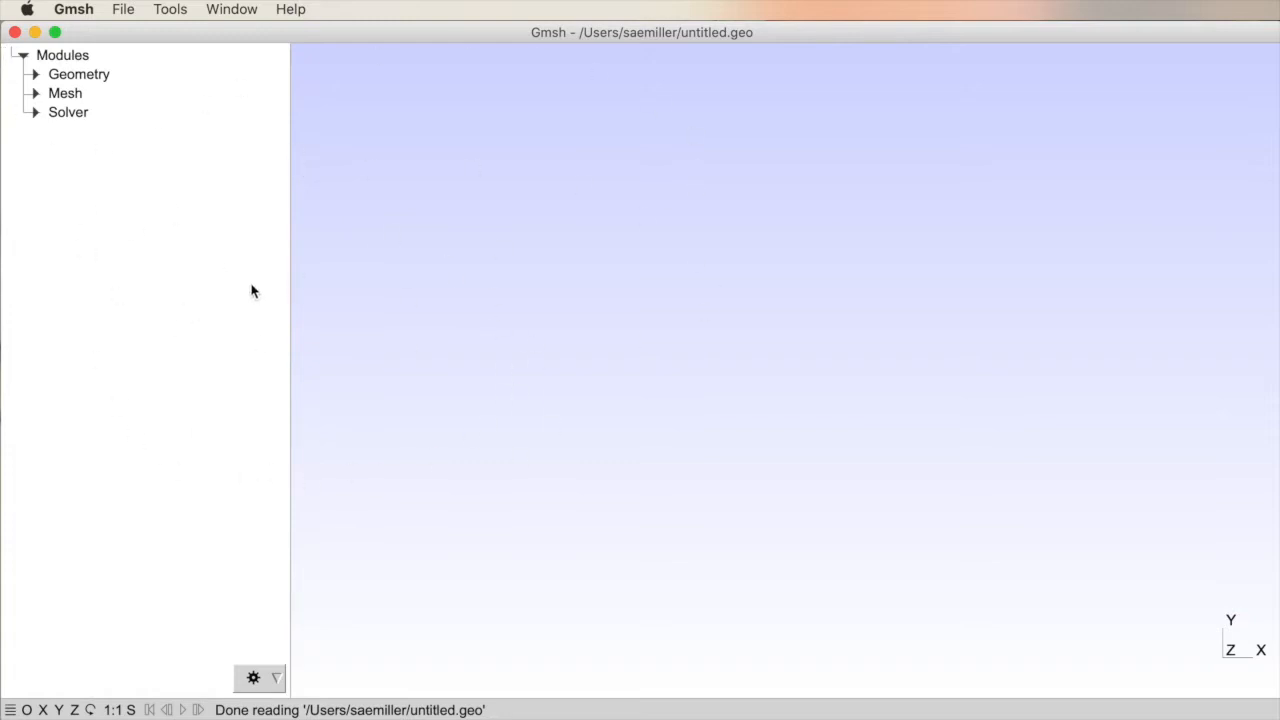
mouse_move(307, 392)
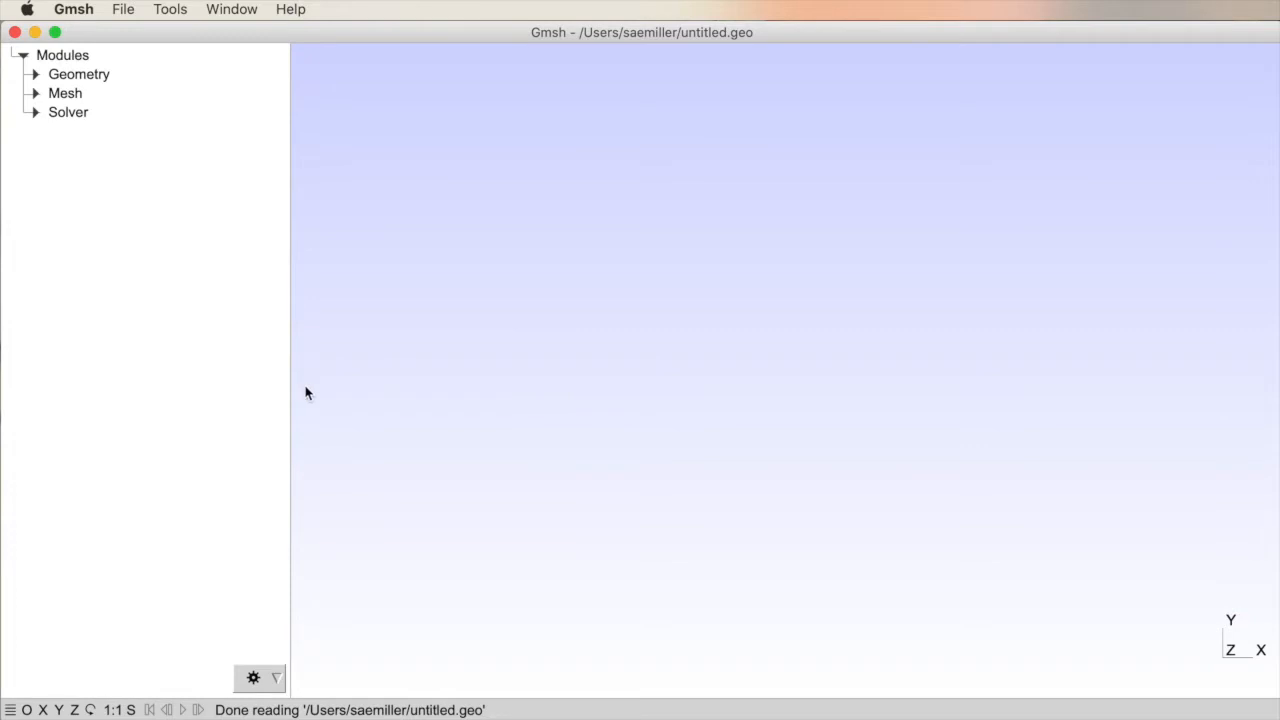
mouse_move(630, 95)
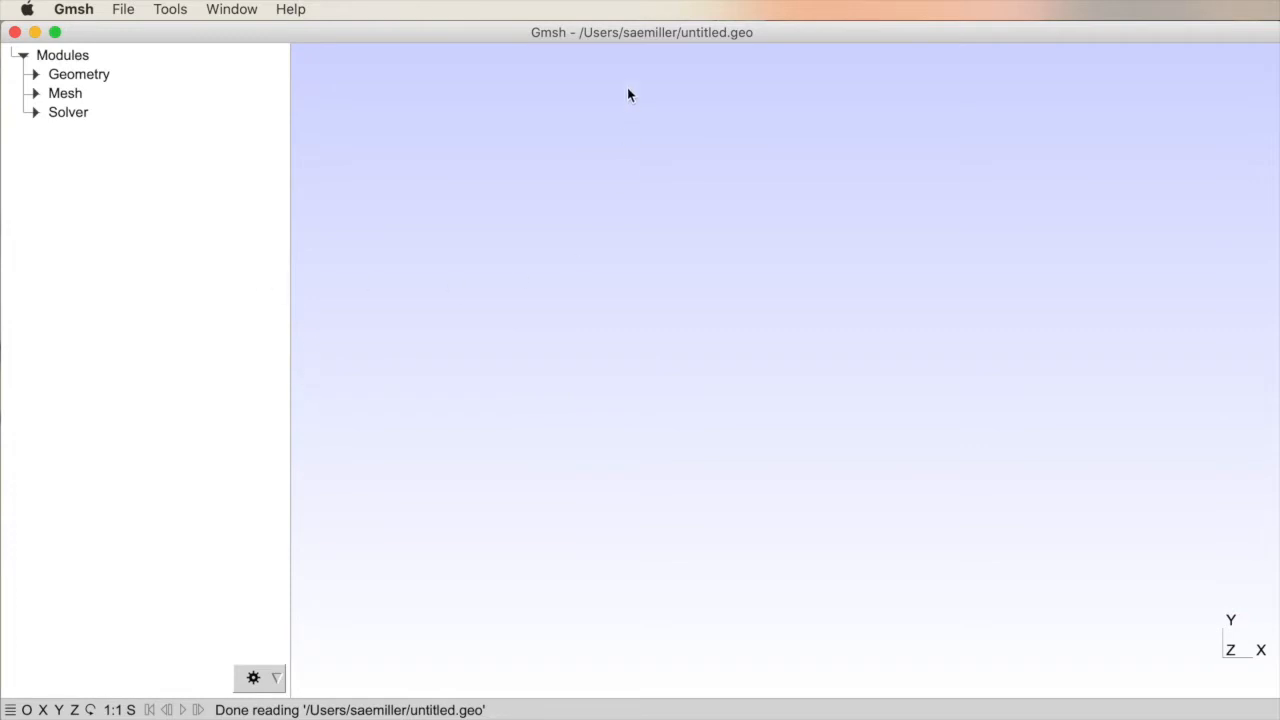
mouse_move(336, 287)
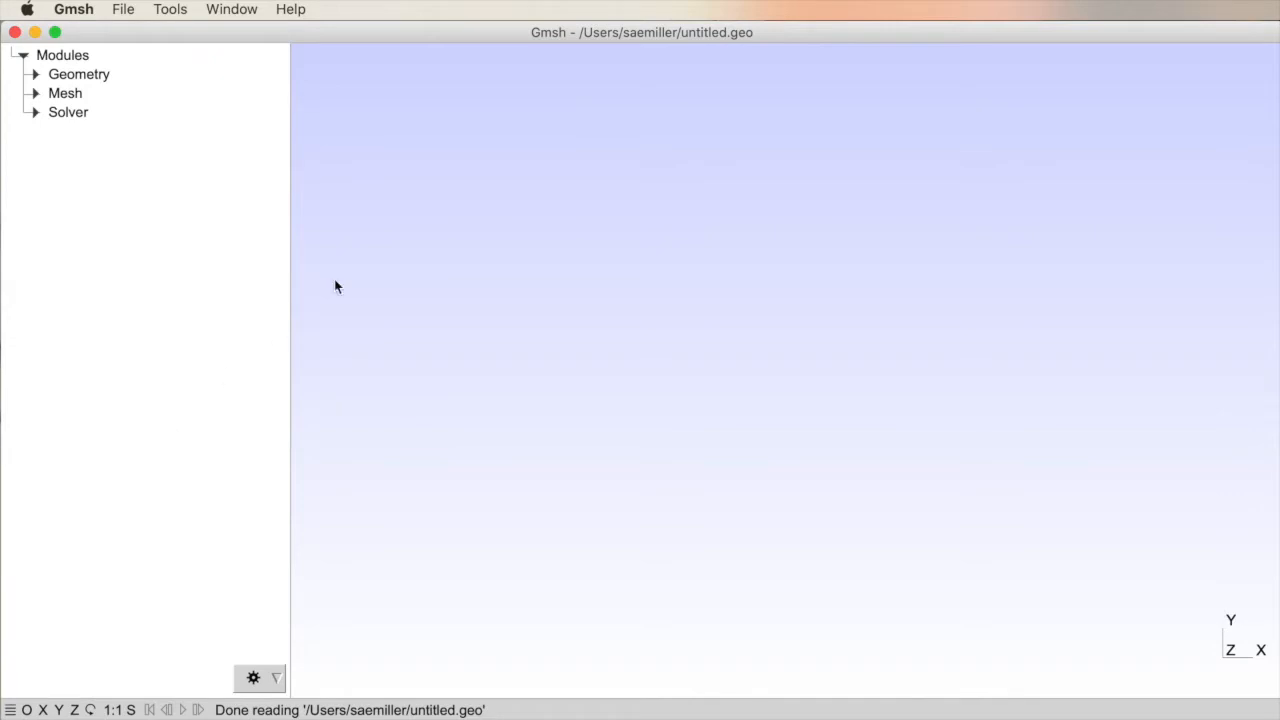
mouse_move(688, 56)
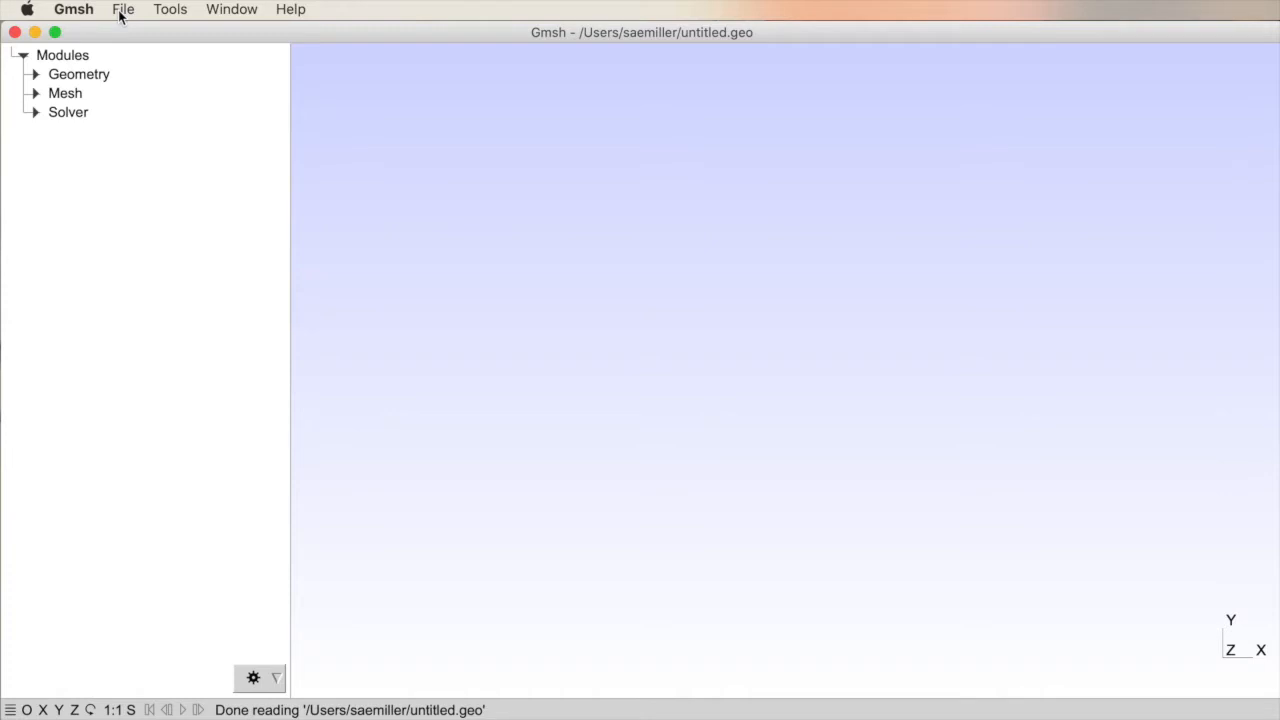
Step: Create parametric.geo in the parametric_example folder using the OpenCASCADE kernel
click(123, 9)
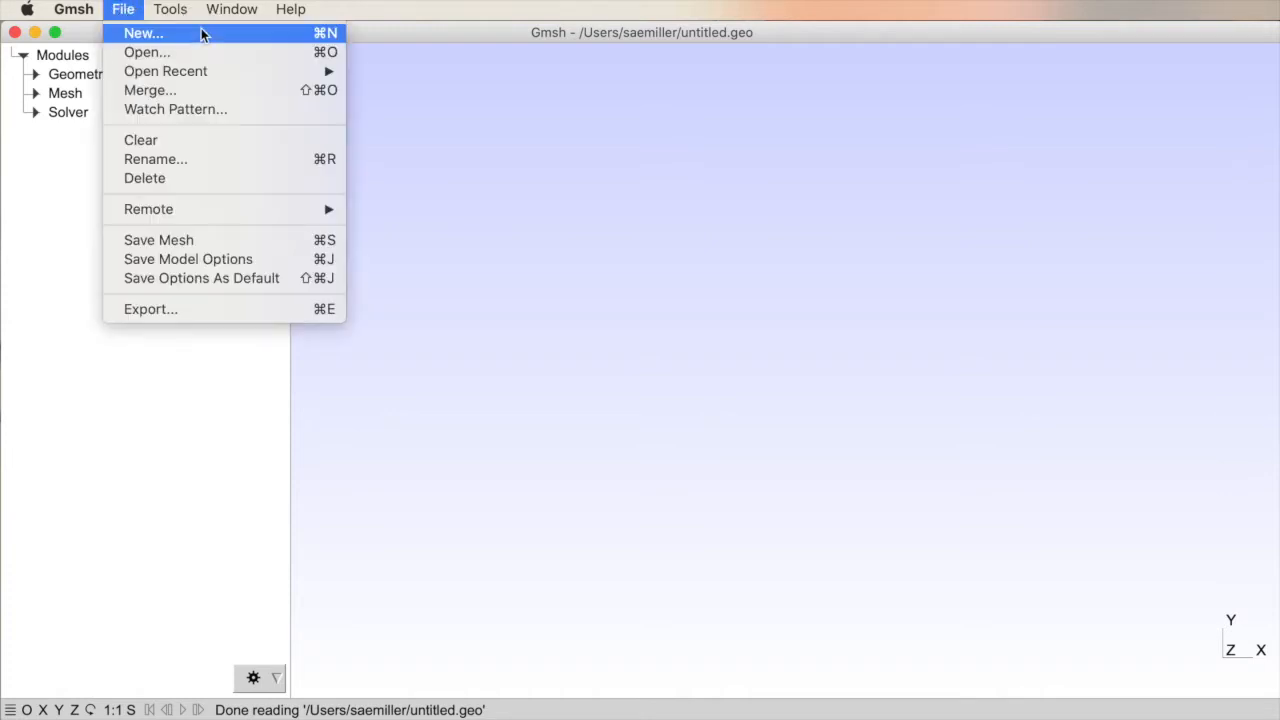
click(143, 33)
text(parametric)
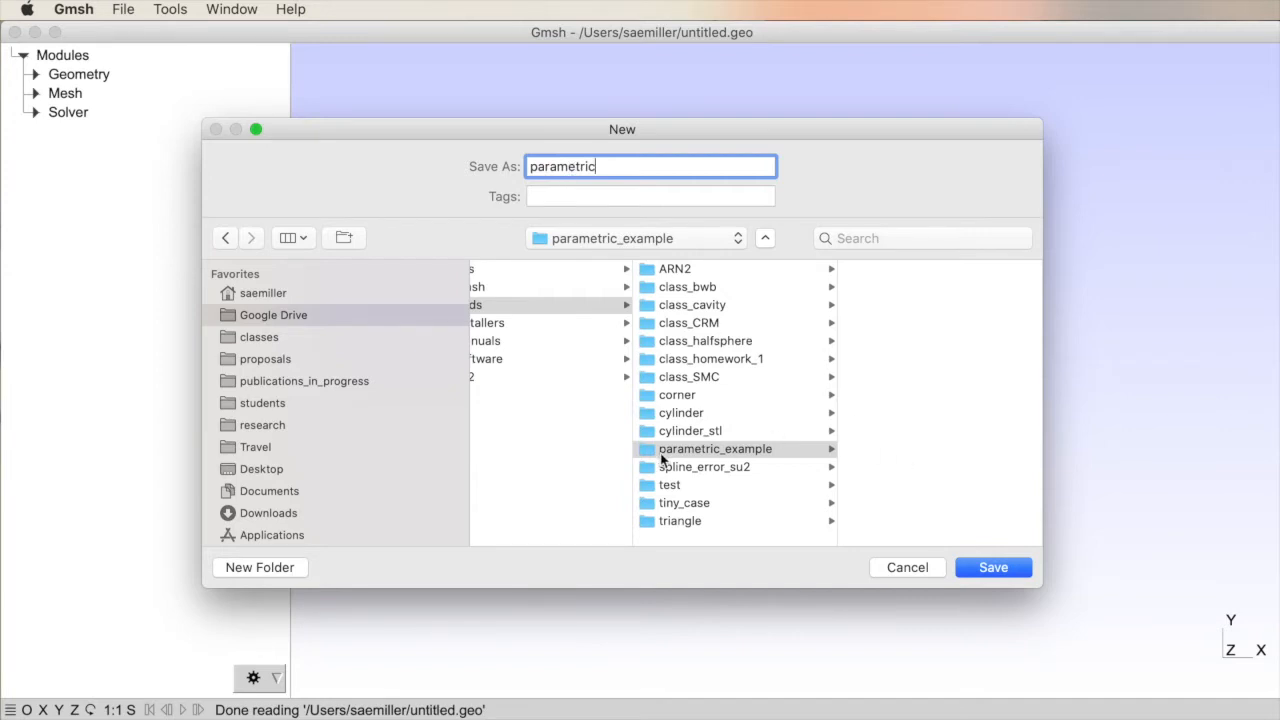
click(992, 567)
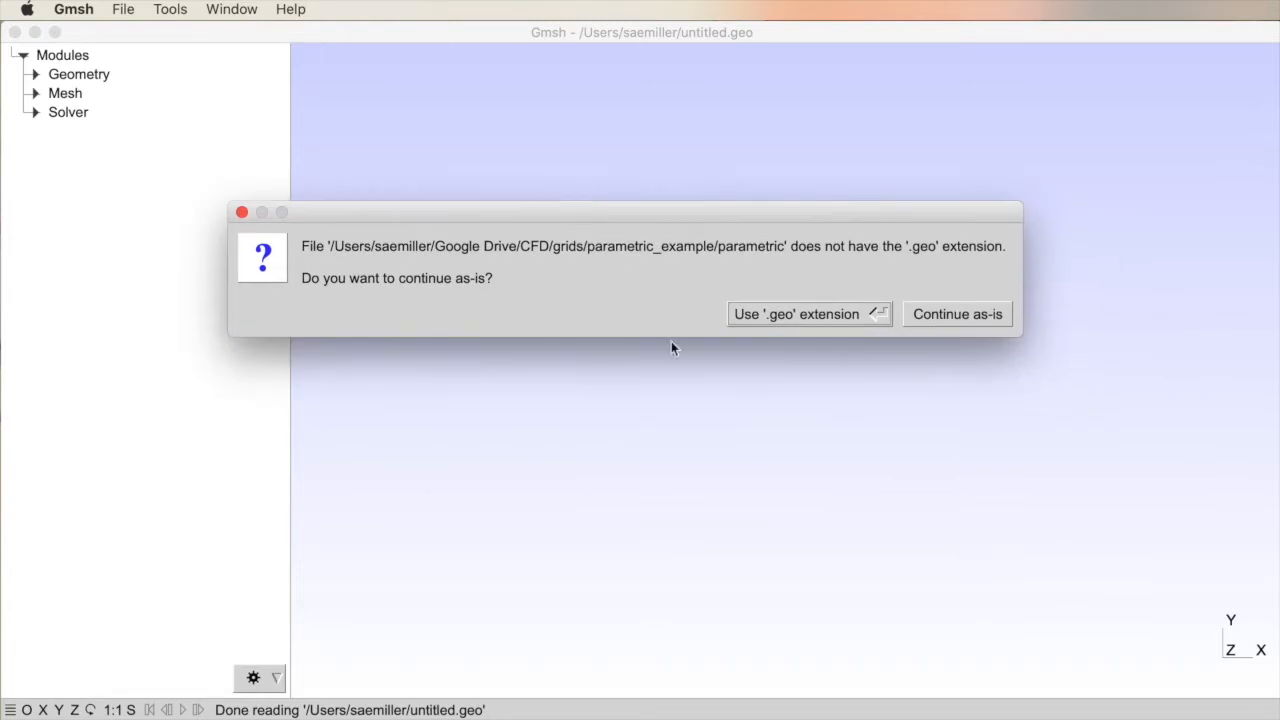
mouse_move(765, 325)
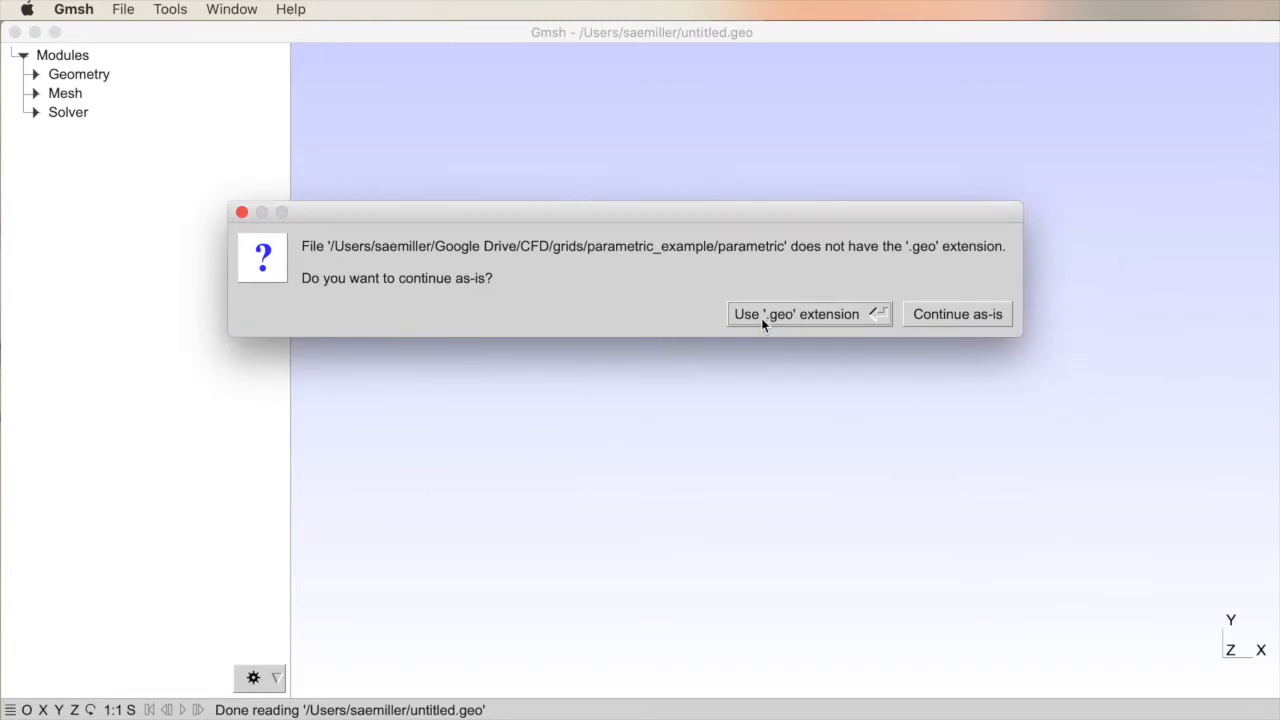
mouse_move(815, 320)
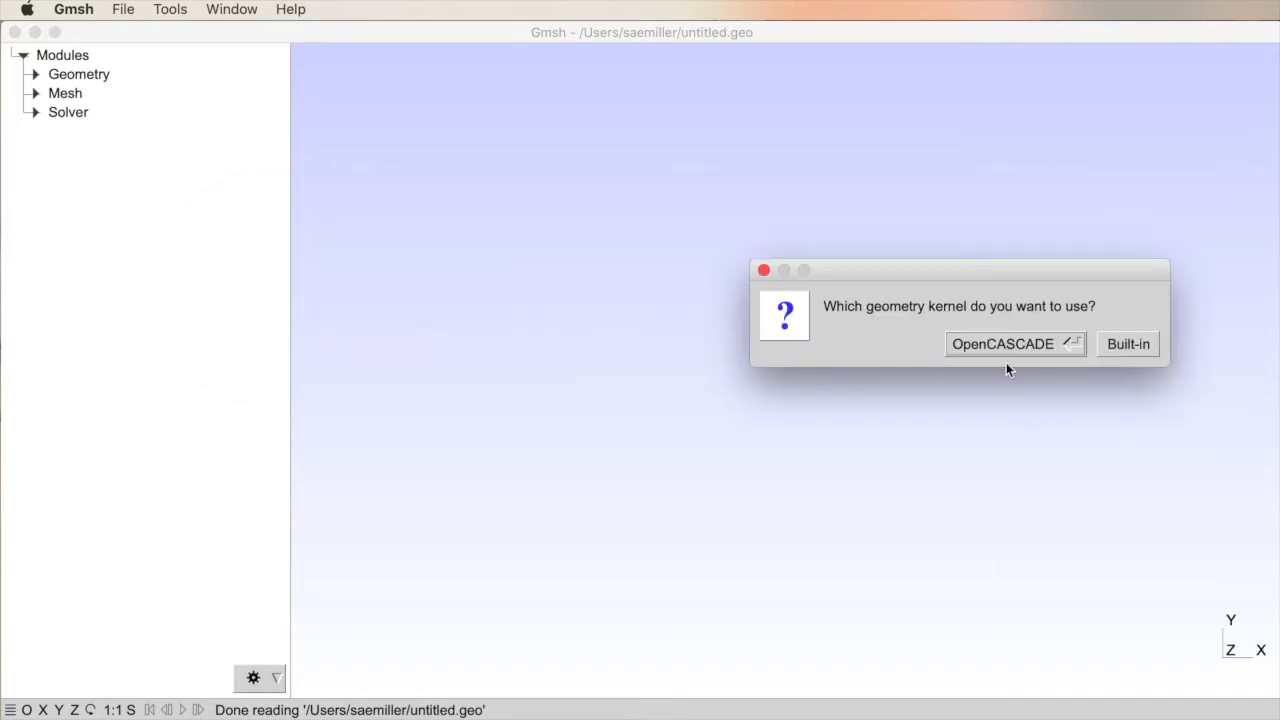
mouse_move(1000, 357)
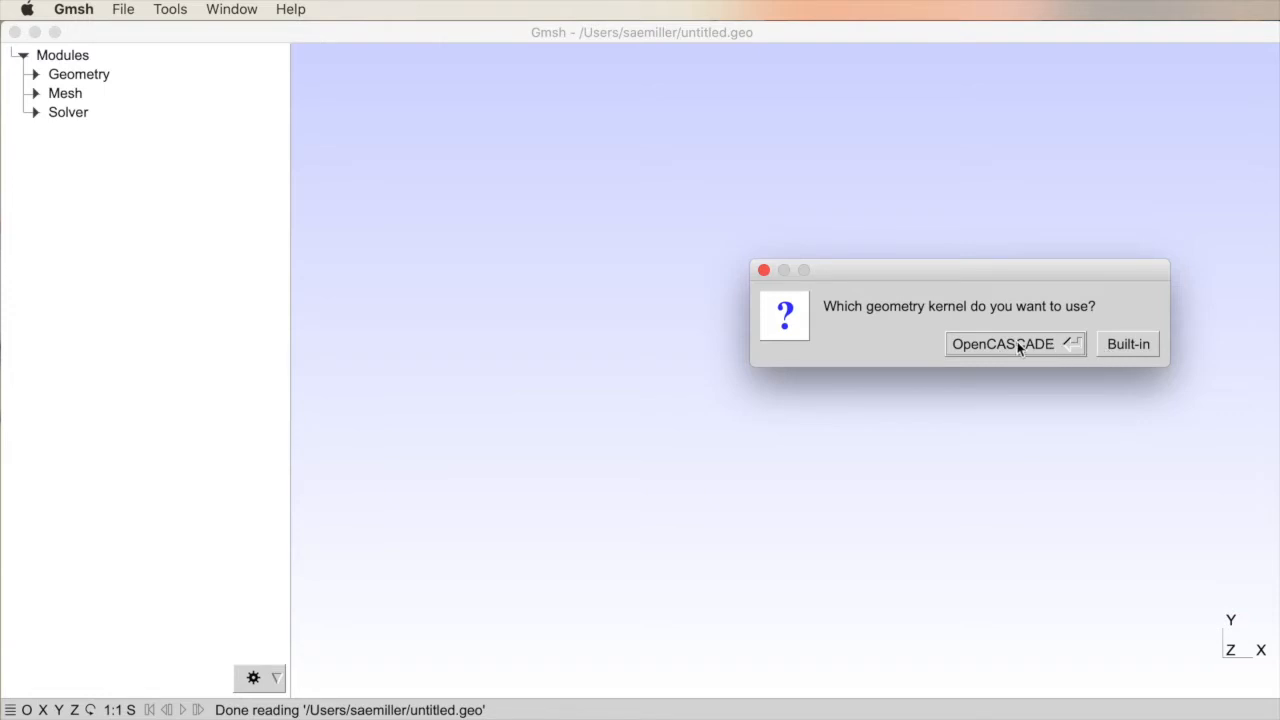
click(1003, 343)
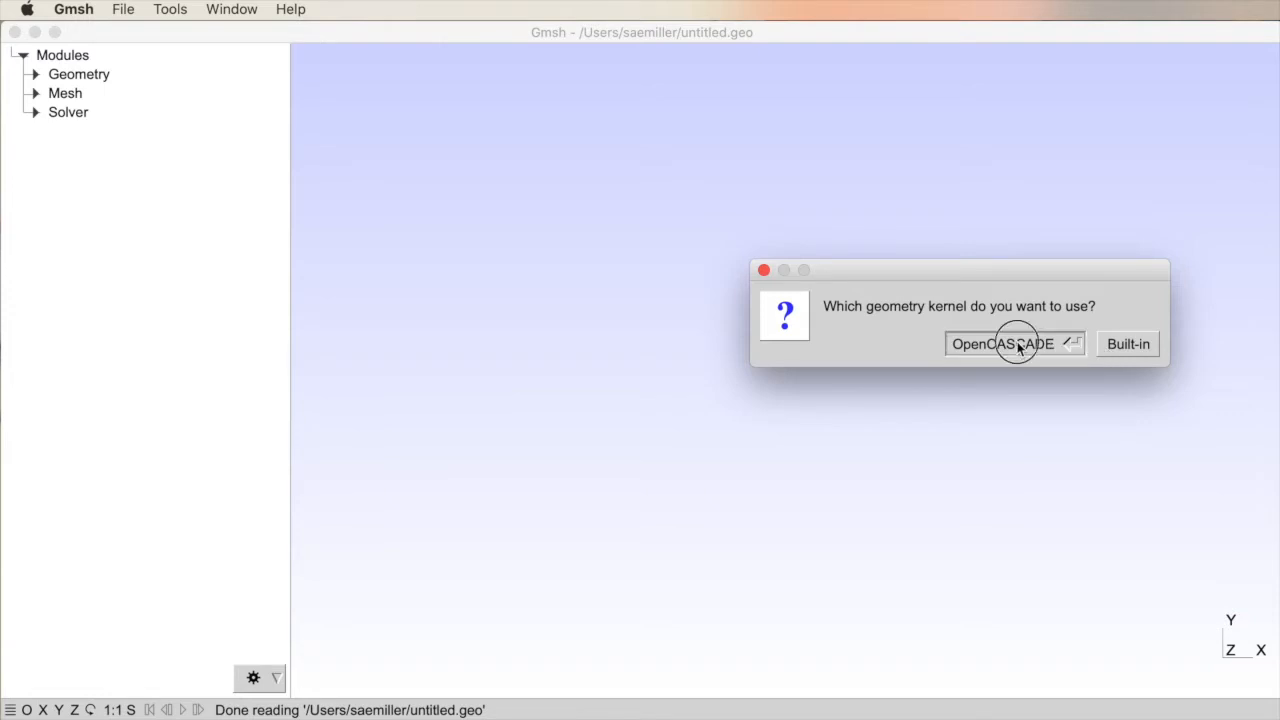
click(1003, 343)
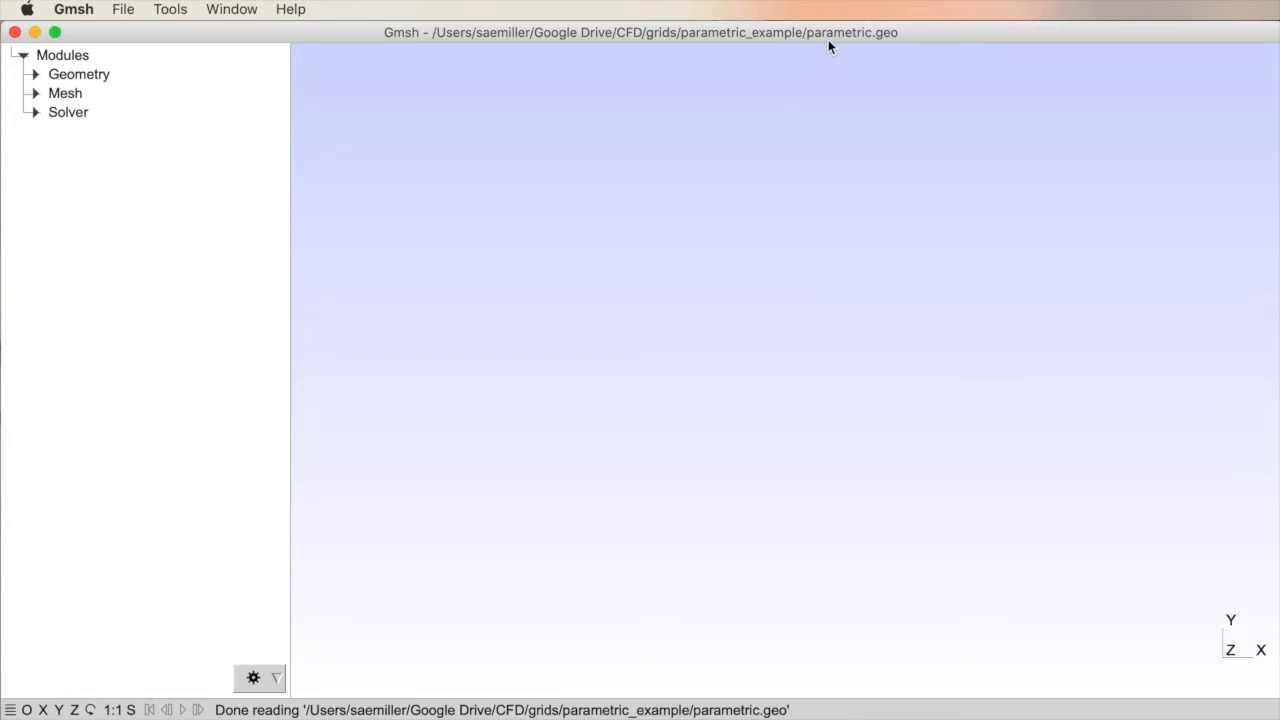
mouse_move(297, 32)
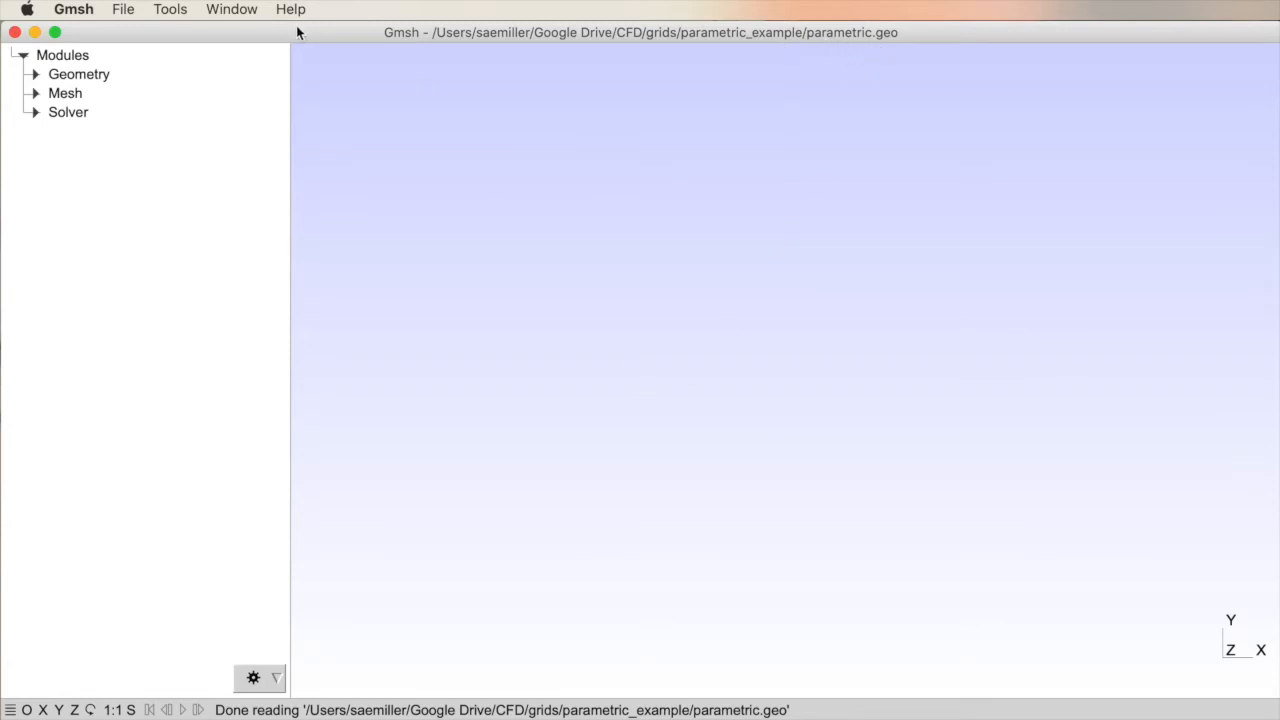
mouse_move(170, 9)
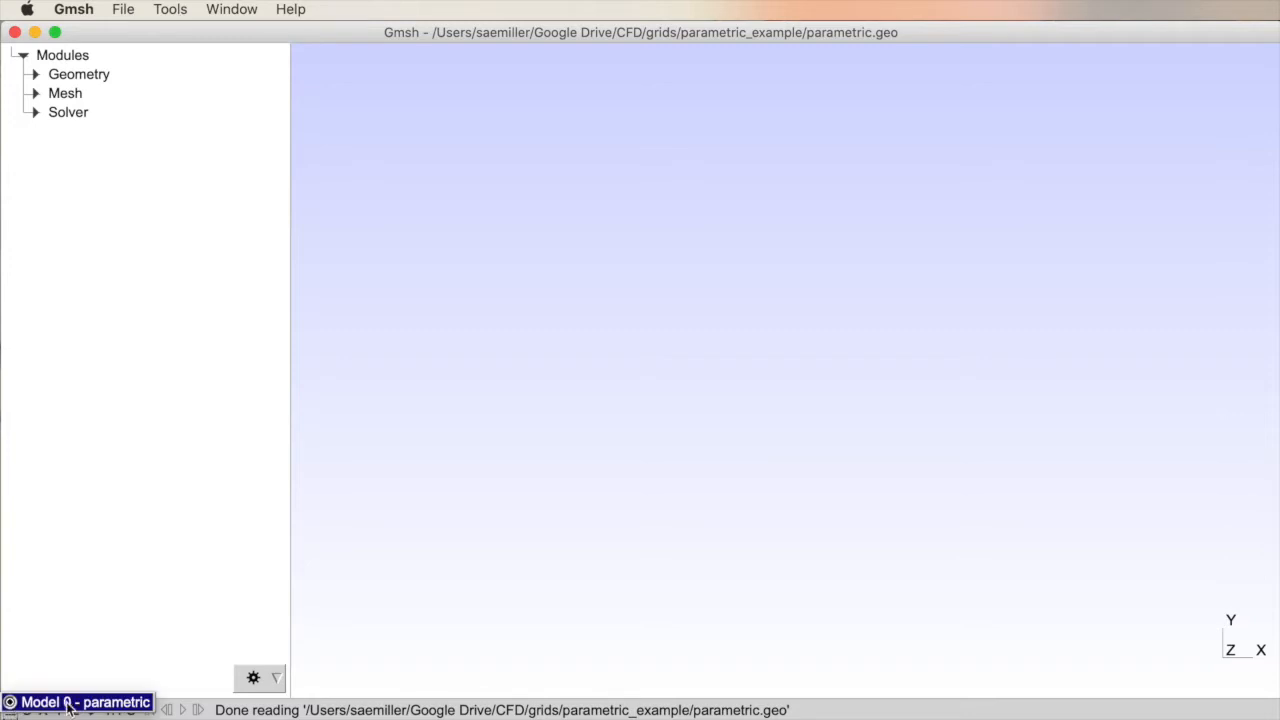
click(170, 9)
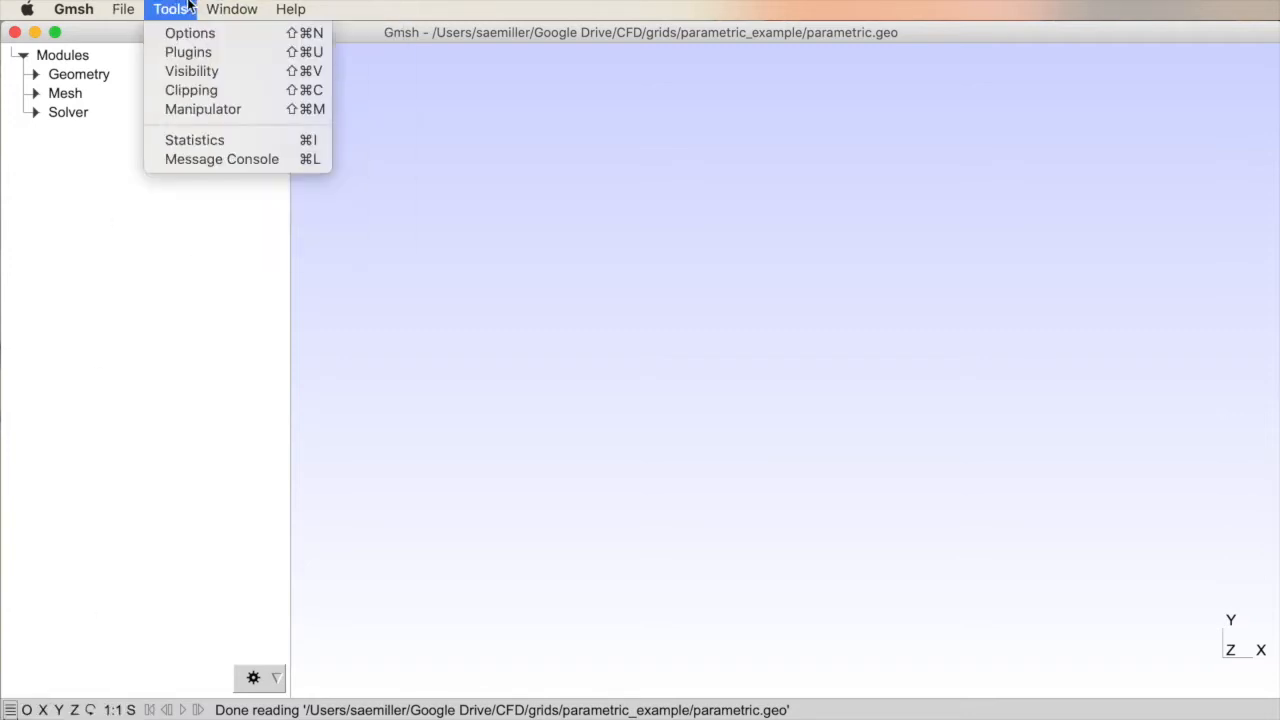
click(194, 139)
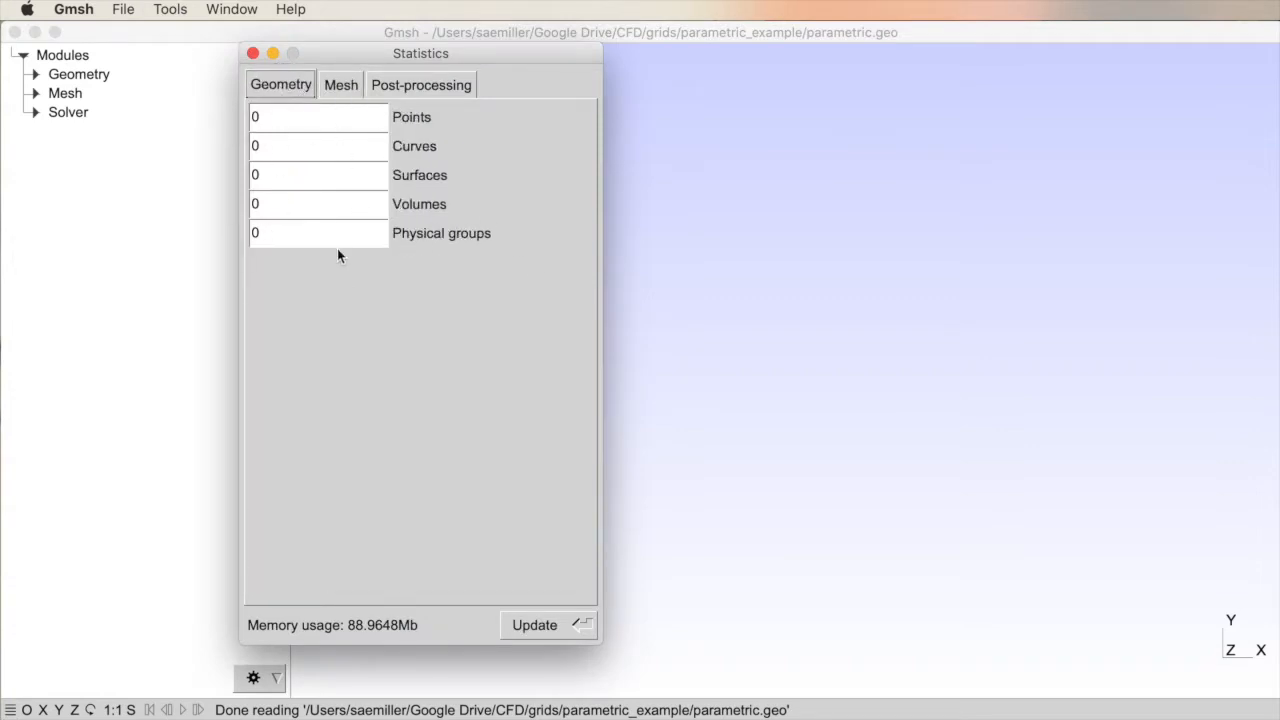
mouse_move(425, 474)
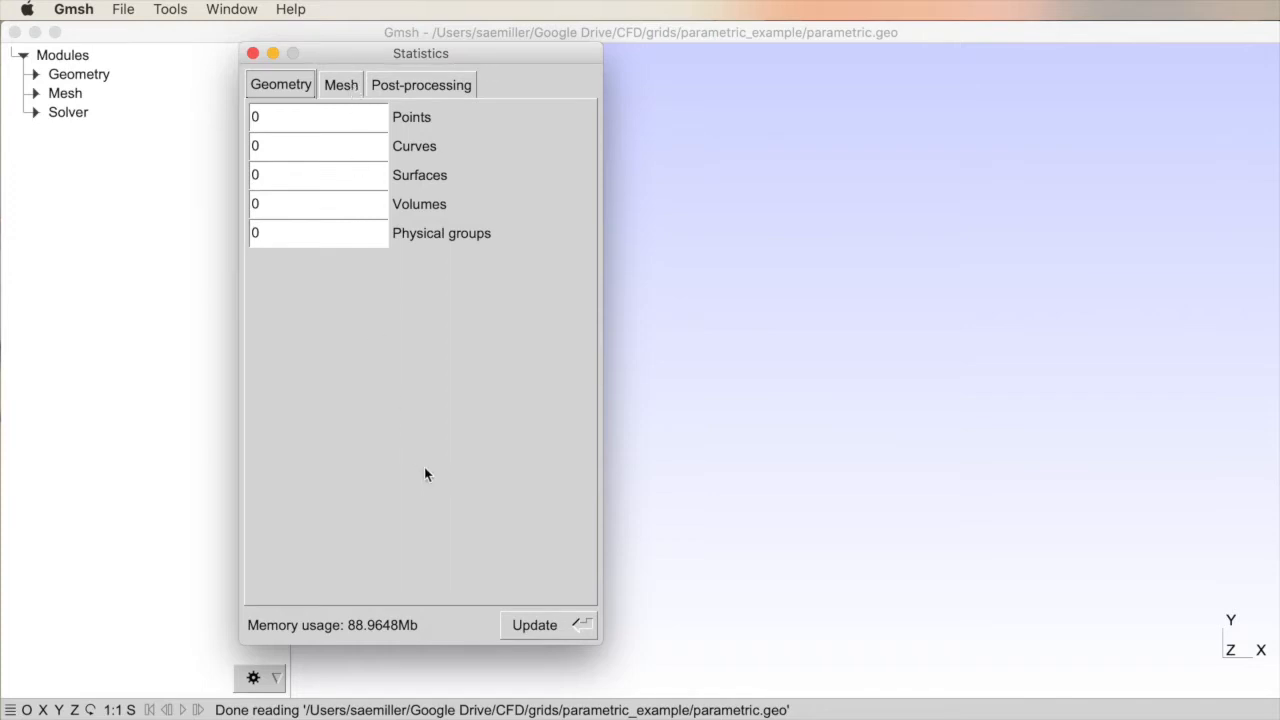
click(253, 53)
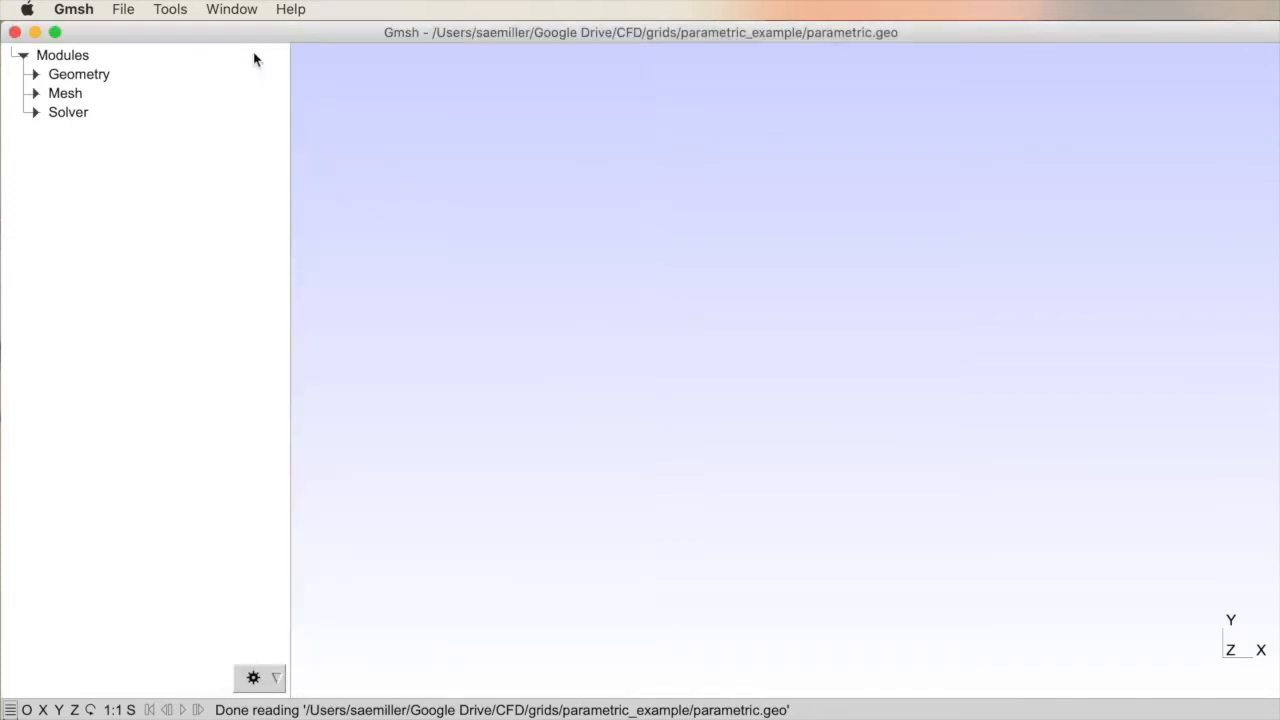
mouse_move(468, 281)
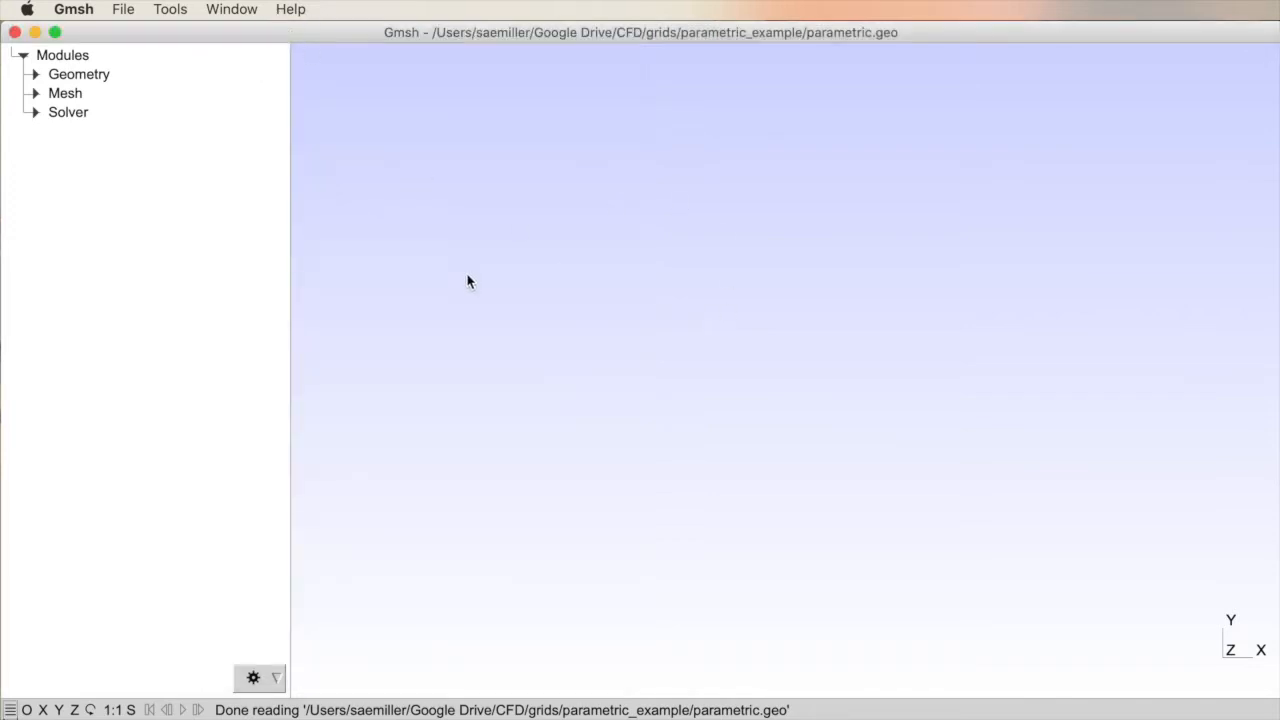
mouse_move(15, 131)
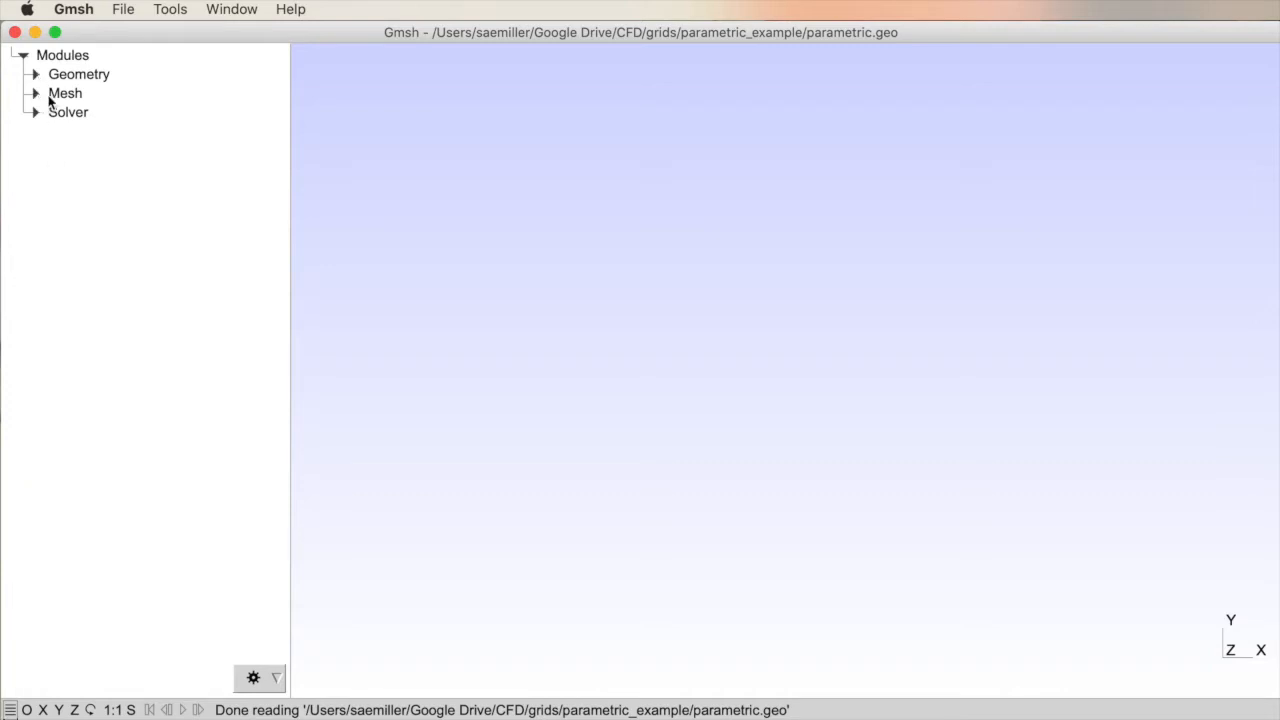
click(35, 93)
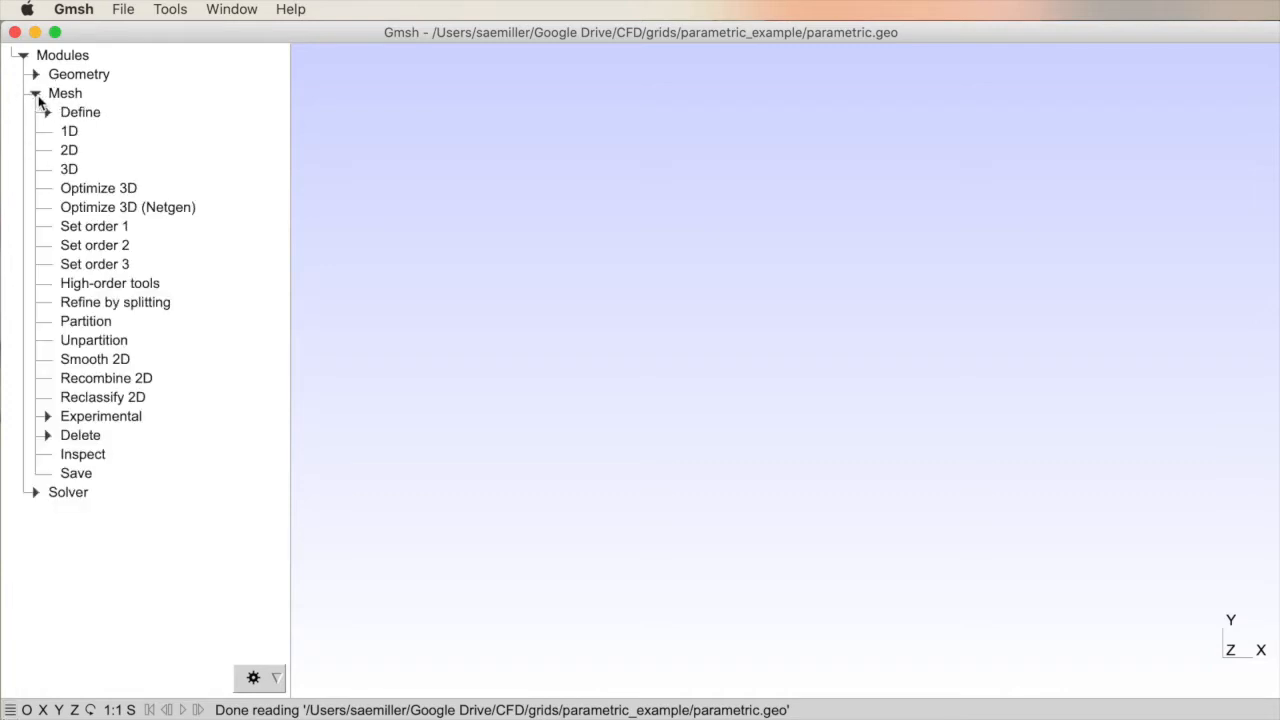
click(35, 93)
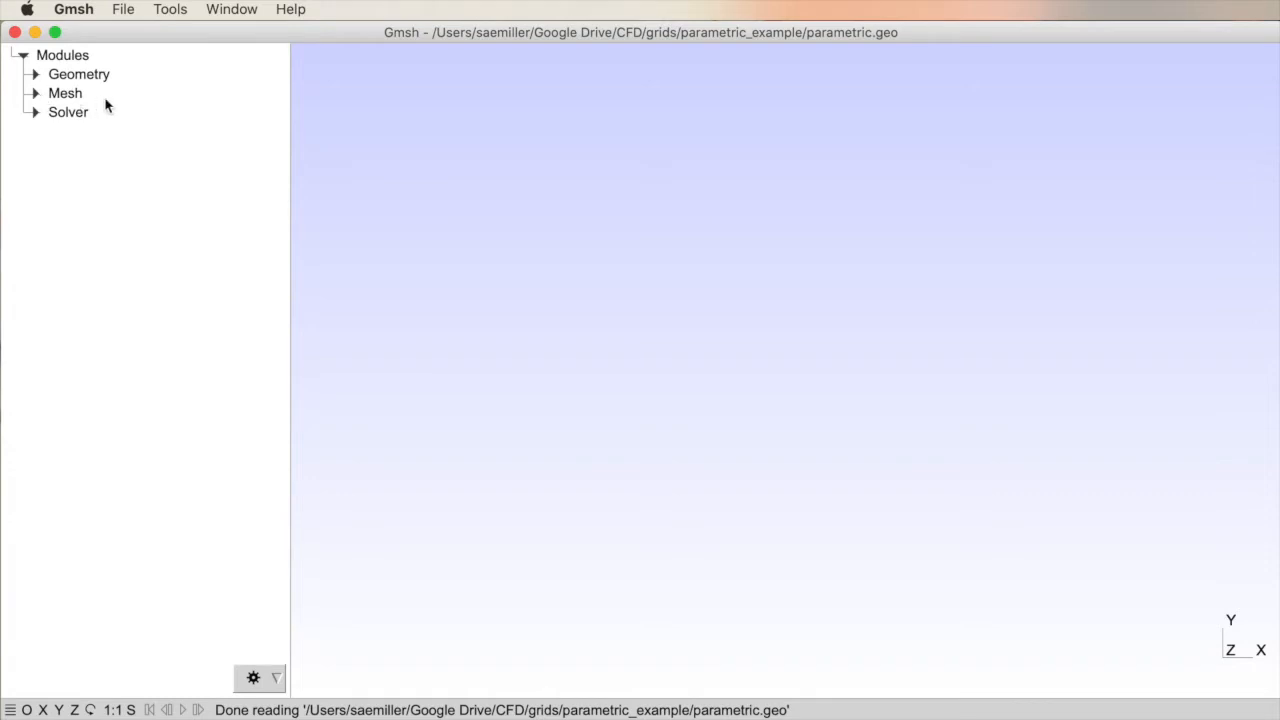
mouse_move(38, 85)
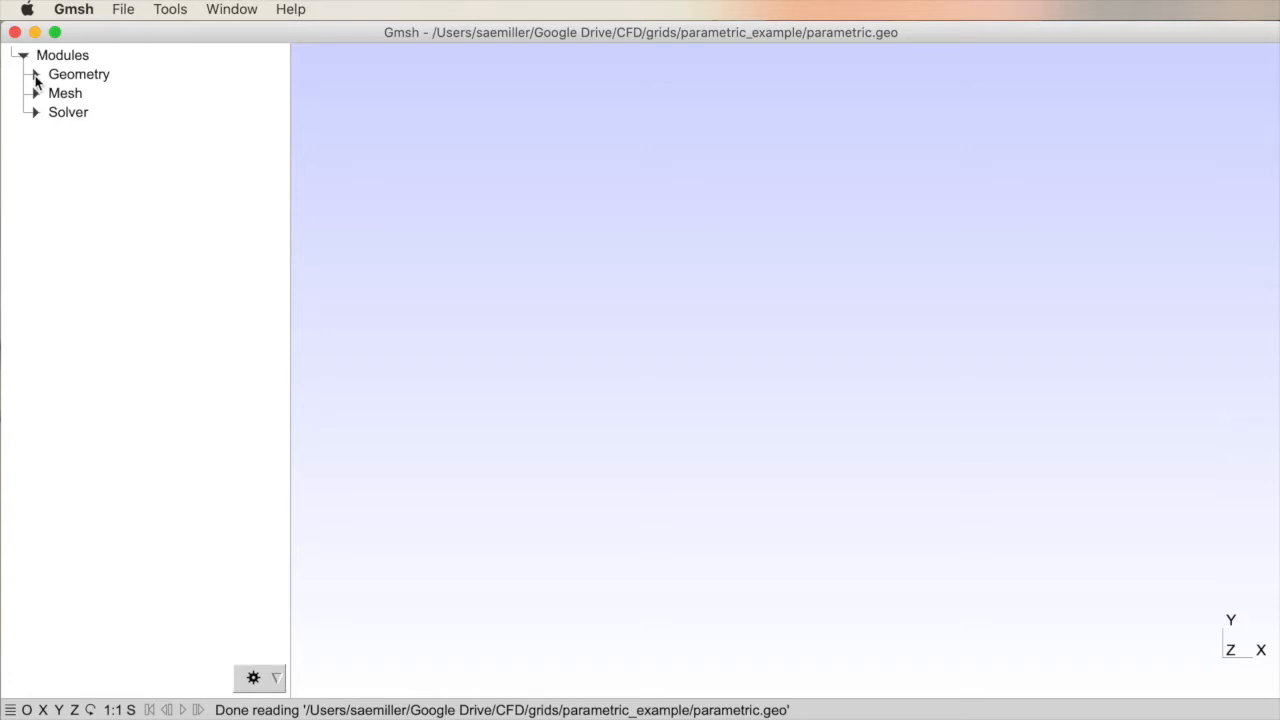
click(34, 74)
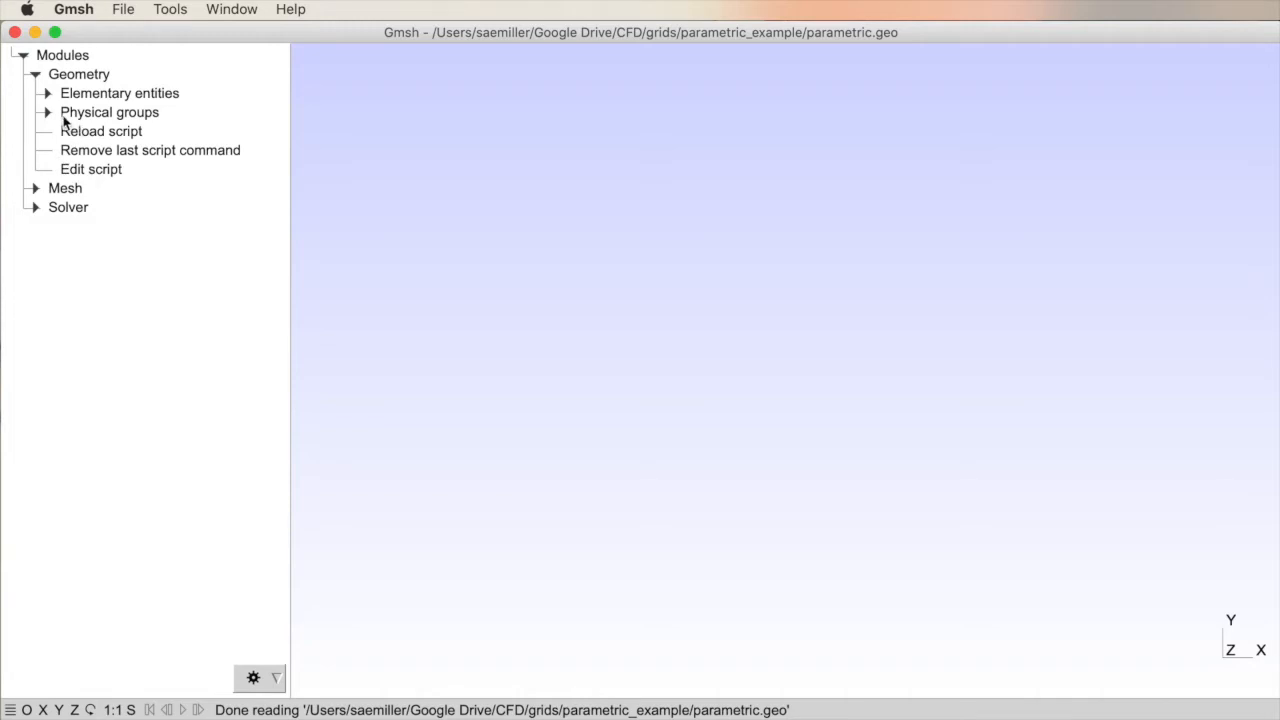
mouse_move(100, 120)
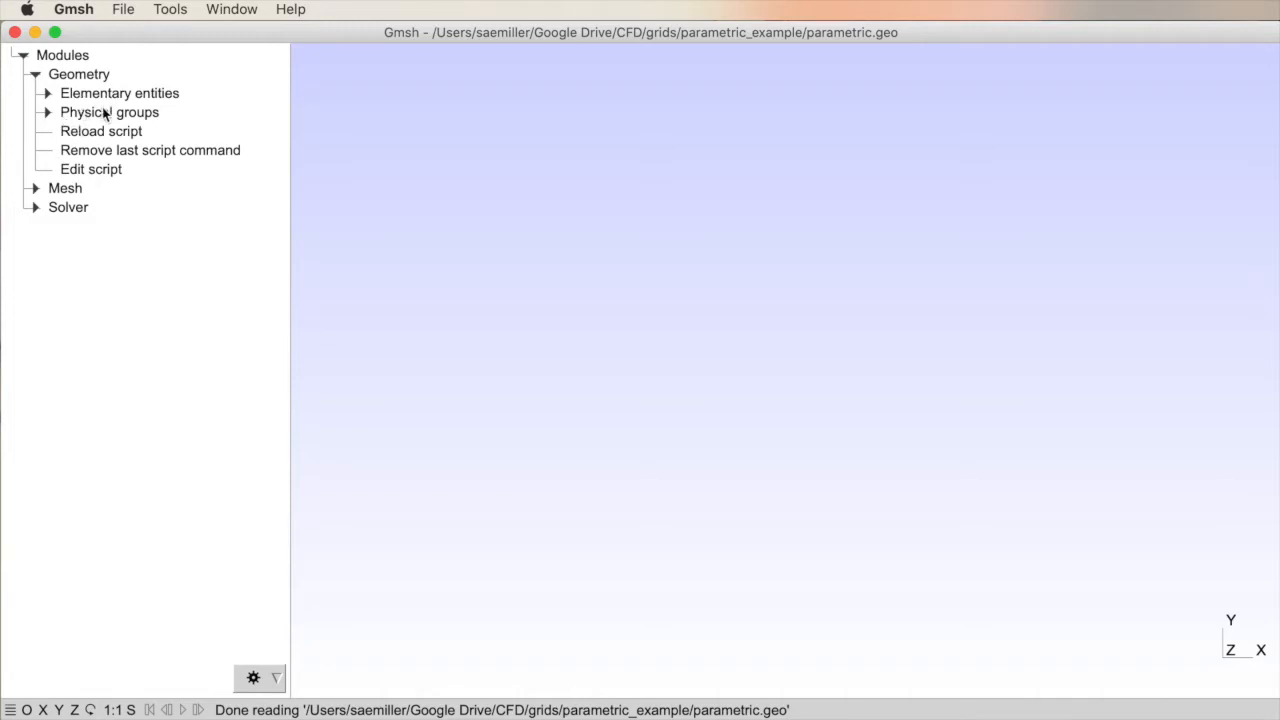
mouse_move(88, 100)
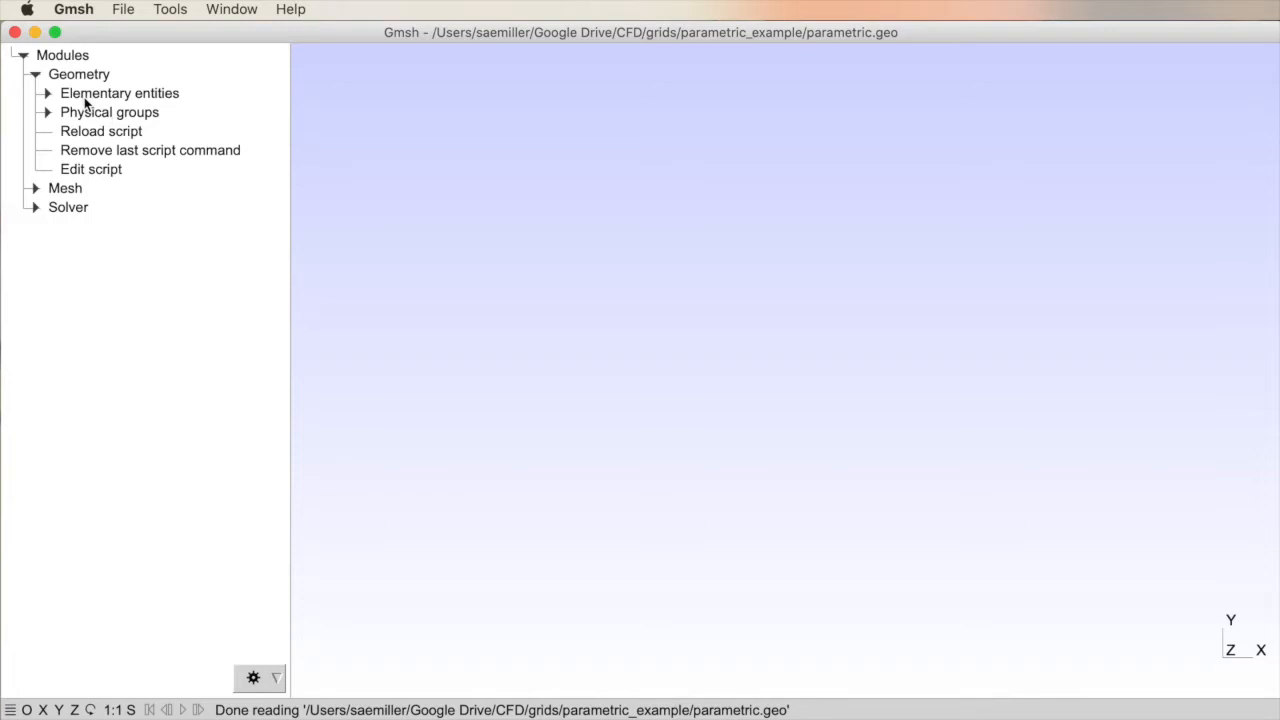
mouse_move(65, 120)
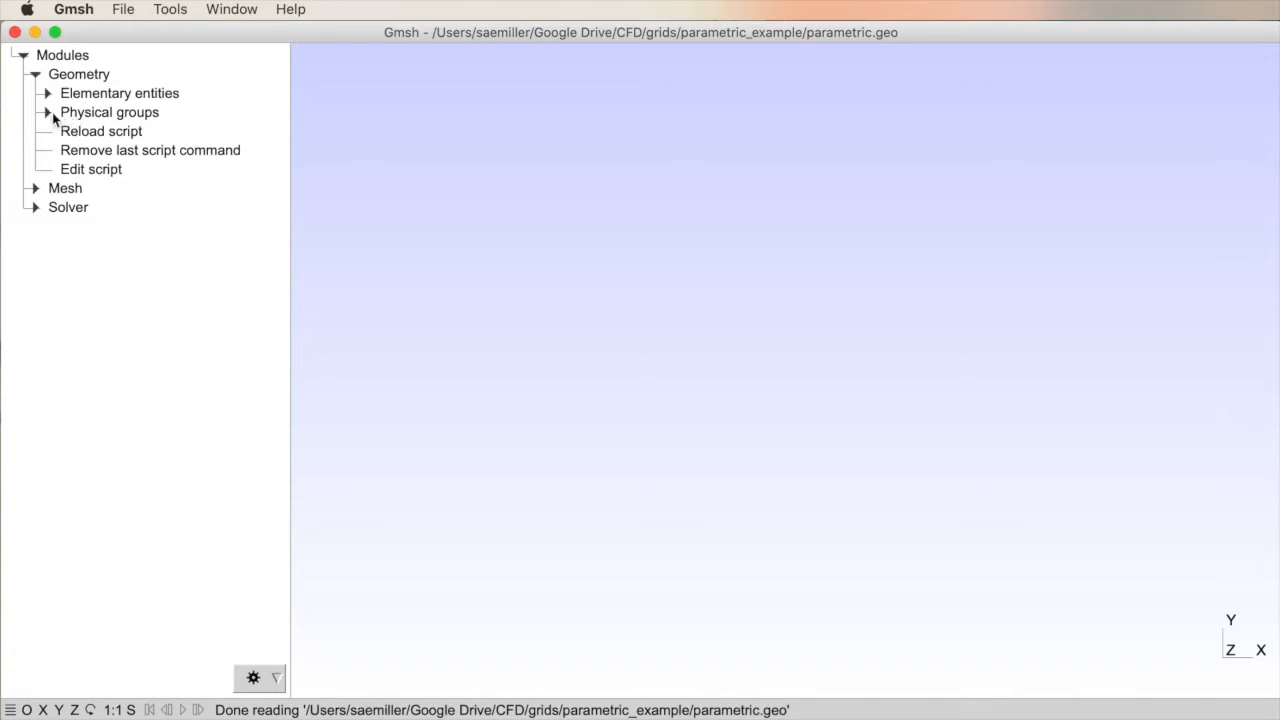
mouse_move(100, 127)
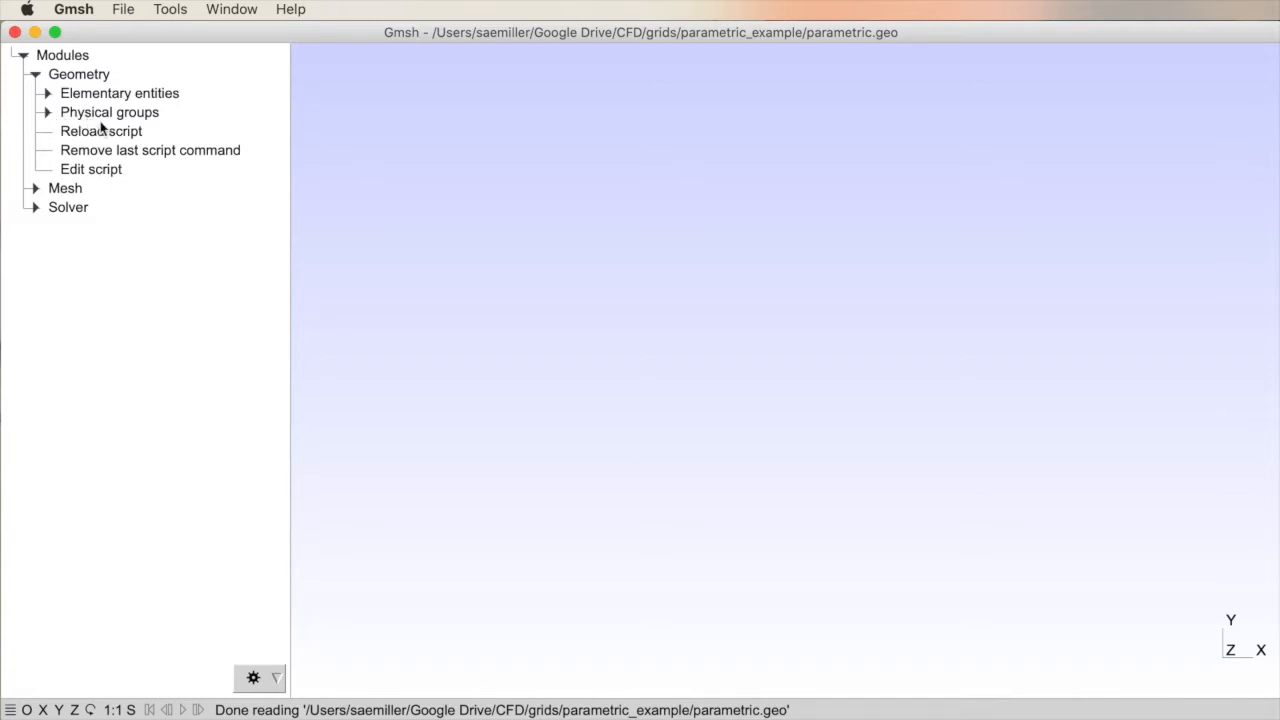
mouse_move(90, 120)
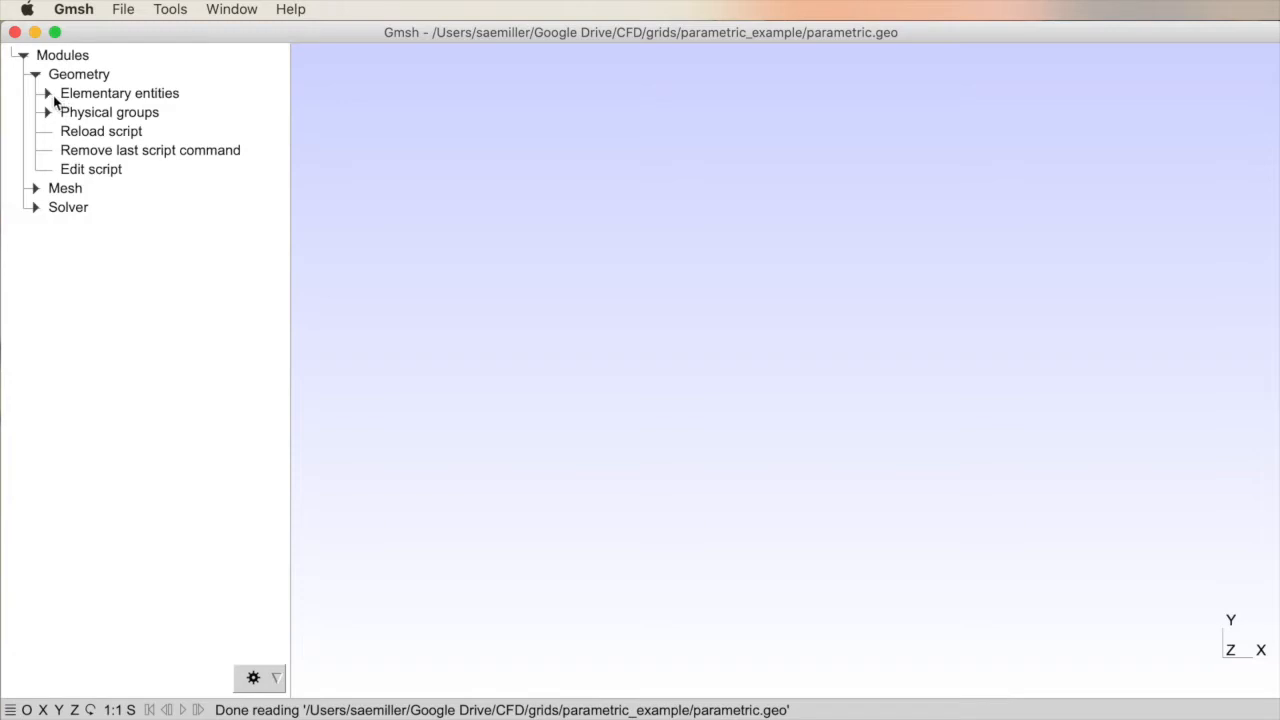
Step: Expand Elementary entities, briefly browse the kernel choices, then expand the Add shape list
click(46, 93)
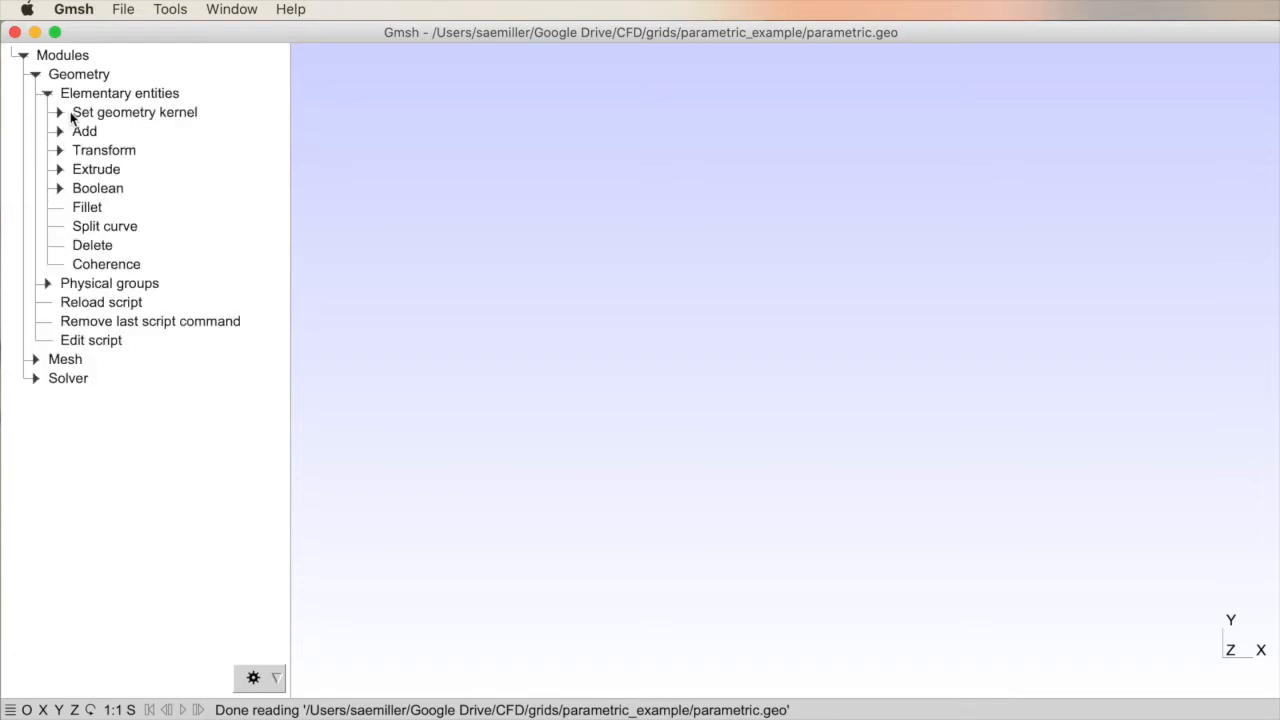
click(58, 112)
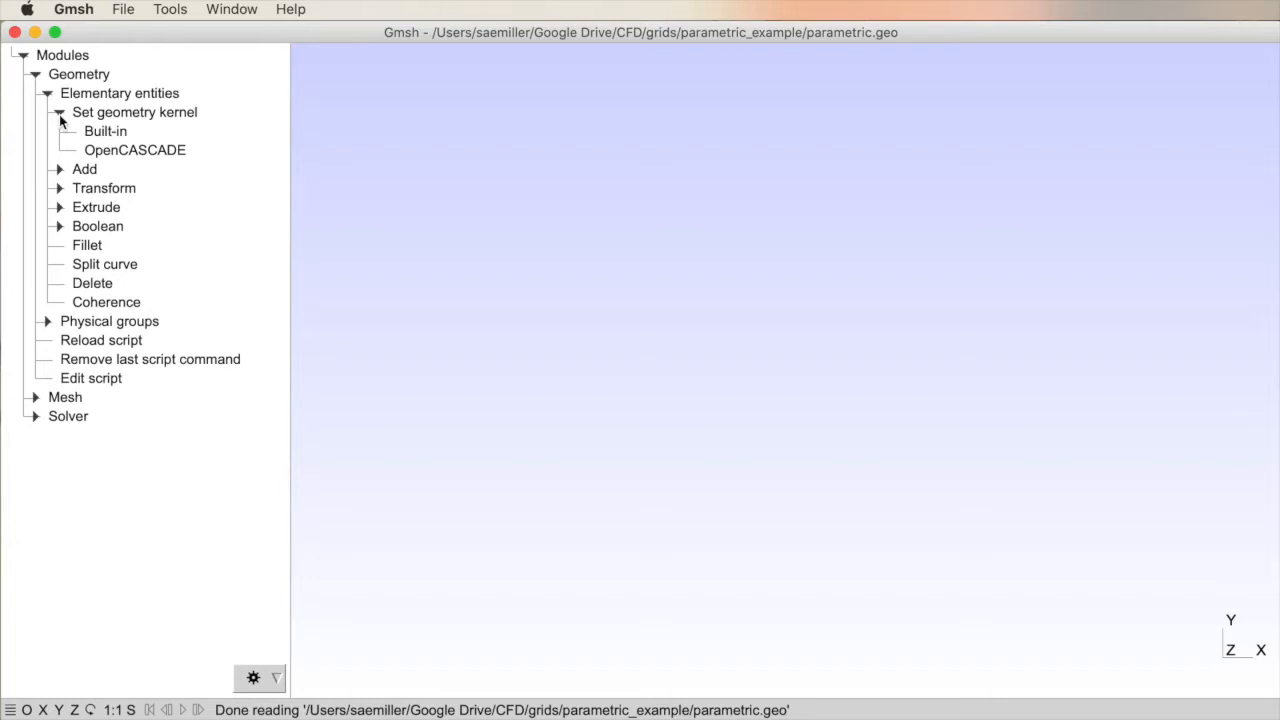
click(58, 112)
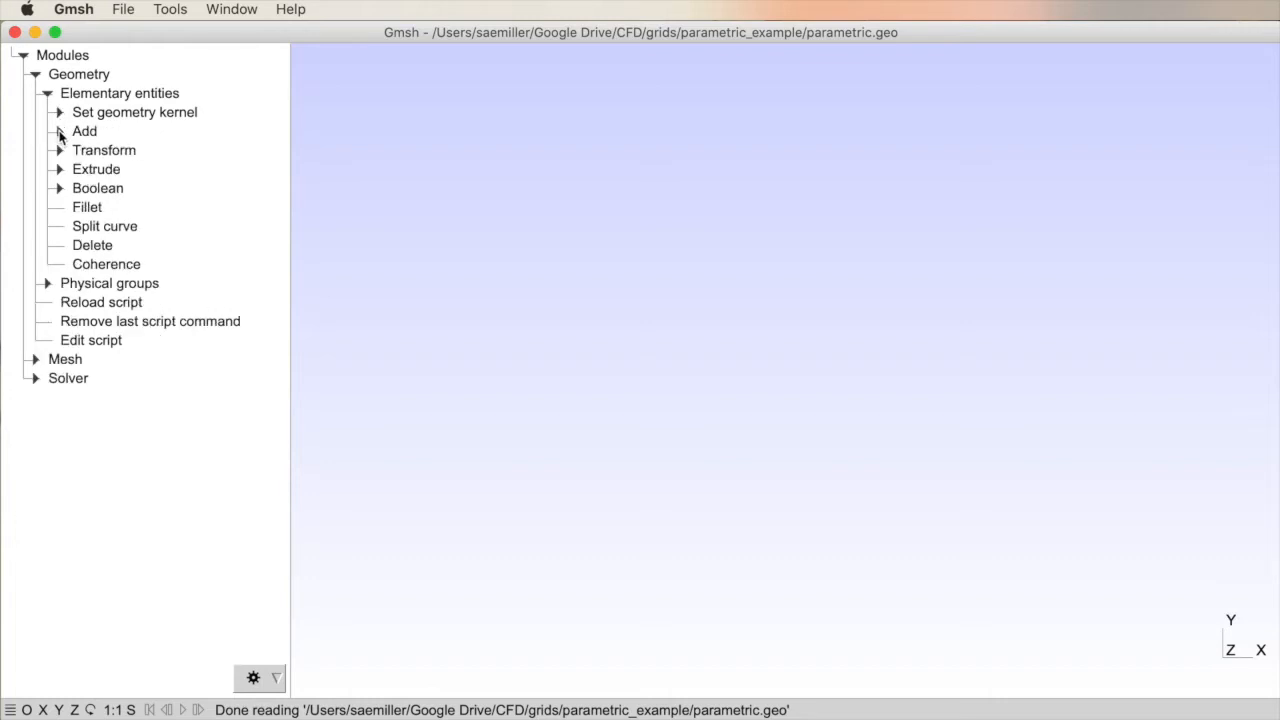
click(58, 131)
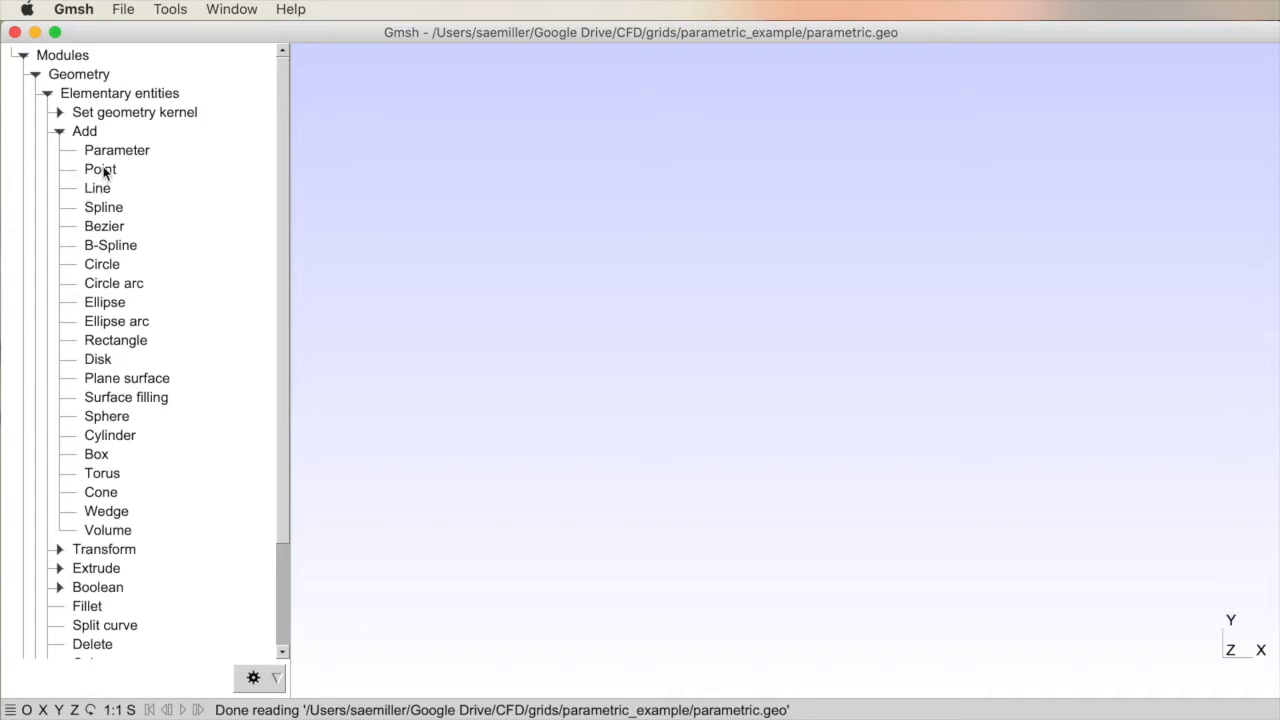
mouse_move(118, 175)
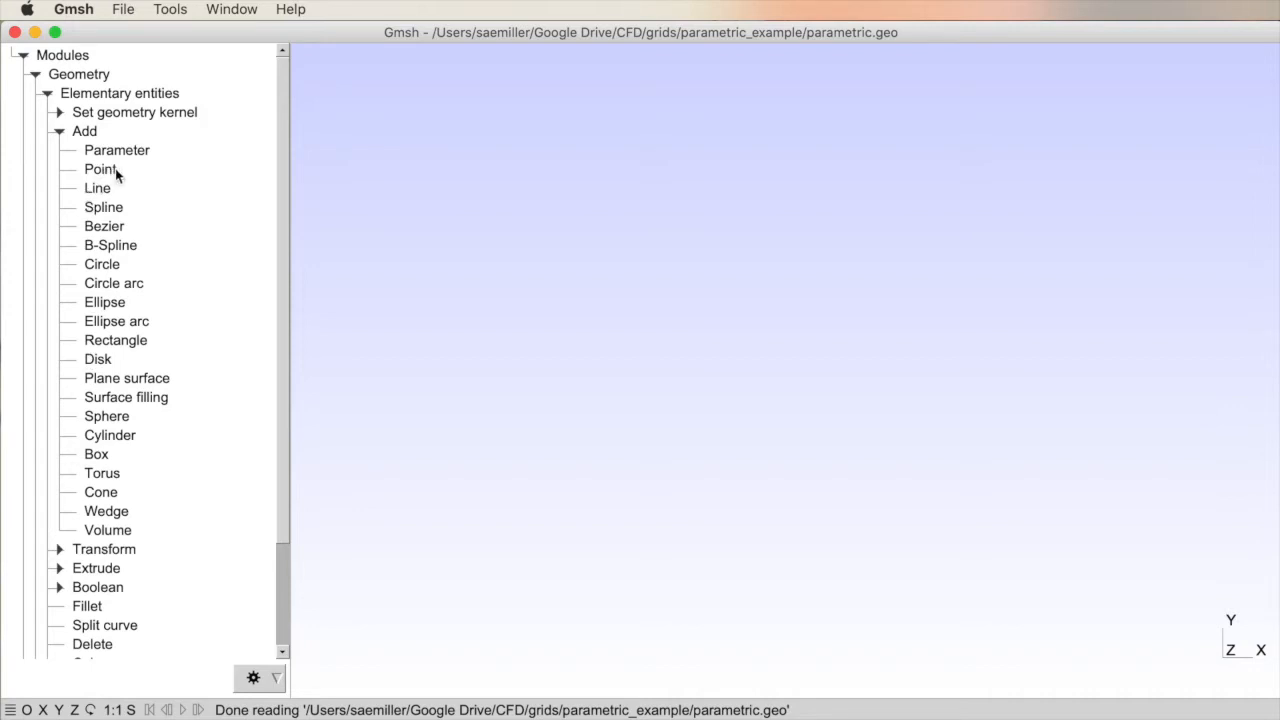
mouse_move(700, 493)
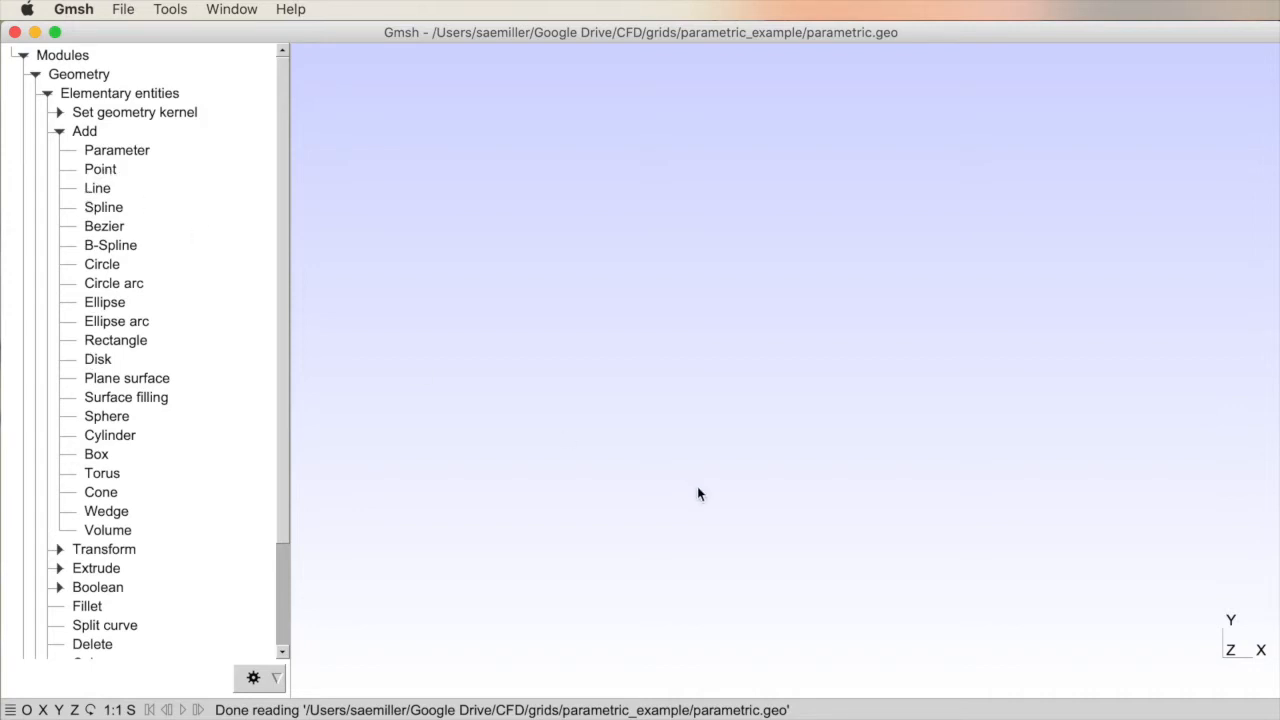
mouse_move(912, 295)
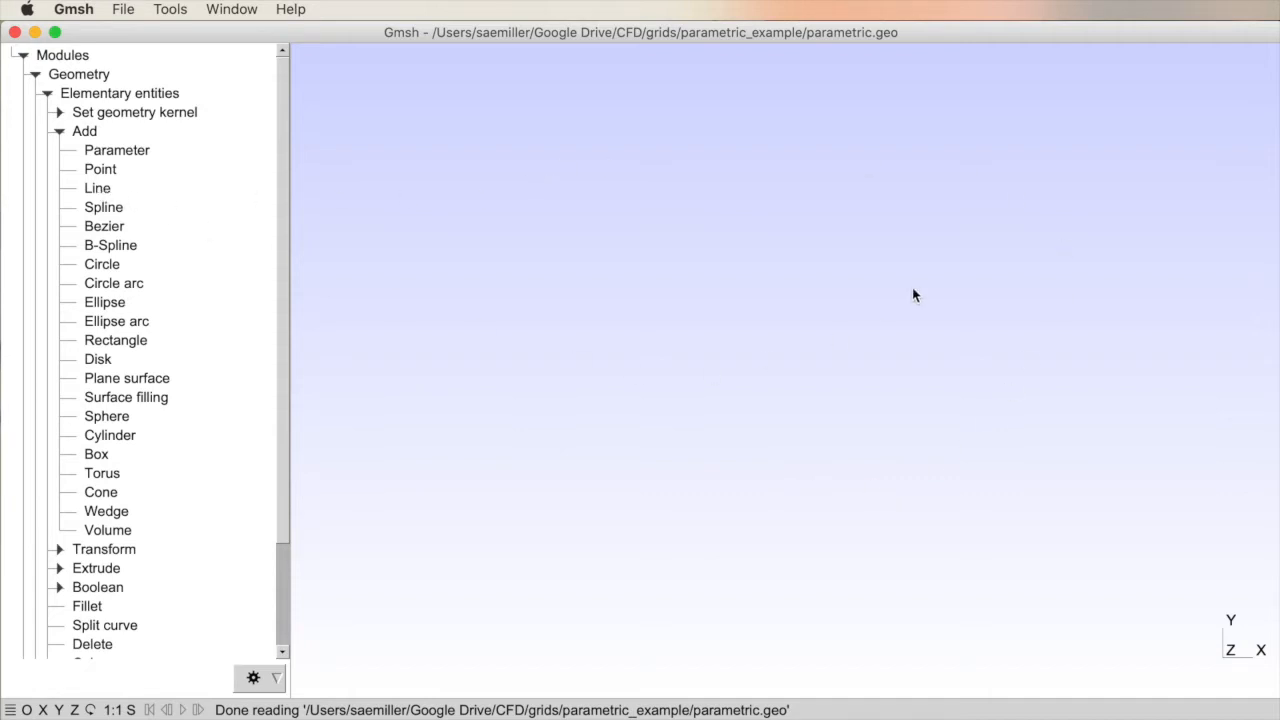
mouse_move(208, 292)
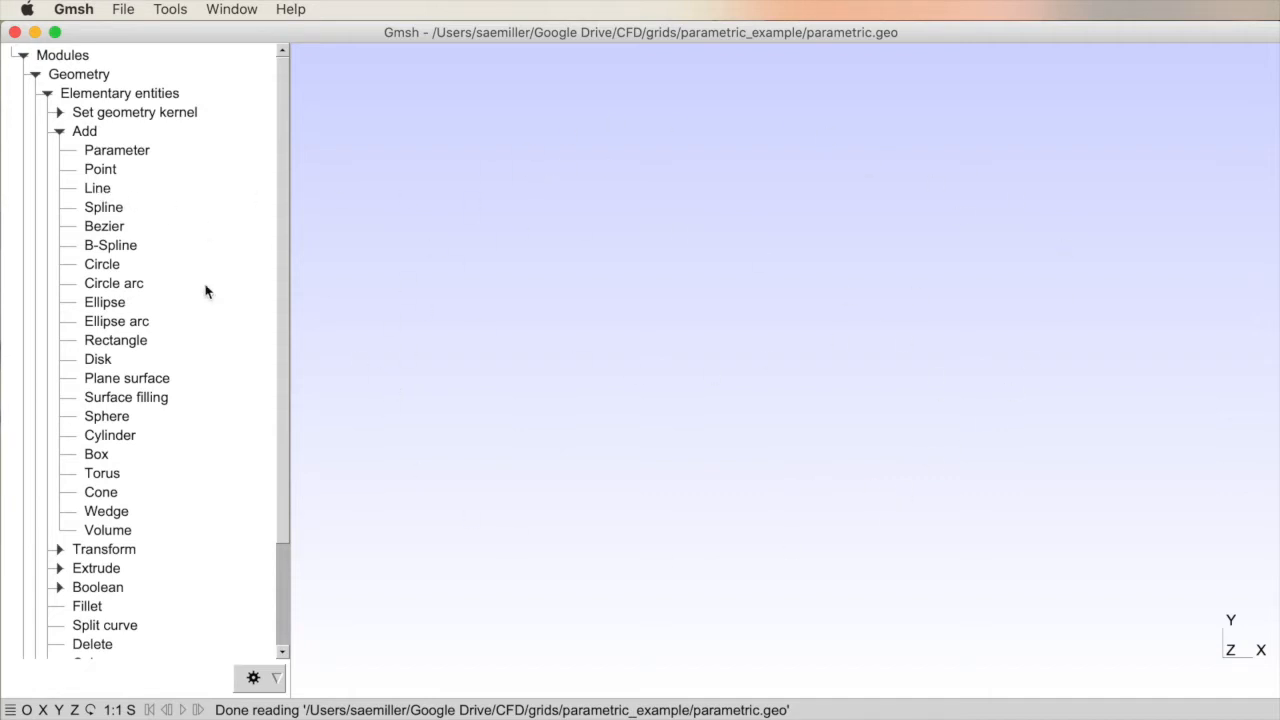
mouse_move(110, 195)
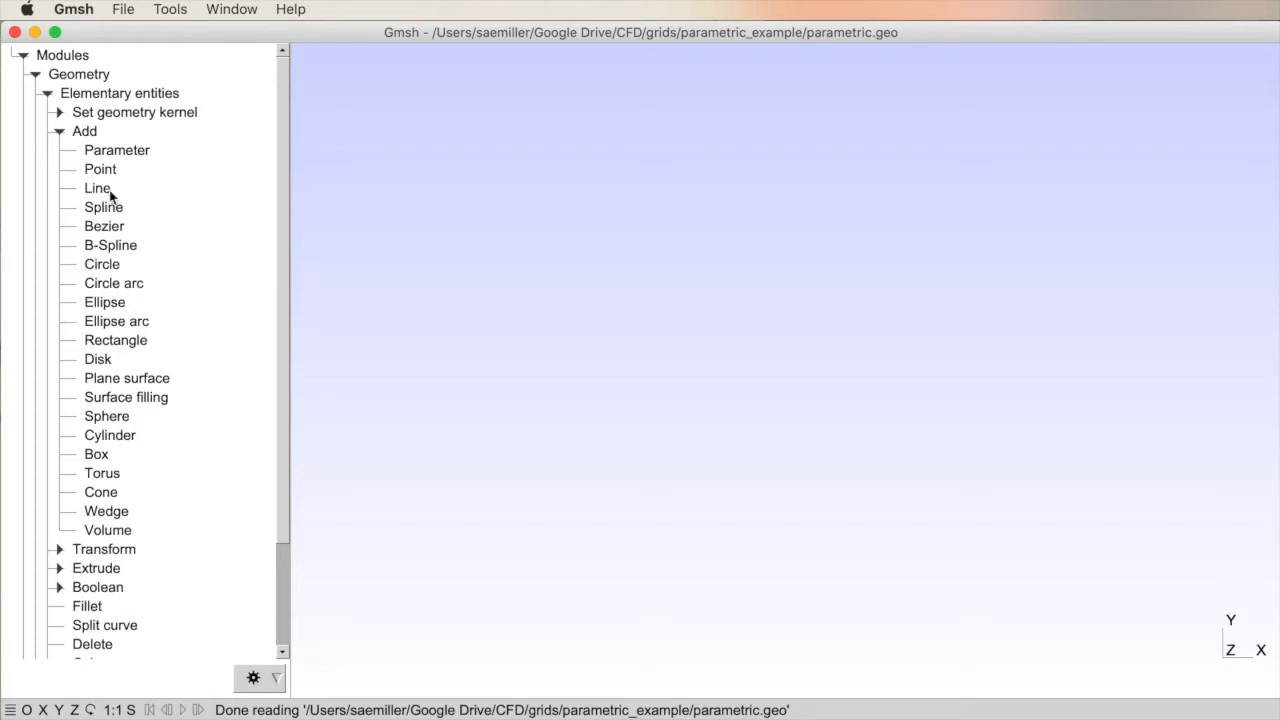
mouse_move(112, 255)
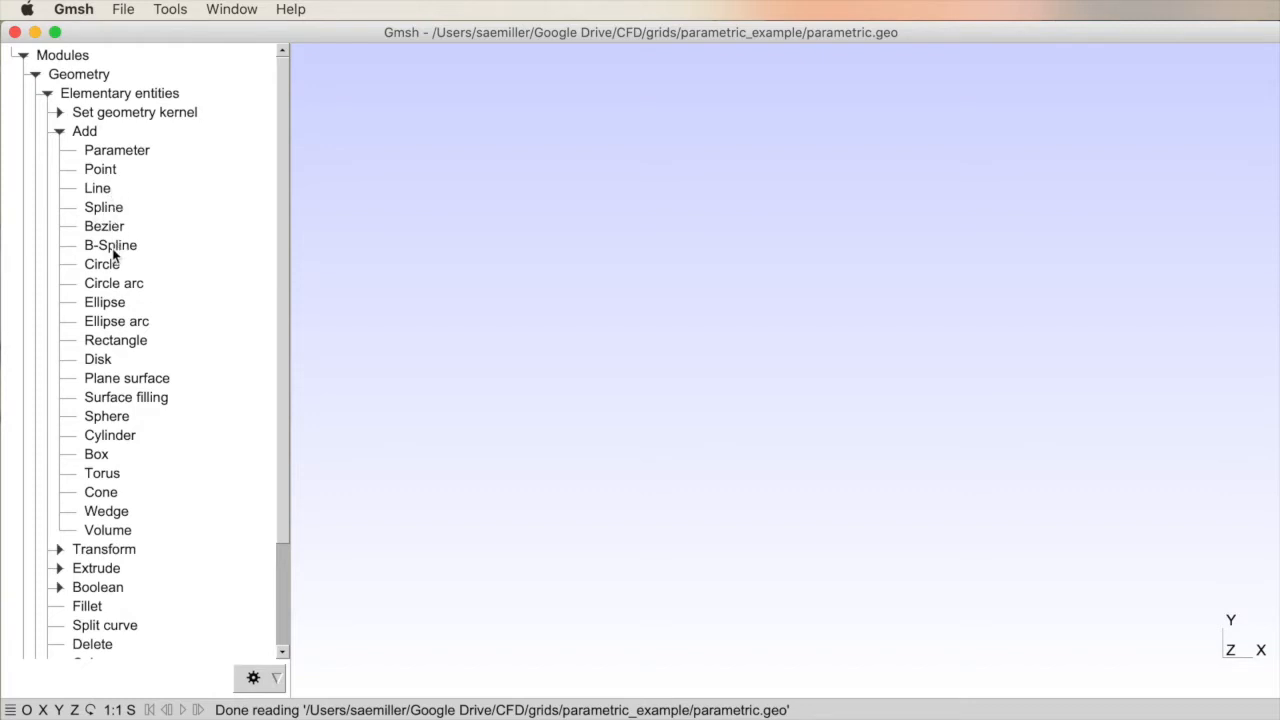
mouse_move(109, 268)
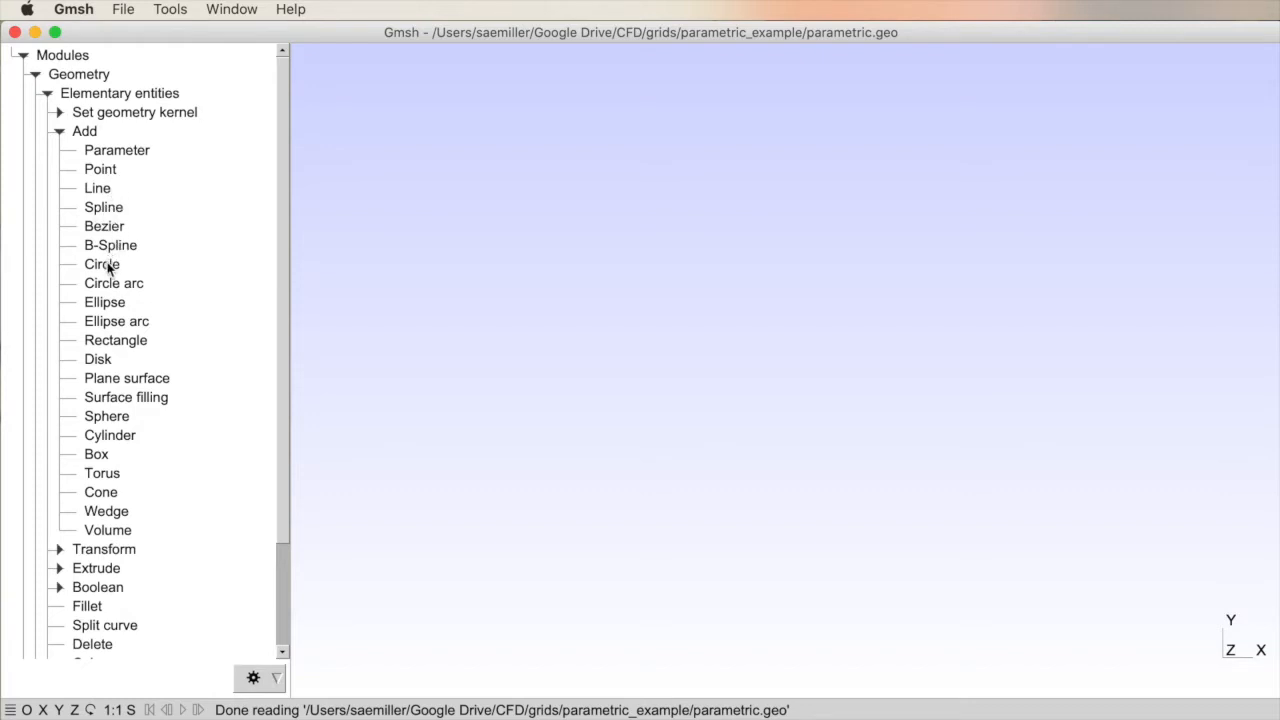
mouse_move(107, 292)
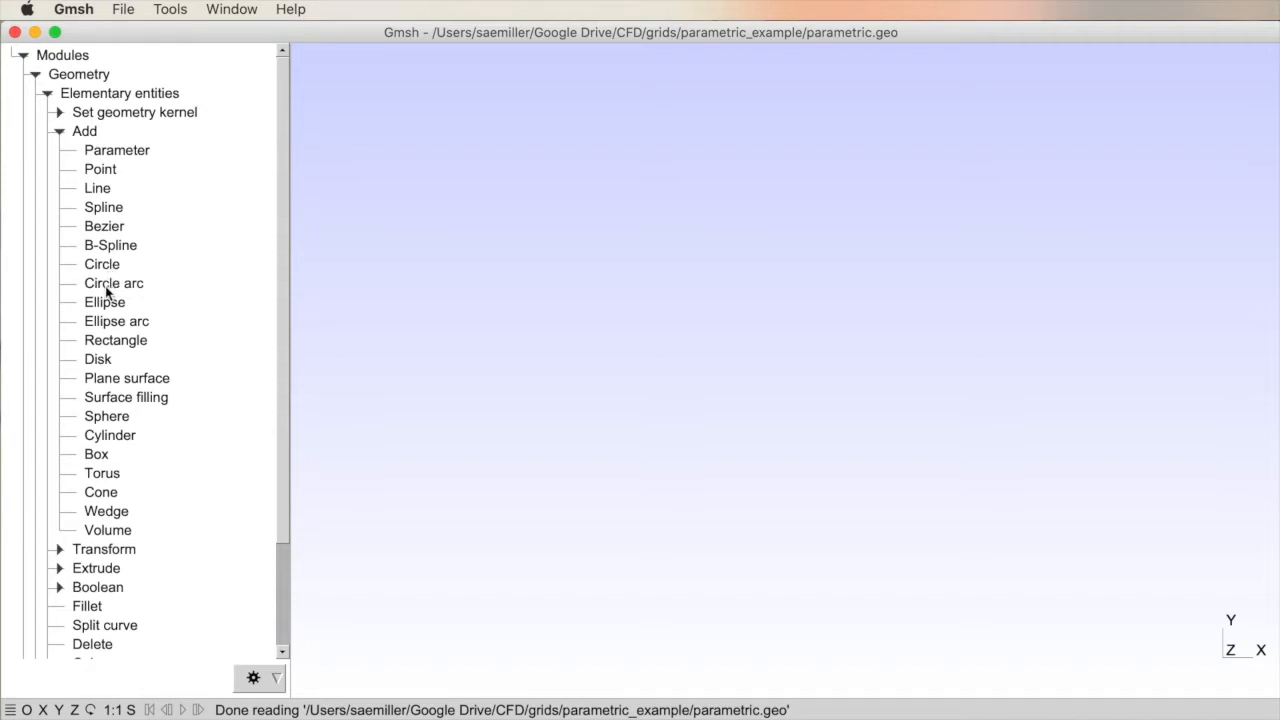
mouse_move(108, 345)
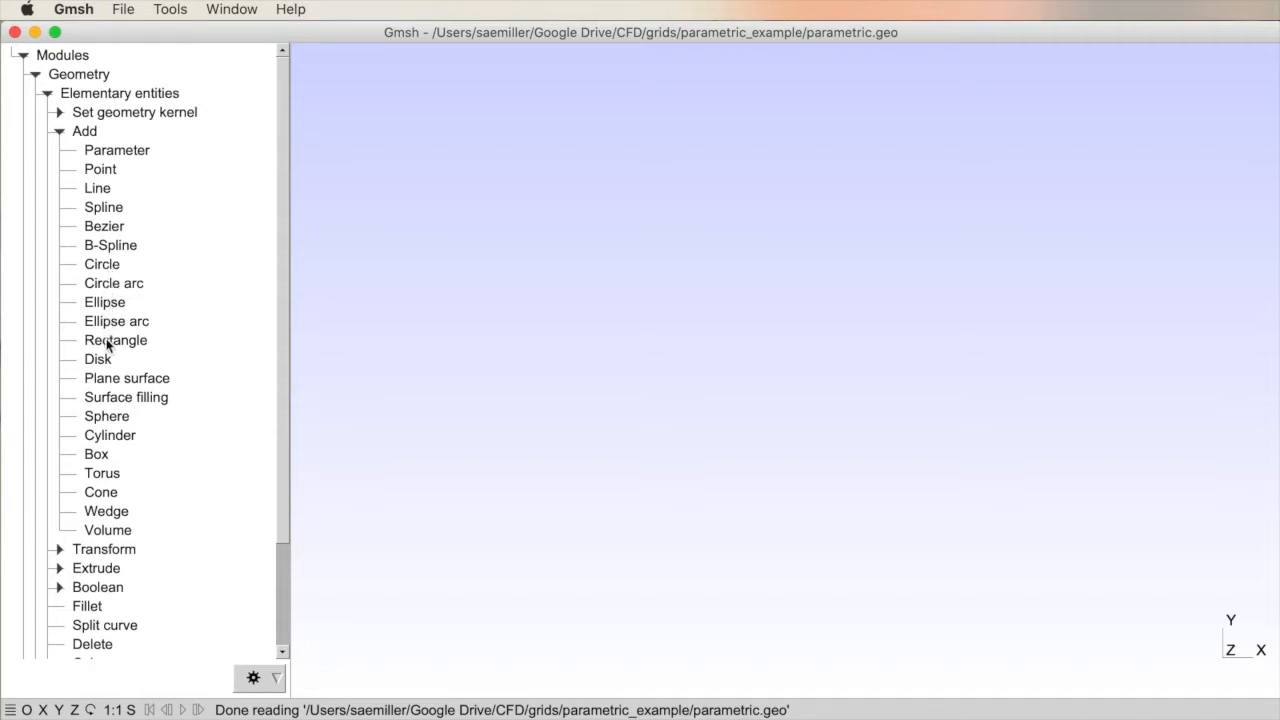
mouse_move(110, 363)
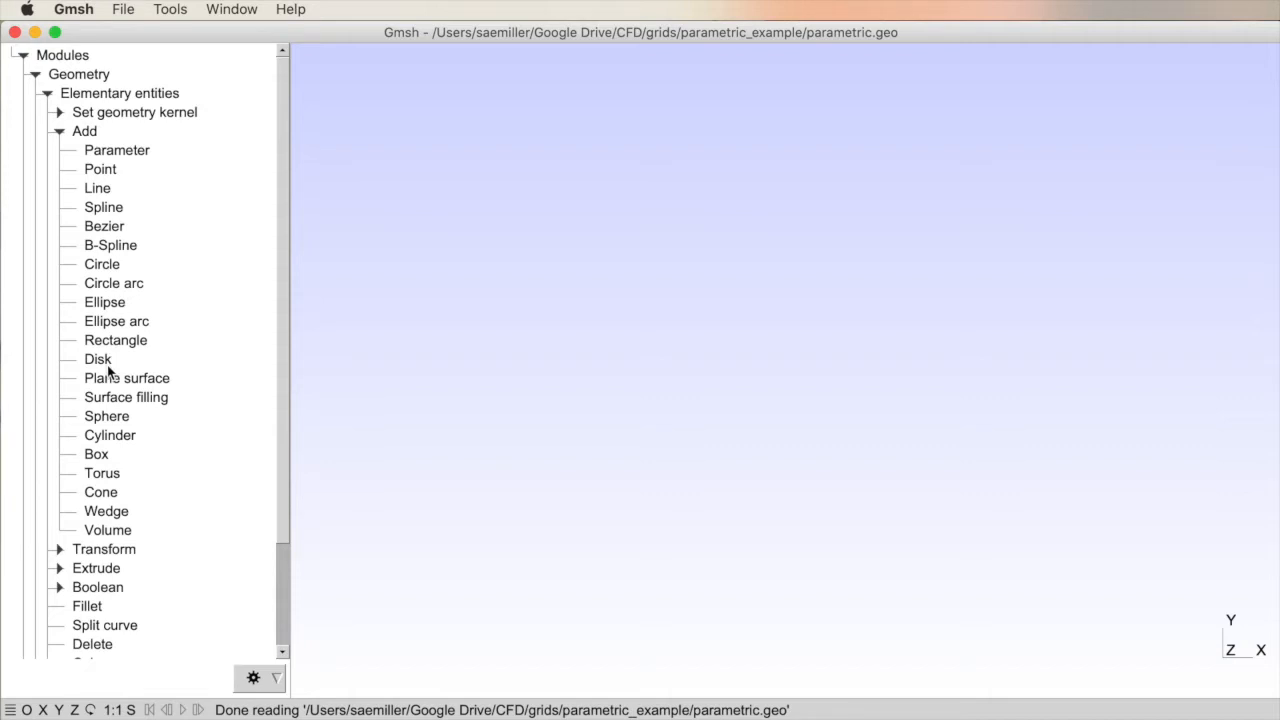
mouse_move(108, 388)
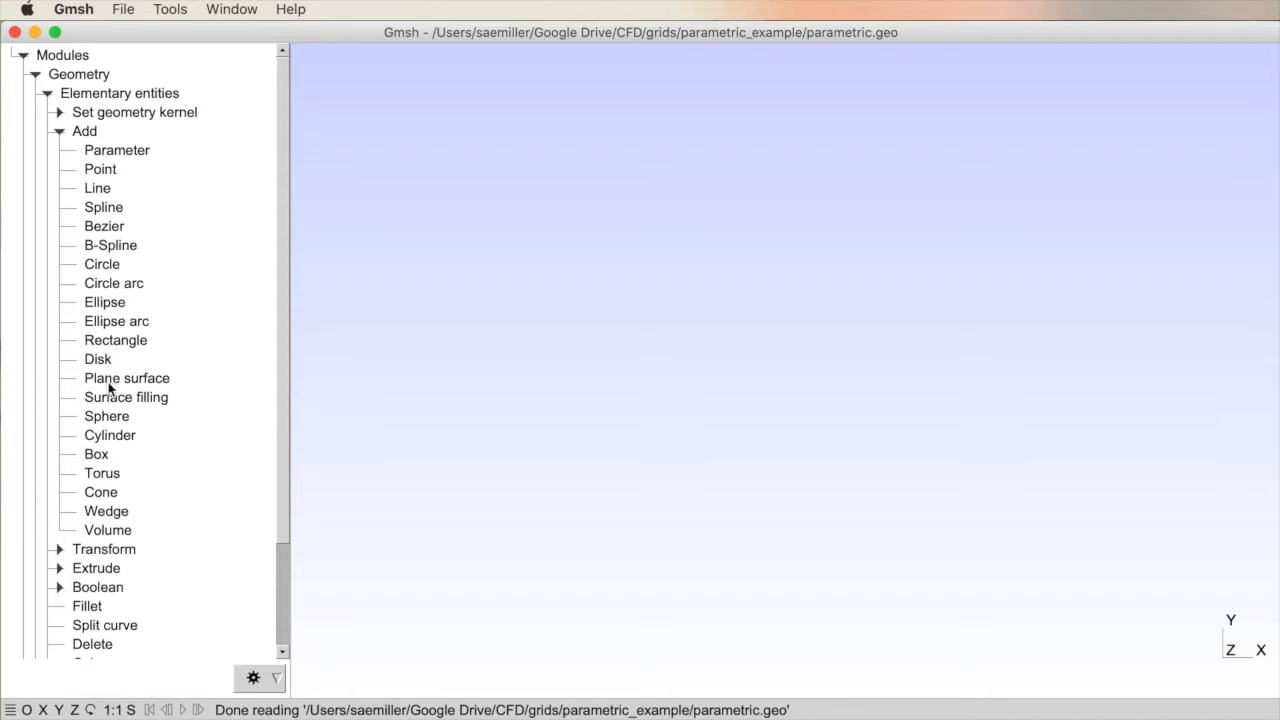
mouse_move(138, 388)
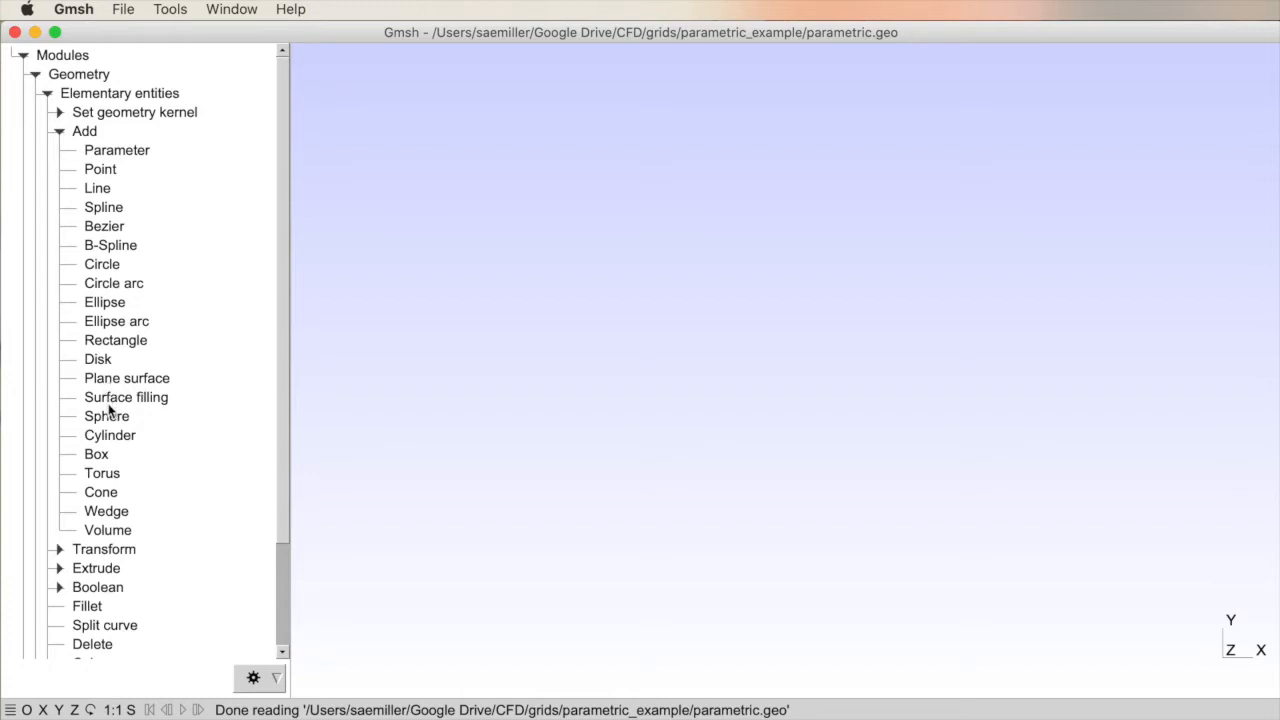
mouse_move(108, 443)
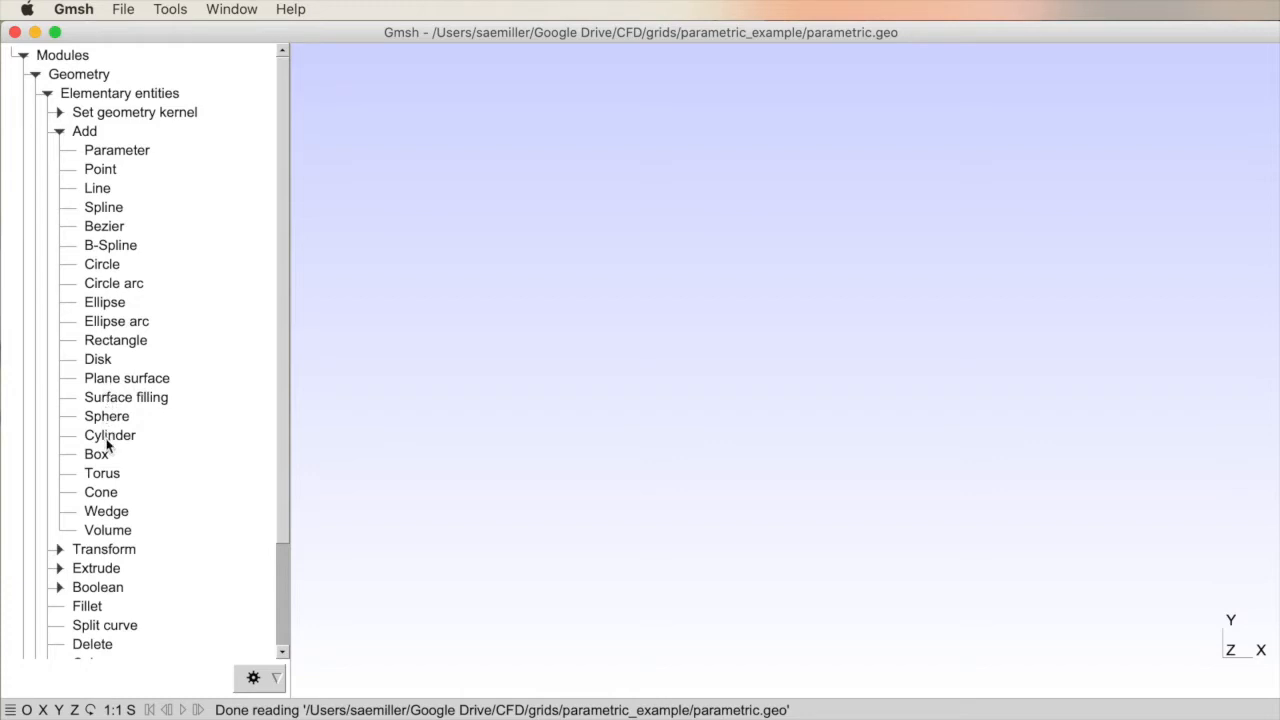
mouse_move(128, 527)
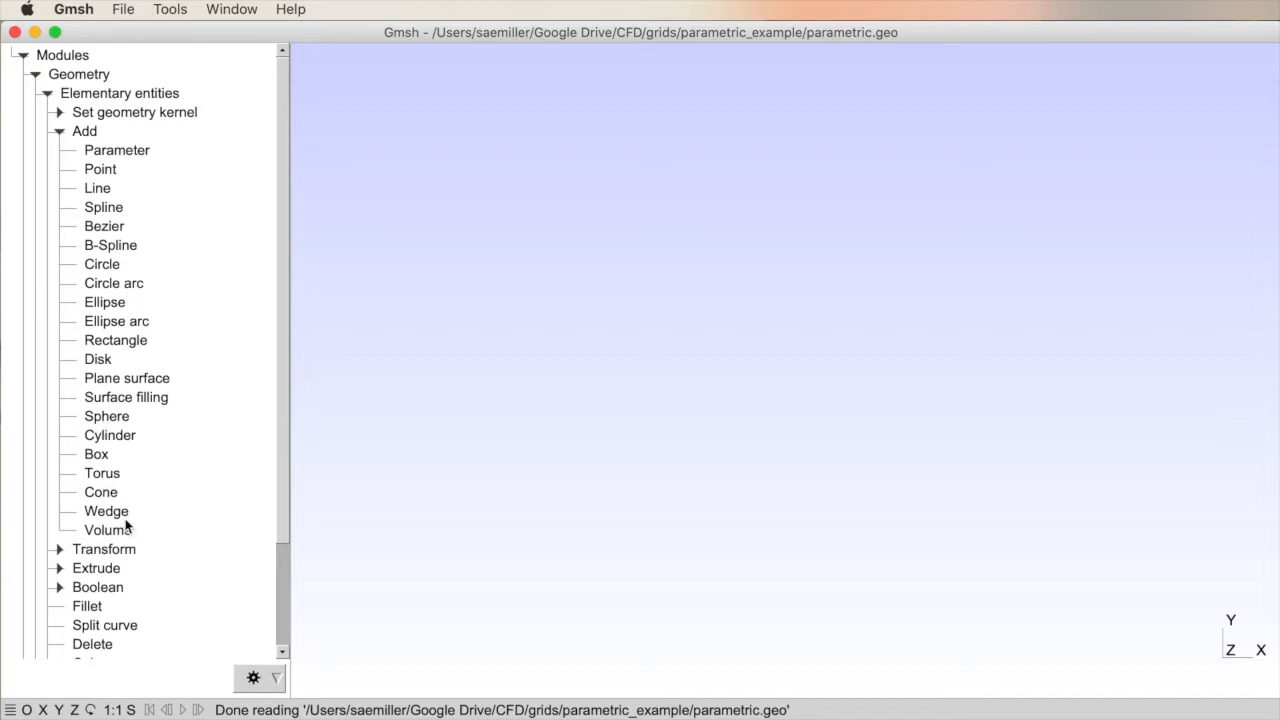
mouse_move(100, 492)
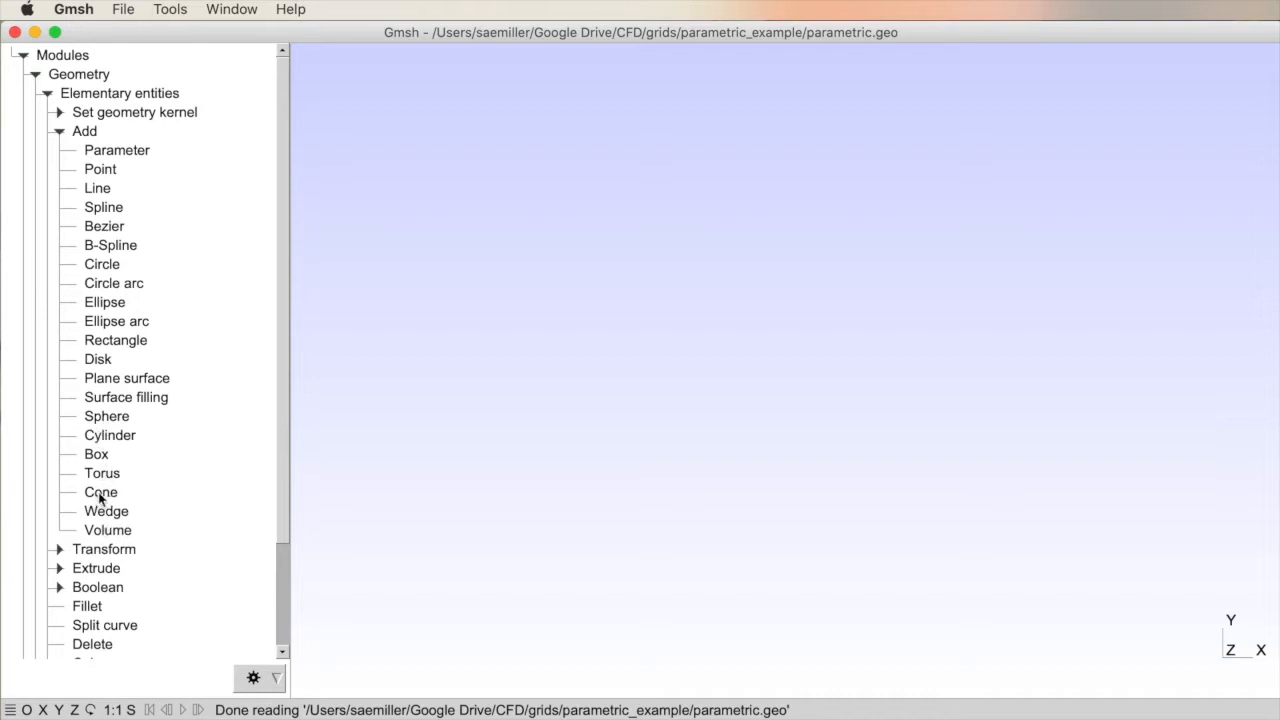
mouse_move(115, 530)
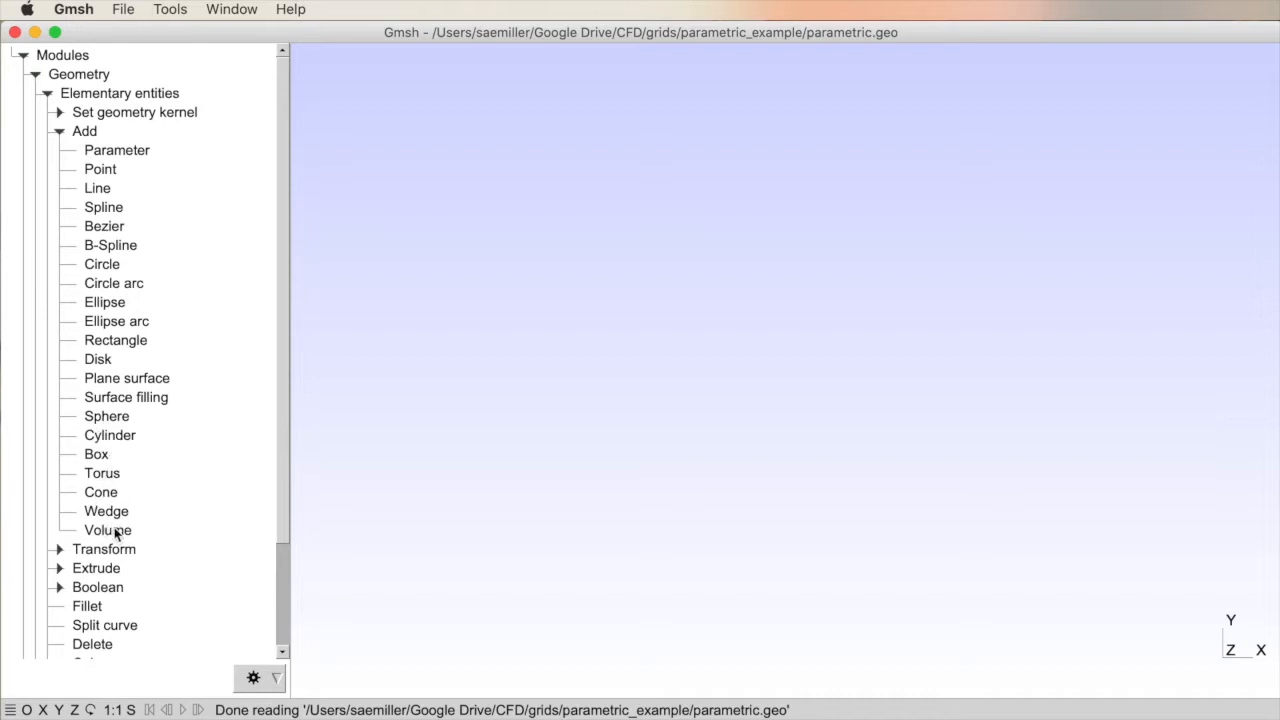
mouse_move(146, 488)
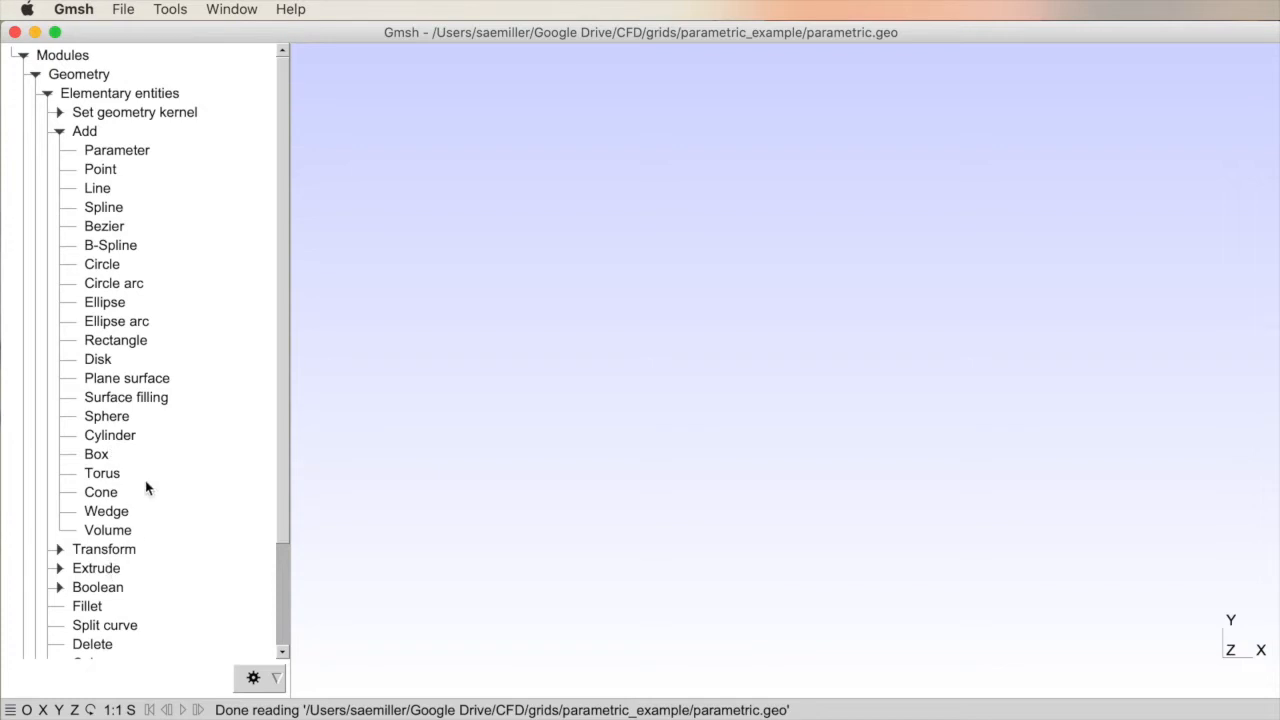
mouse_move(135, 448)
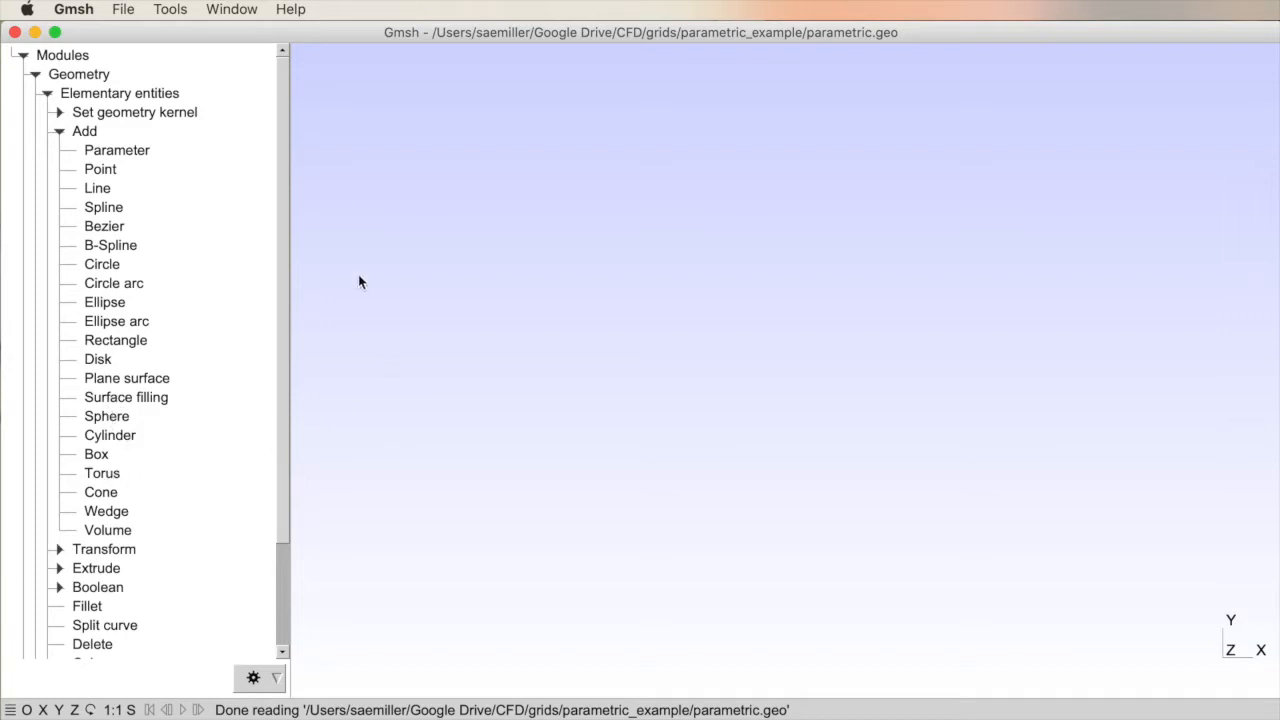
mouse_move(838, 334)
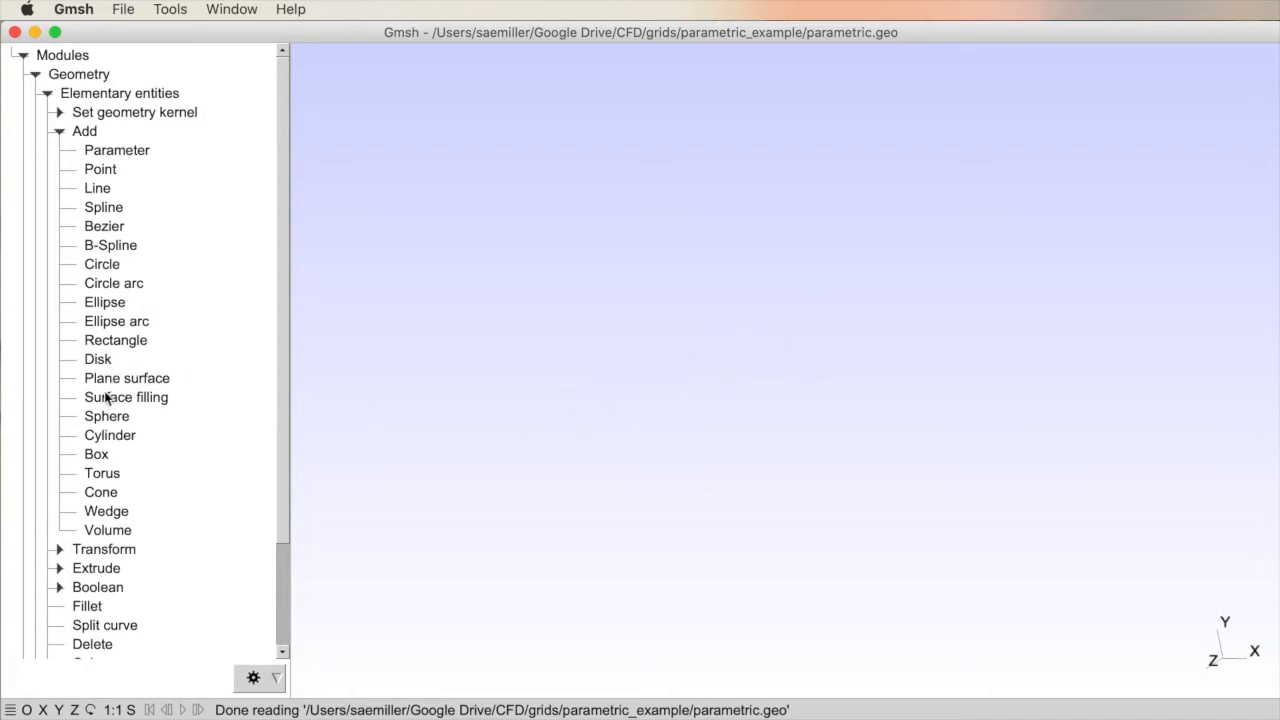
mouse_move(104, 468)
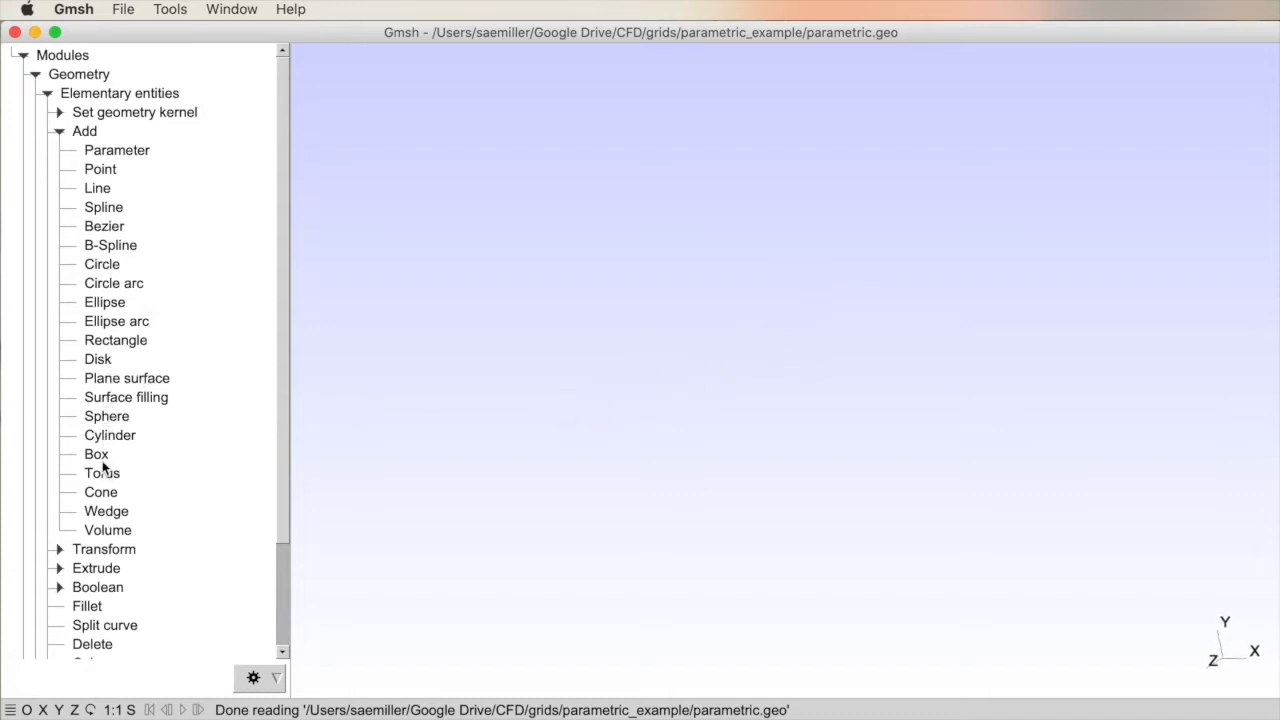
Step: Choose Box to preview a 1×1×1 box with its position and size fields
click(96, 453)
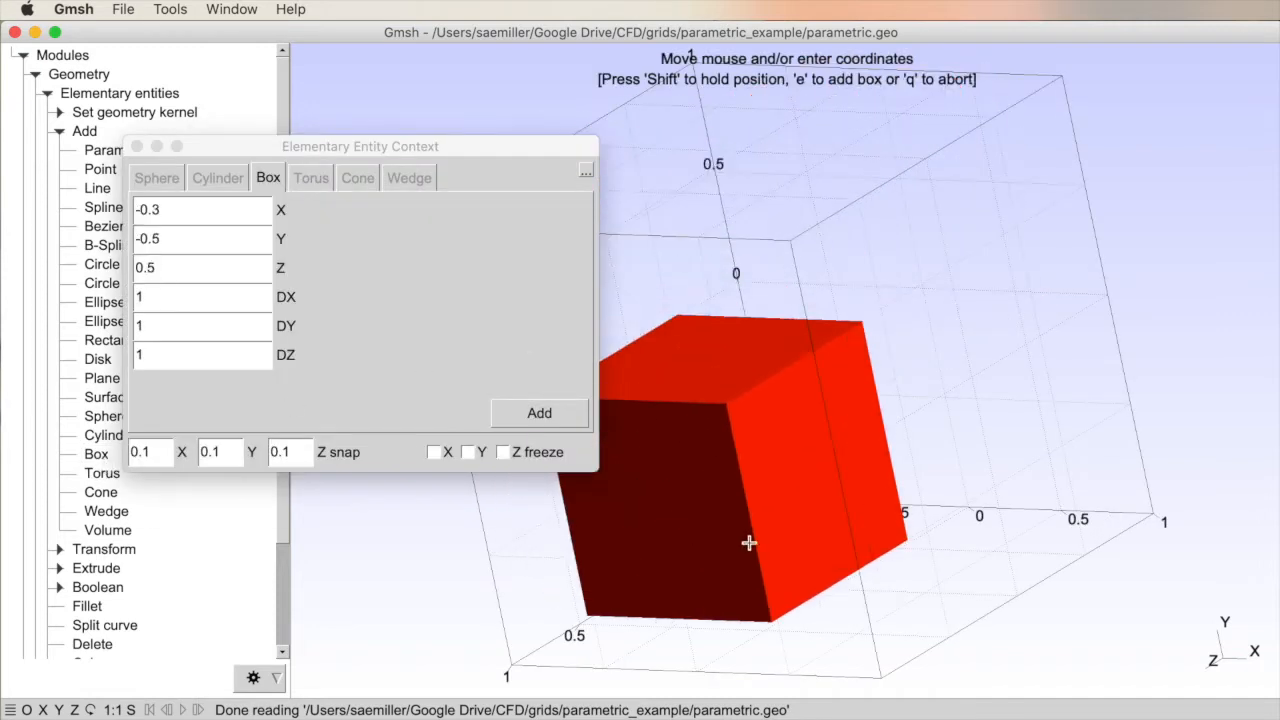
mouse_move(784, 421)
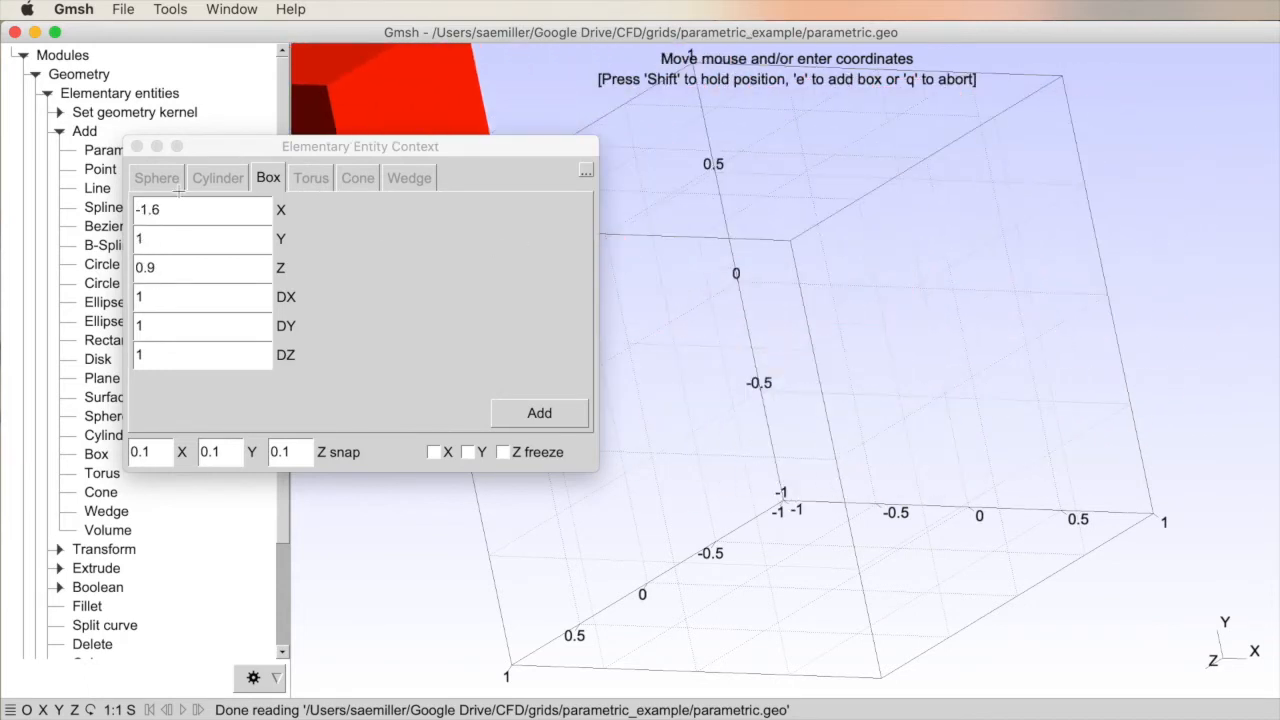
mouse_move(248, 245)
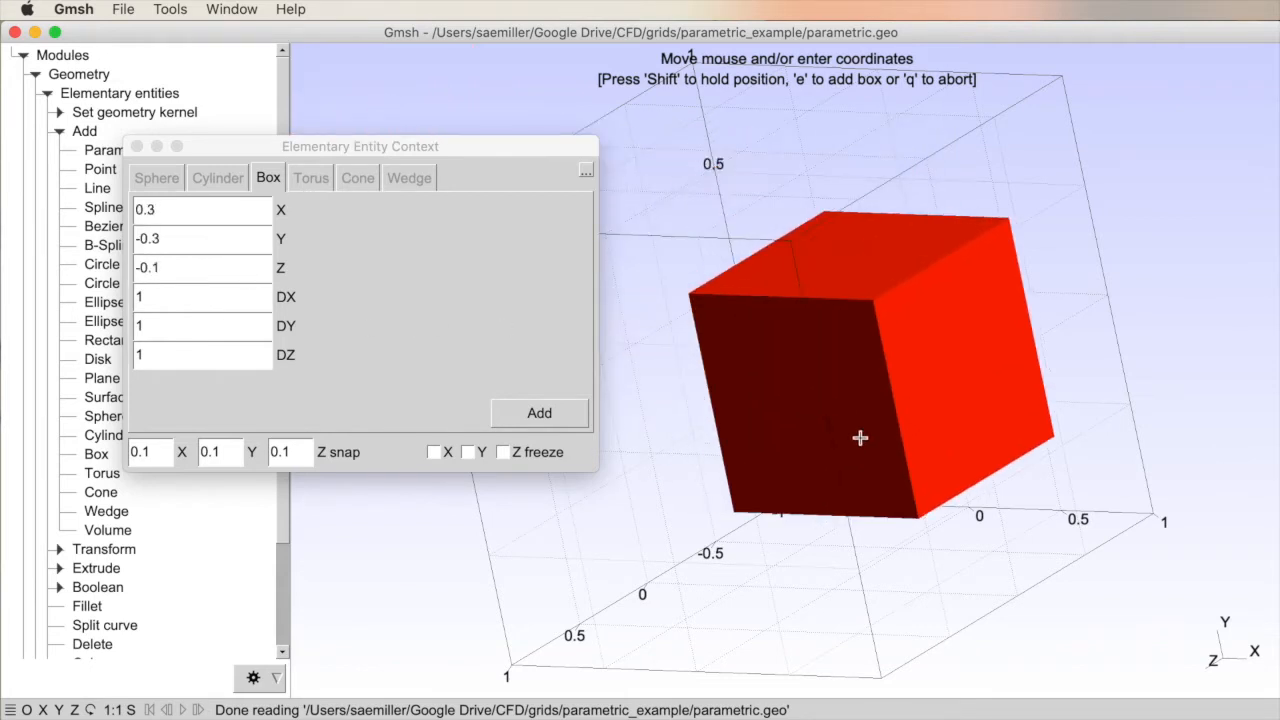
mouse_move(940, 428)
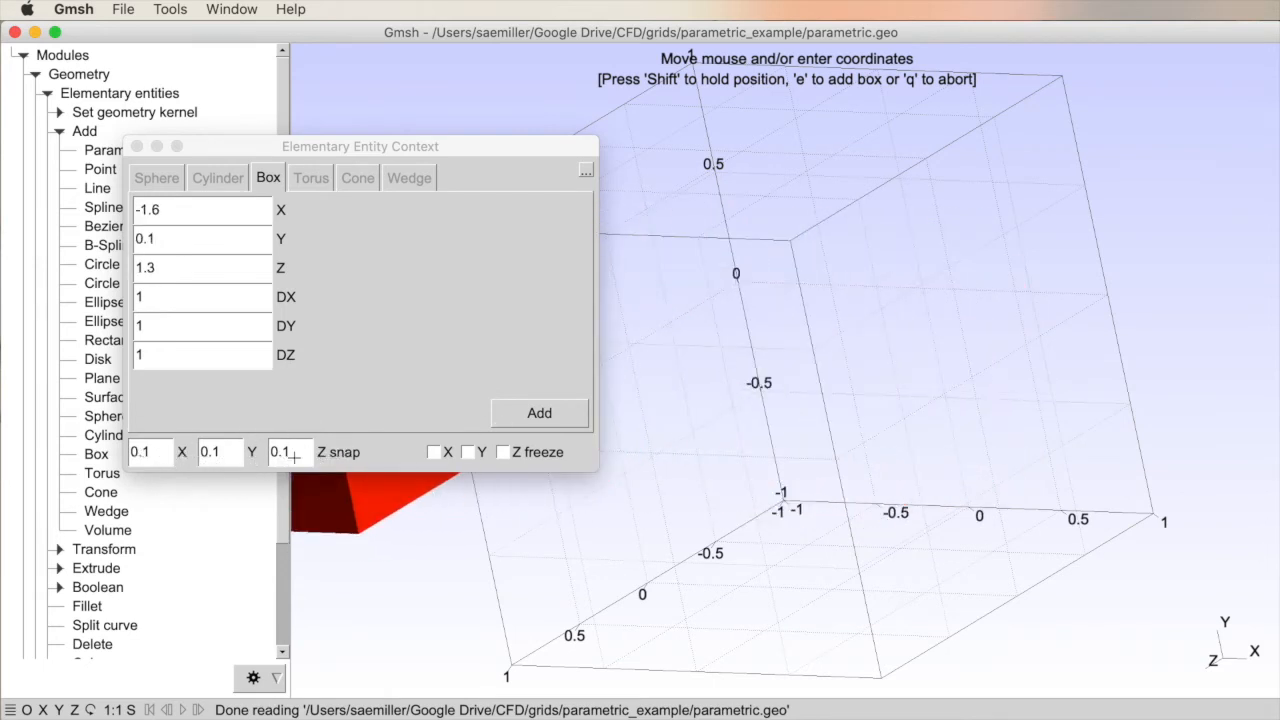
mouse_move(622, 414)
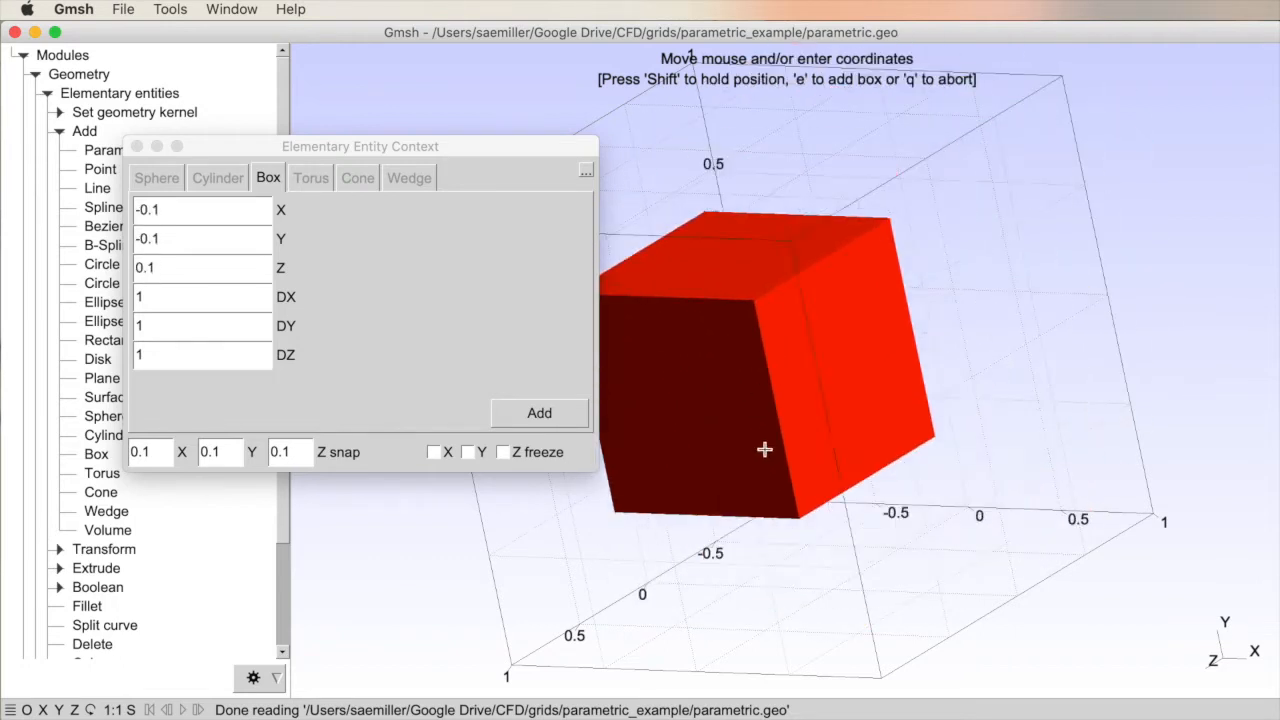
mouse_move(952, 363)
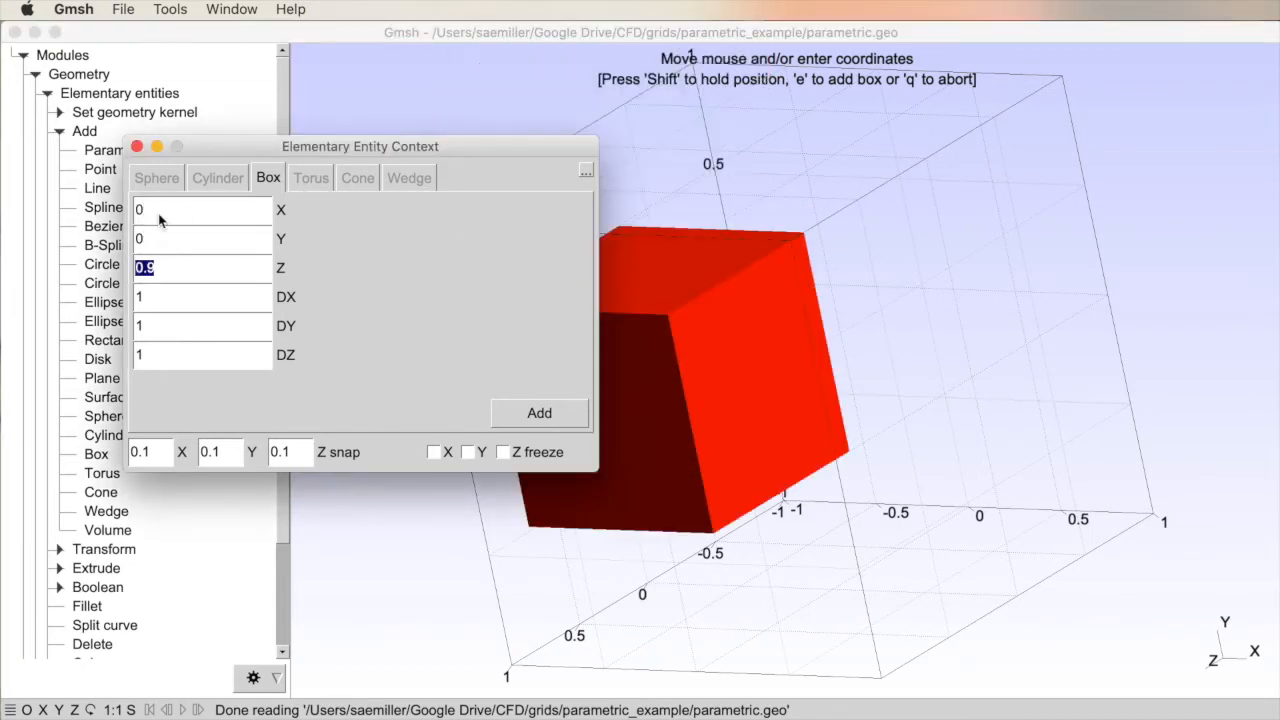
Step: Set the box at position 0, 0, 0 with DX 2, DY 1 and DZ 0.5
text(0)
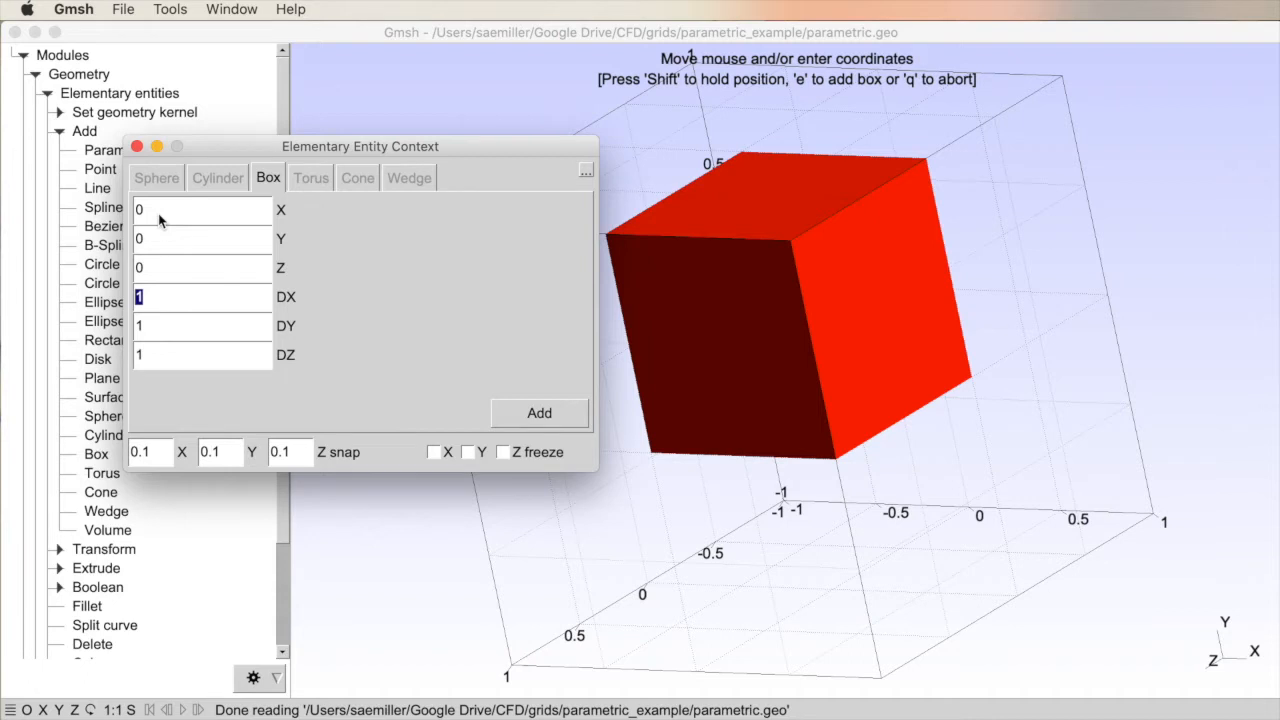
text(2)
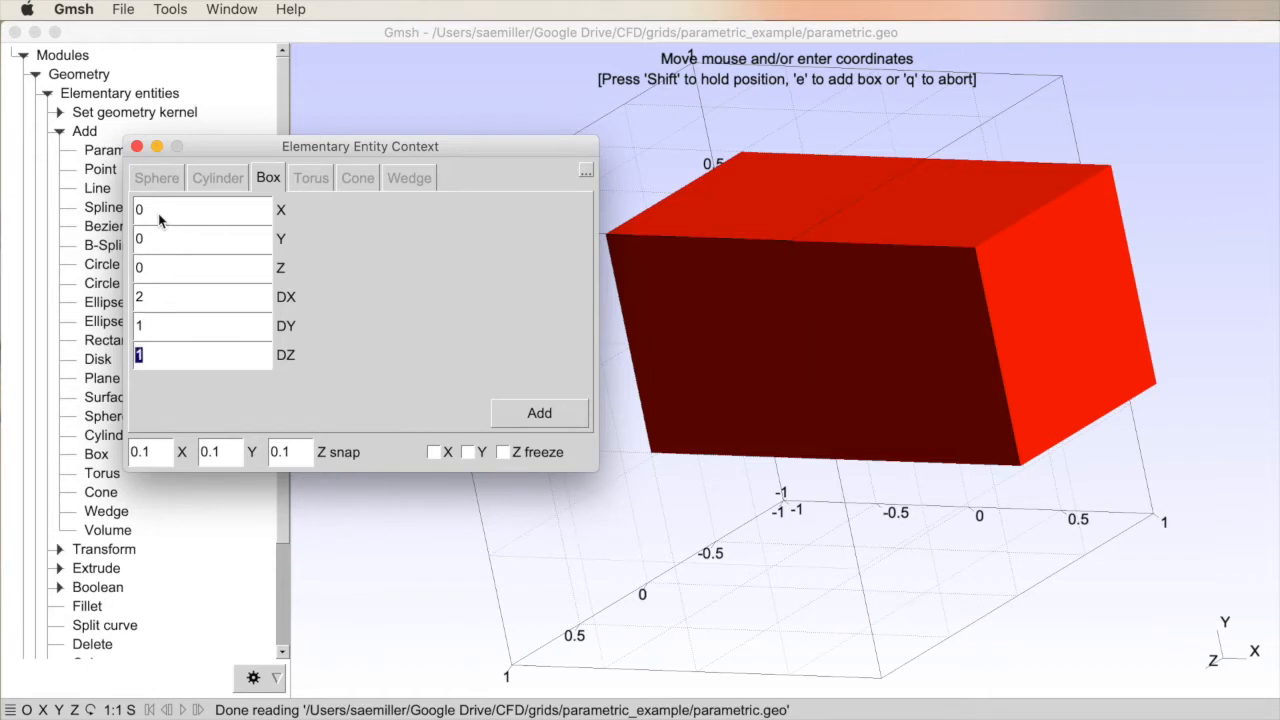
text(.50)
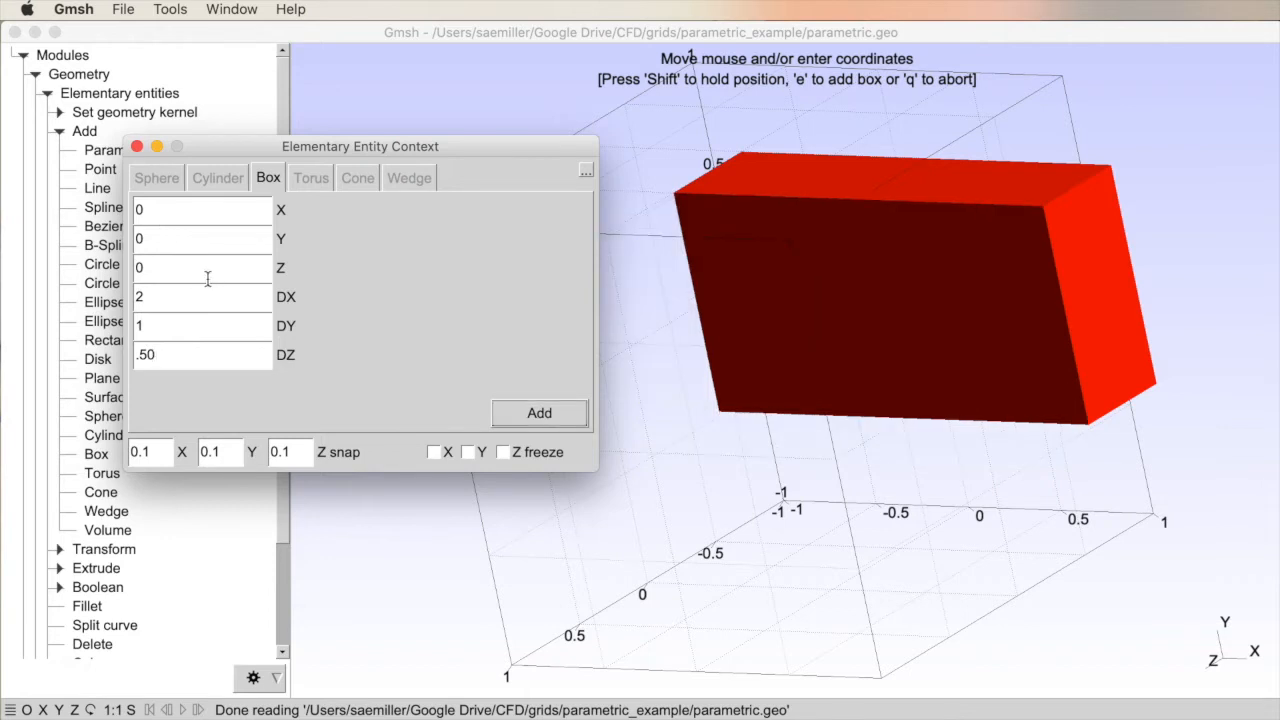
mouse_move(508, 273)
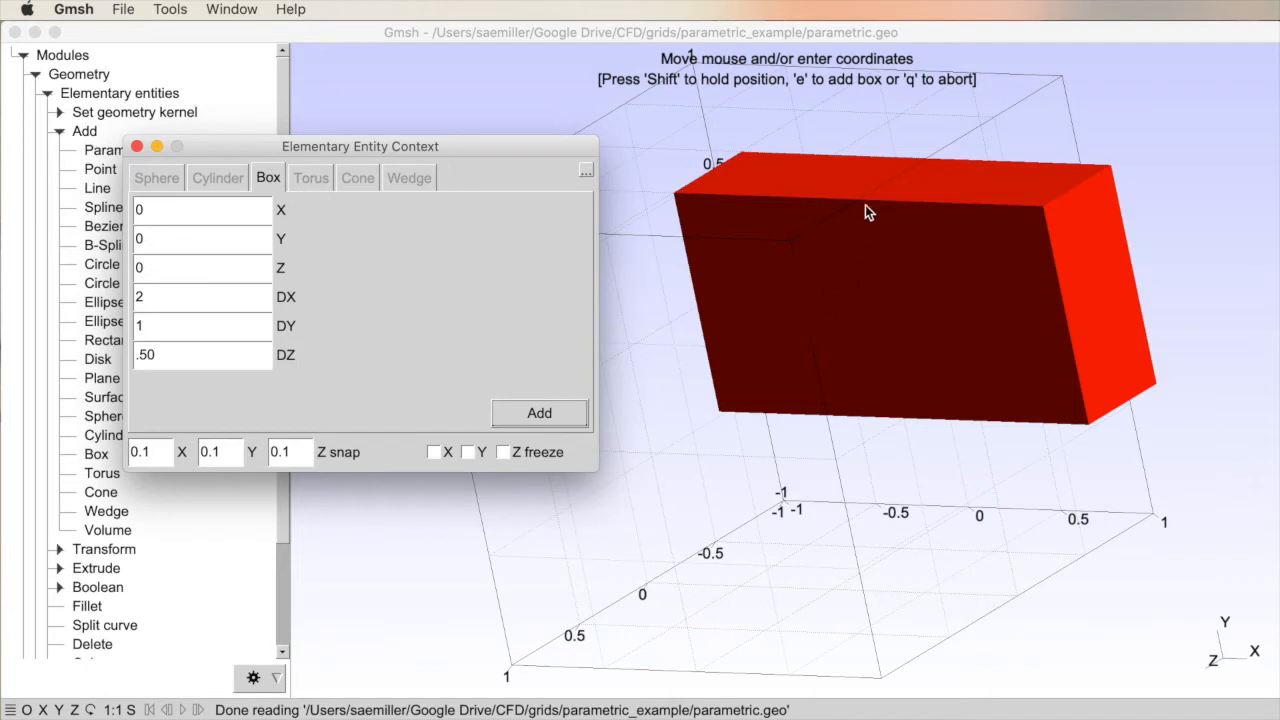
mouse_move(765, 27)
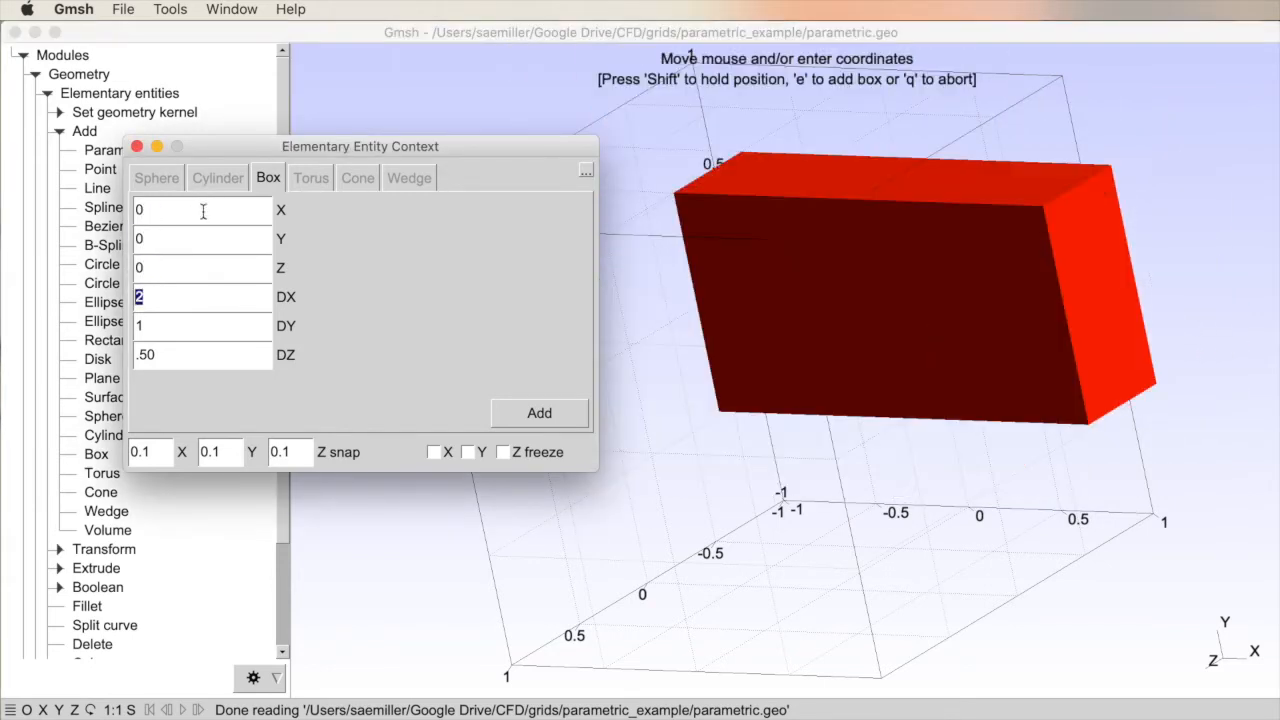
click(200, 355)
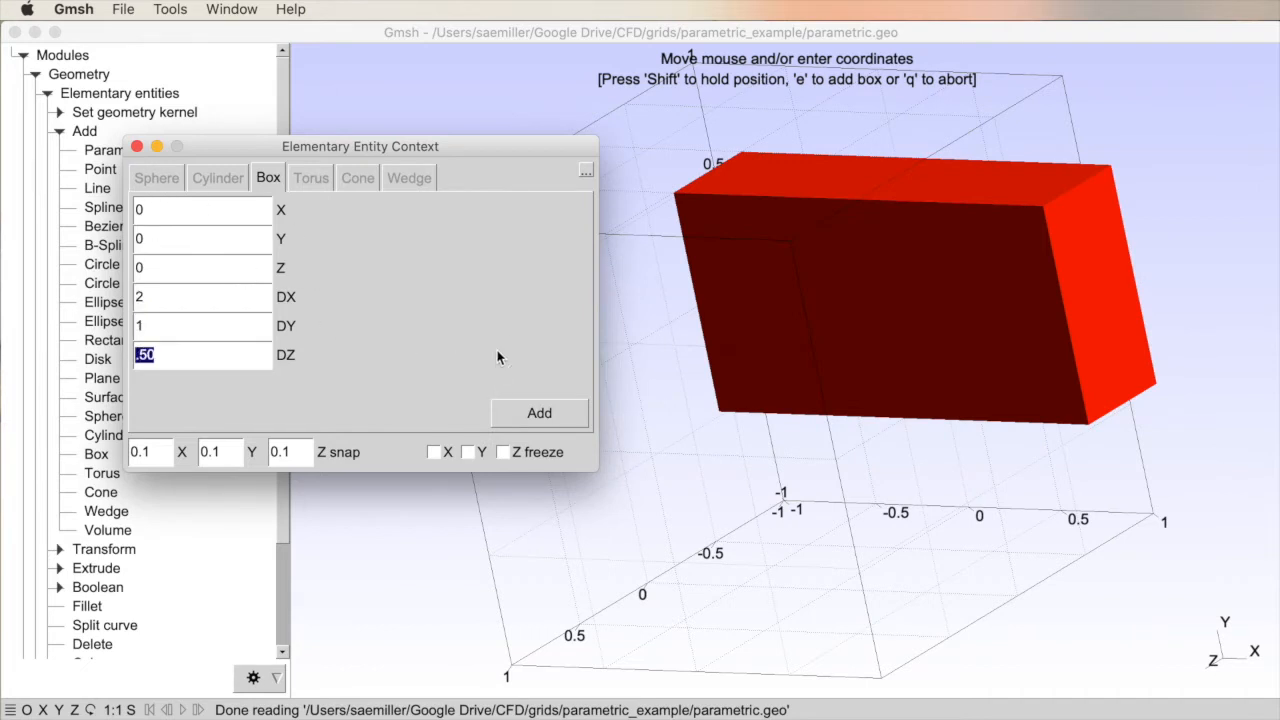
mouse_move(620, 400)
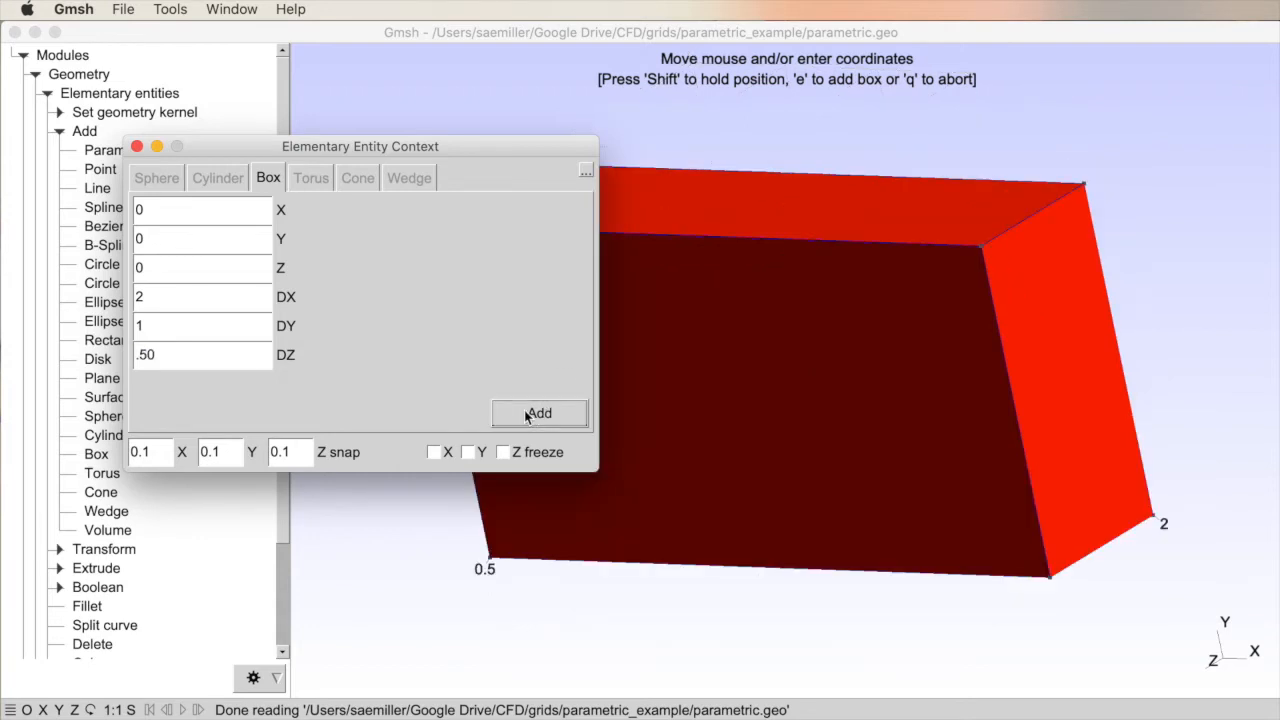
mouse_move(193, 208)
text(.5)
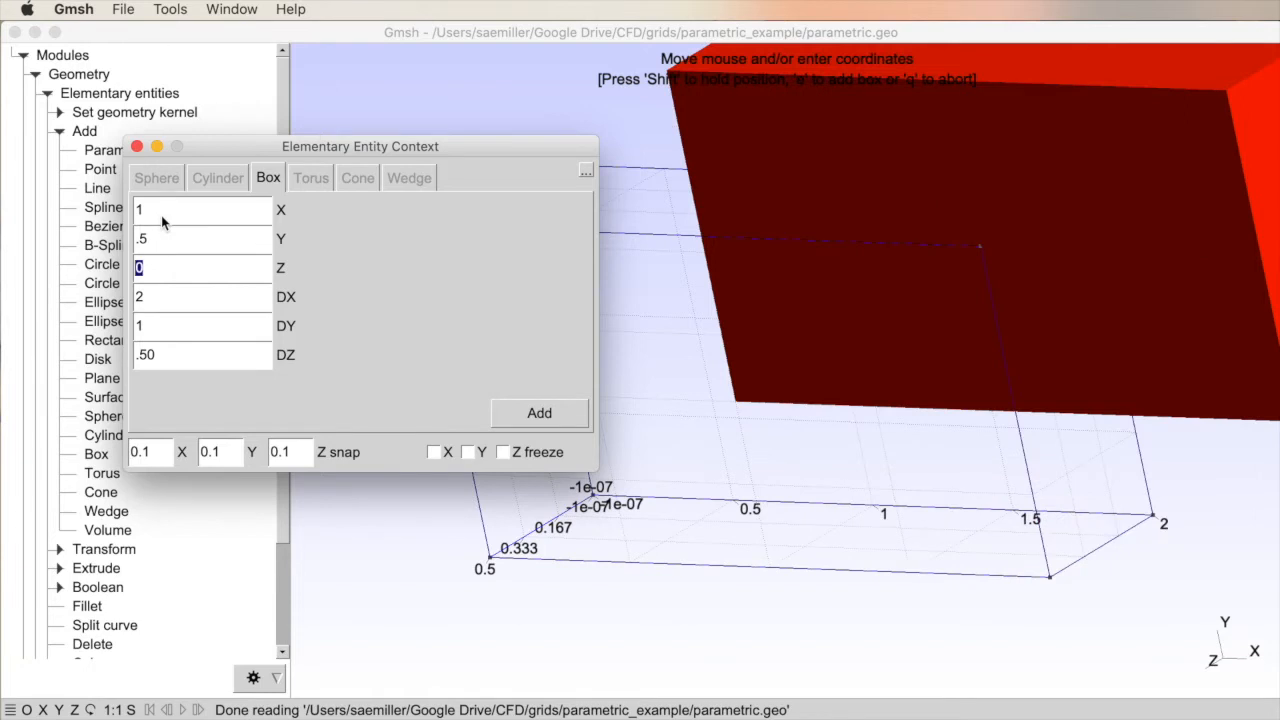
Step: Add a 2×1×0.1 box at (1, 0.5, 0) and close the context window
click(200, 297)
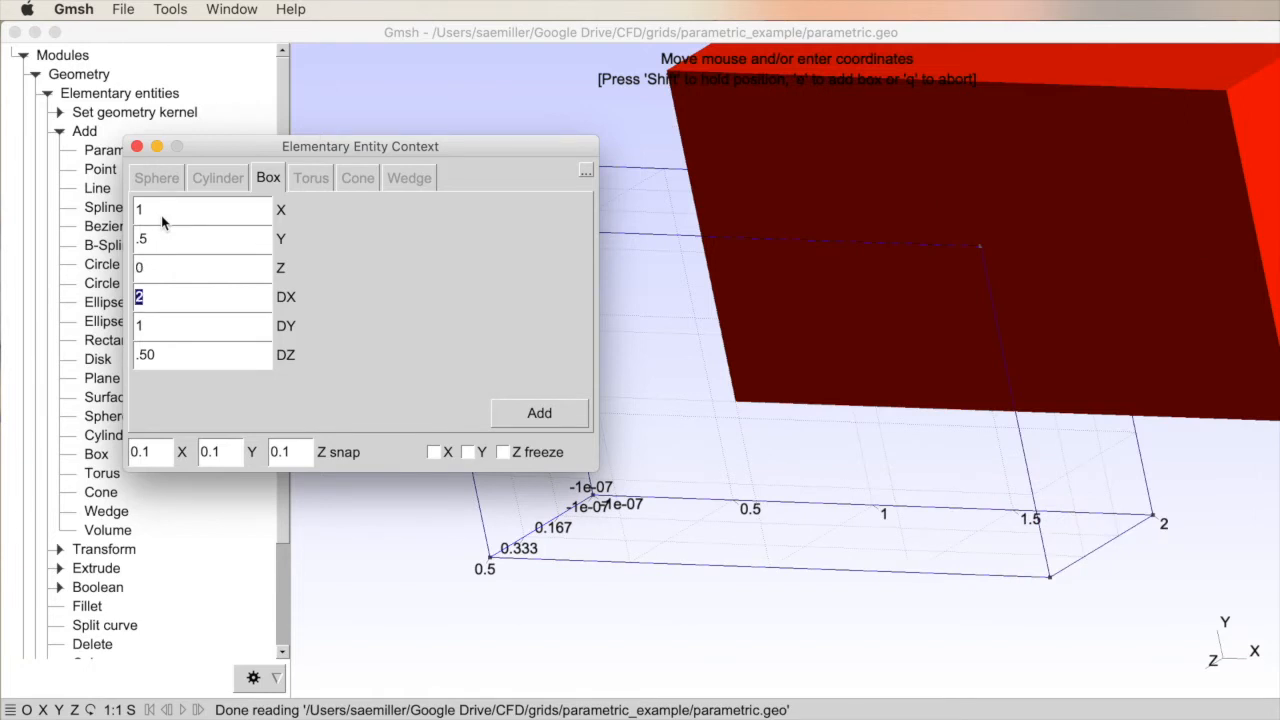
click(200, 355)
text(0.1)
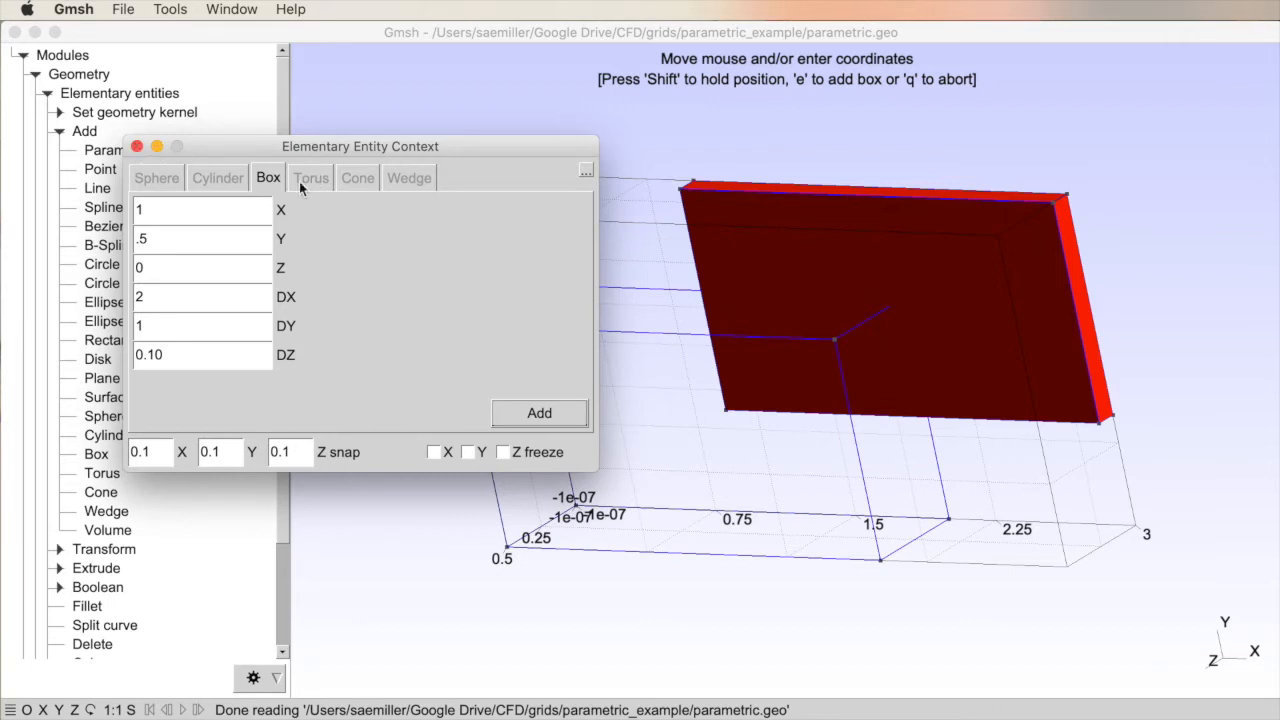
click(539, 412)
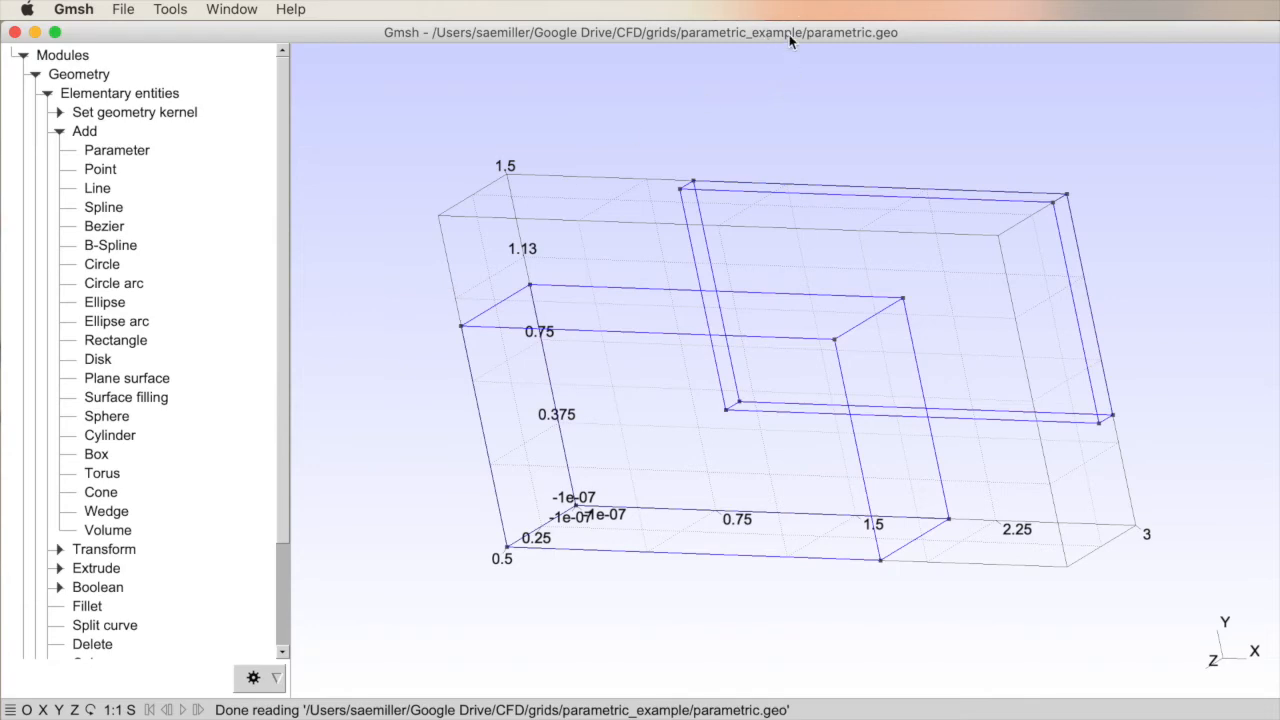
mouse_move(478, 418)
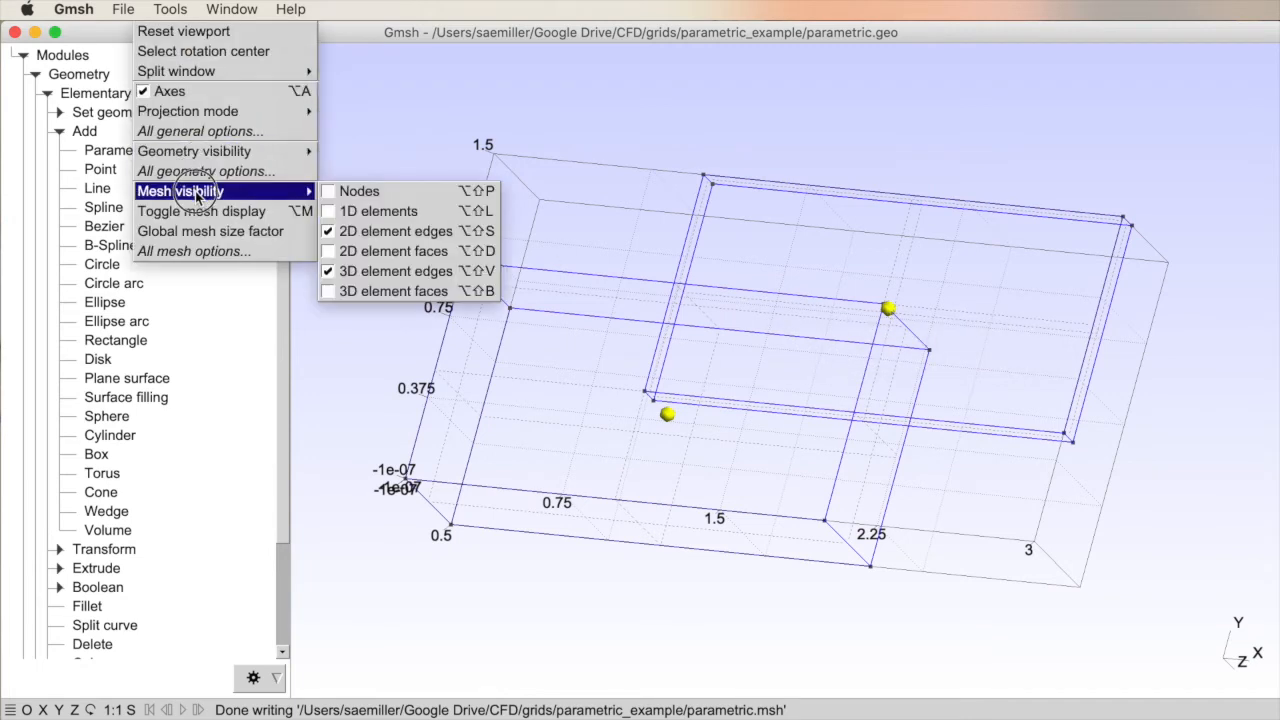
Step: Turn off 3D element edges in the mesh visibility options
click(340, 165)
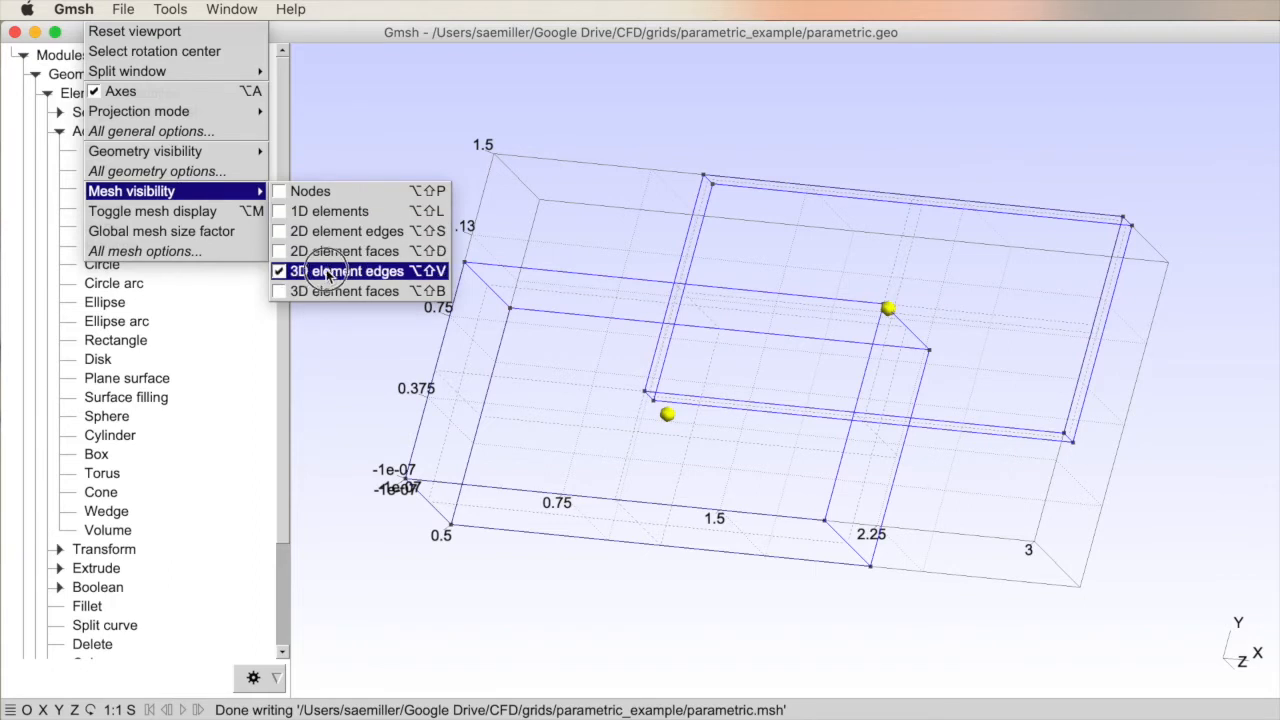
click(390, 283)
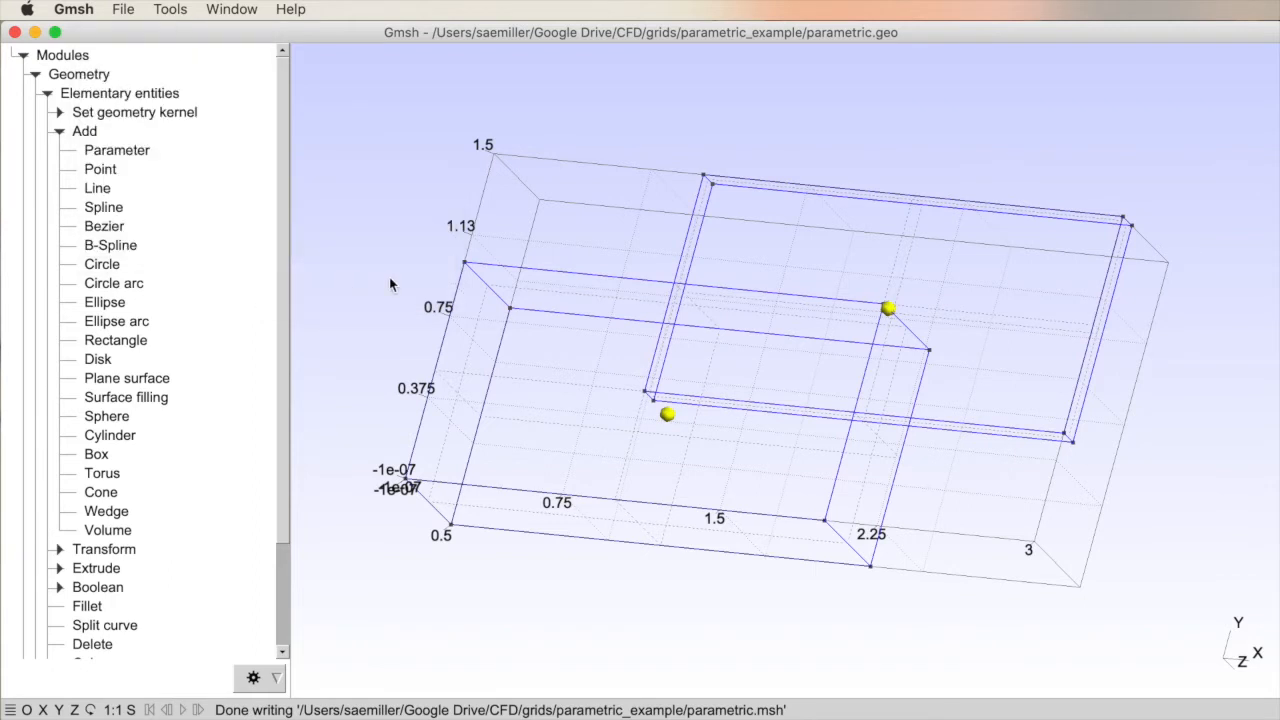
mouse_move(453, 344)
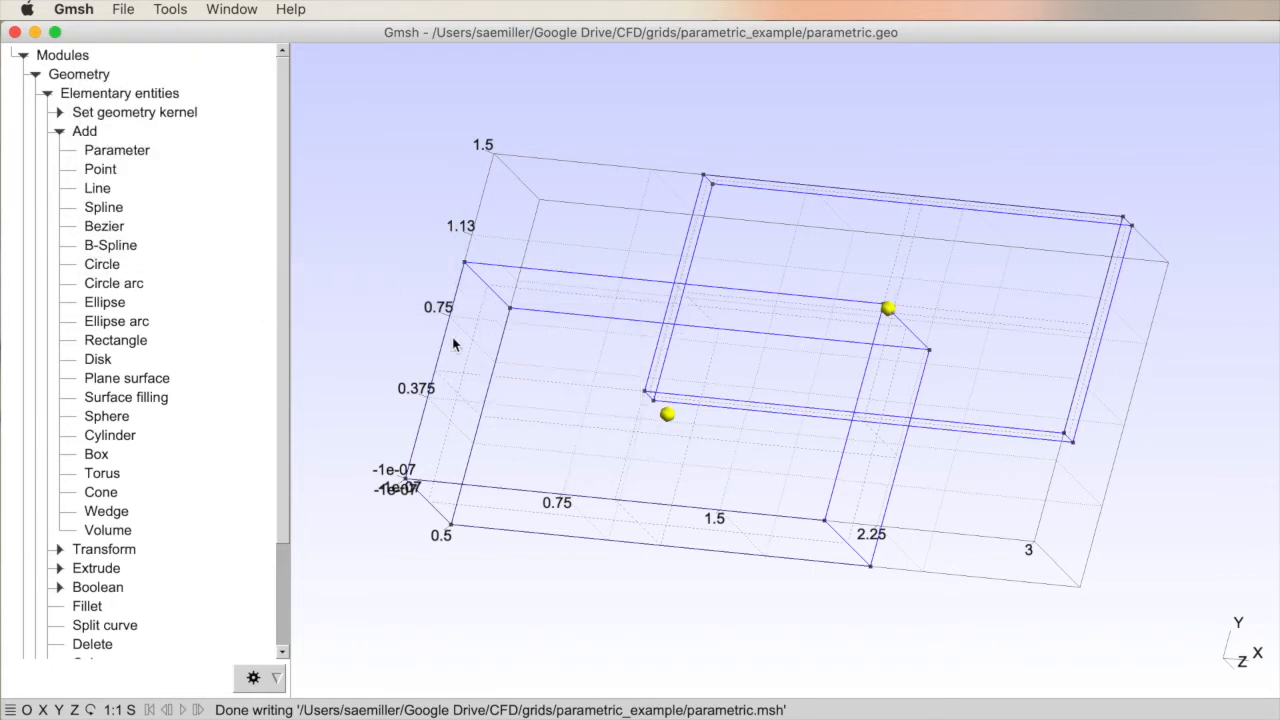
mouse_move(364, 248)
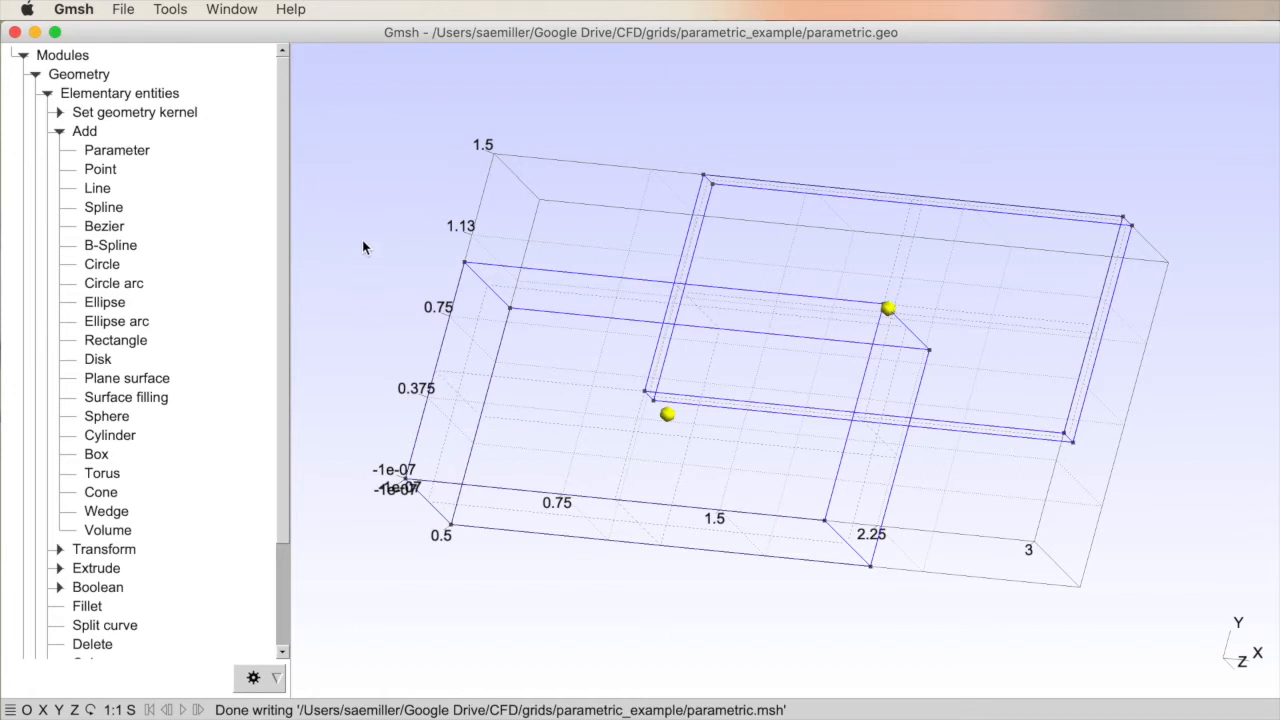
mouse_move(358, 240)
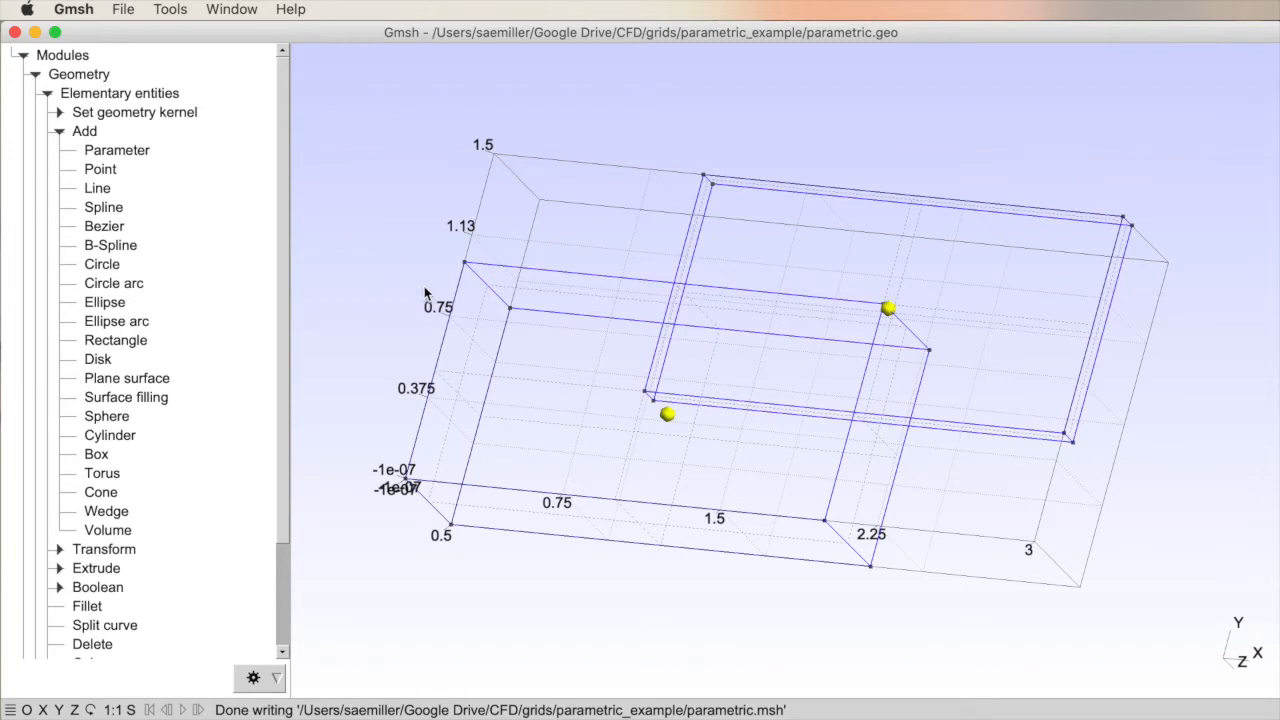
mouse_move(600, 326)
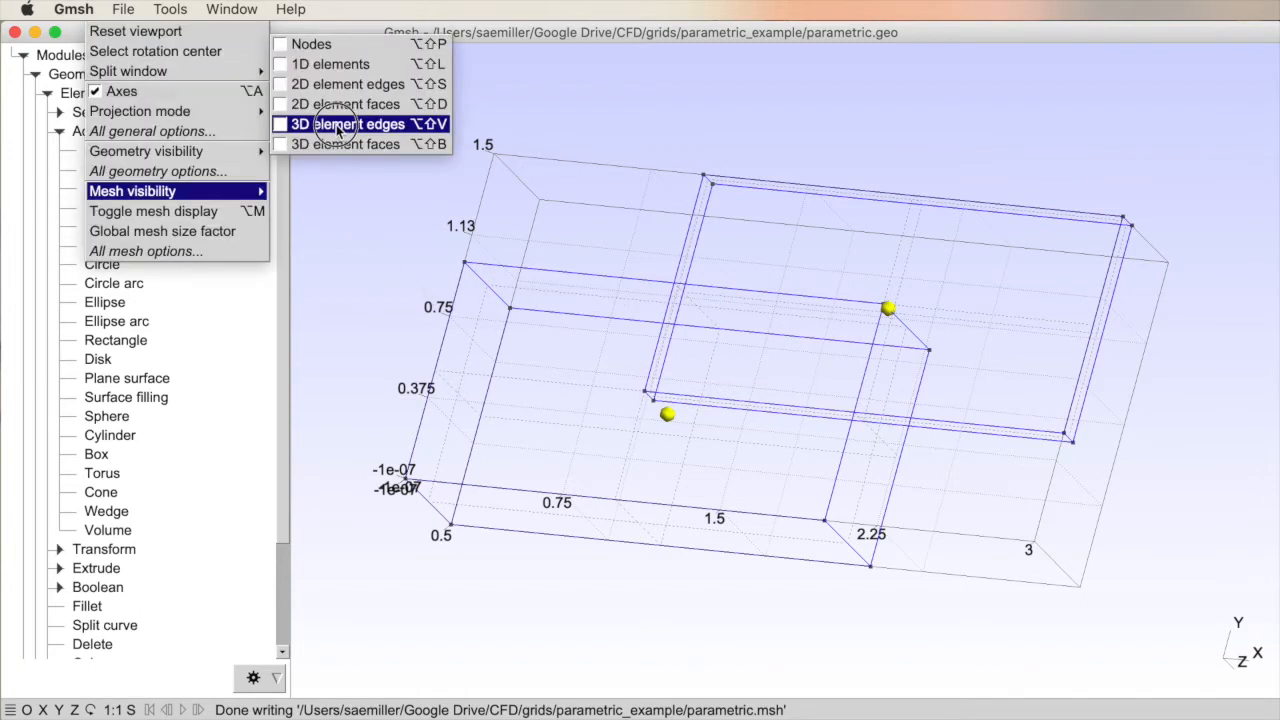
mouse_move(145, 151)
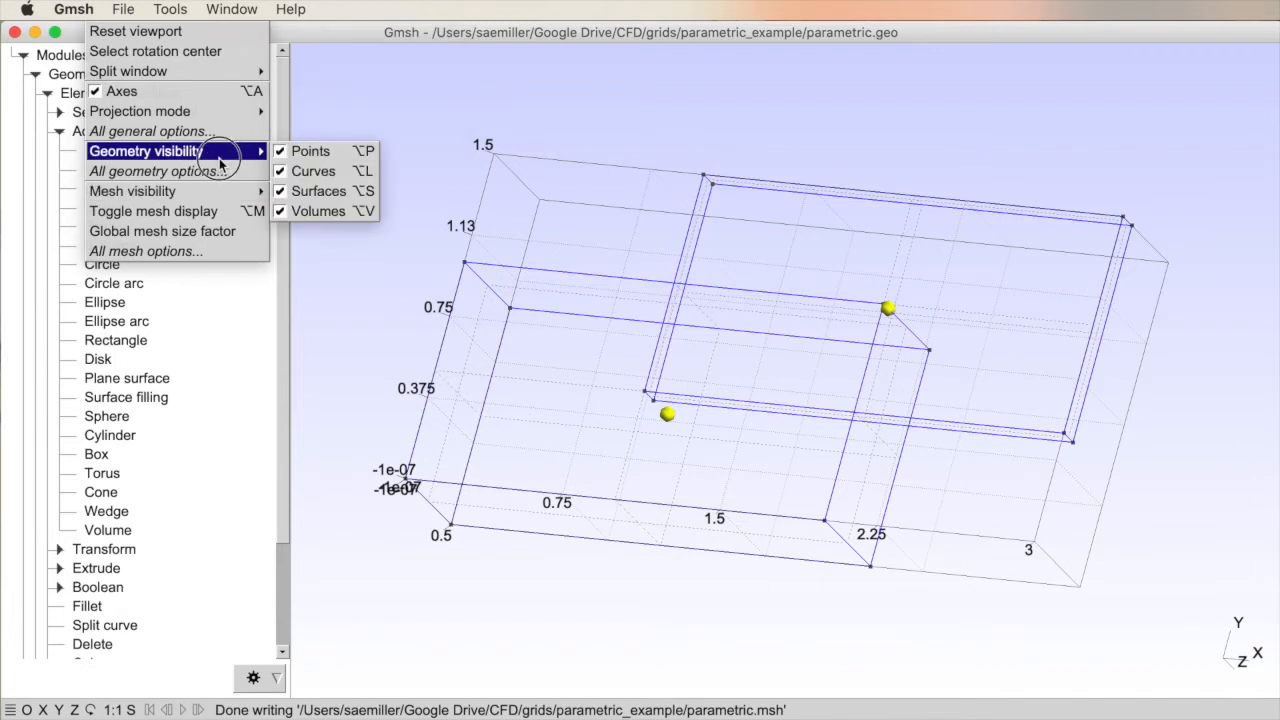
mouse_move(312, 151)
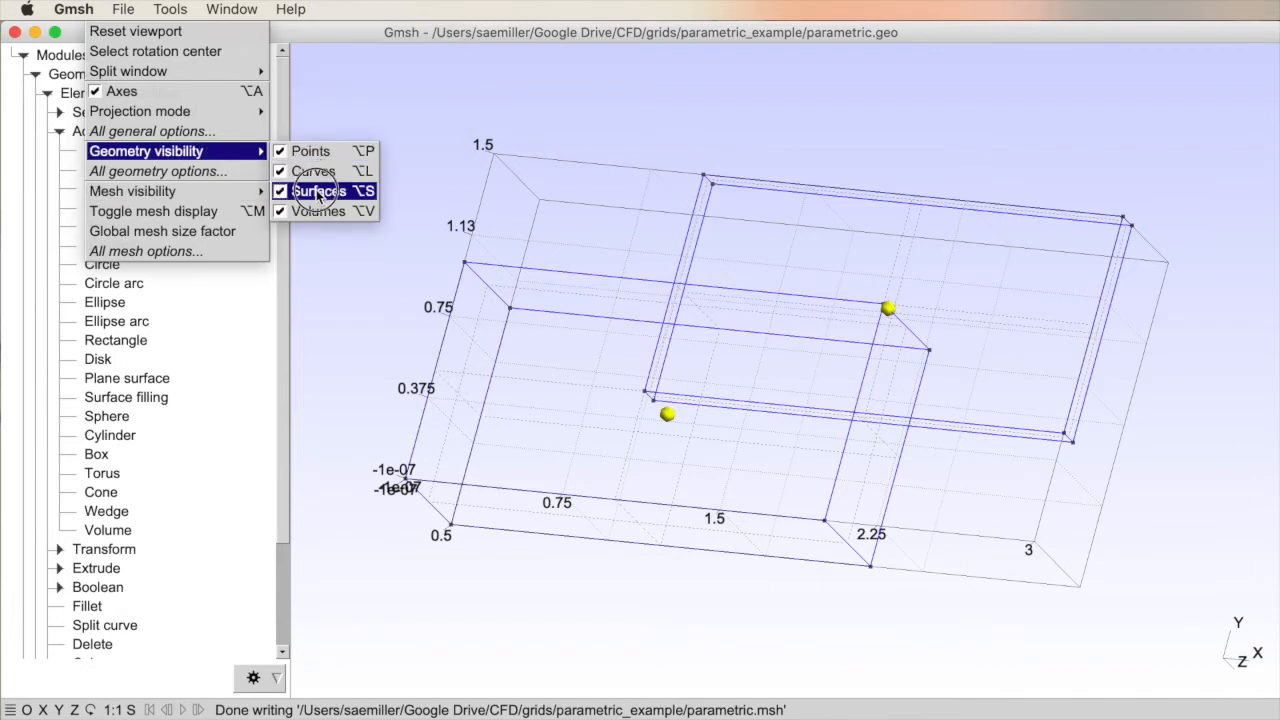
click(318, 191)
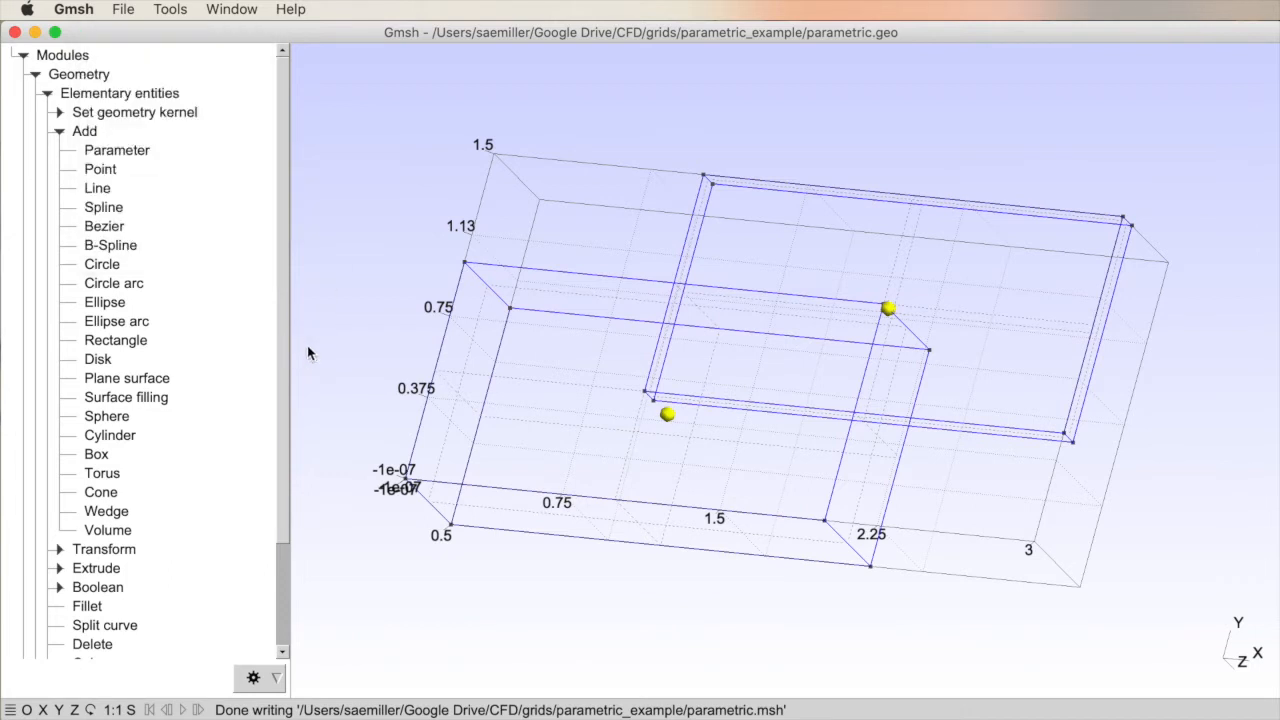
mouse_move(573, 69)
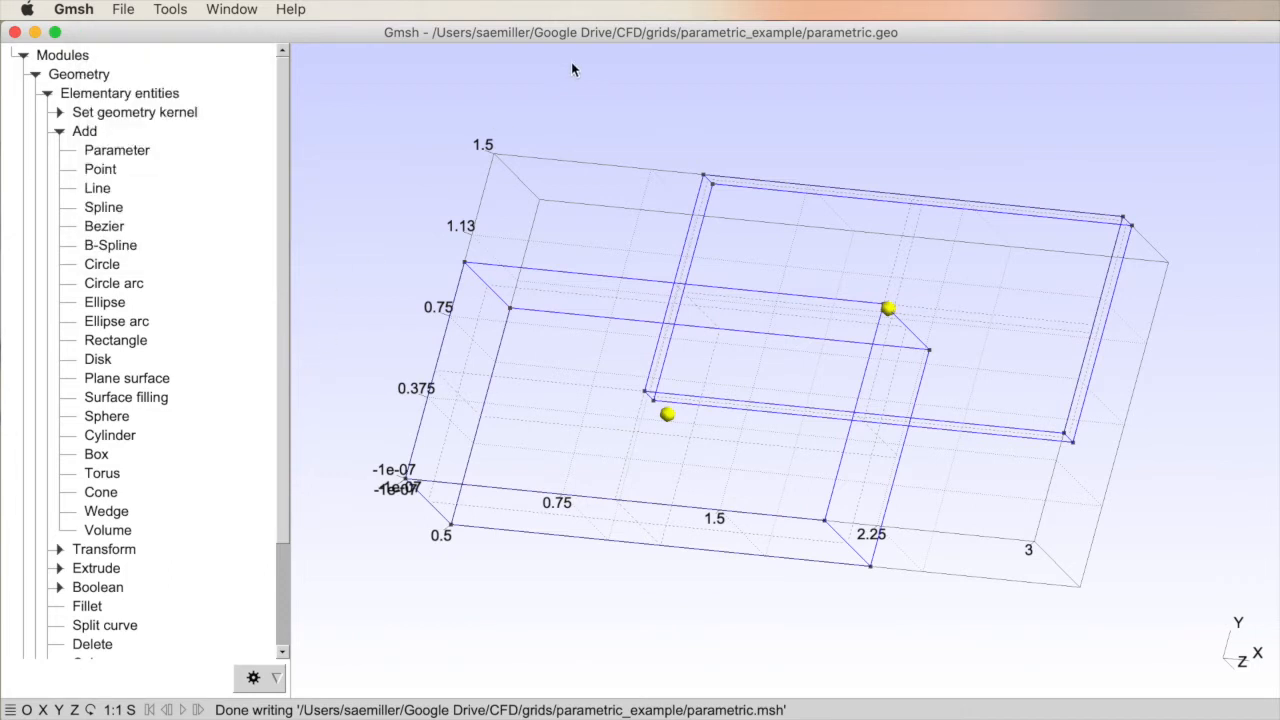
mouse_move(403, 170)
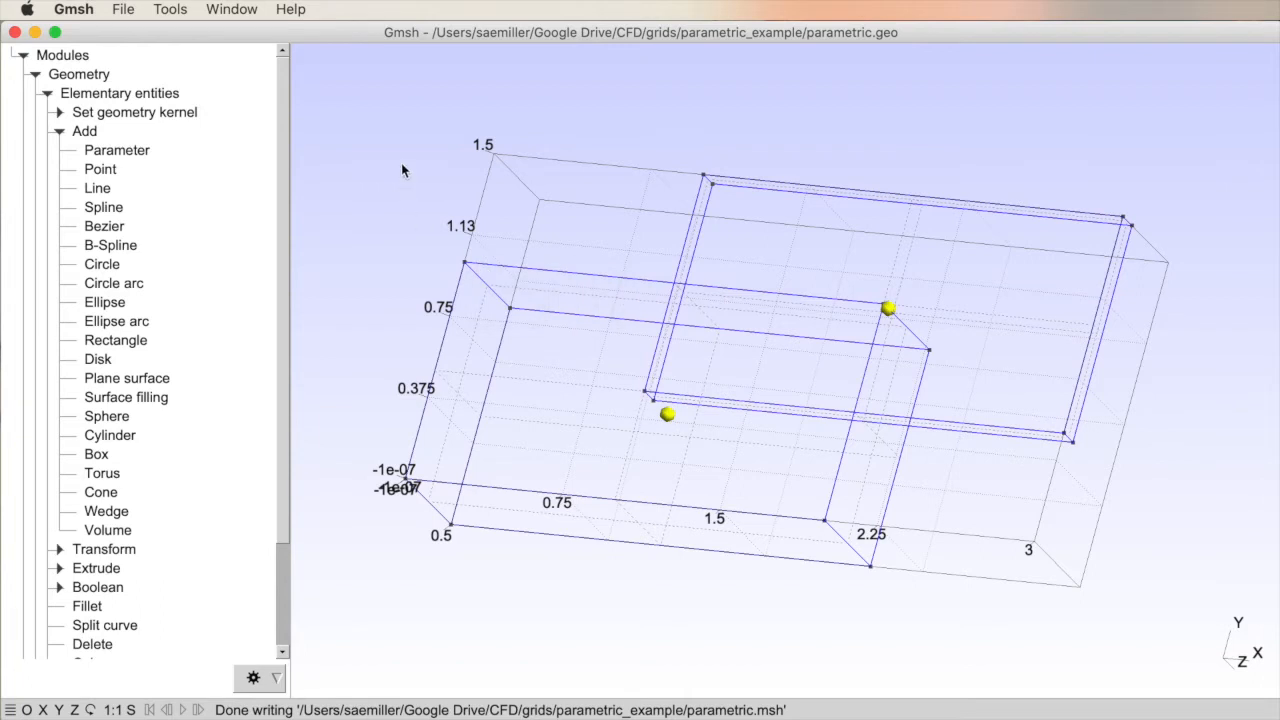
mouse_move(703, 180)
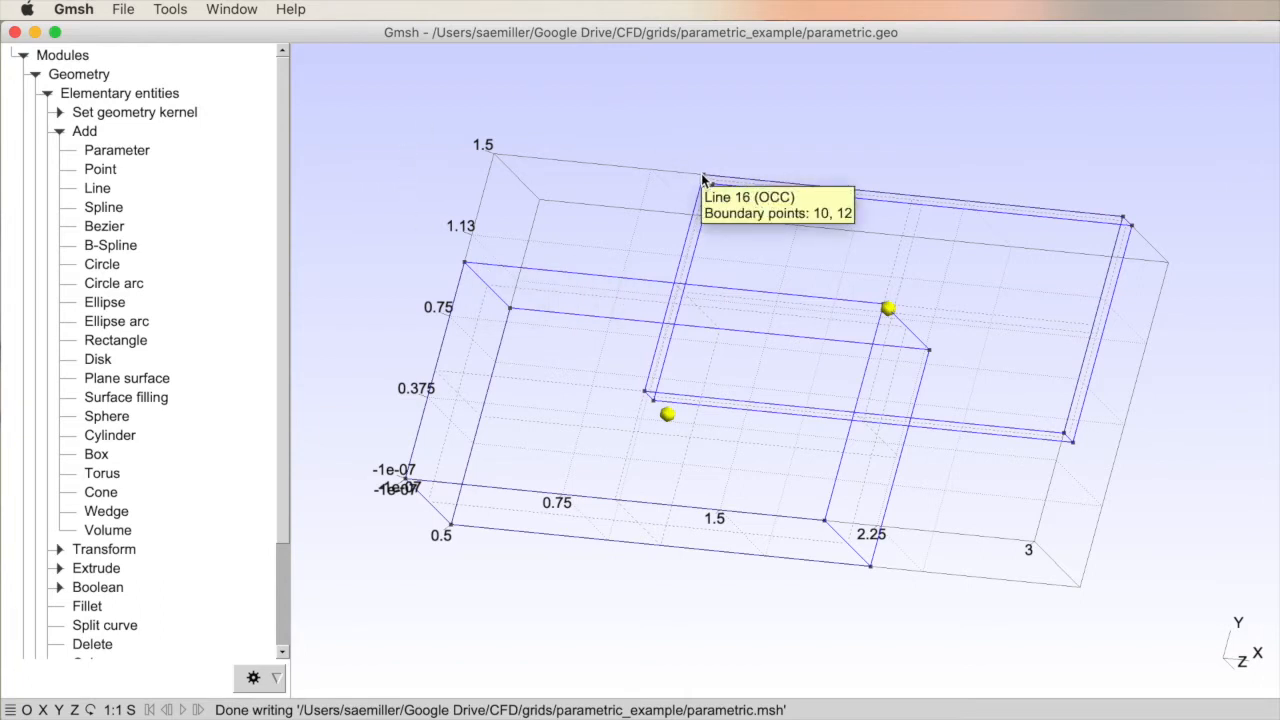
mouse_move(712, 188)
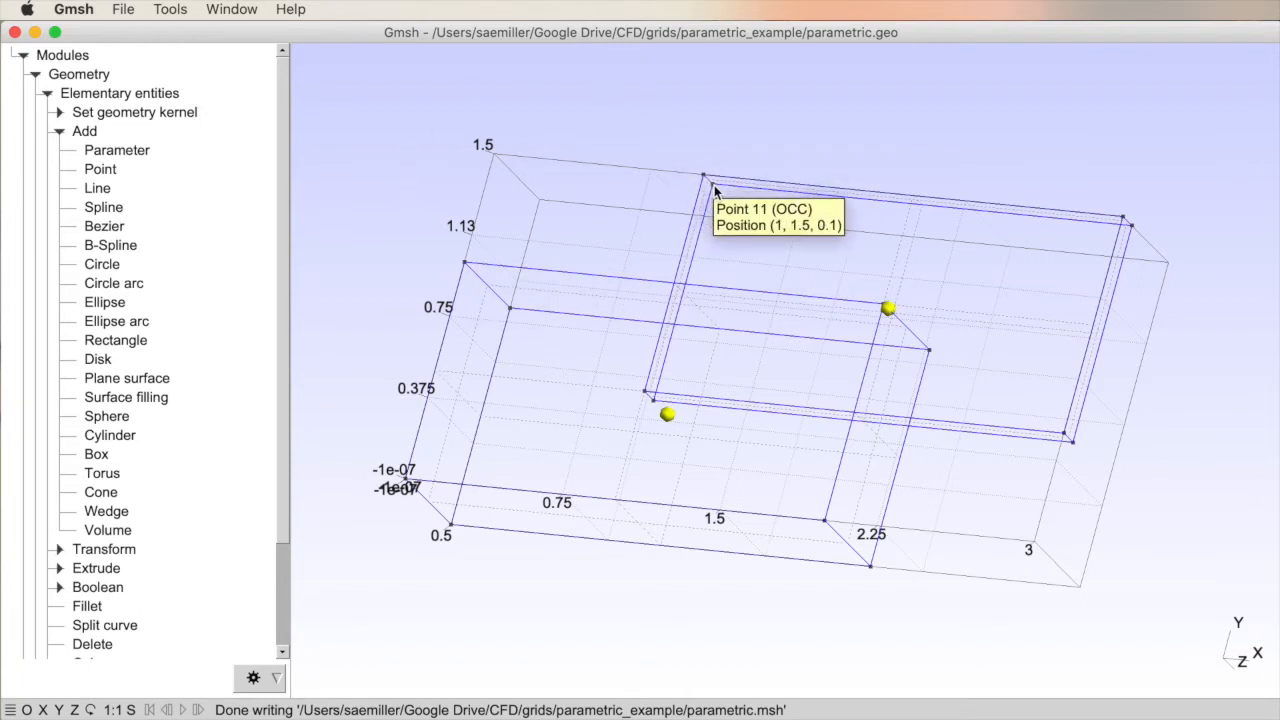
mouse_move(675, 430)
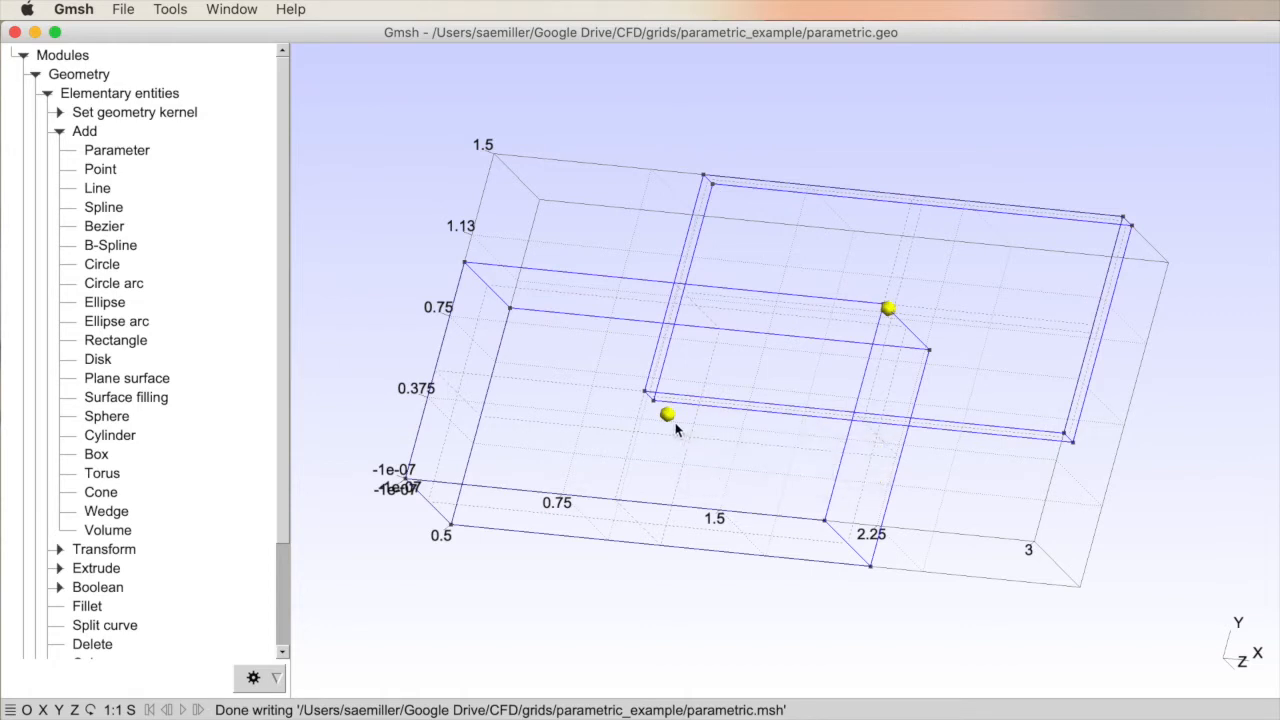
mouse_move(667, 416)
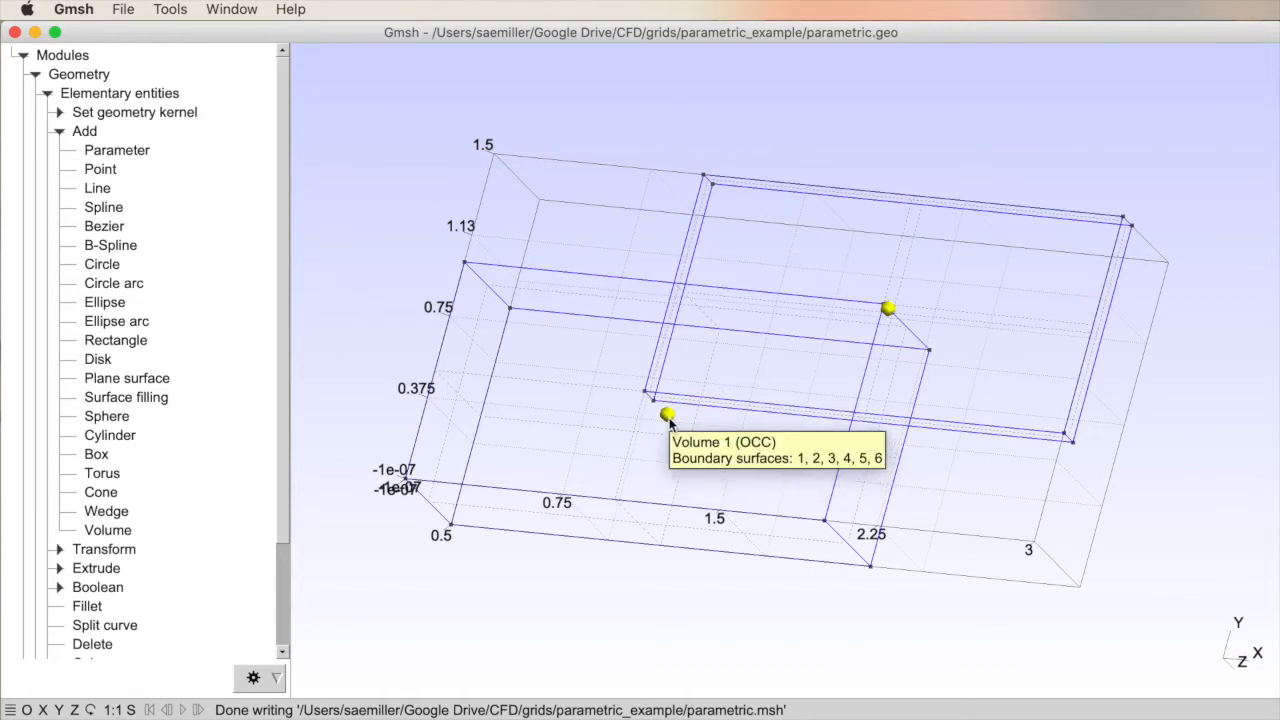
mouse_move(668, 414)
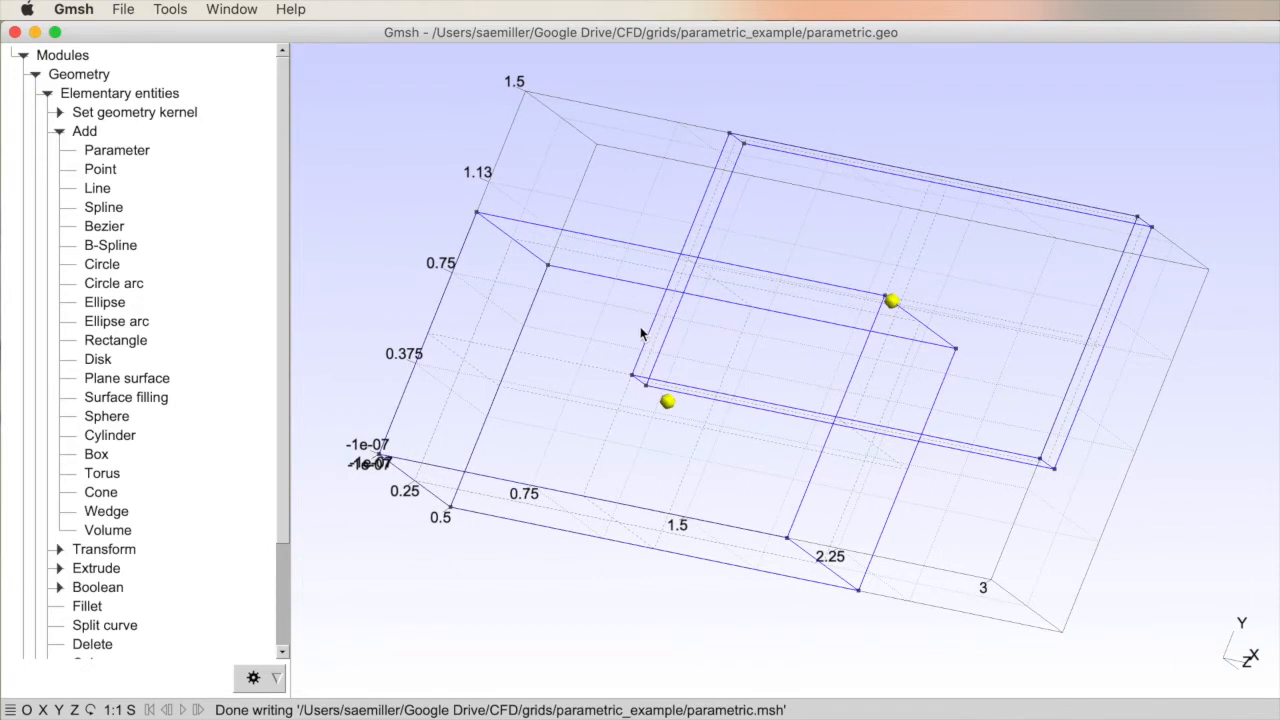
mouse_move(627, 322)
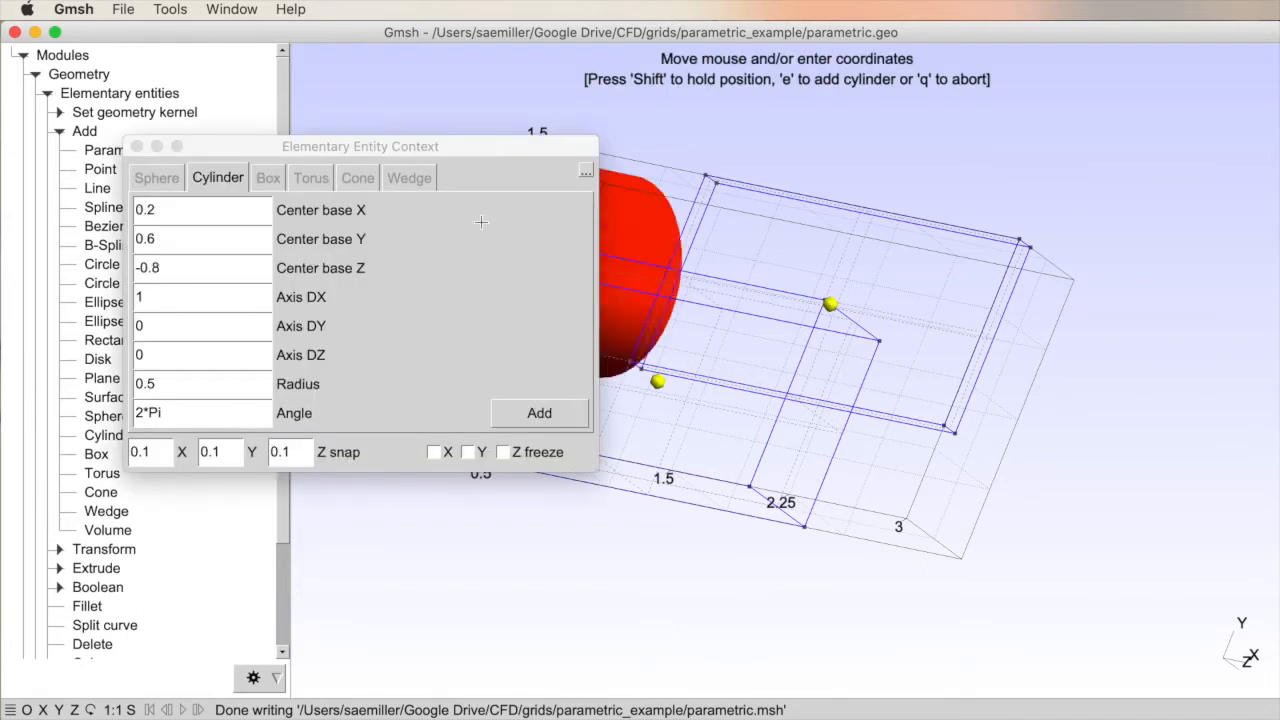
mouse_move(797, 259)
text(0)
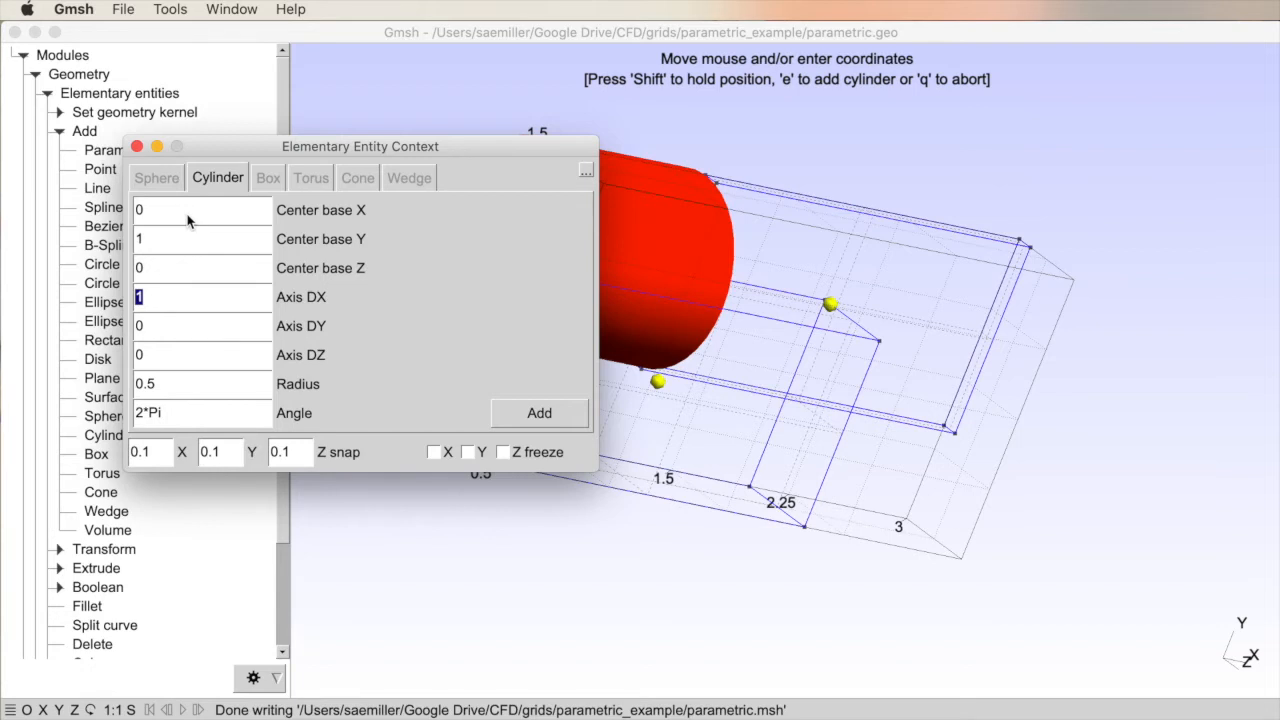
Step: Set the cylinder axis DX to 2 and radius to 0.25, moving the window aside
text(2)
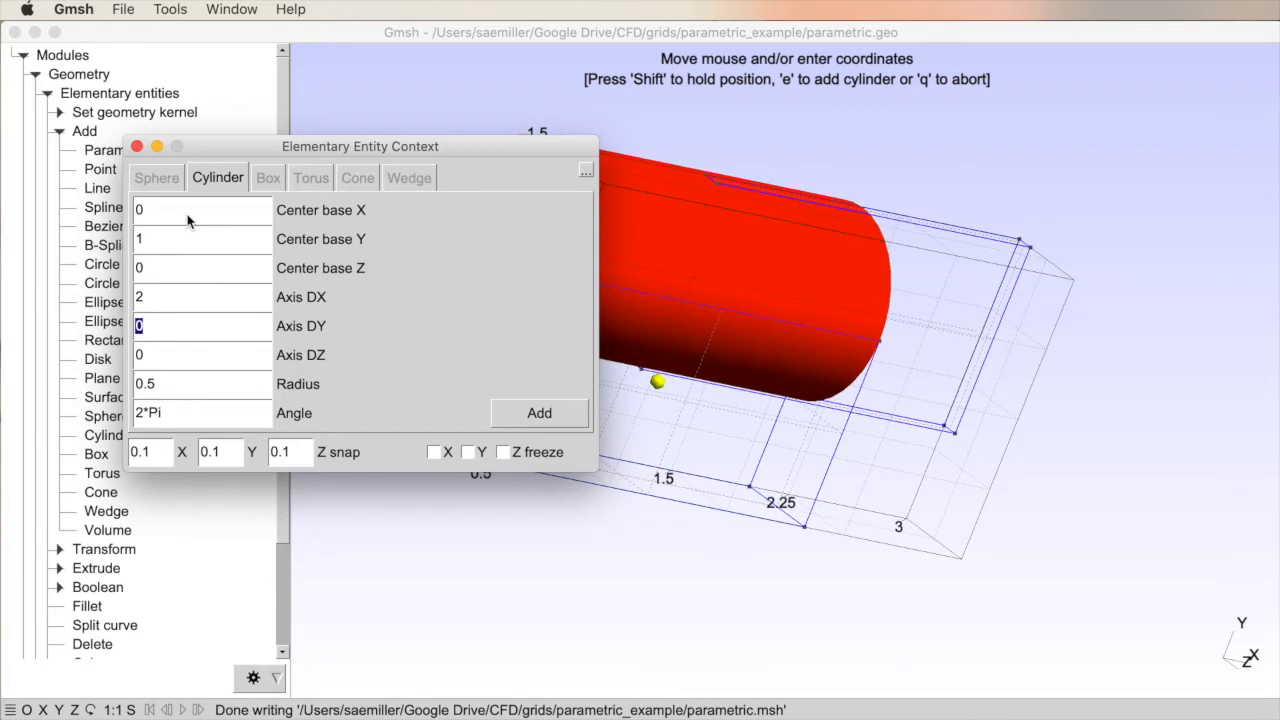
click(200, 383)
text(1)
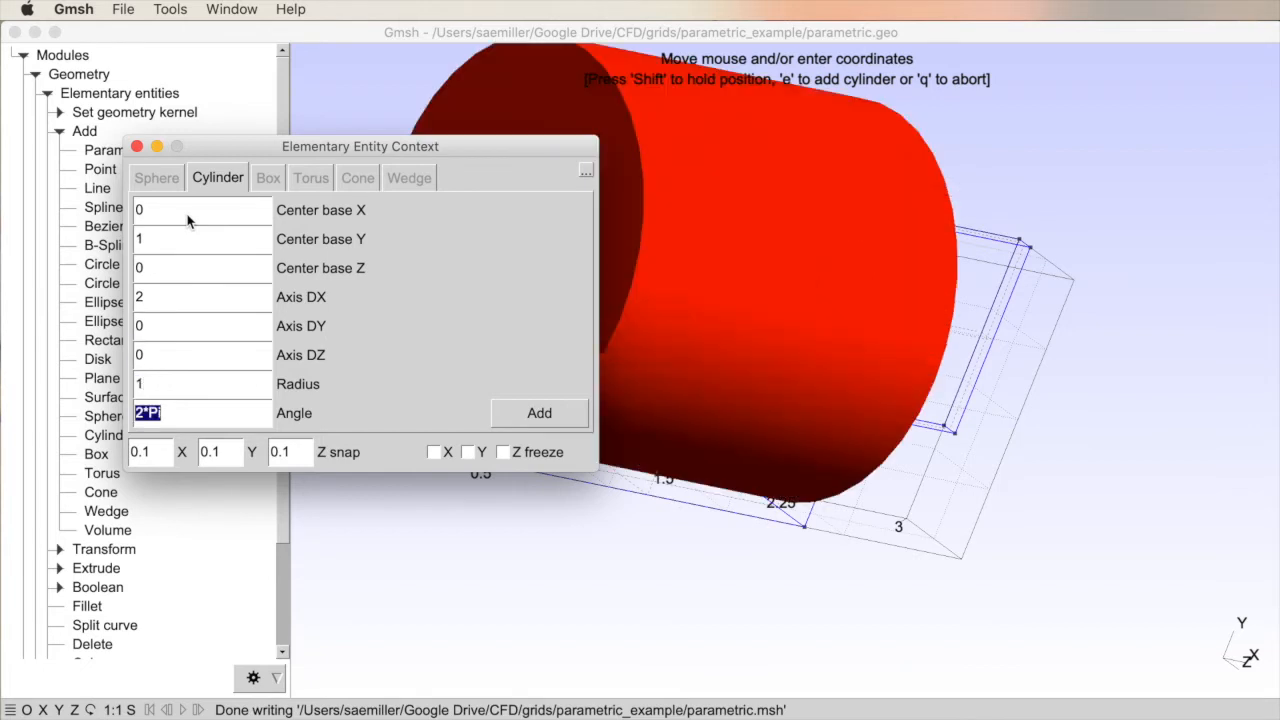
text(.25)
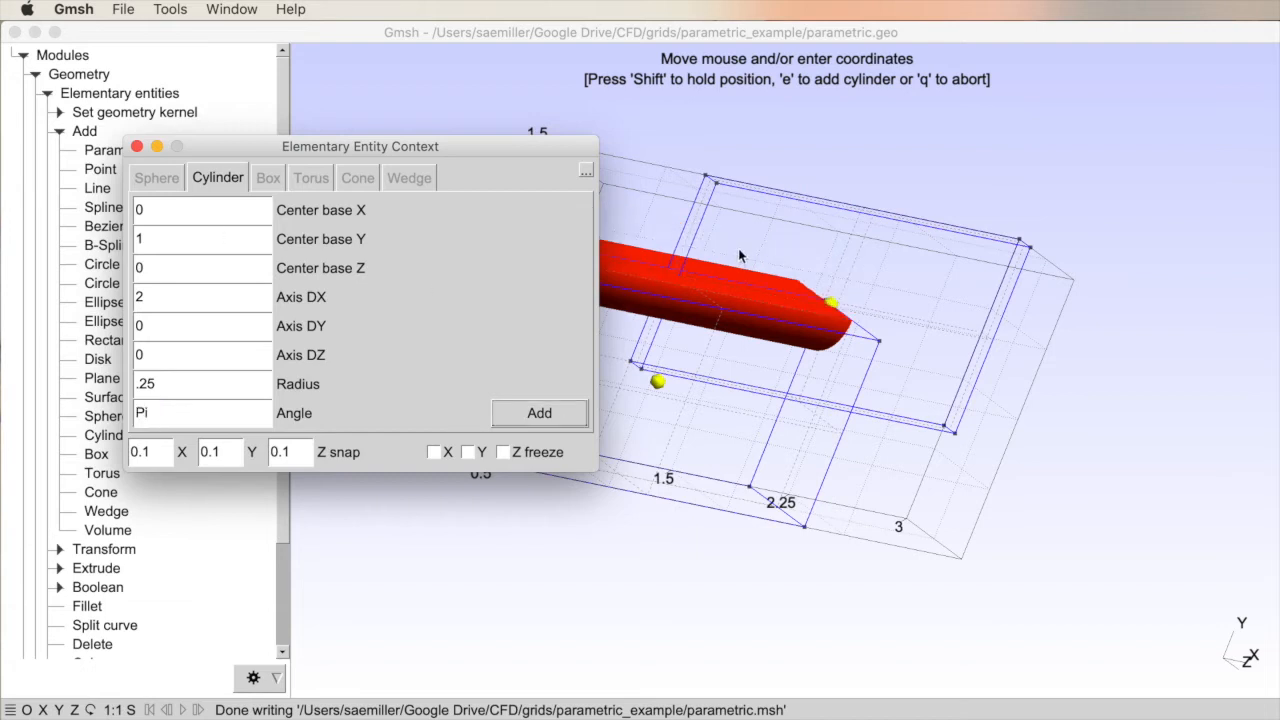
drag(360, 146, 262, 136)
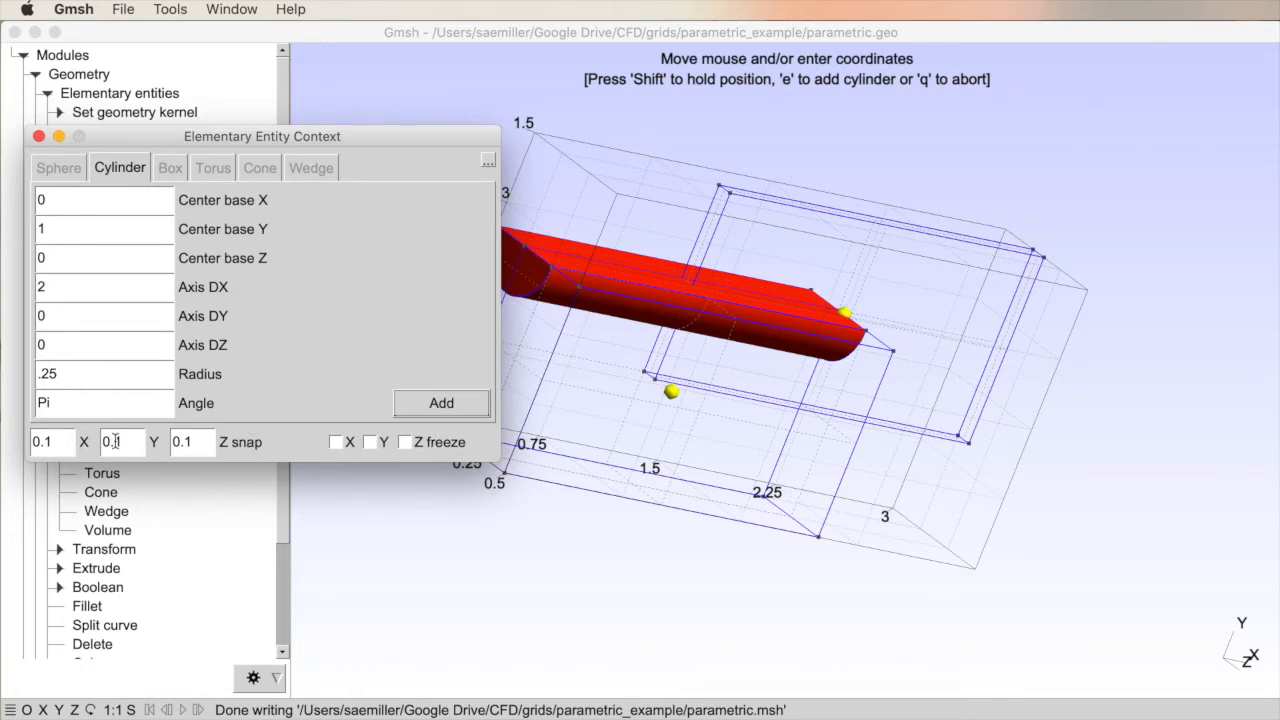
mouse_move(370, 428)
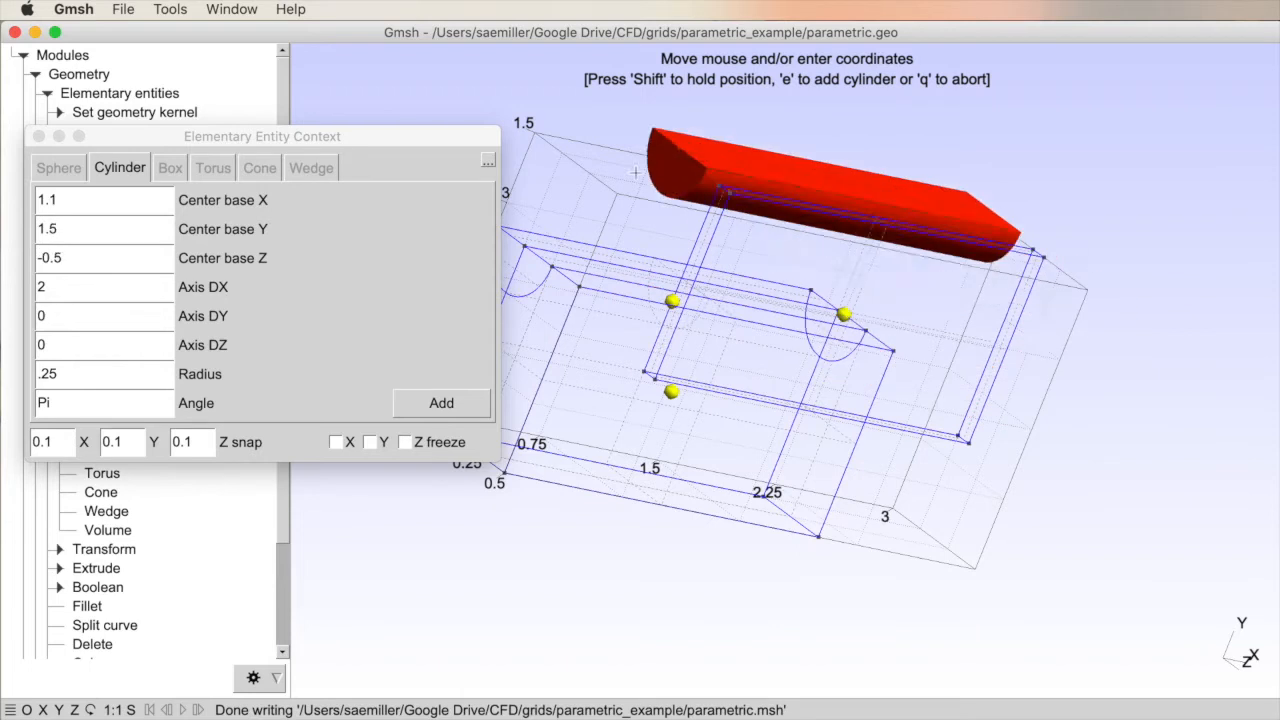
mouse_move(657, 93)
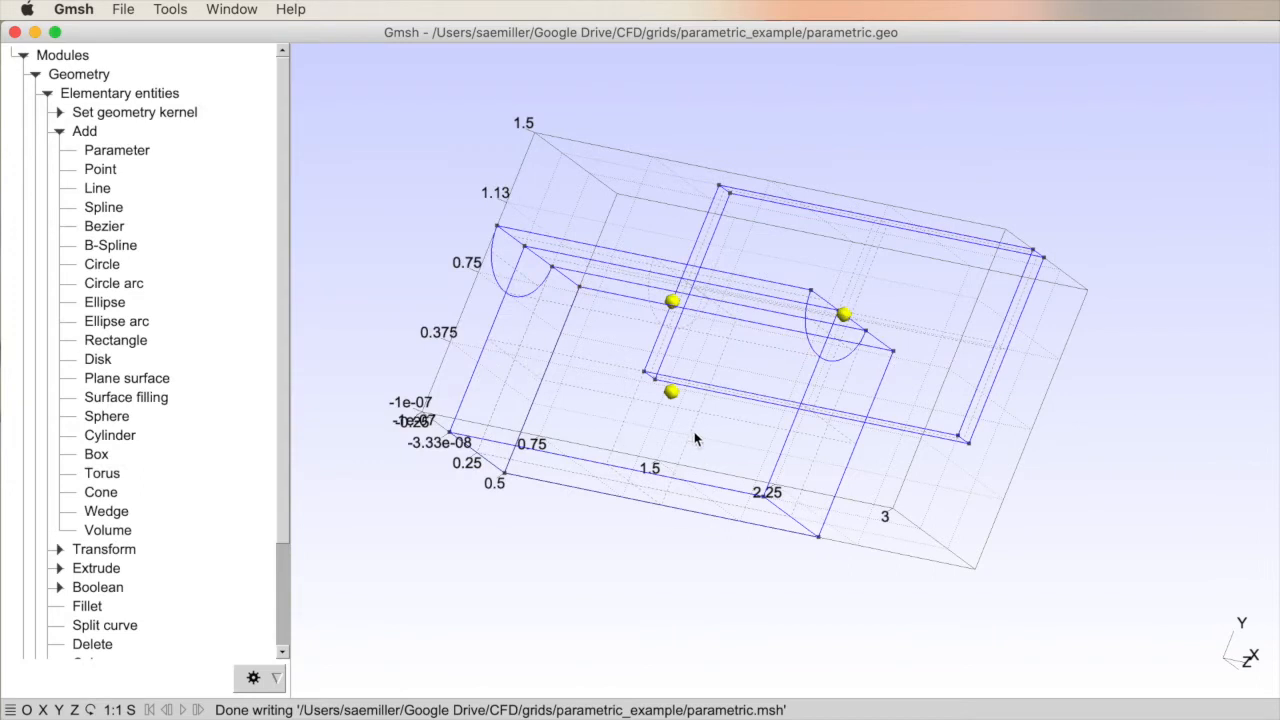
mouse_move(495, 250)
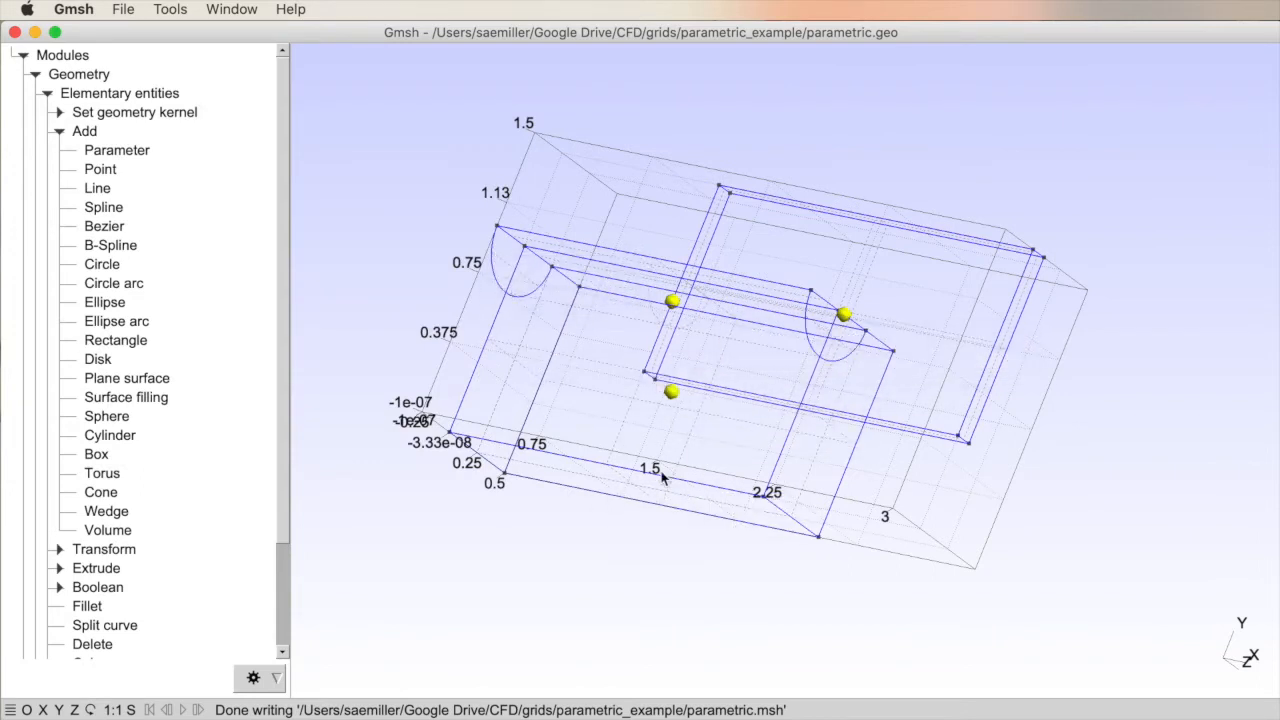
mouse_move(525, 278)
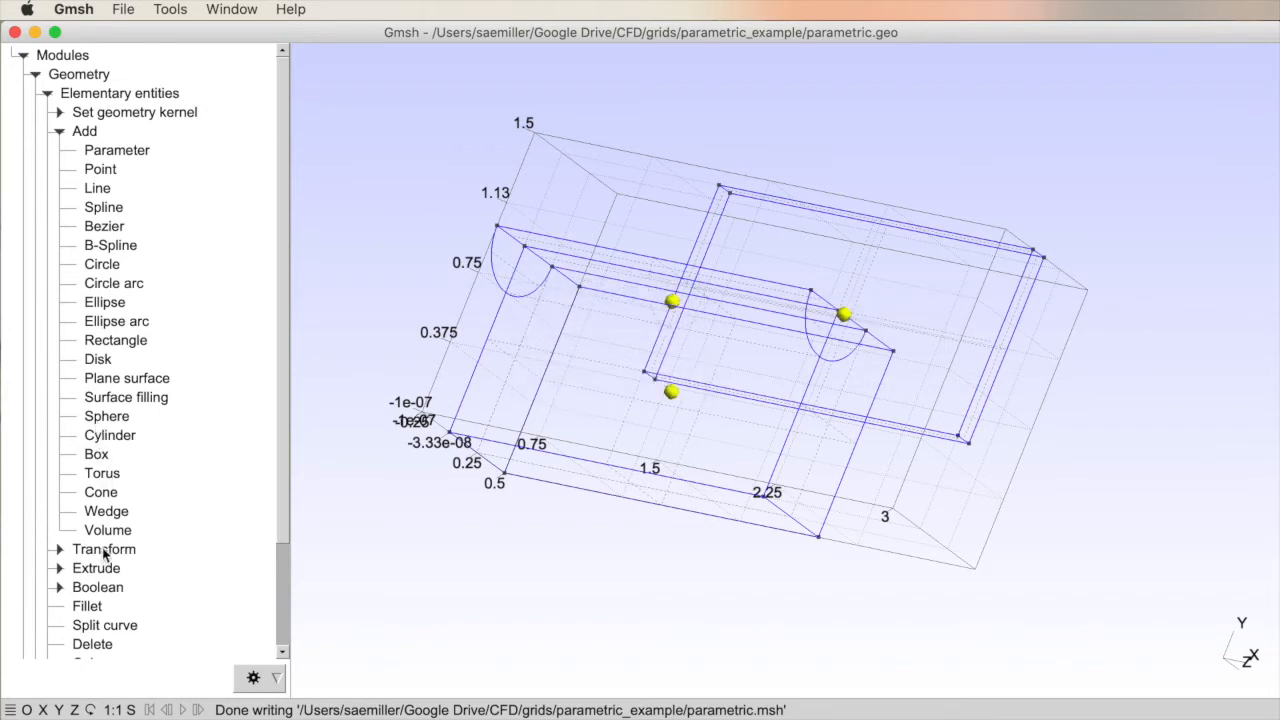
click(106, 511)
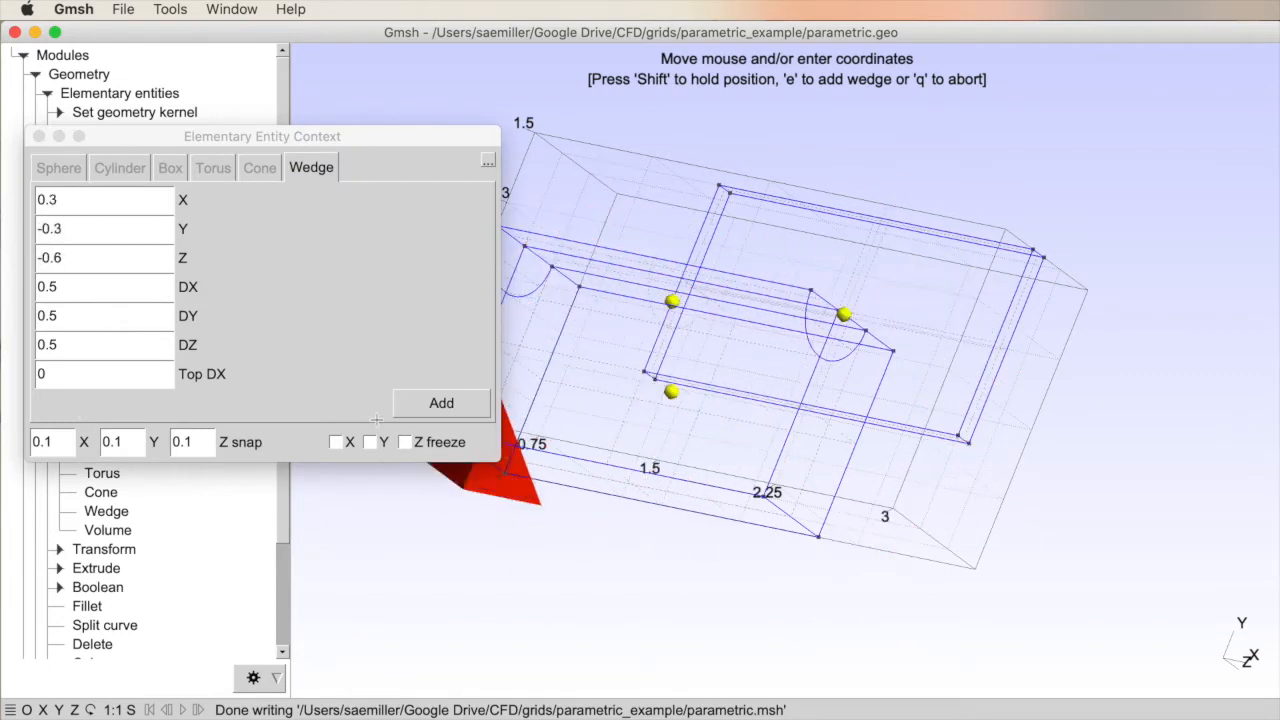
click(441, 402)
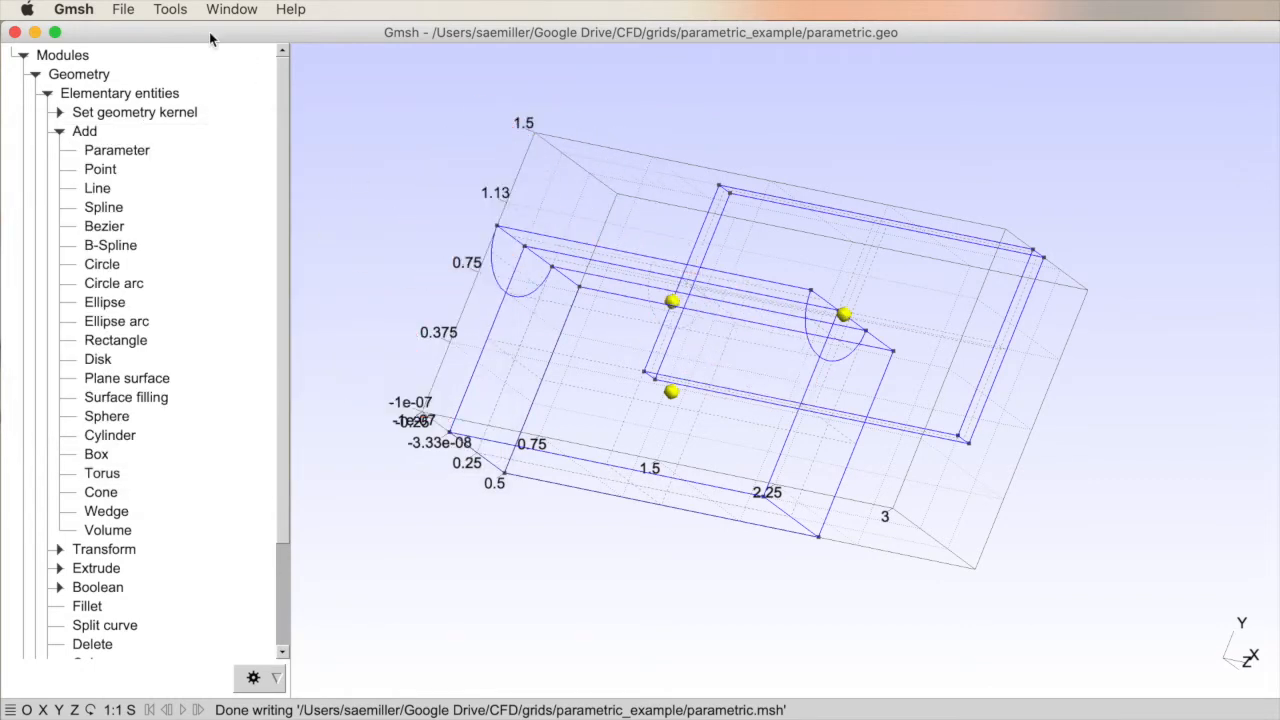
click(170, 9)
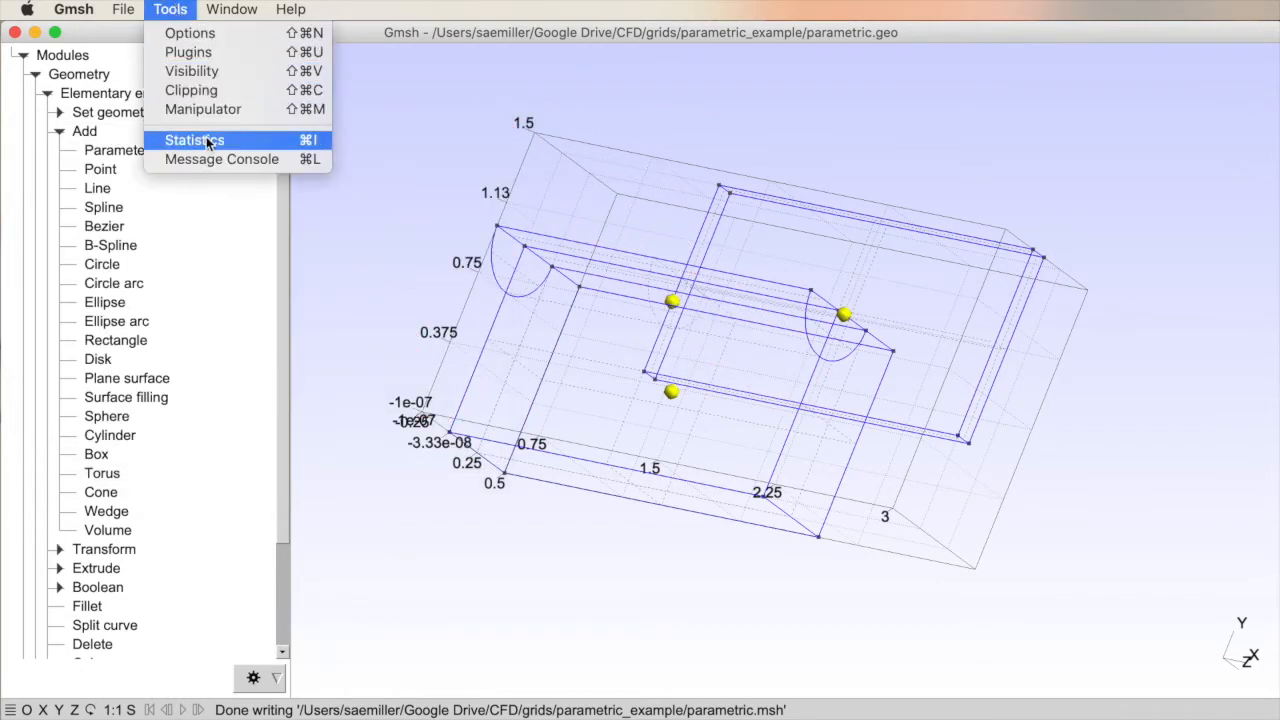
click(194, 139)
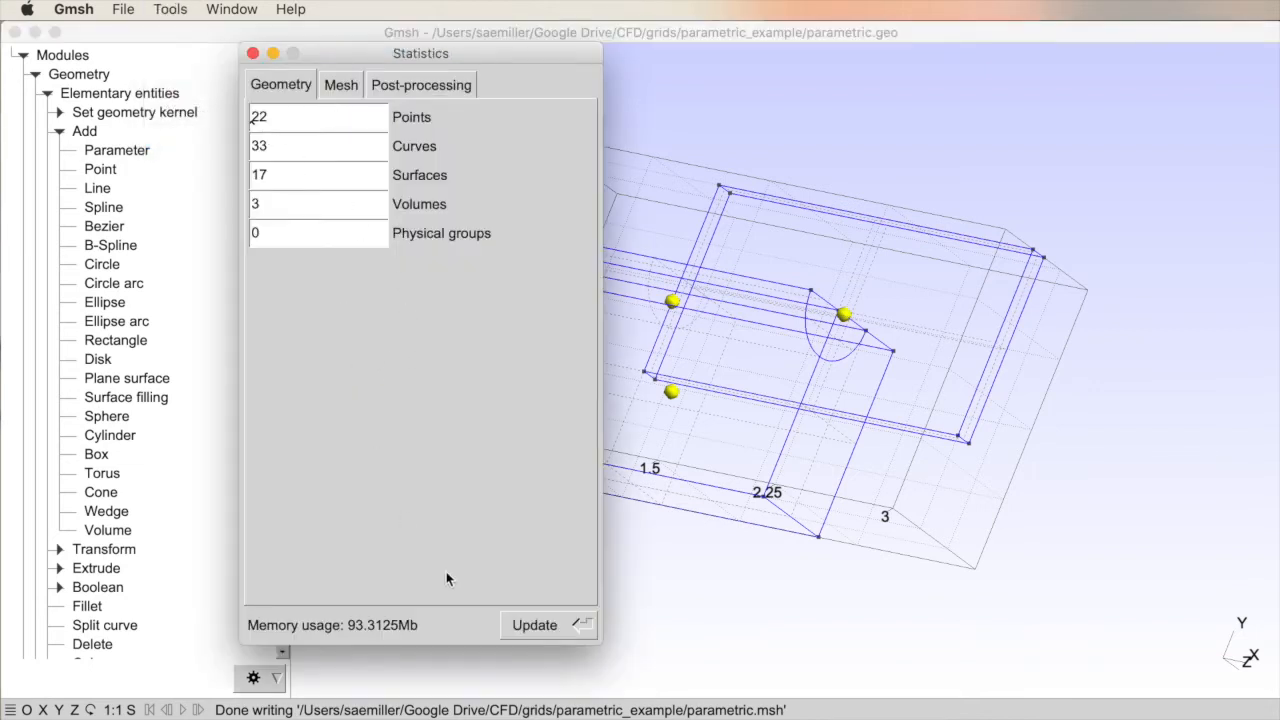
click(534, 624)
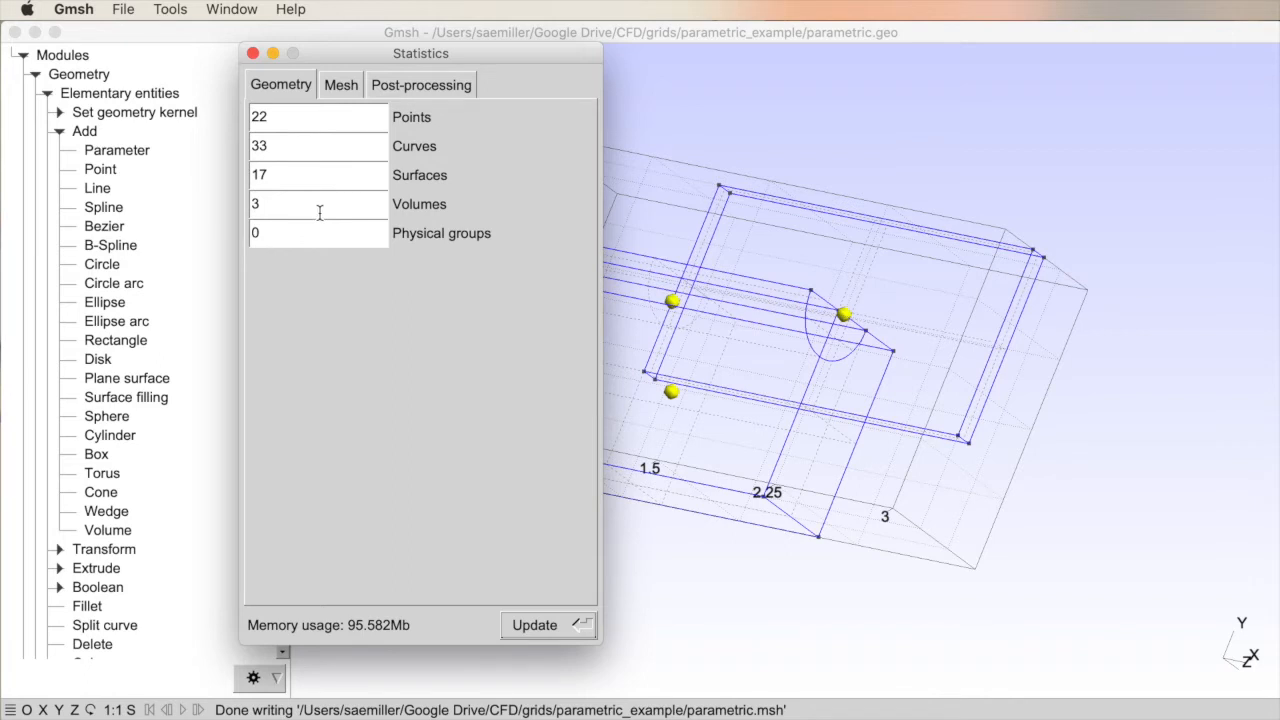
mouse_move(358, 75)
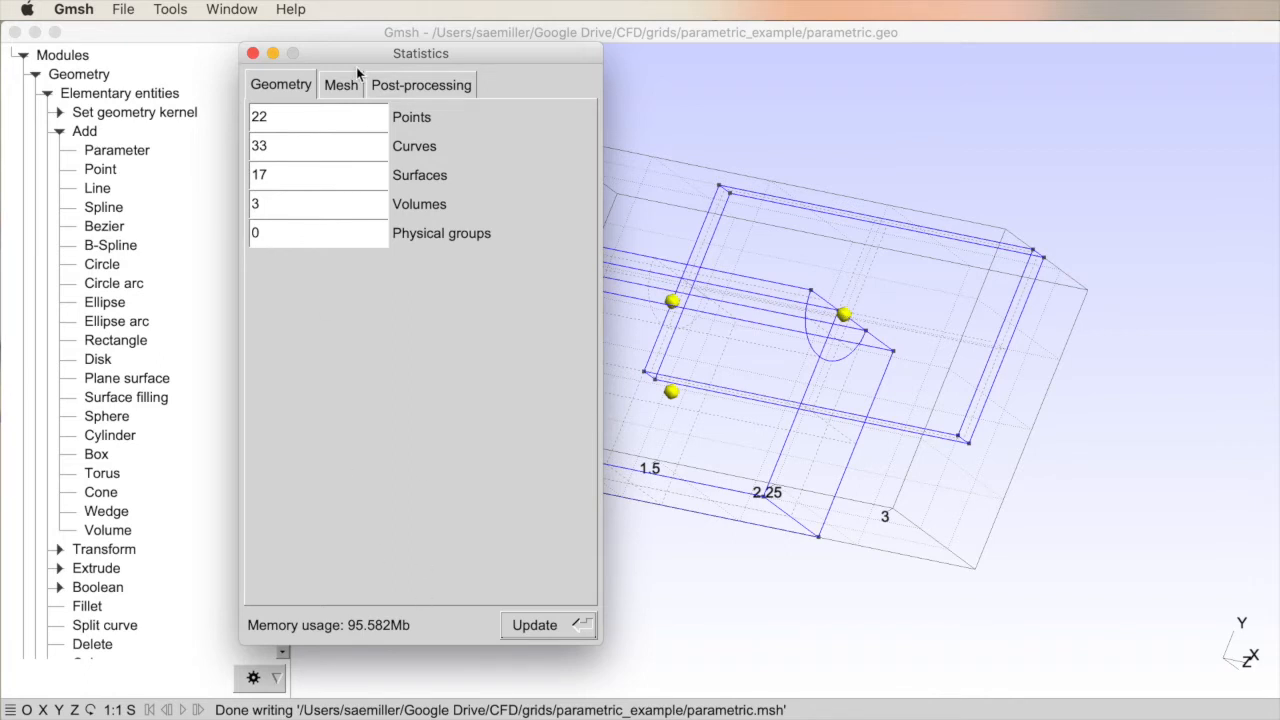
click(341, 84)
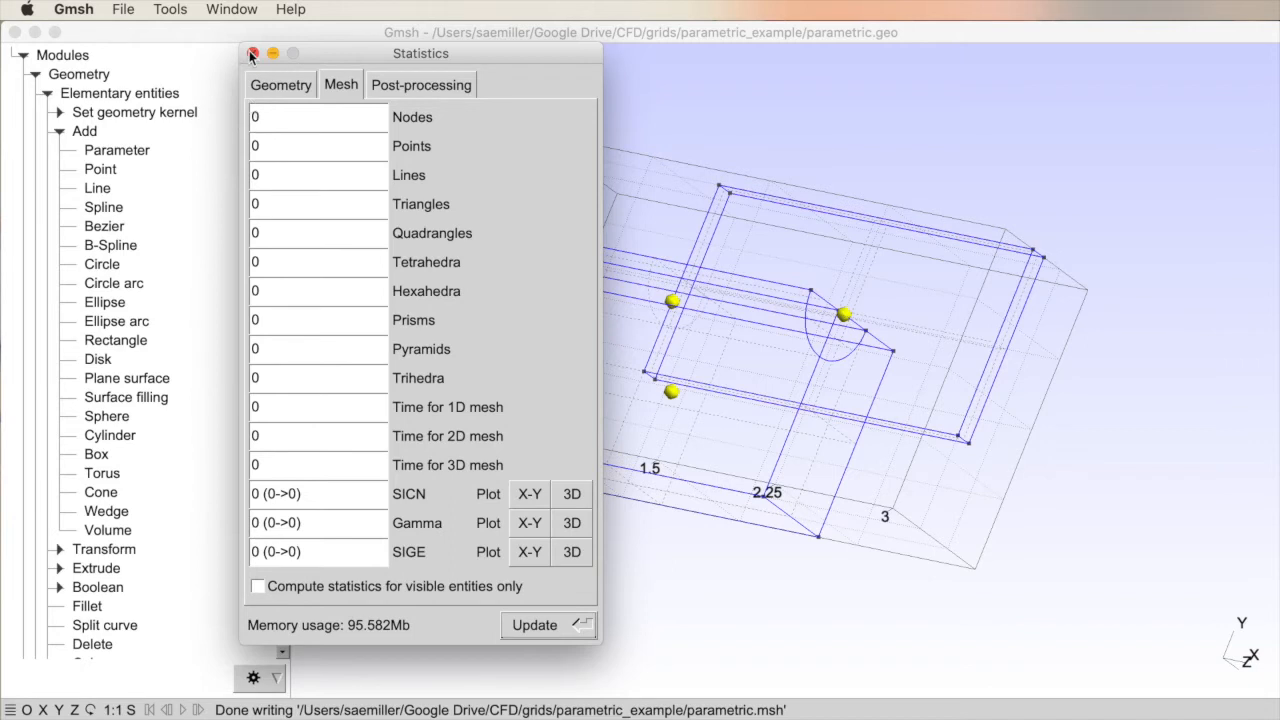
click(253, 53)
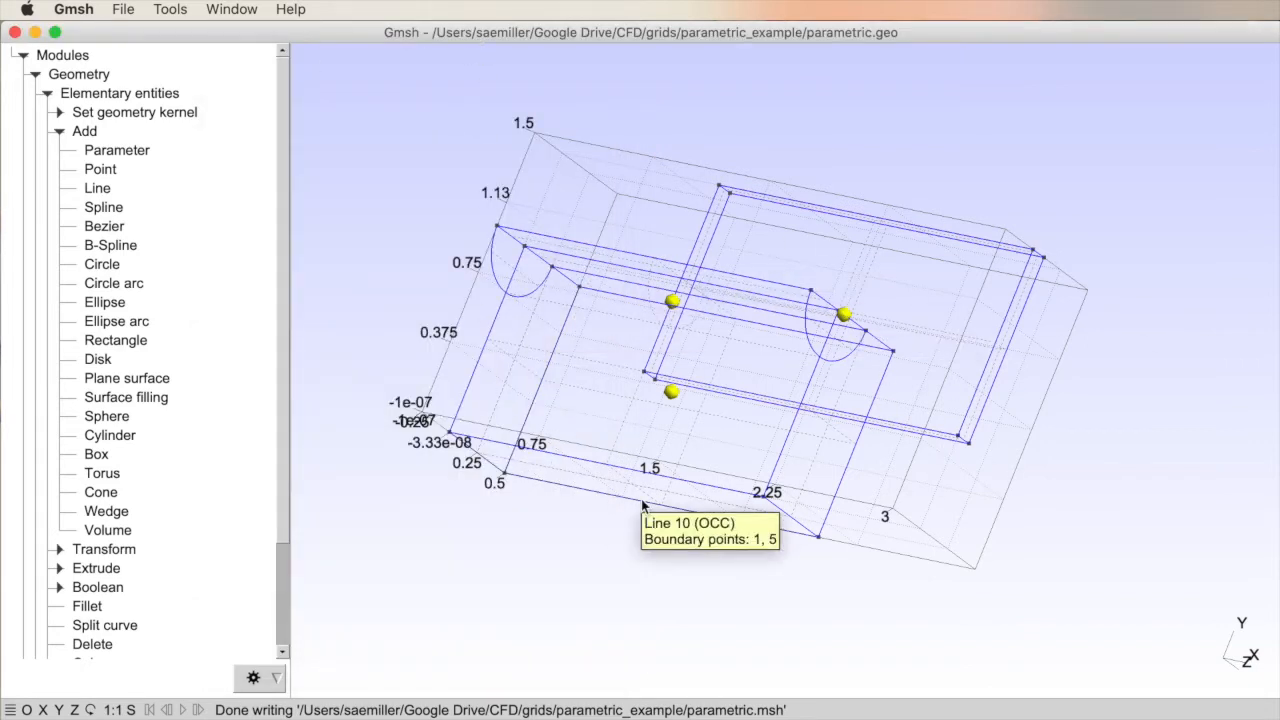
mouse_move(533, 177)
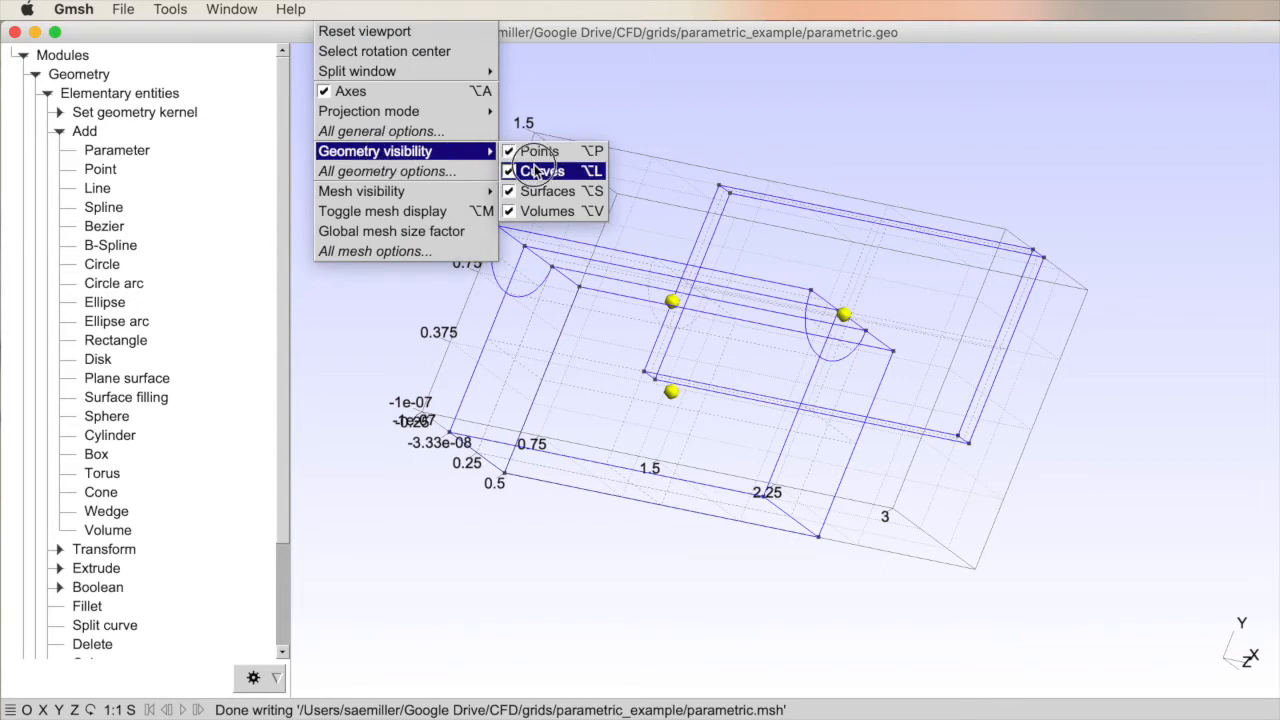
mouse_move(385, 171)
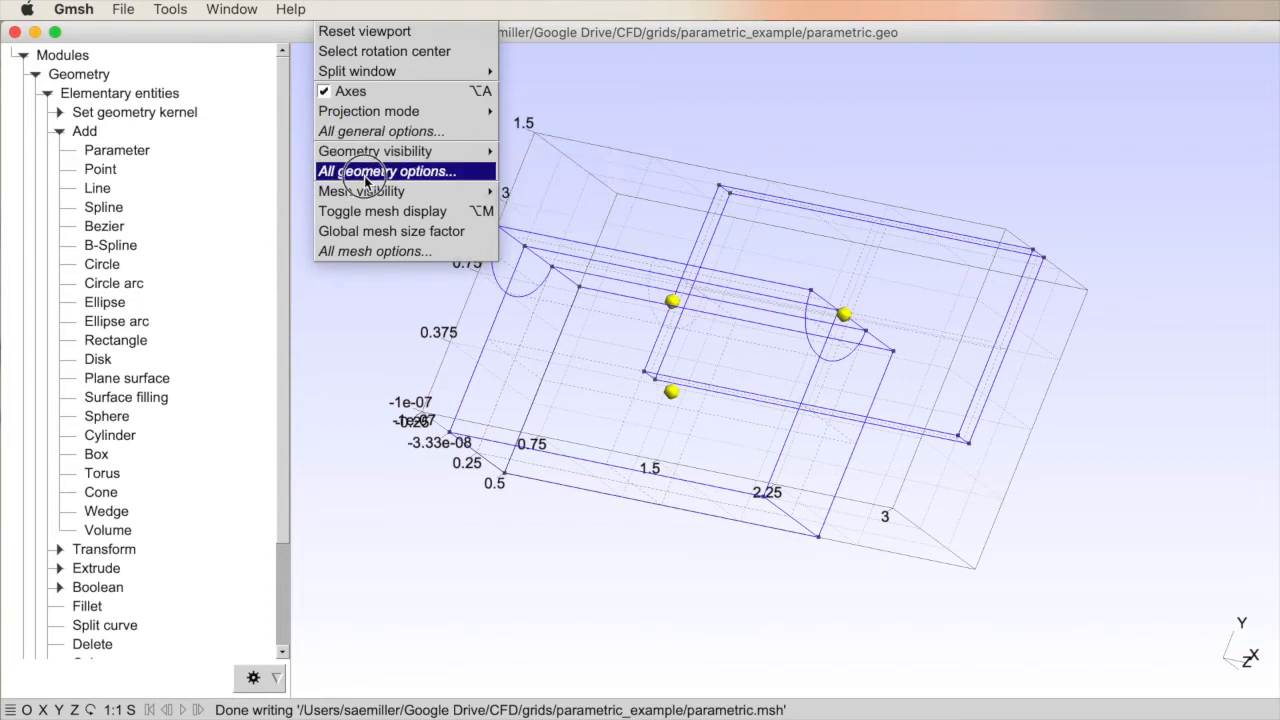
Step: Browse the Geometry transformation and General option pages, then close Options
click(386, 171)
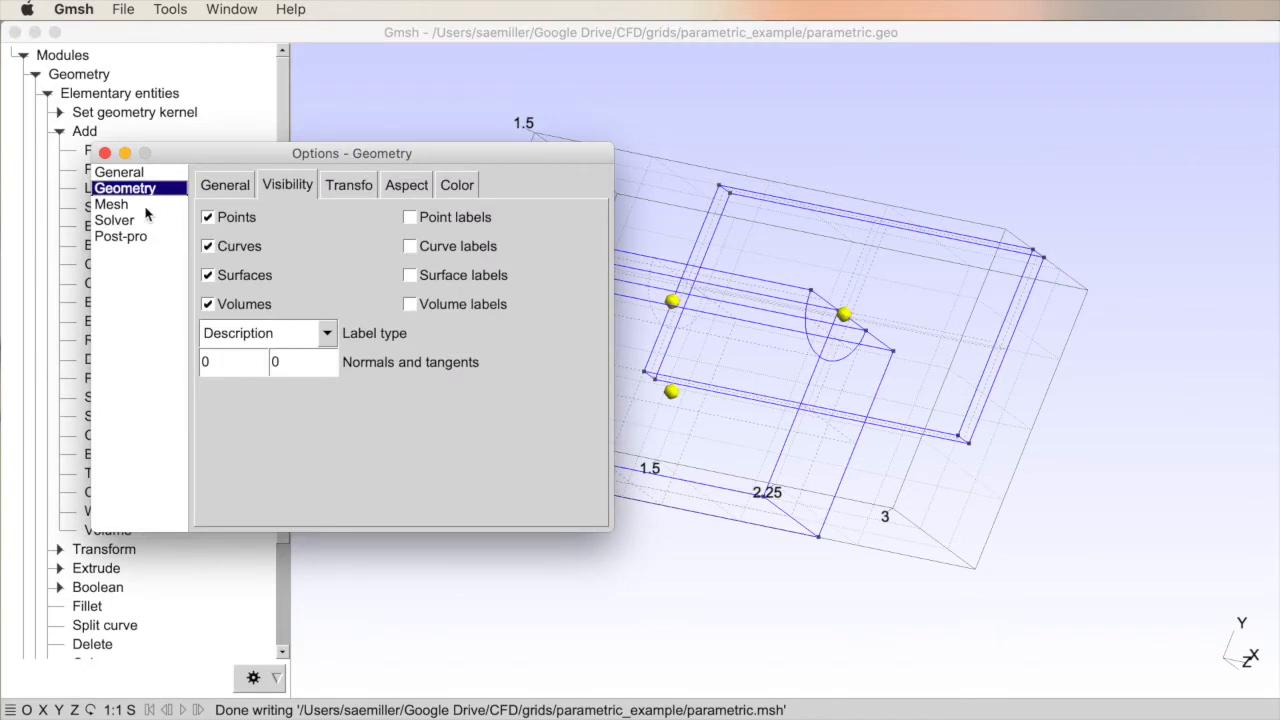
mouse_move(258, 237)
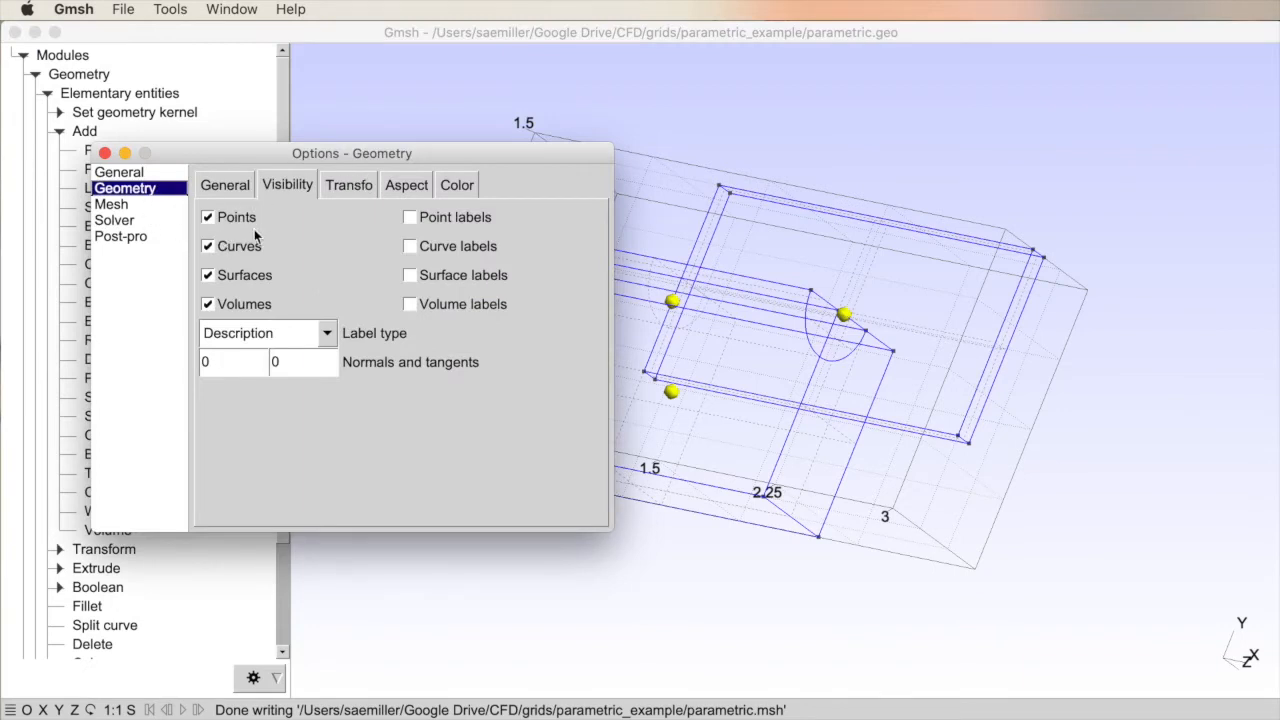
mouse_move(350, 198)
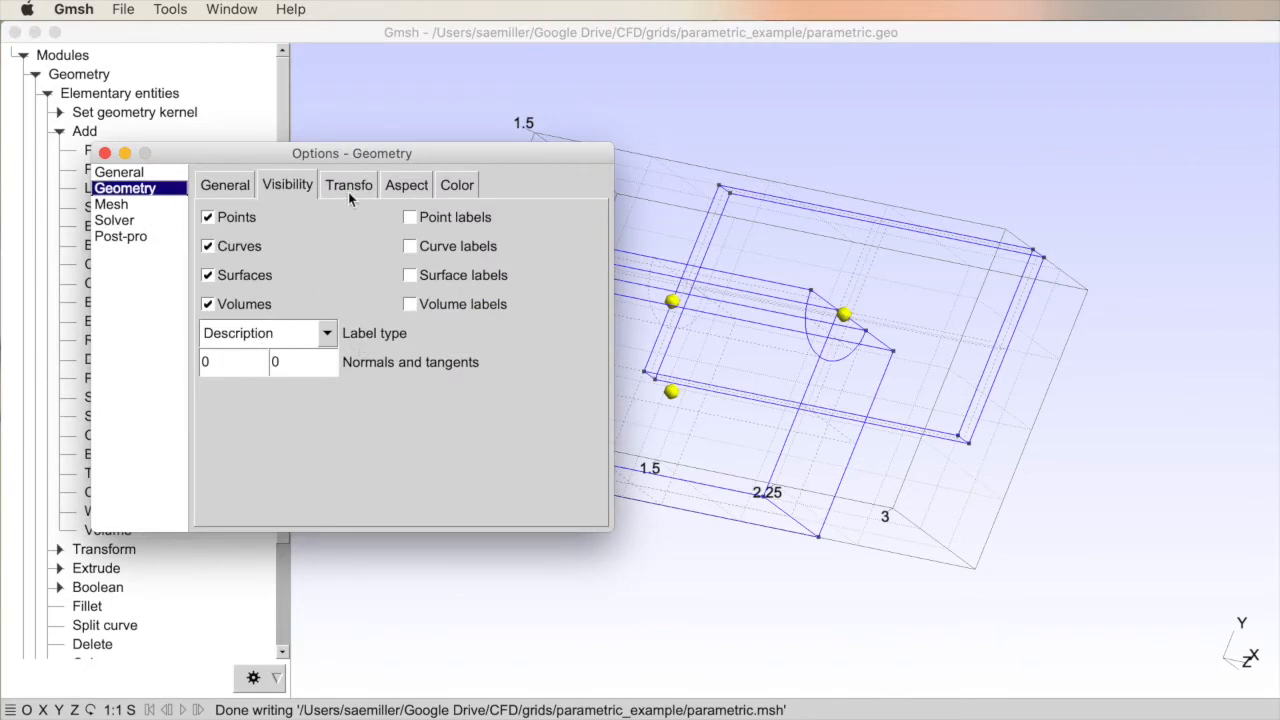
click(348, 184)
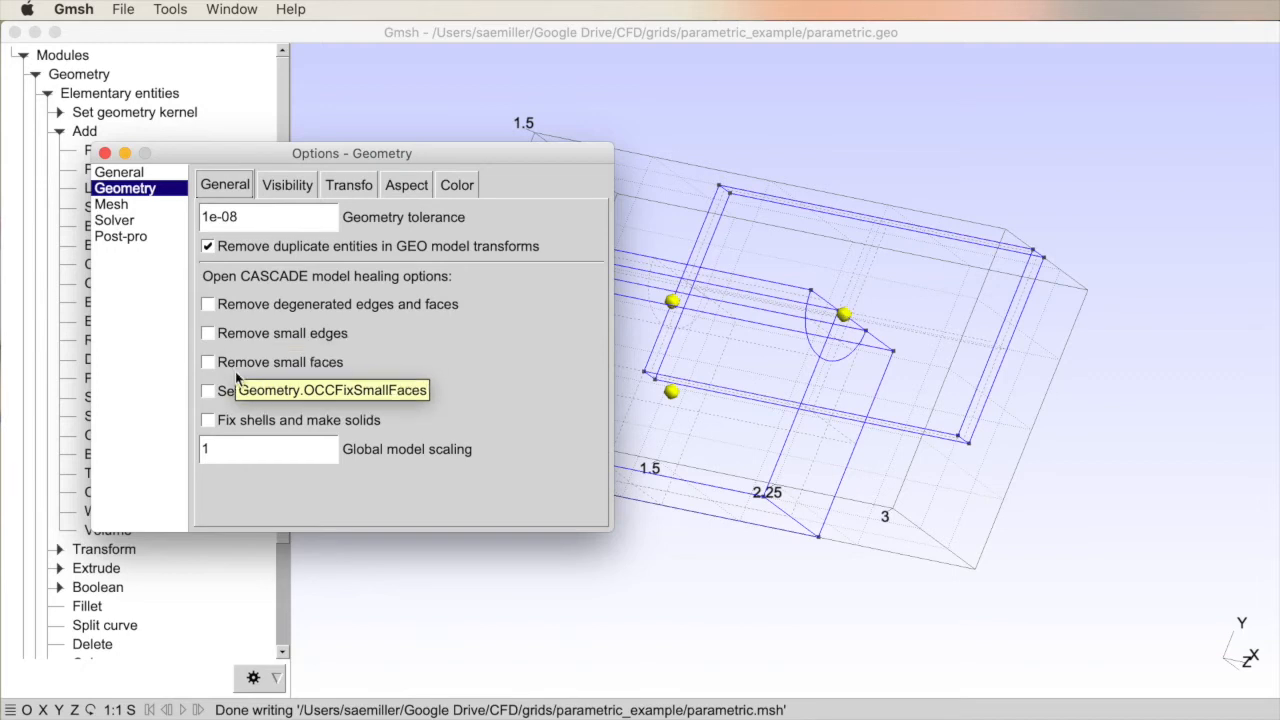
mouse_move(290, 357)
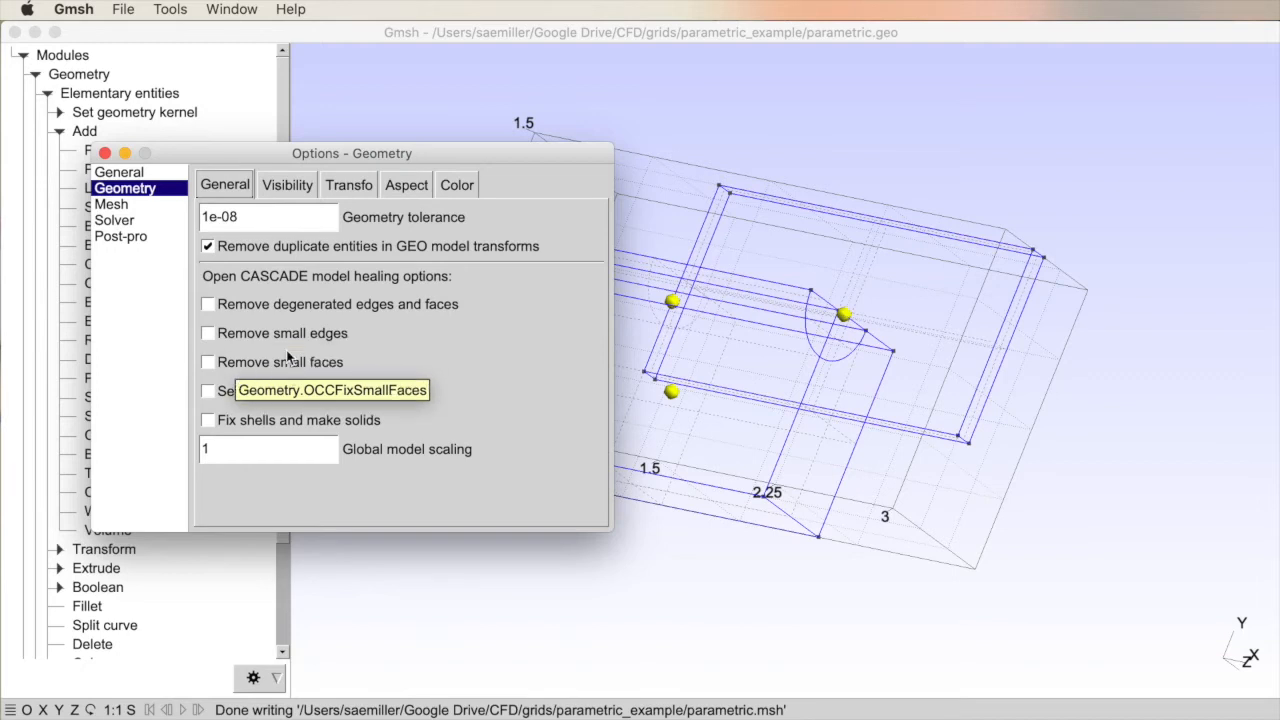
mouse_move(270, 380)
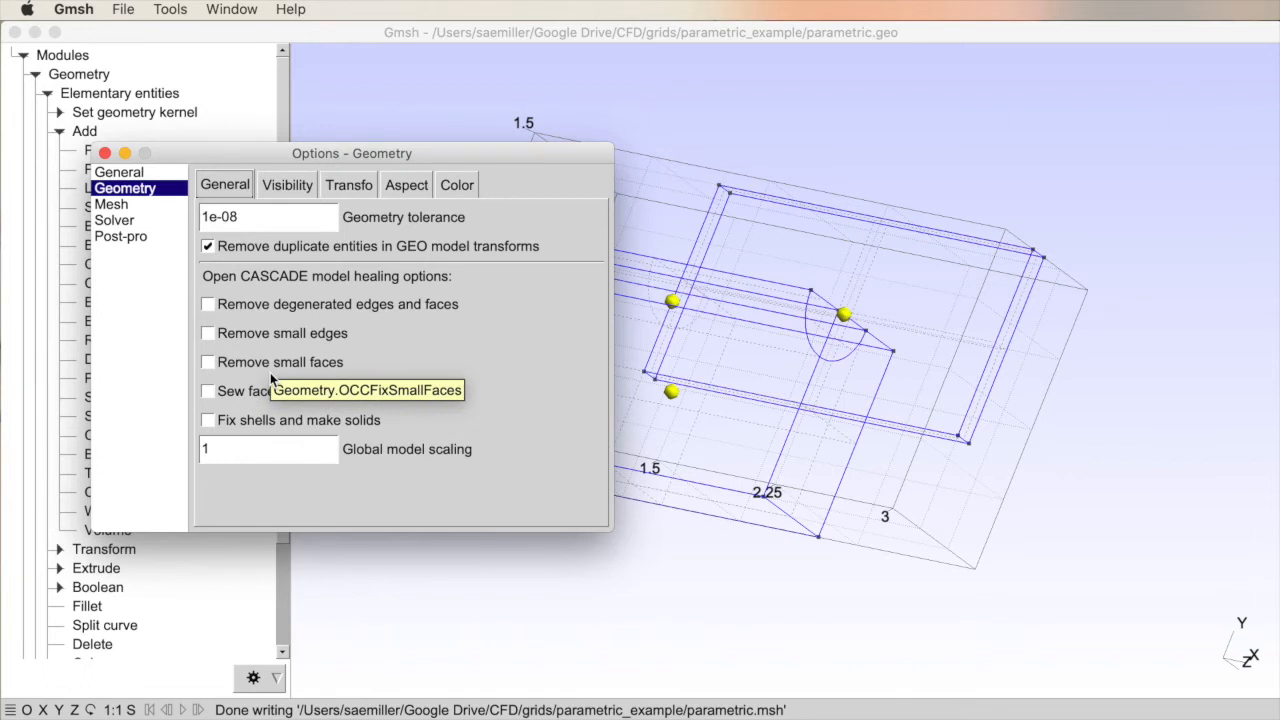
mouse_move(250, 427)
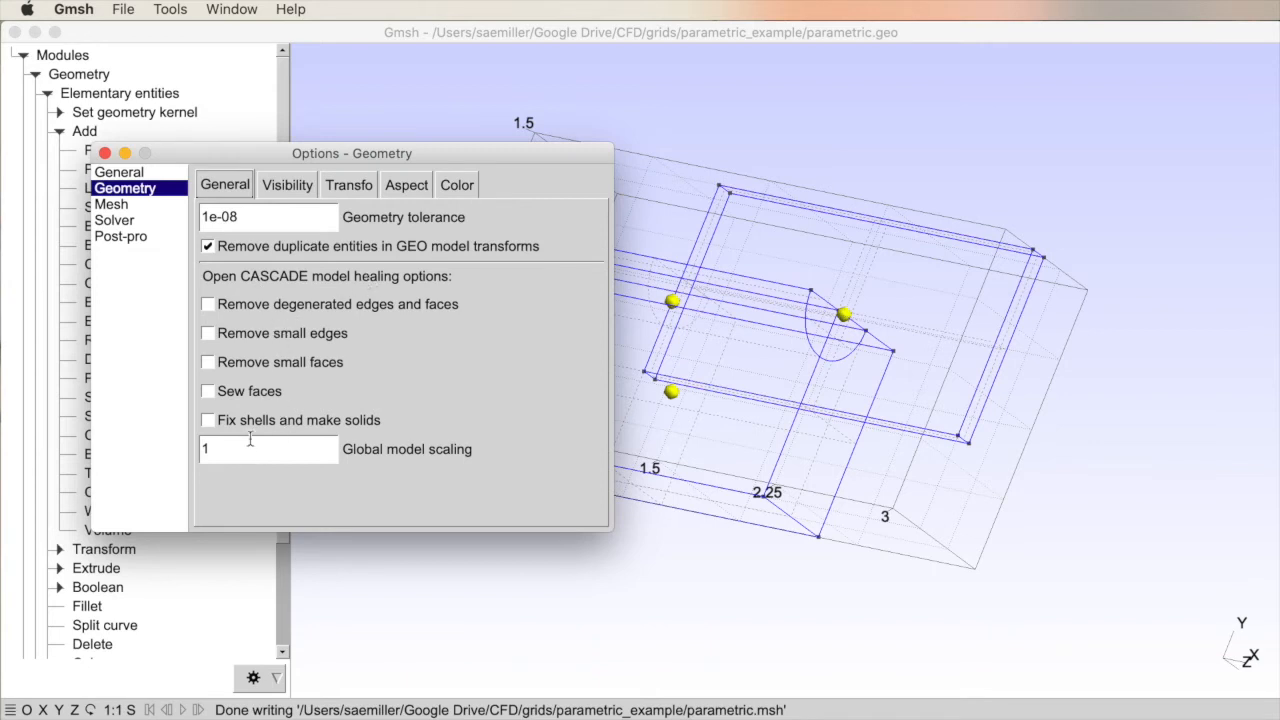
click(118, 171)
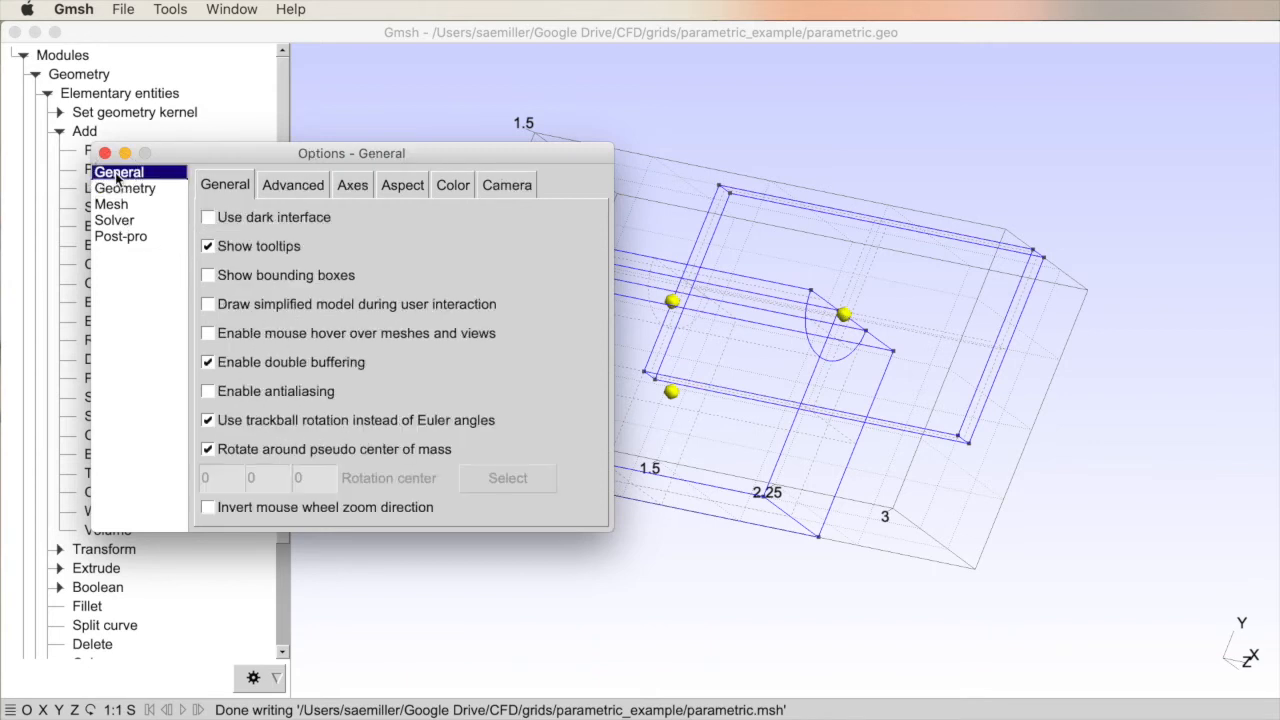
click(104, 153)
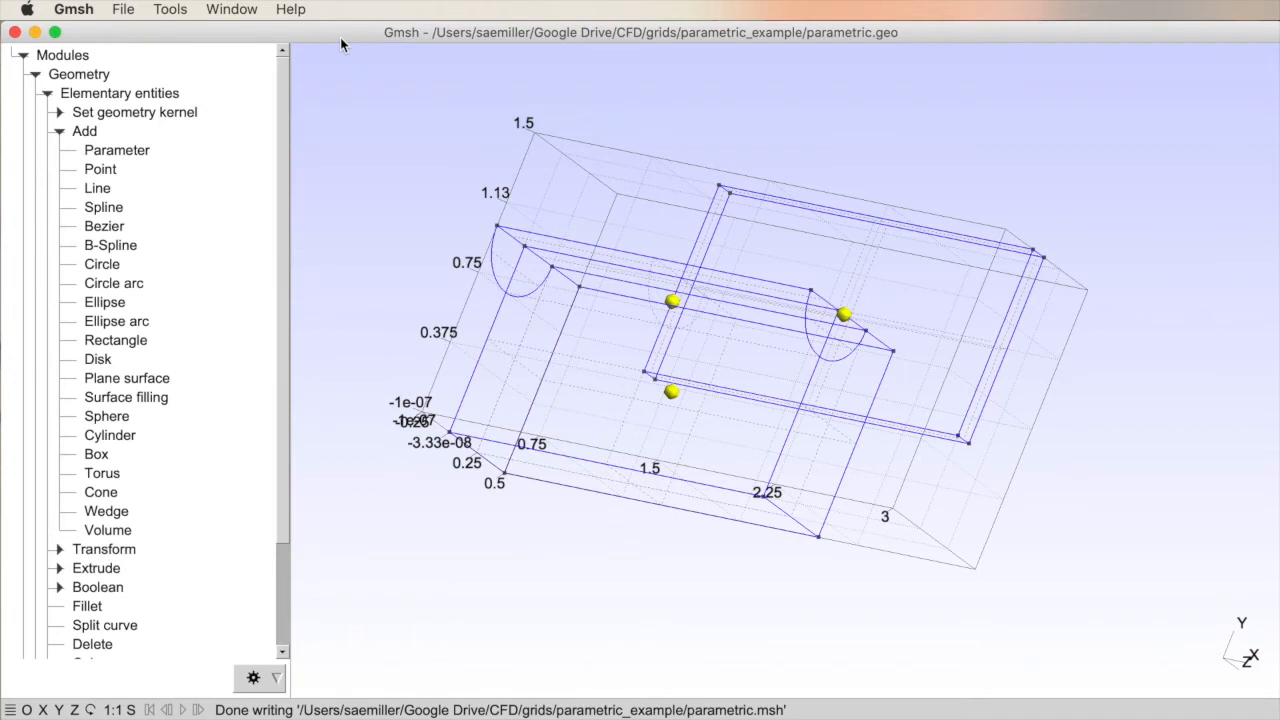
mouse_move(62, 137)
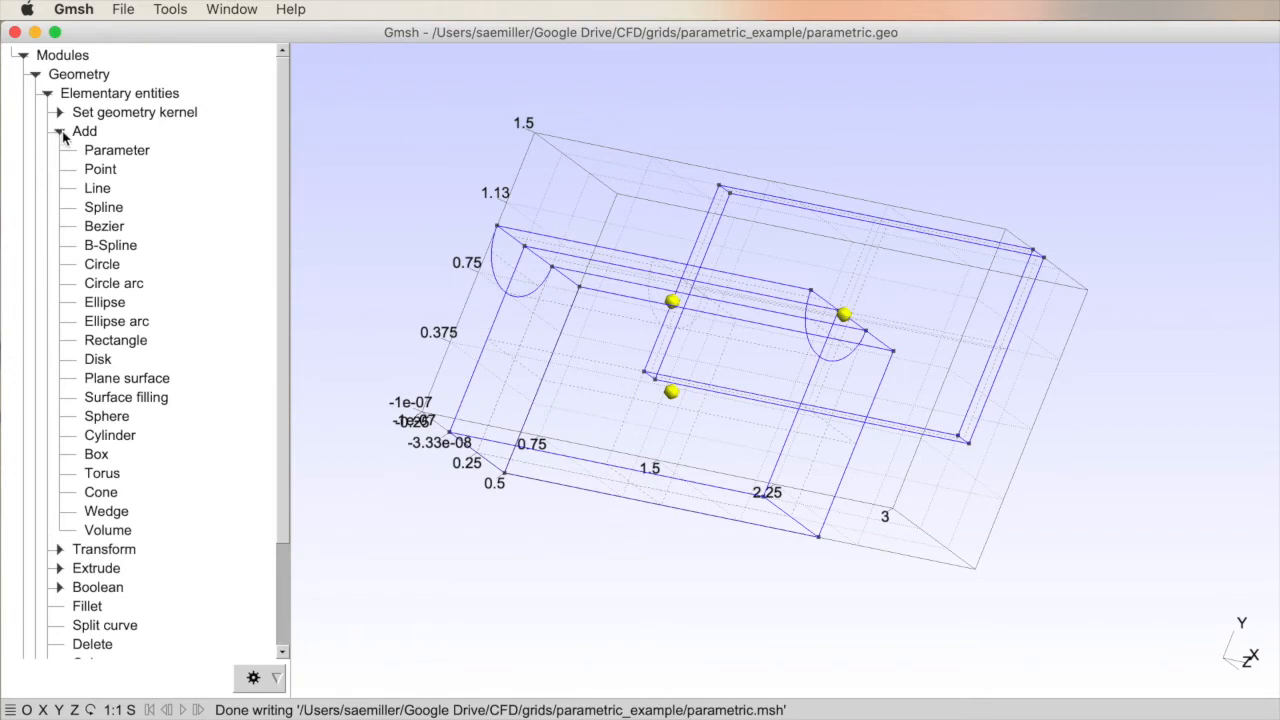
mouse_move(60, 190)
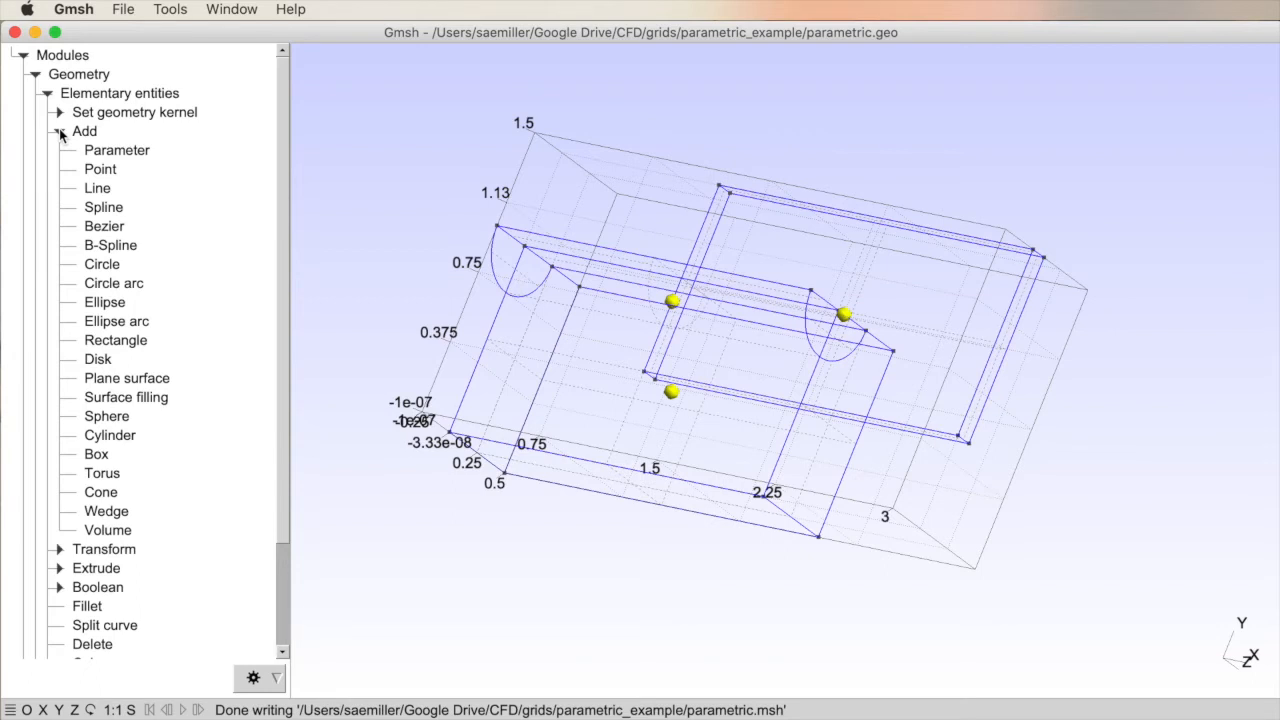
Step: Collapse the Add entity list and expand the Transform operations
click(59, 131)
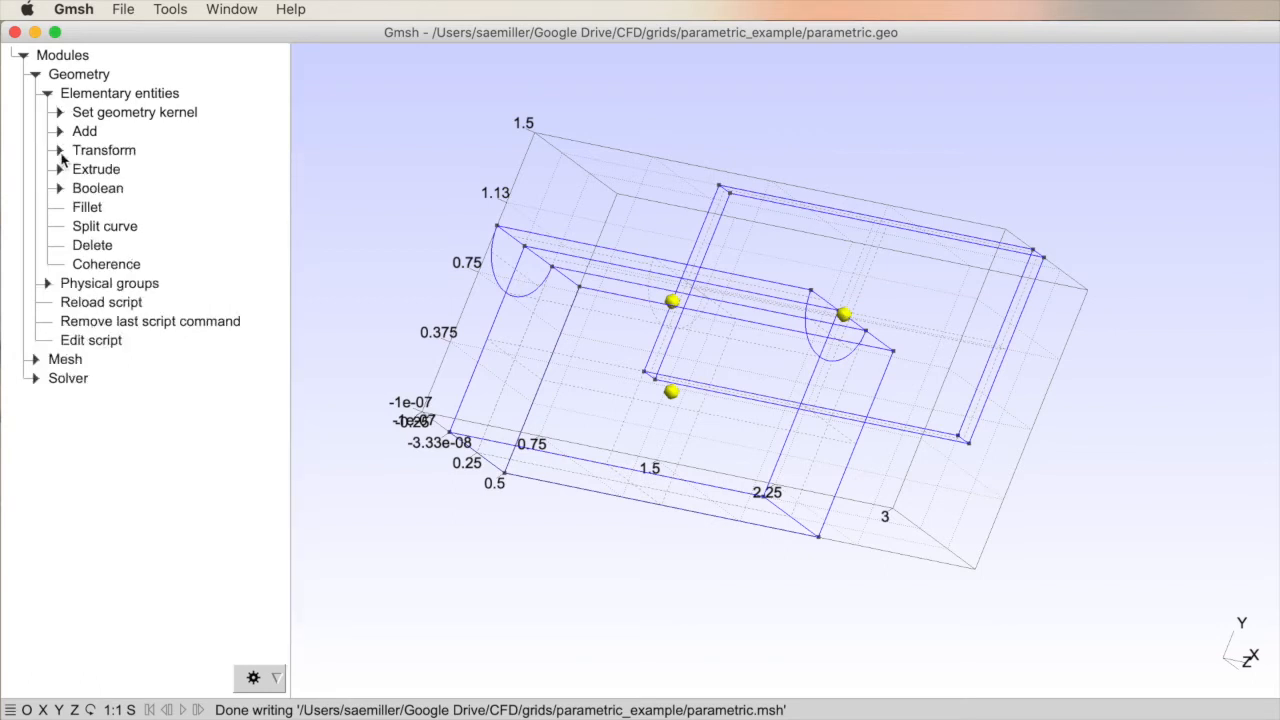
click(58, 150)
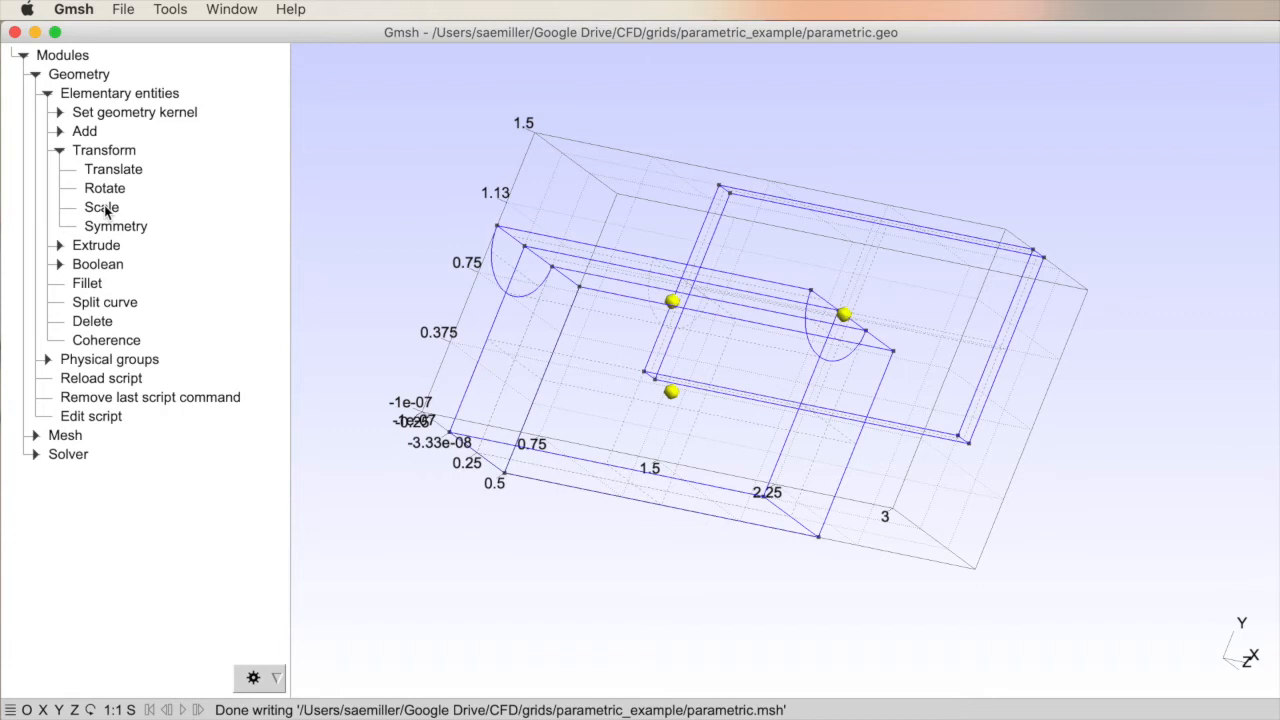
mouse_move(104, 191)
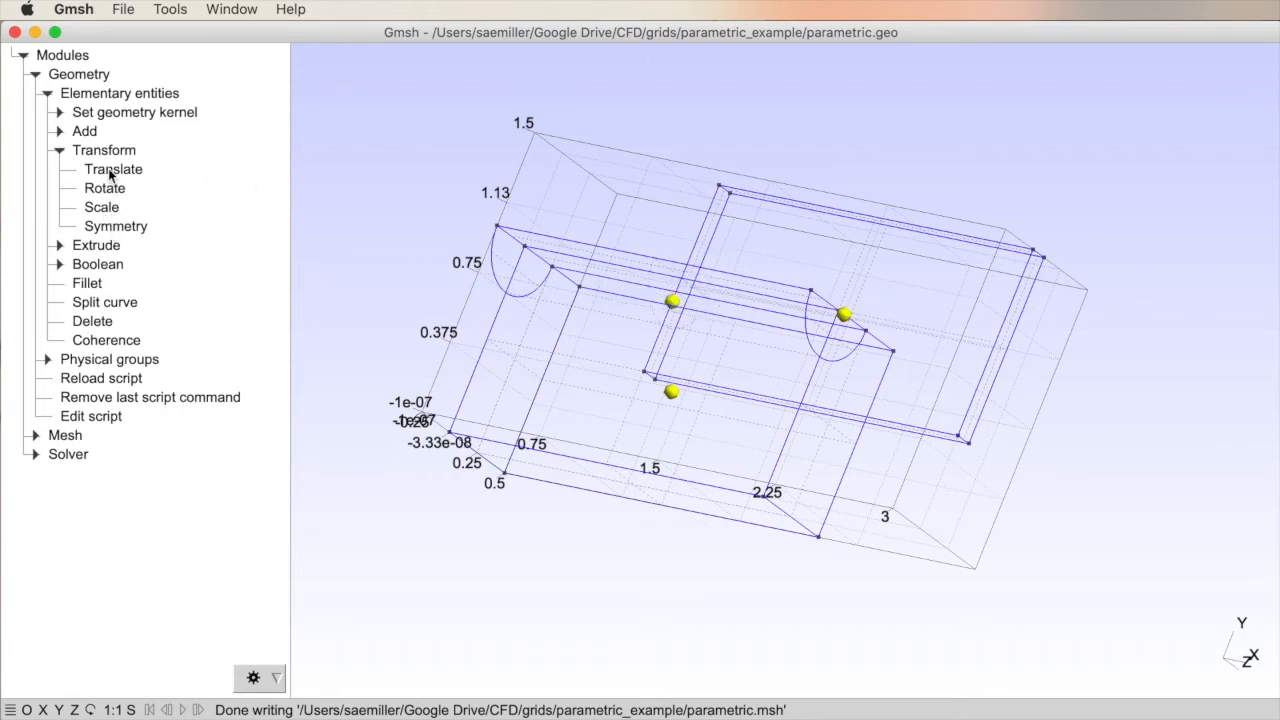
Step: Translate volume 2 by 0.05 along Z
click(113, 169)
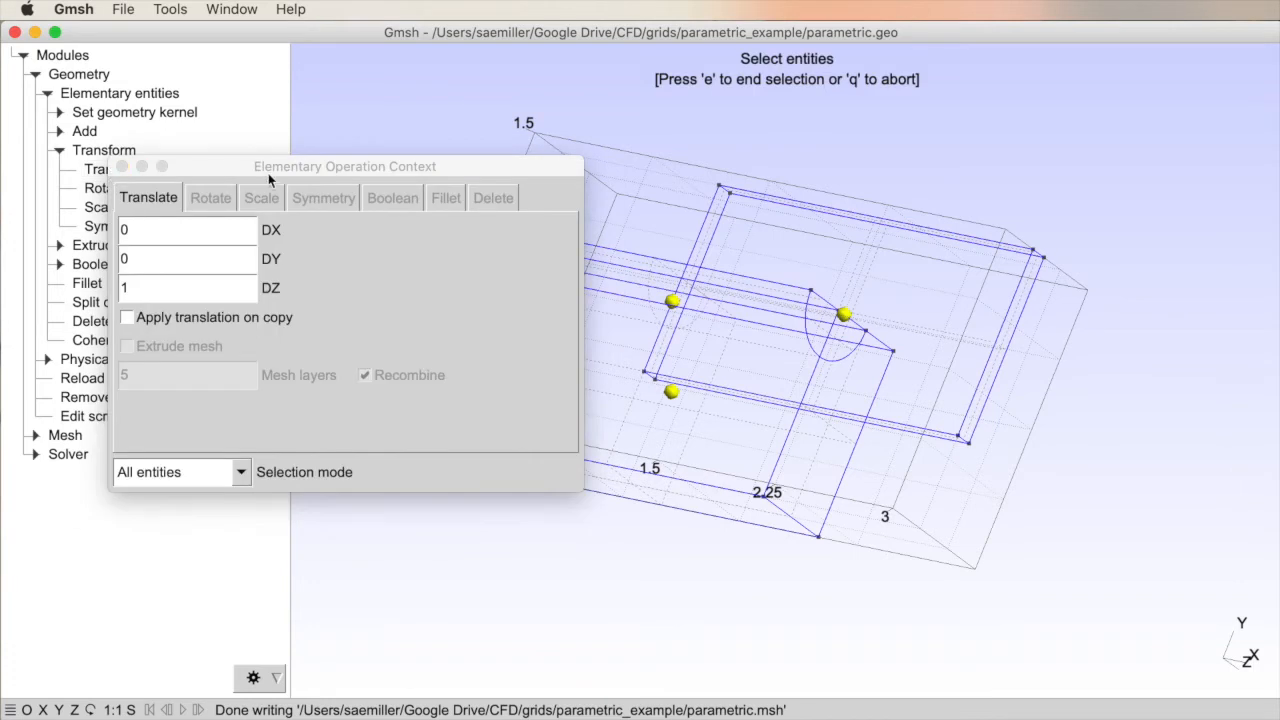
drag(345, 166, 248, 83)
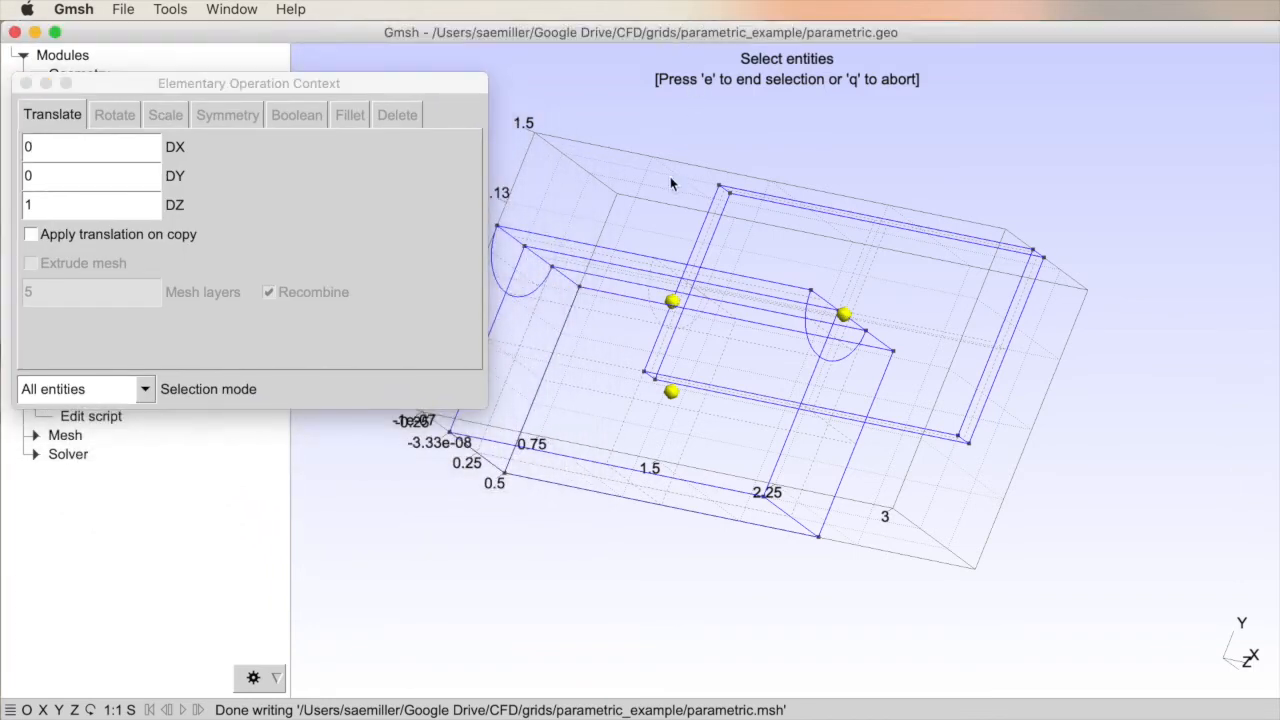
mouse_move(843, 313)
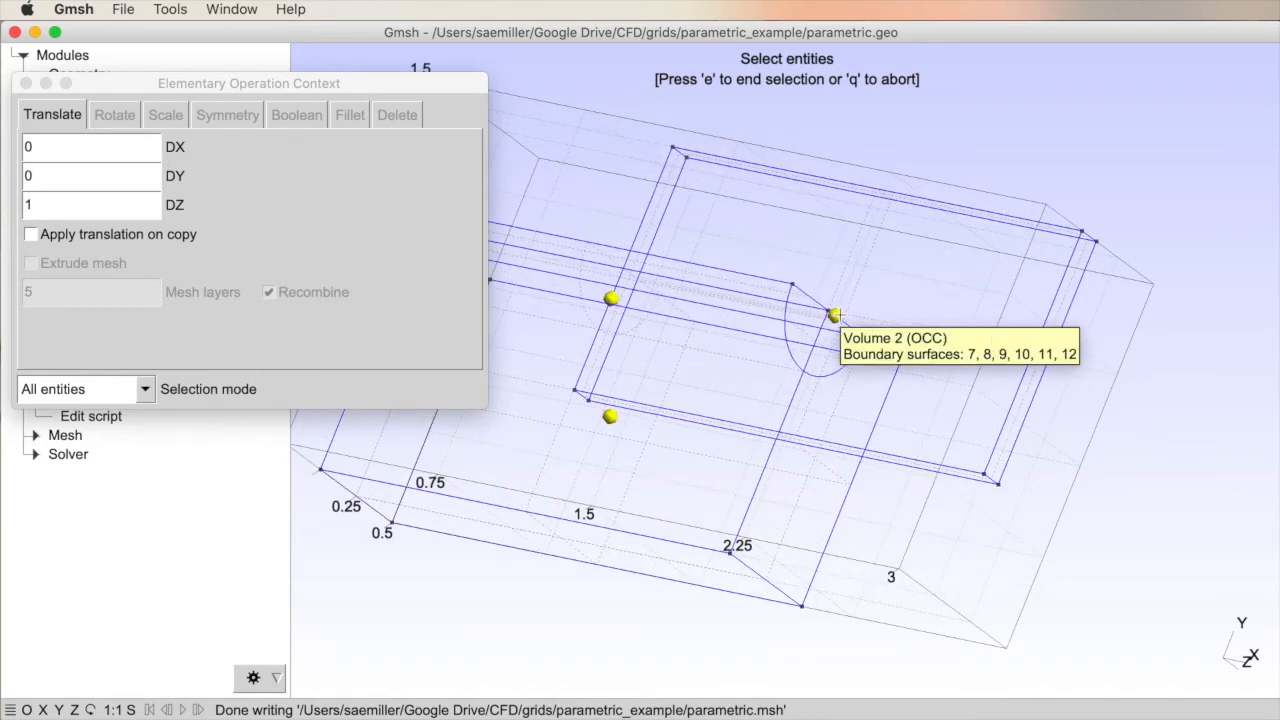
mouse_move(798, 133)
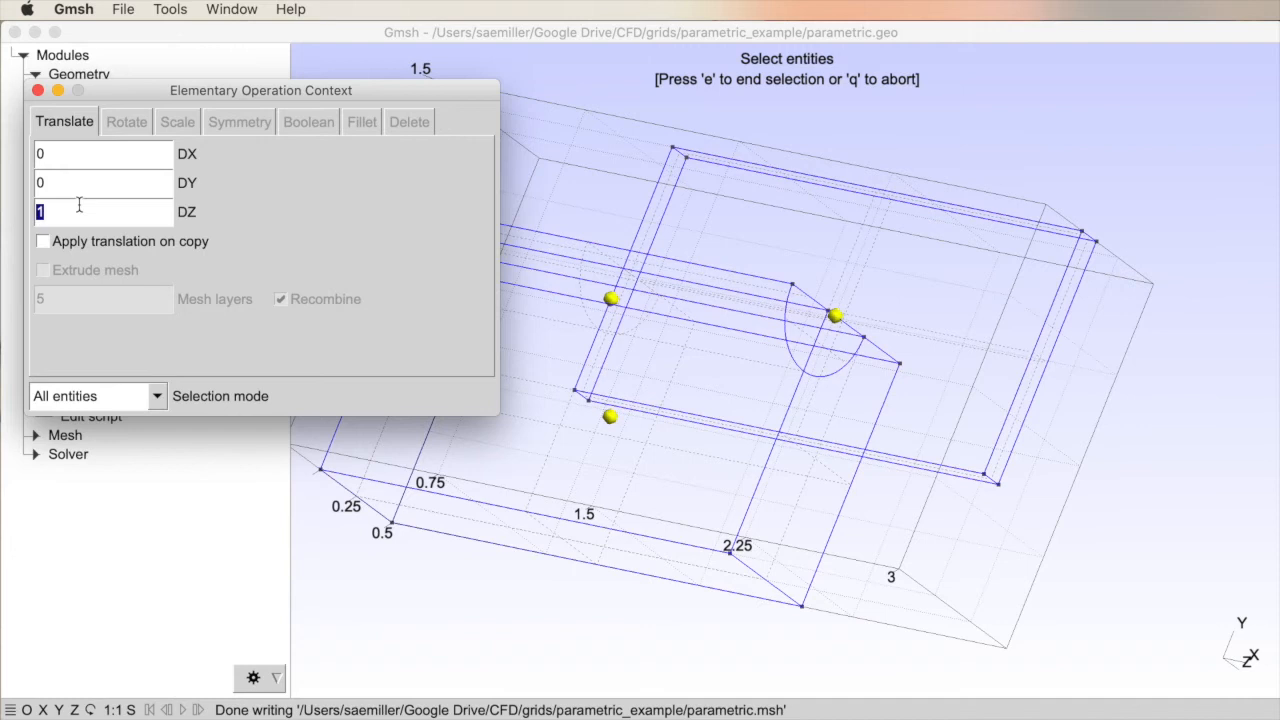
text(0.05)
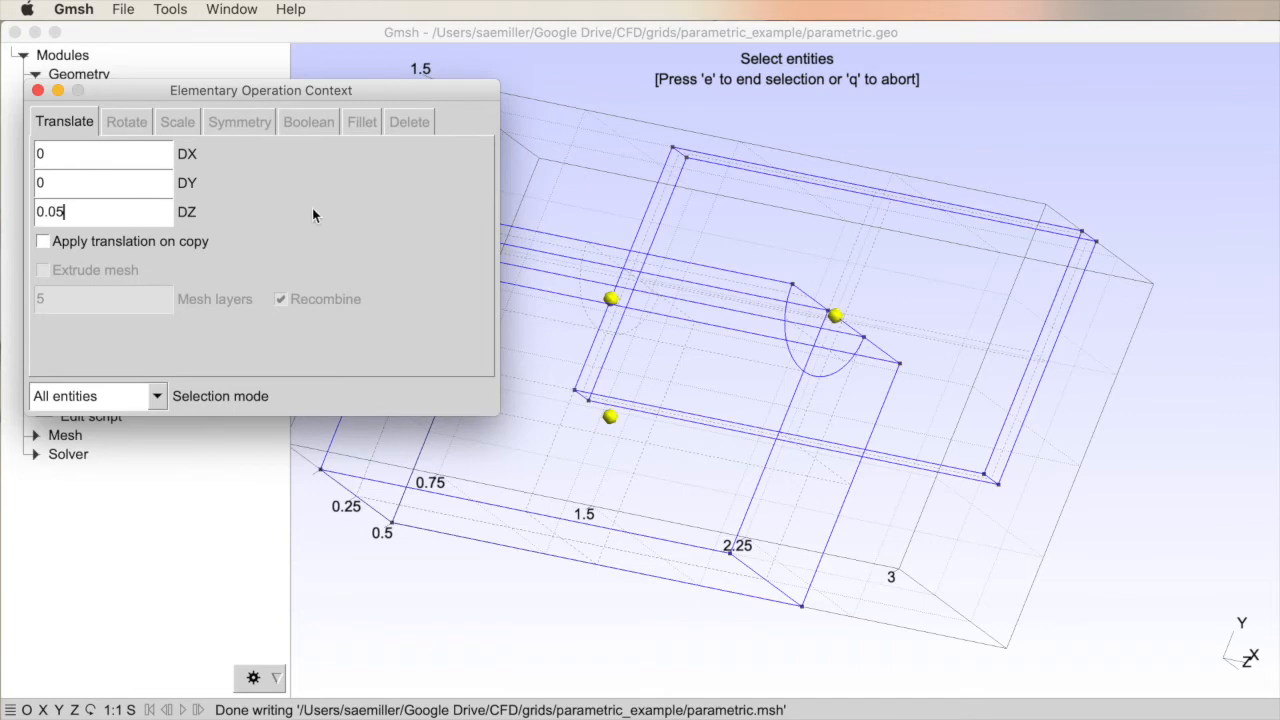
mouse_move(780, 35)
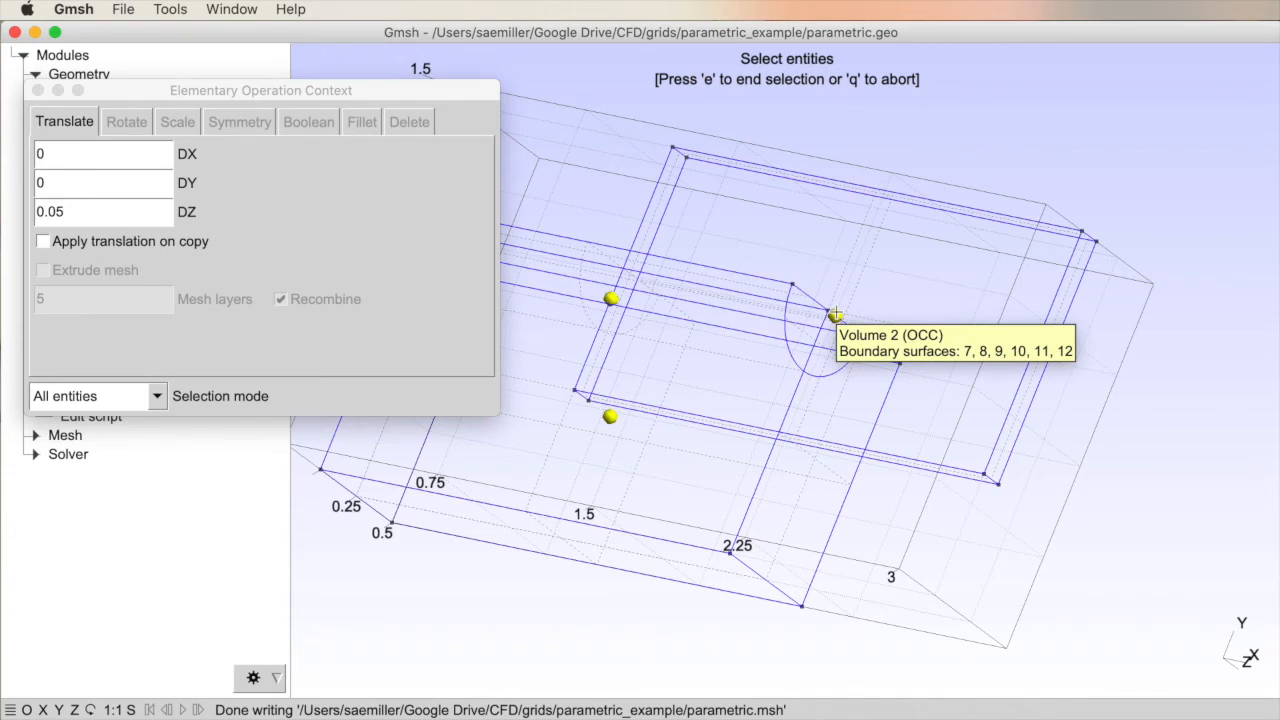
click(835, 315)
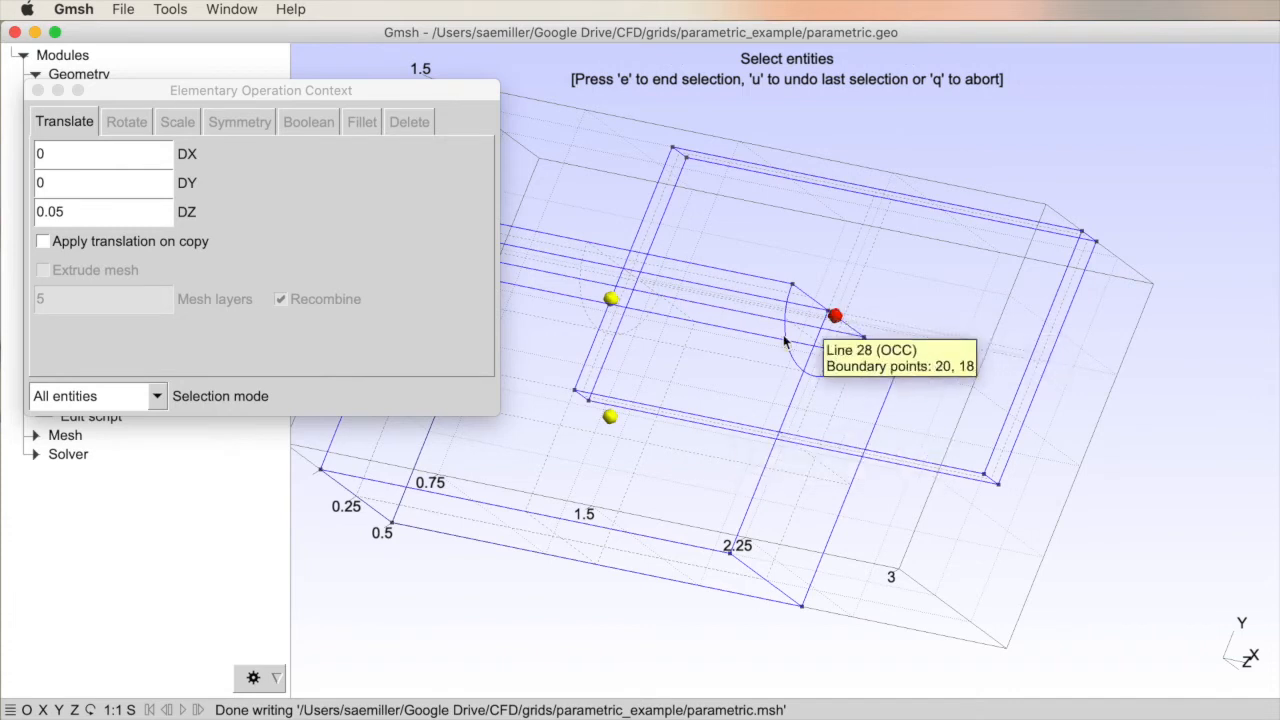
mouse_move(630, 93)
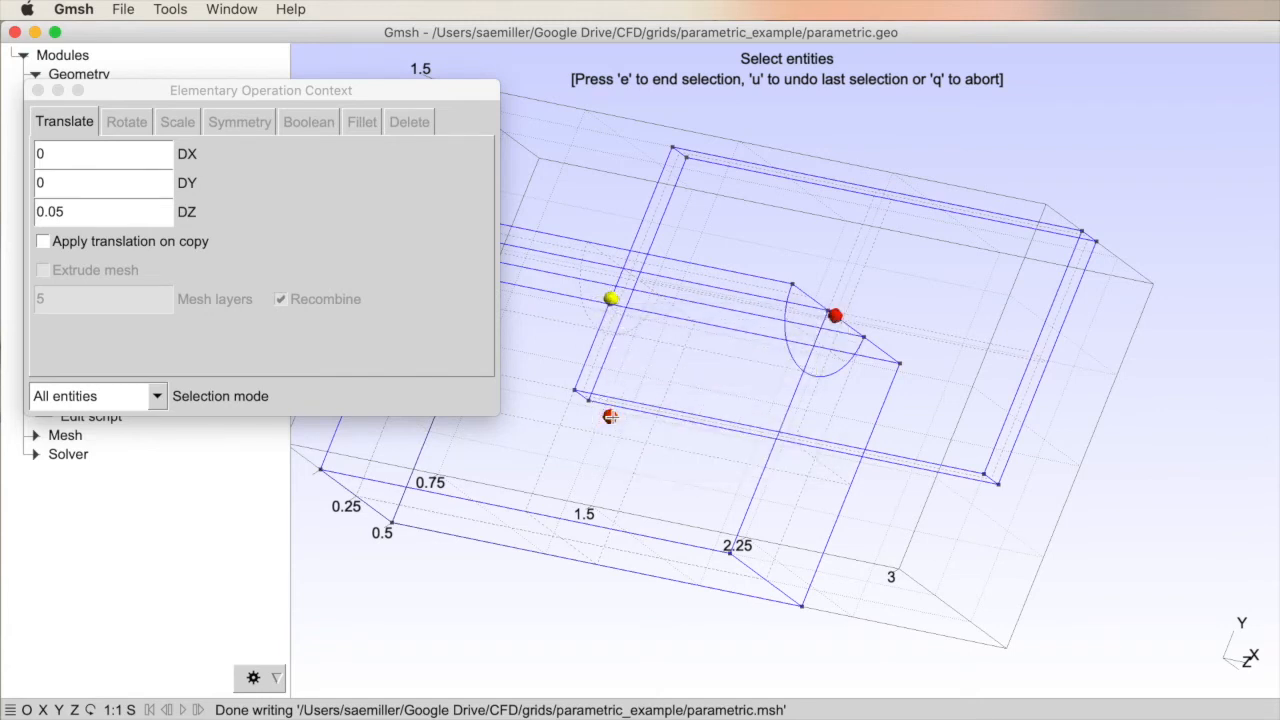
mouse_move(610, 416)
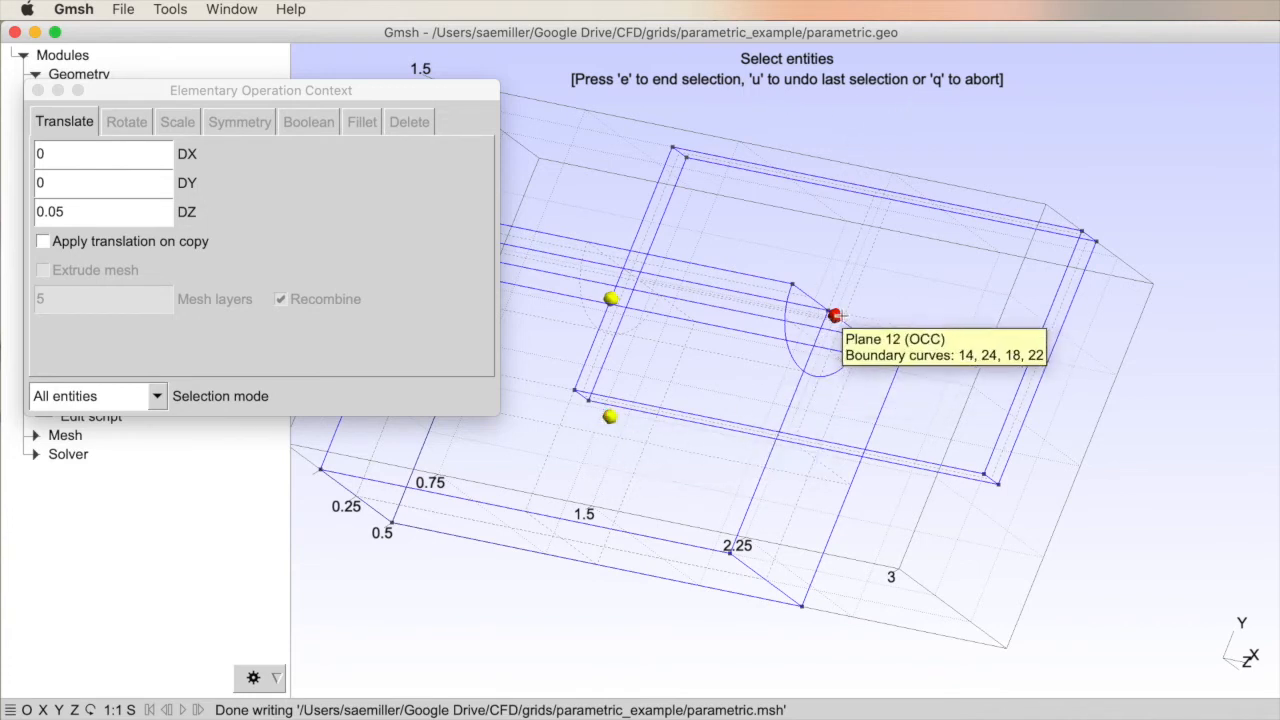
click(835, 315)
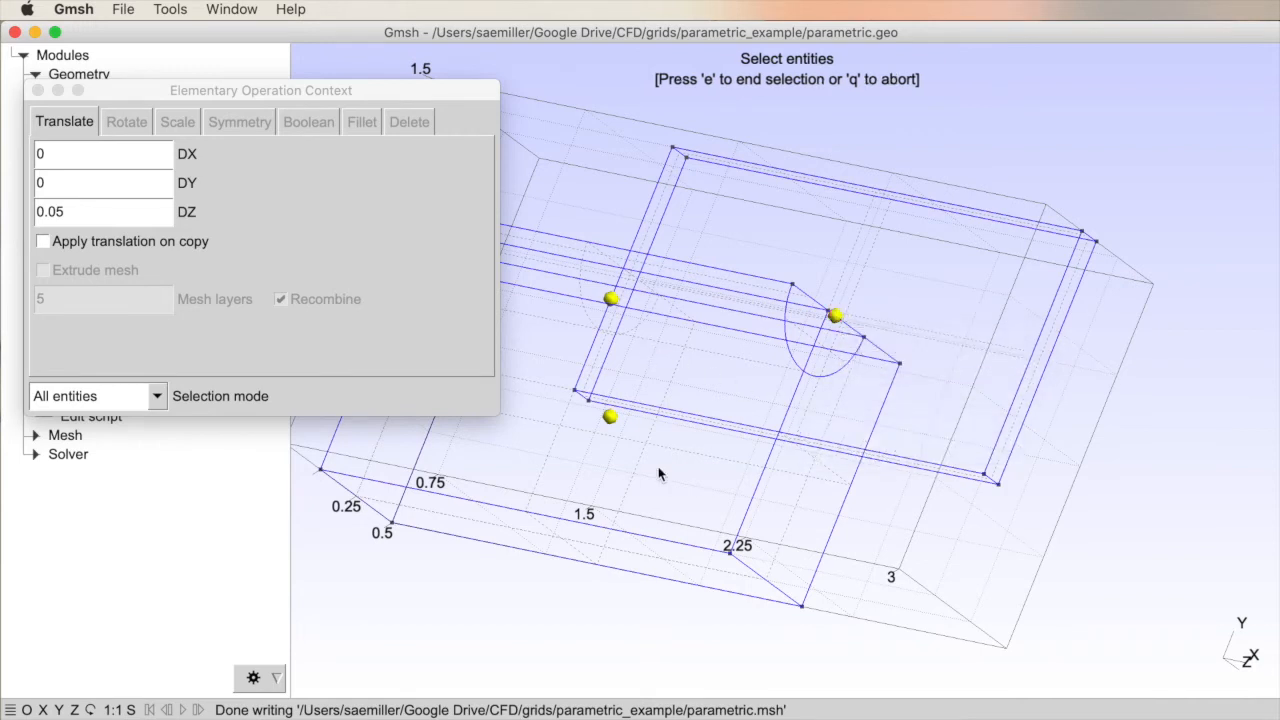
mouse_move(828, 325)
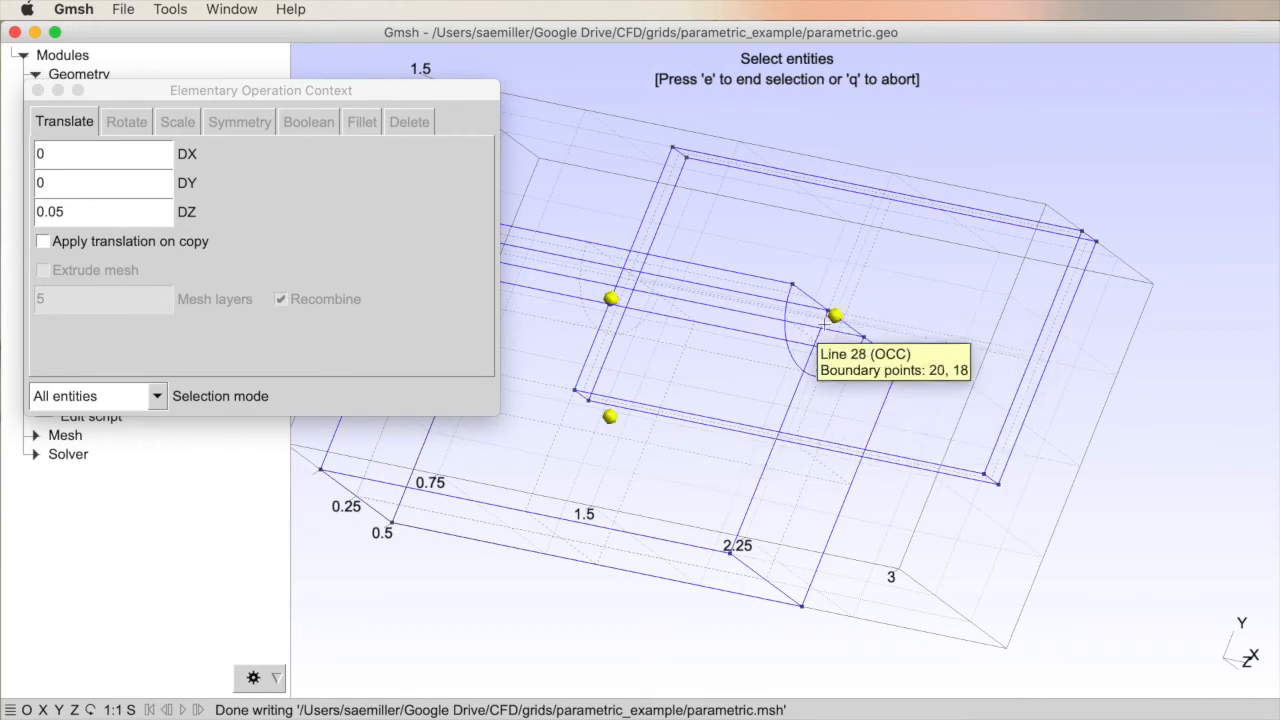
click(835, 316)
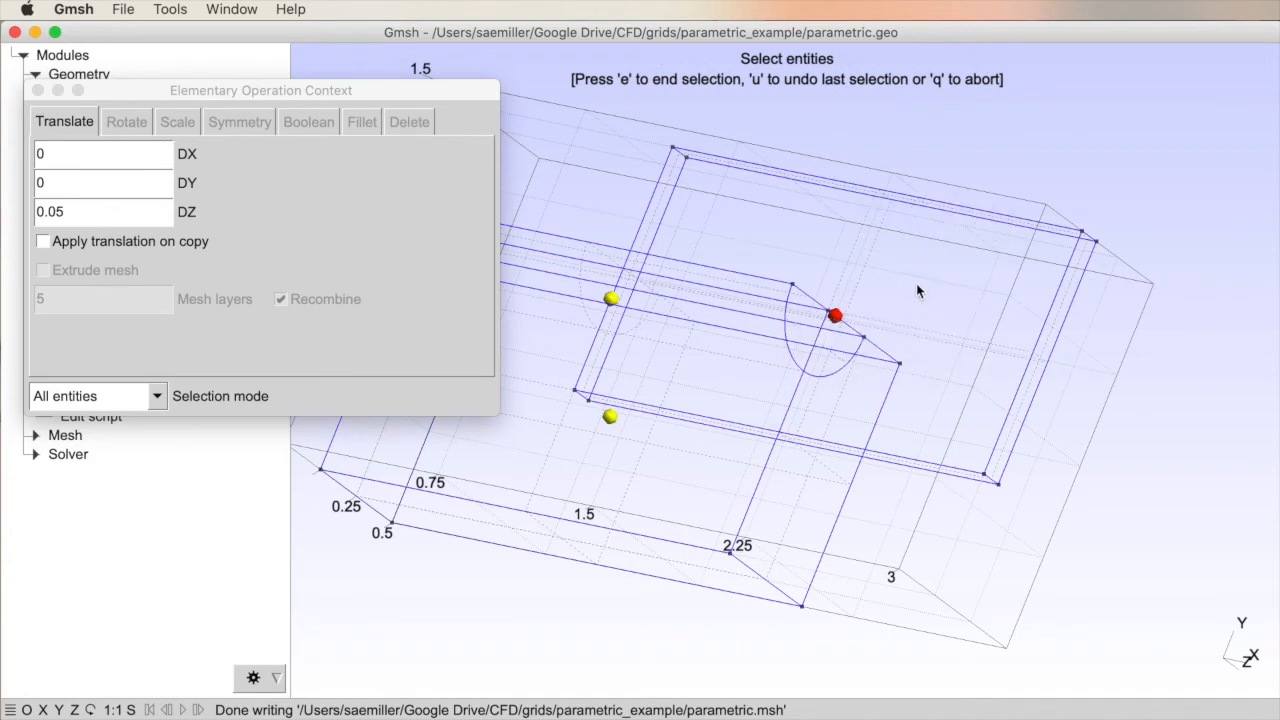
mouse_move(622, 97)
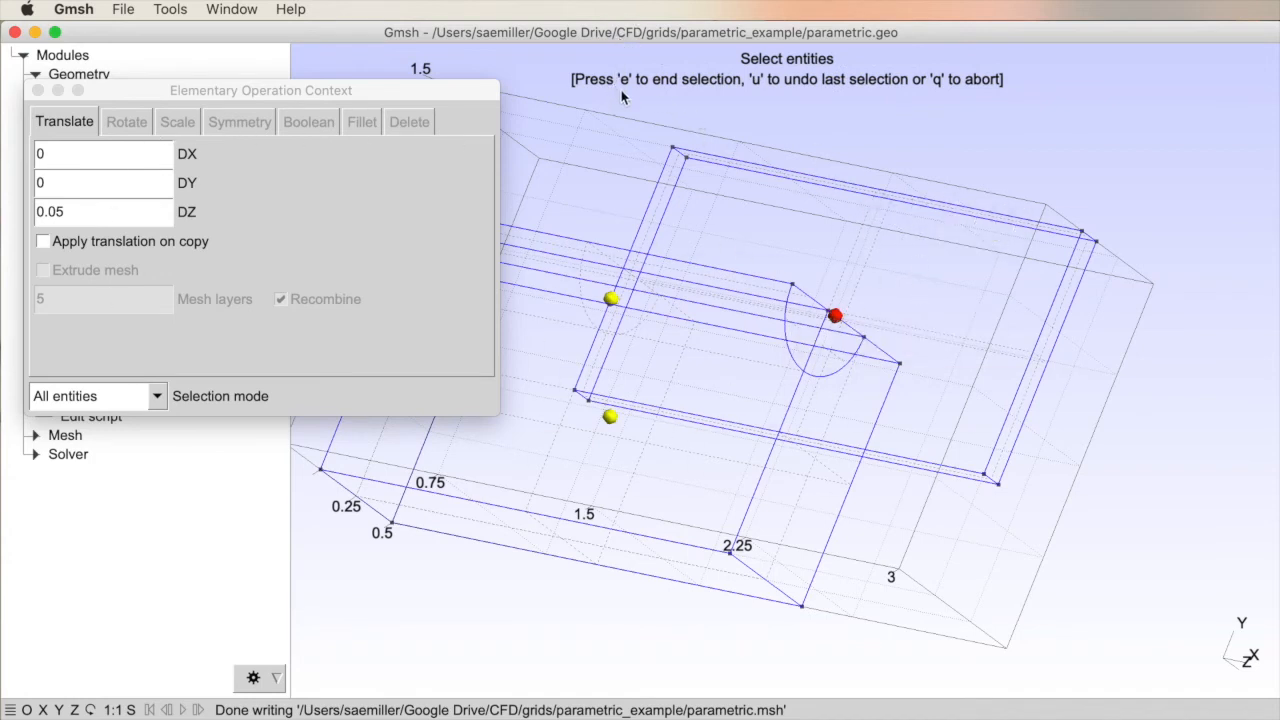
click(835, 316)
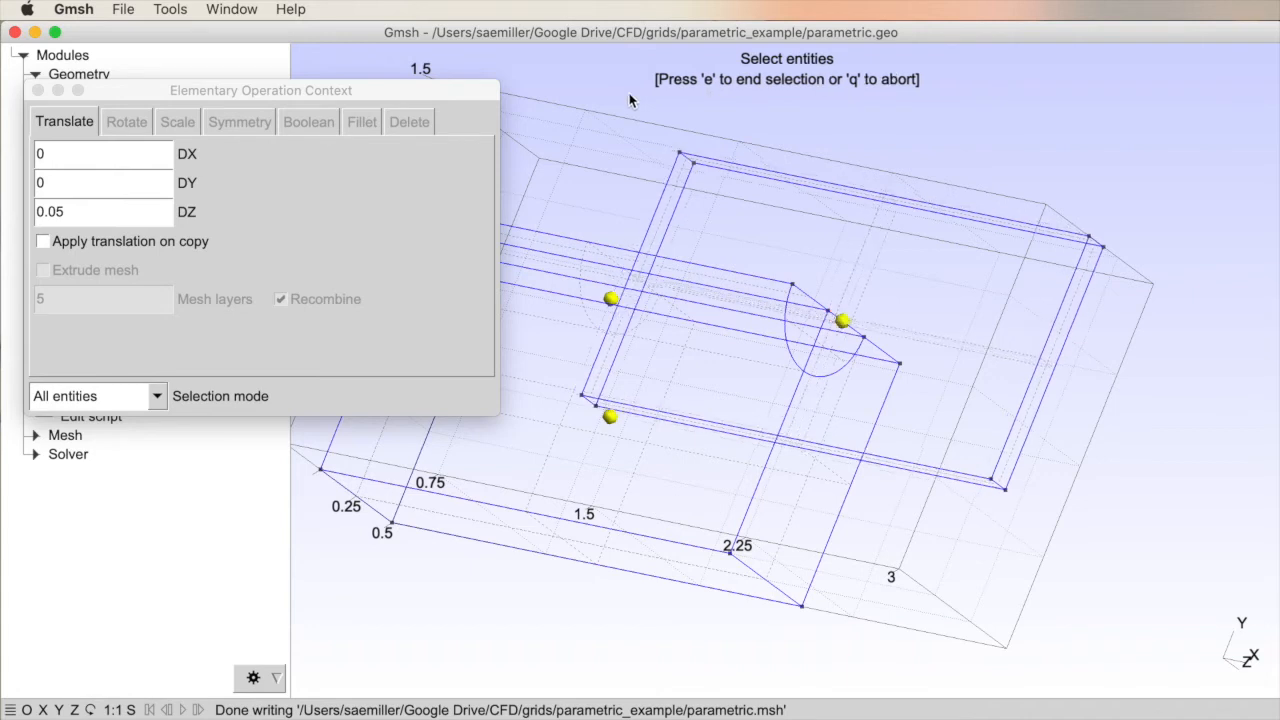
mouse_move(846, 277)
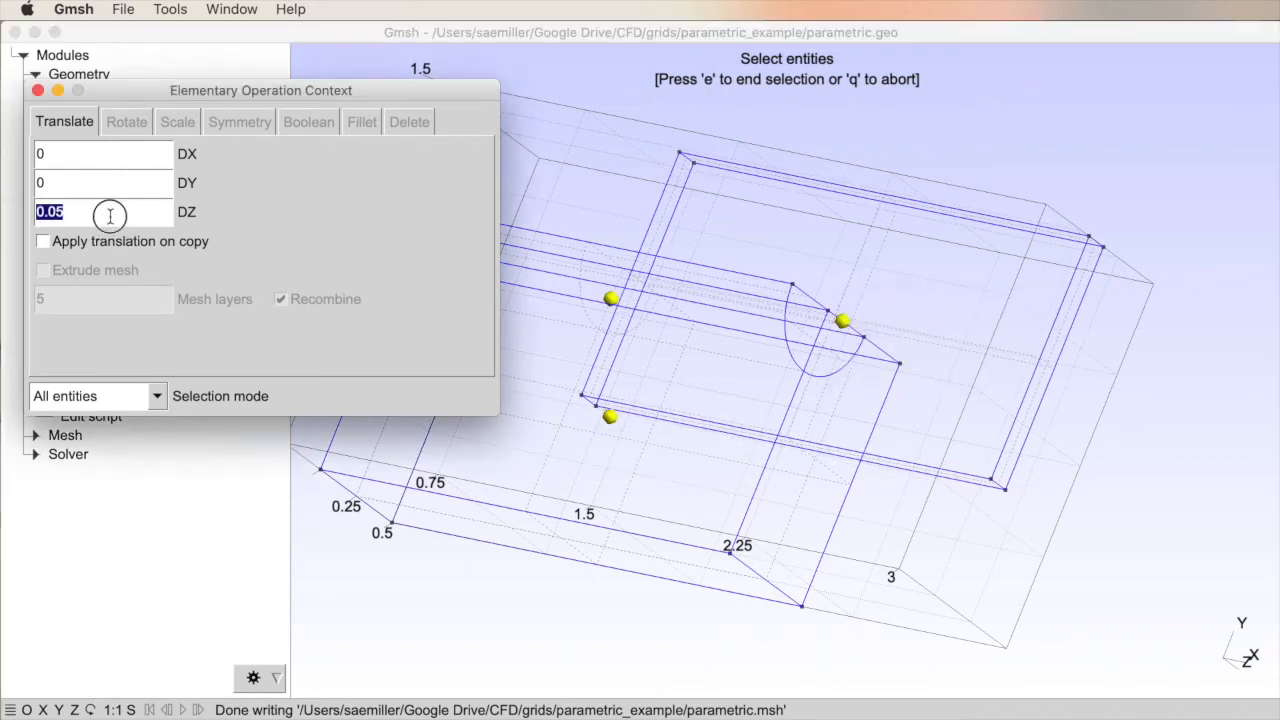
Step: Shift volume 2 back by −0.05 along Z and close the translation settings
text(-0.)
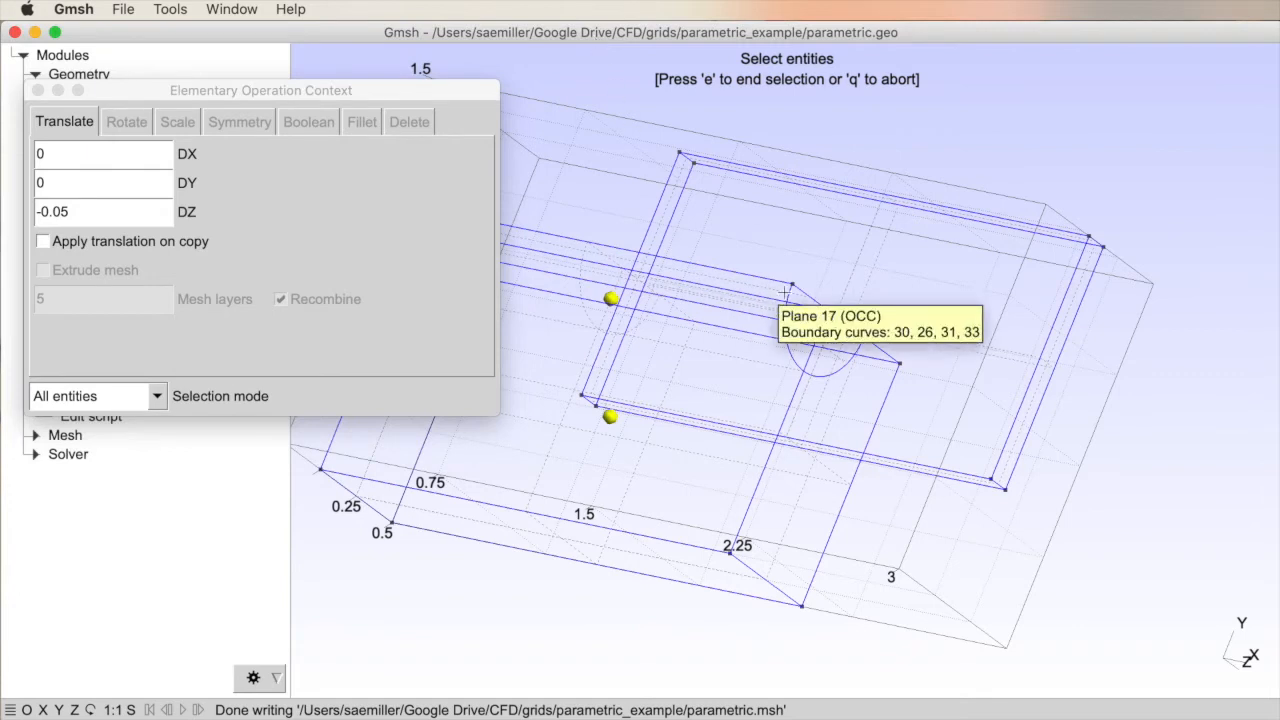
mouse_move(843, 320)
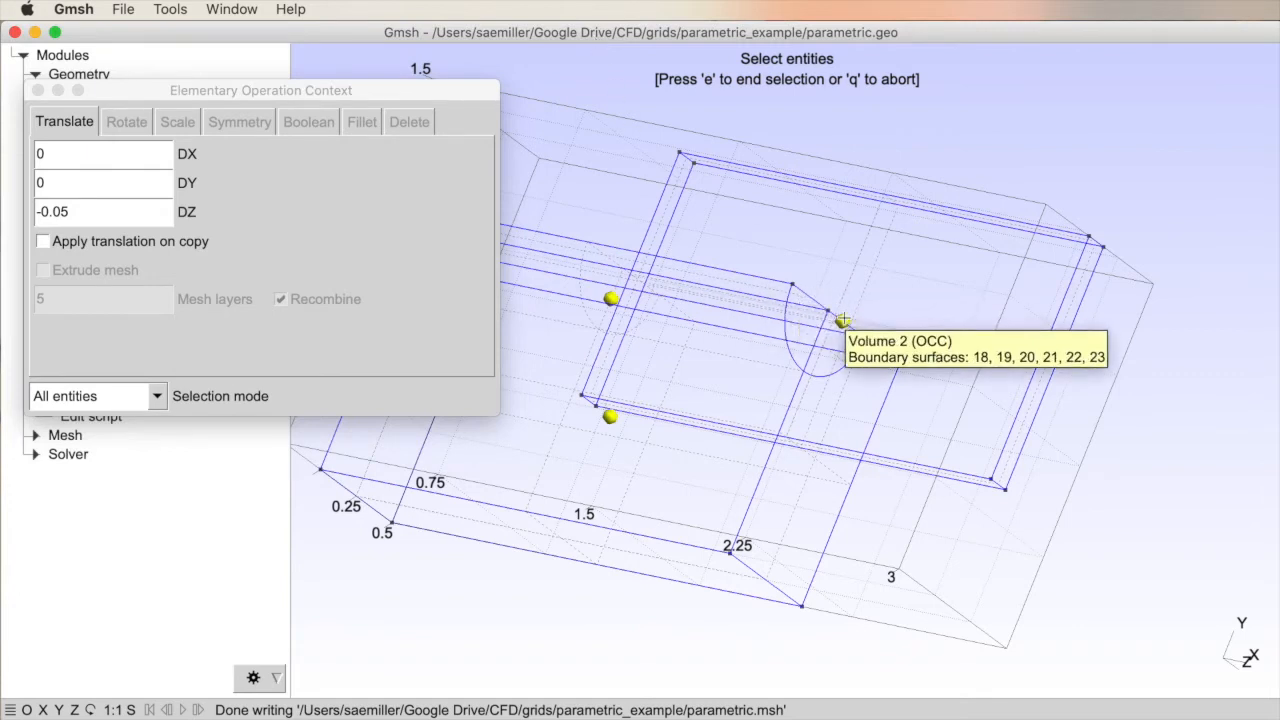
click(843, 320)
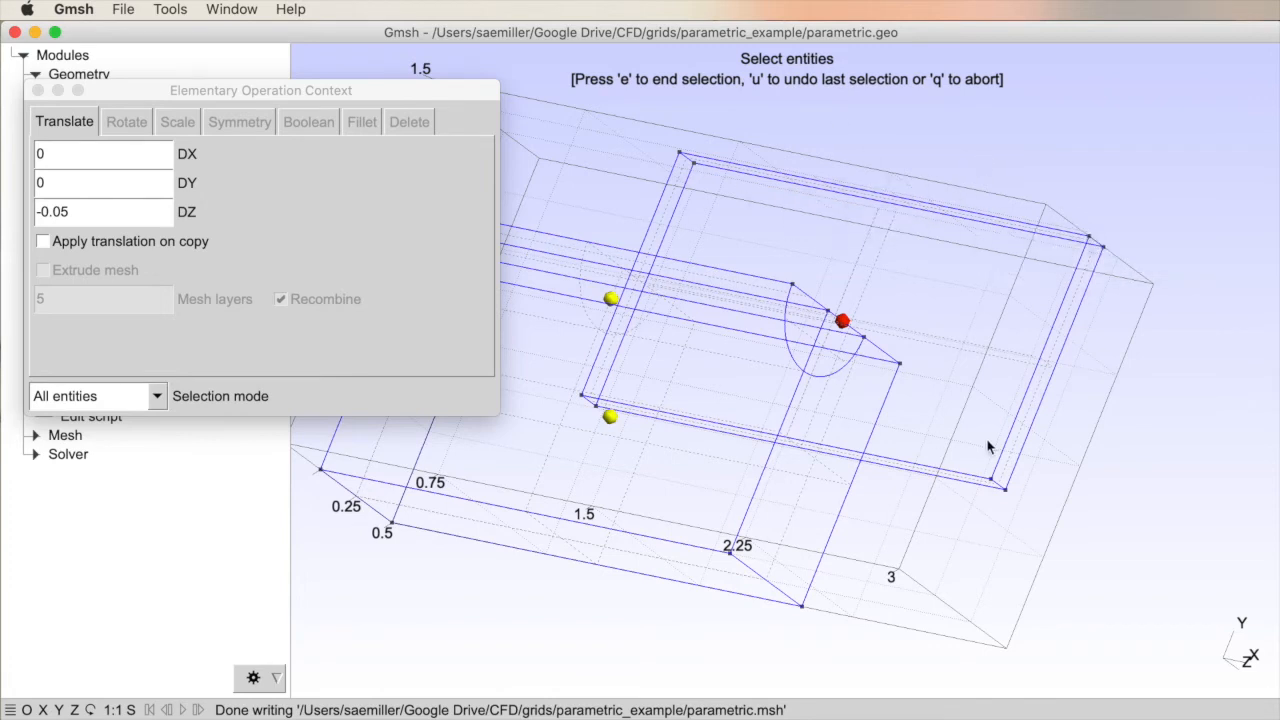
click(842, 320)
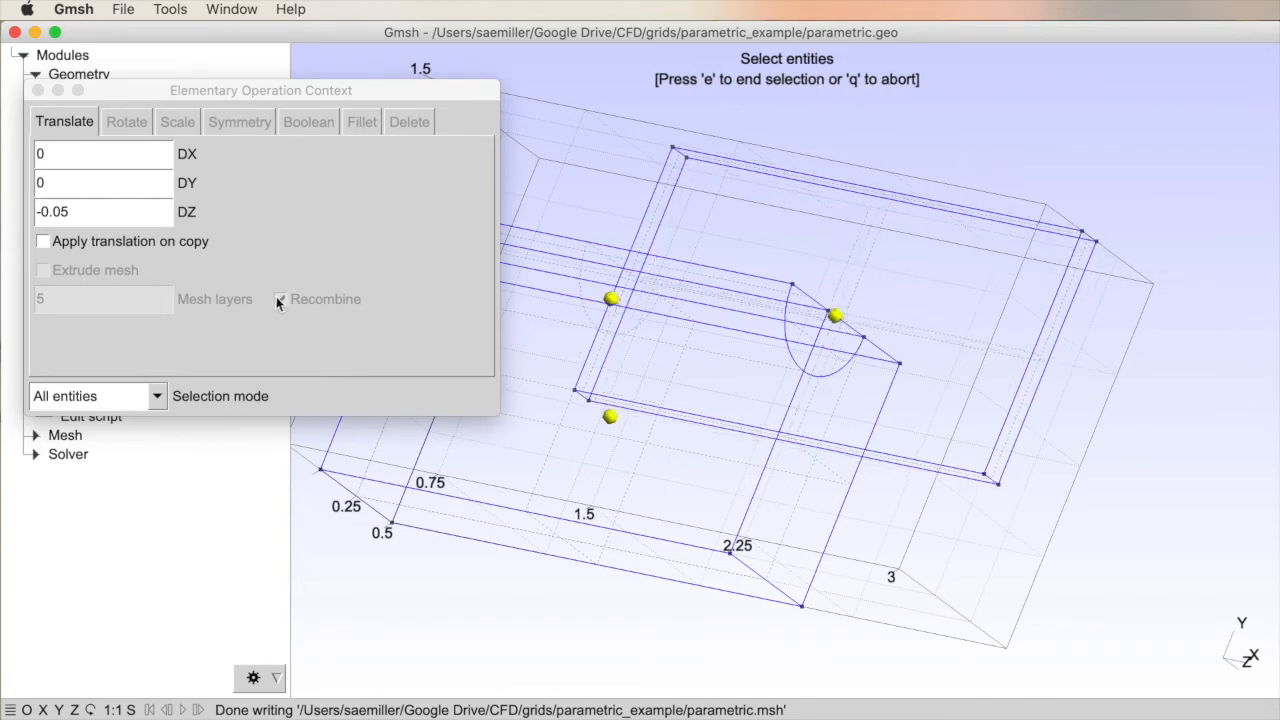
click(280, 299)
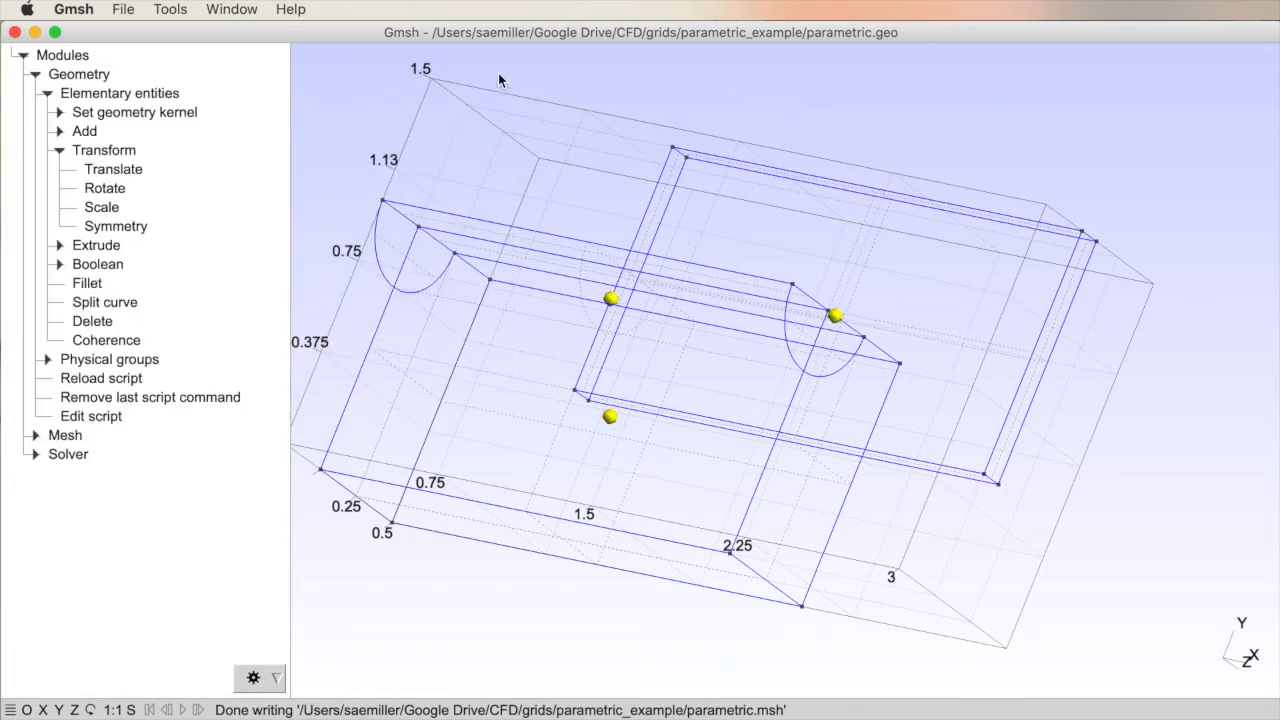
mouse_move(157, 204)
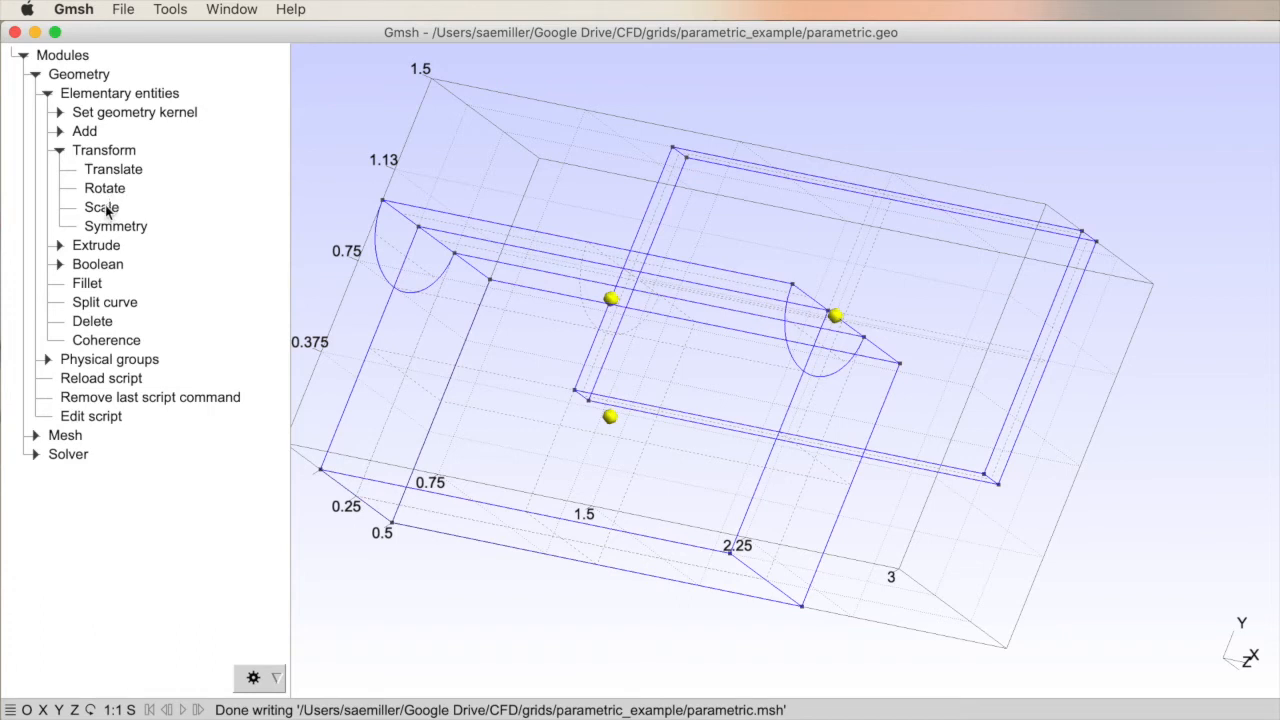
mouse_move(107, 230)
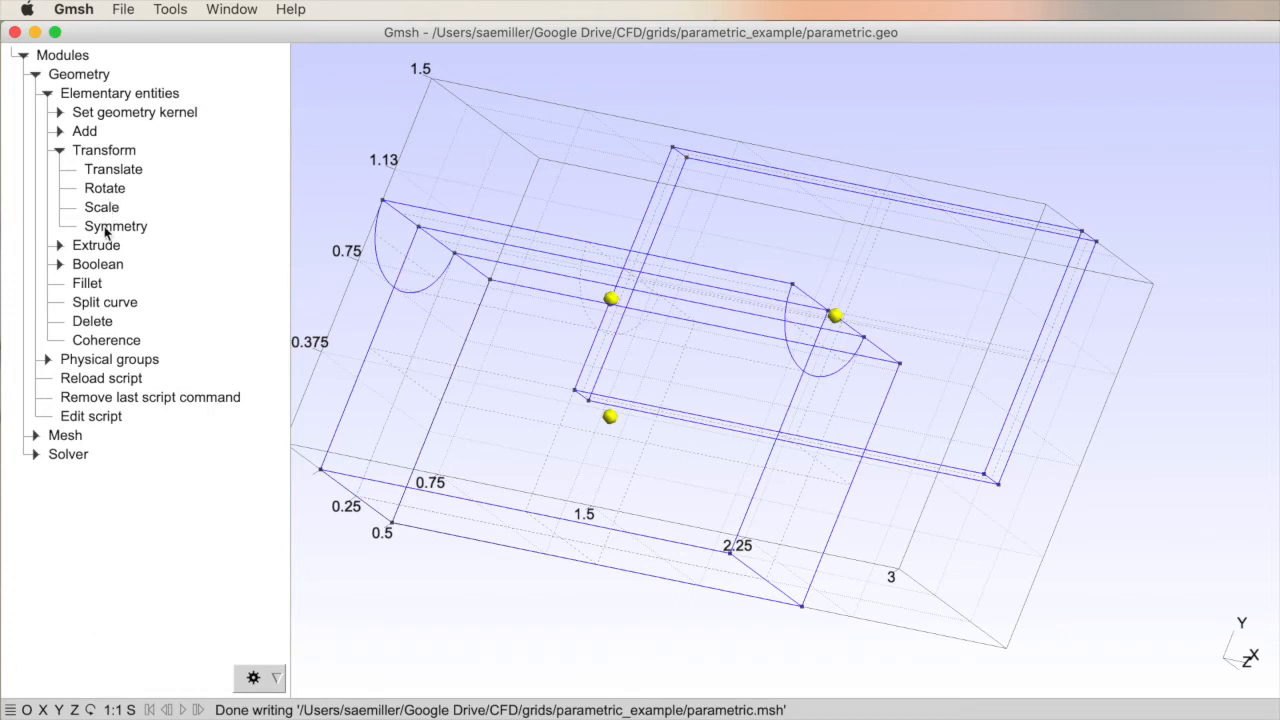
mouse_move(103, 188)
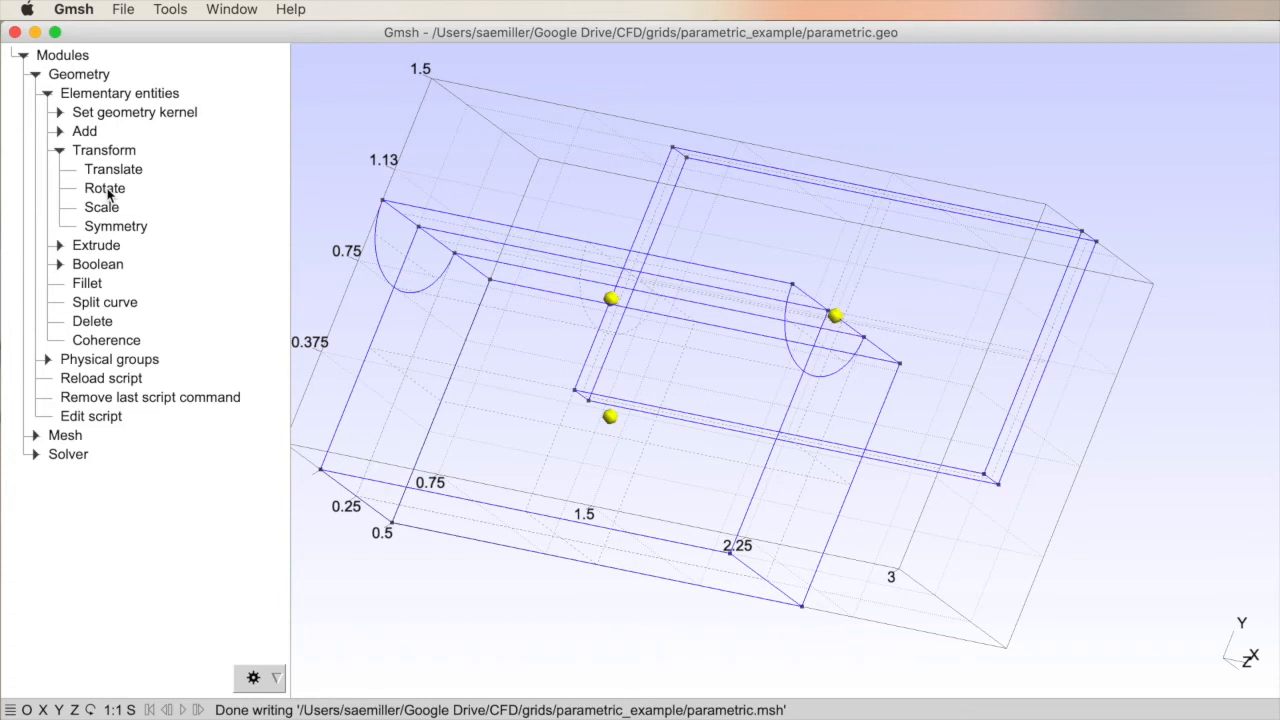
click(104, 188)
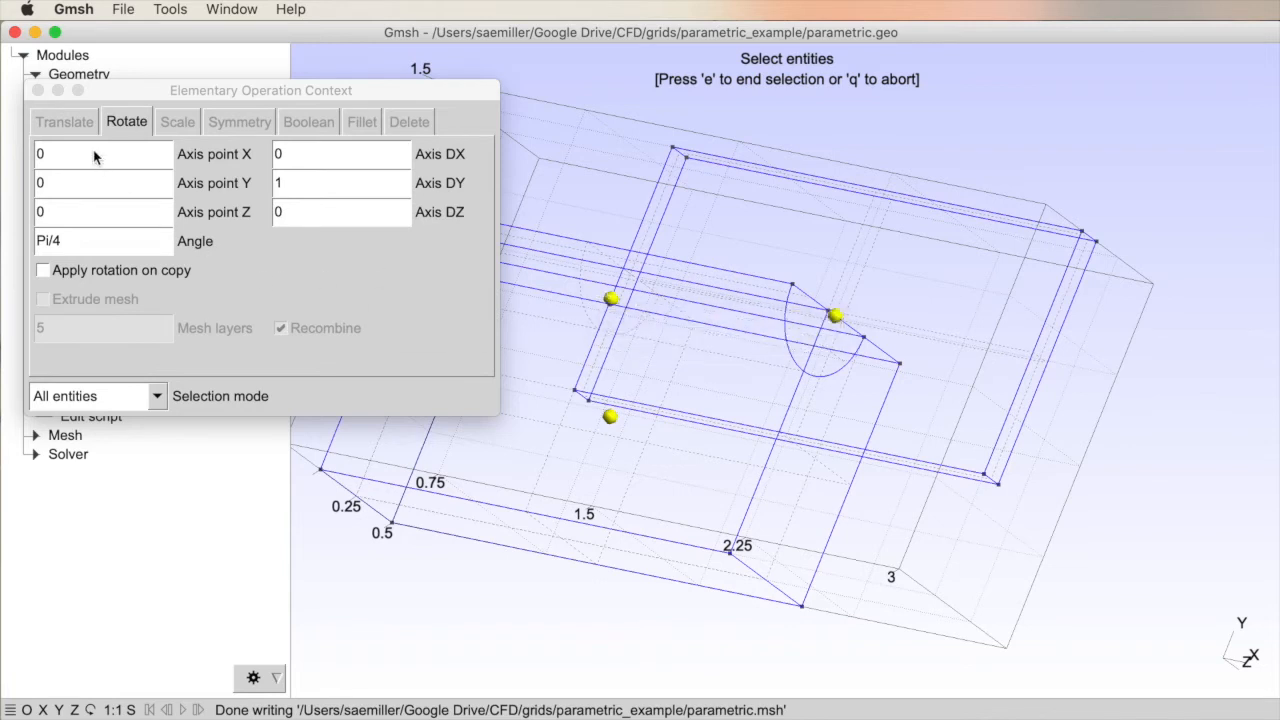
mouse_move(222, 167)
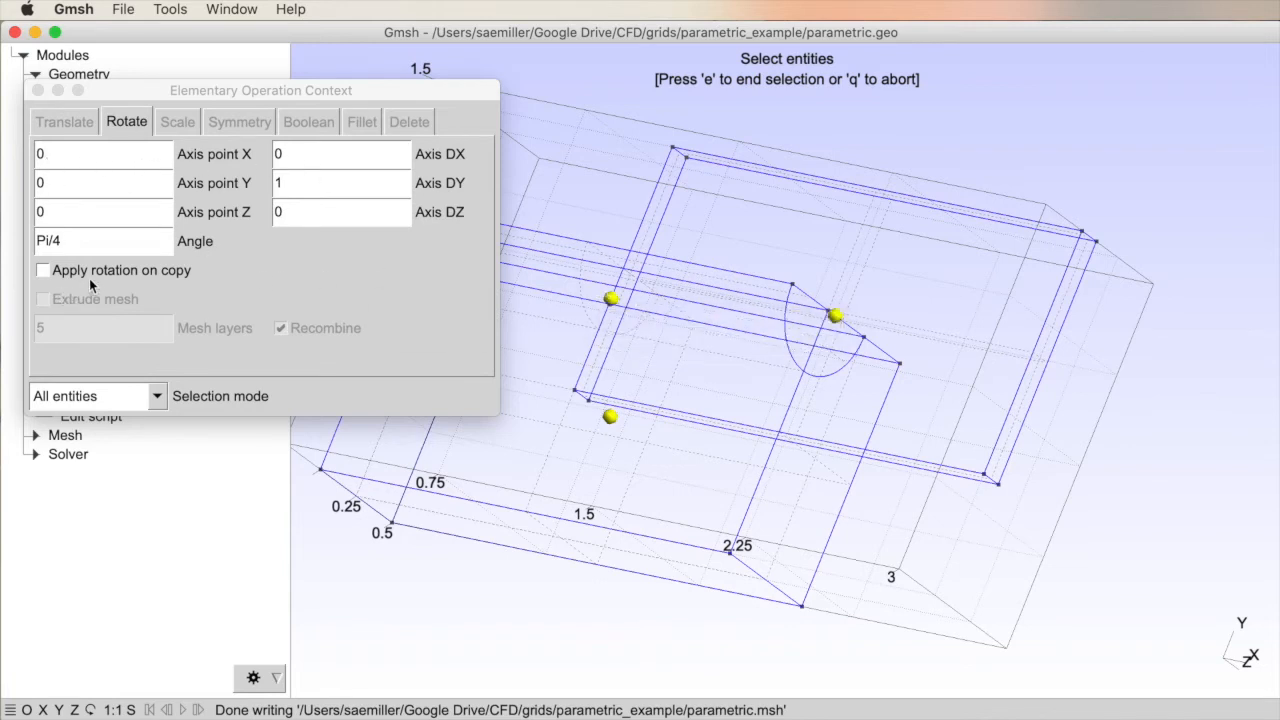
click(42, 270)
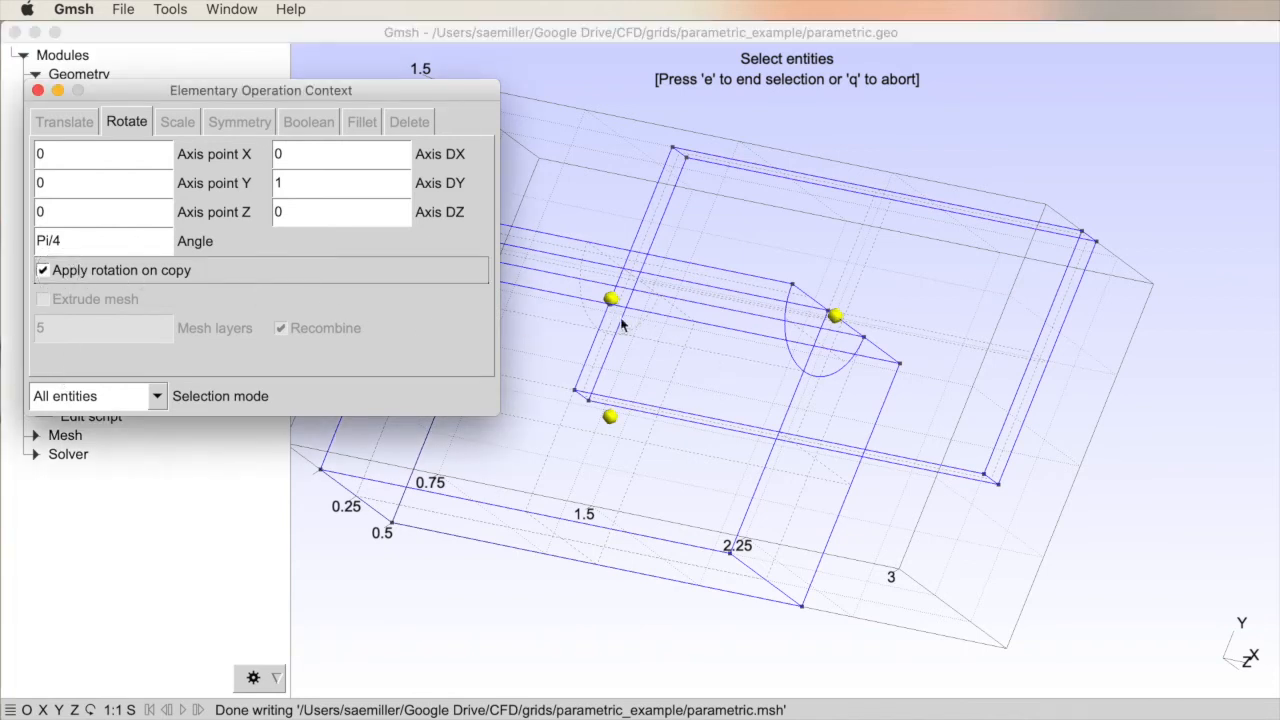
click(42, 270)
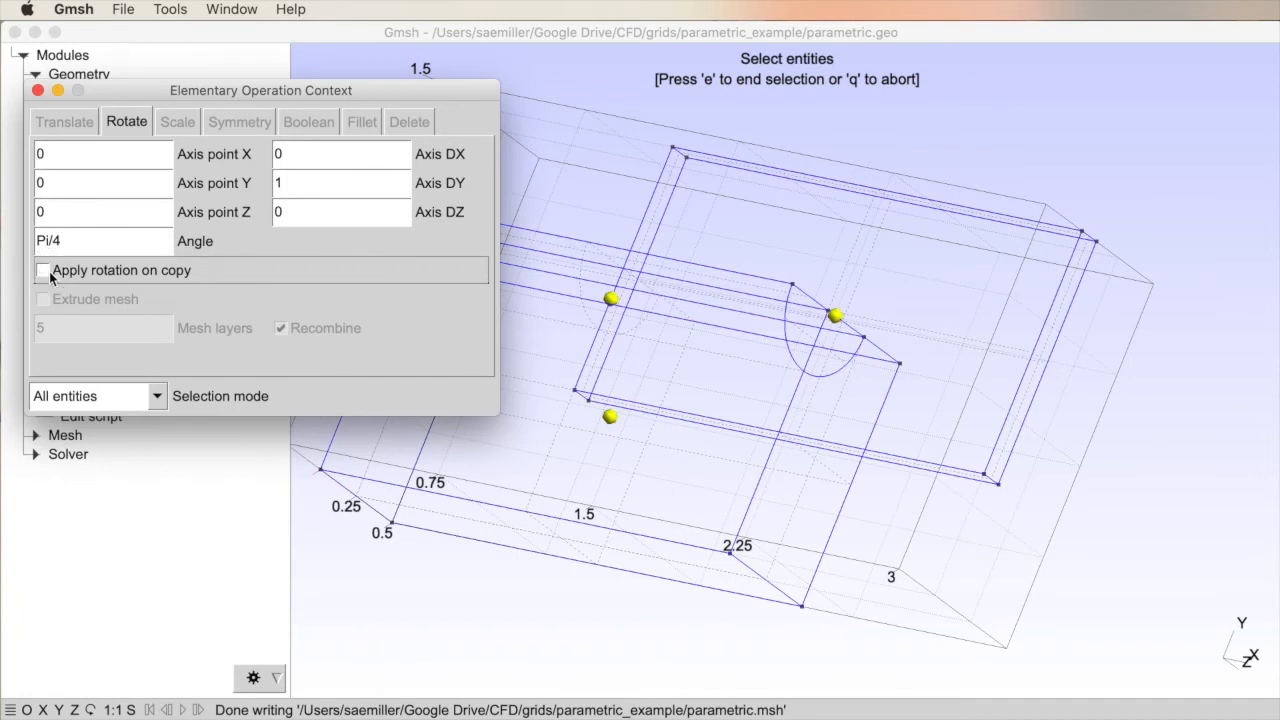
click(103, 240)
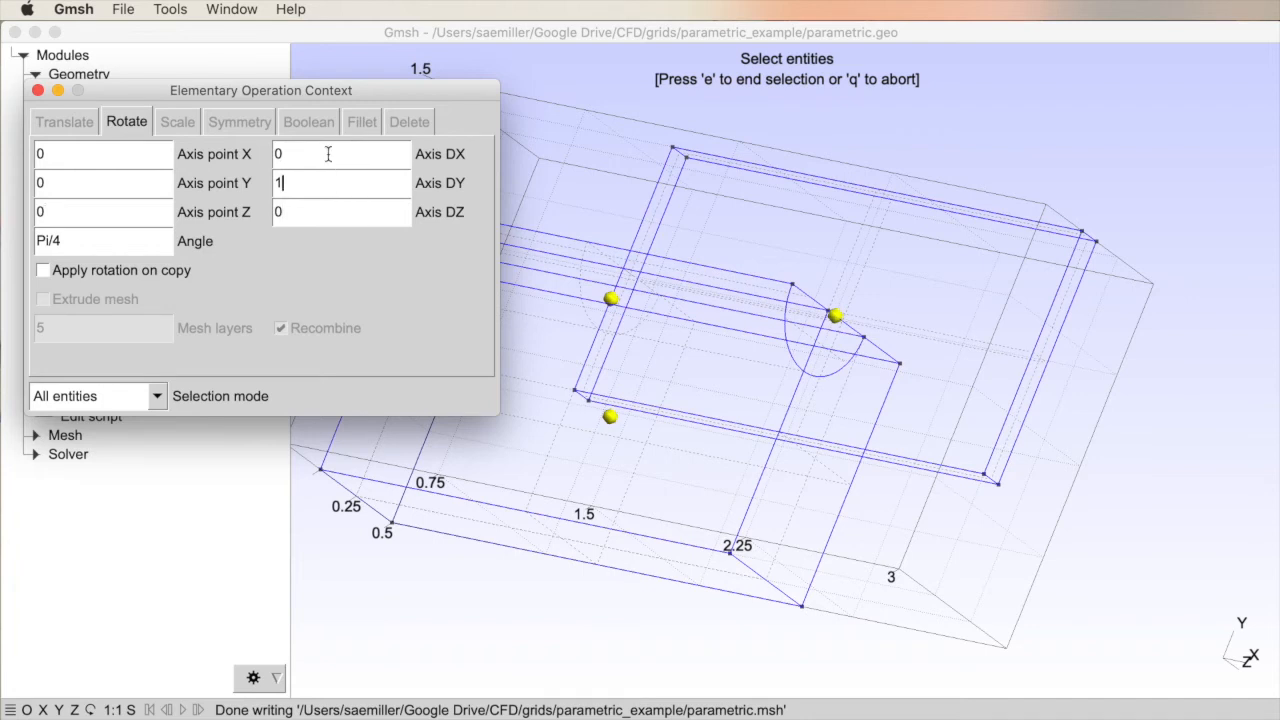
click(341, 211)
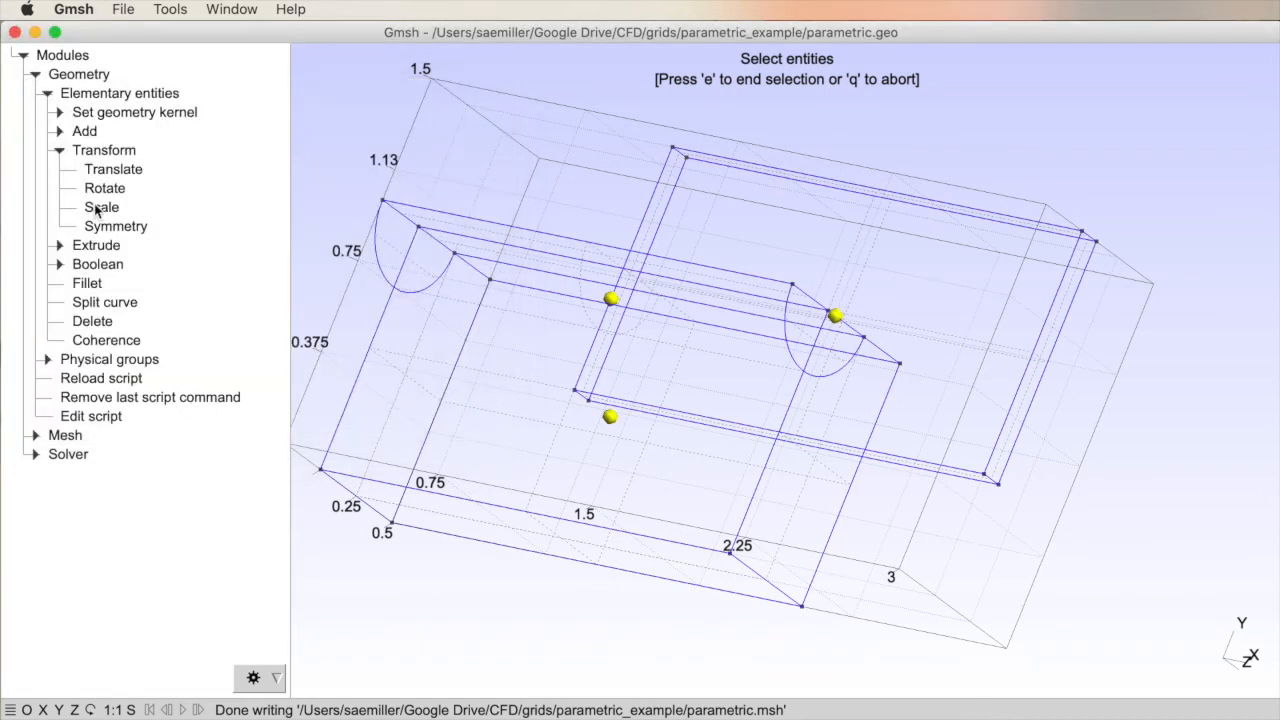
Step: Scale Volume 2 by 0.75 along X, keeping Y and Z at 1
click(101, 207)
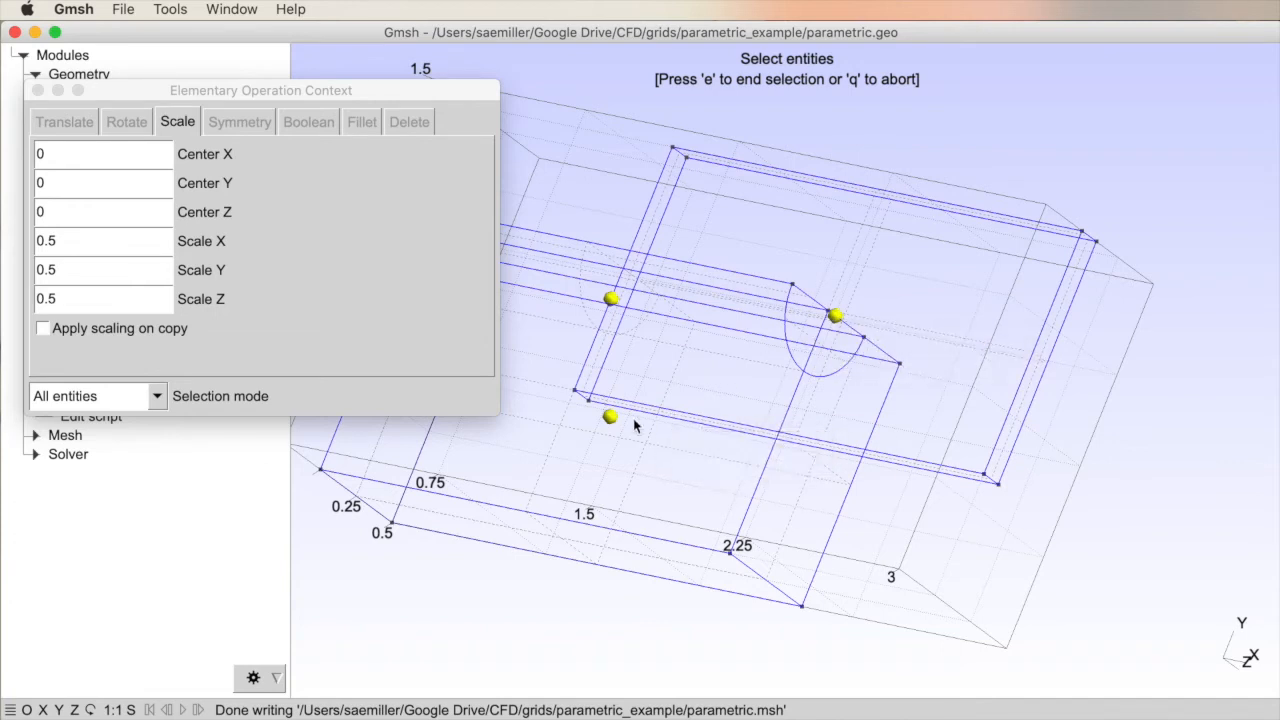
mouse_move(838, 325)
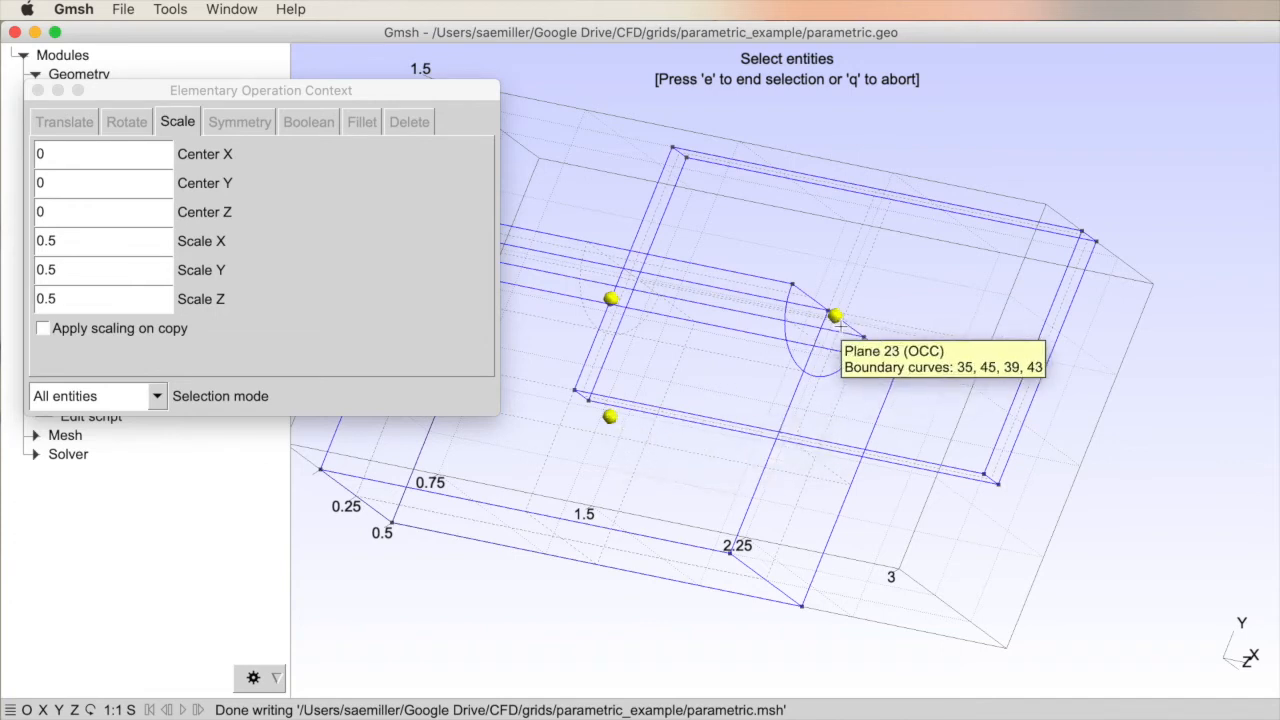
mouse_move(330, 370)
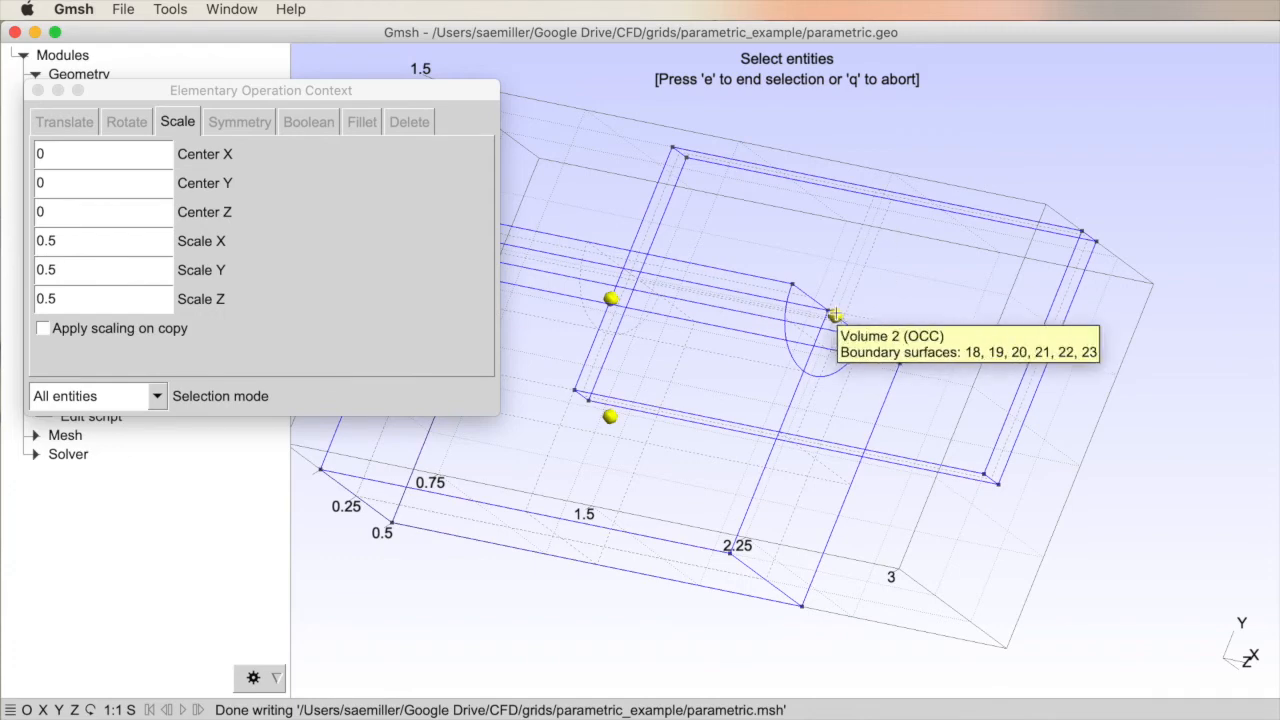
drag(835, 320, 598, 645)
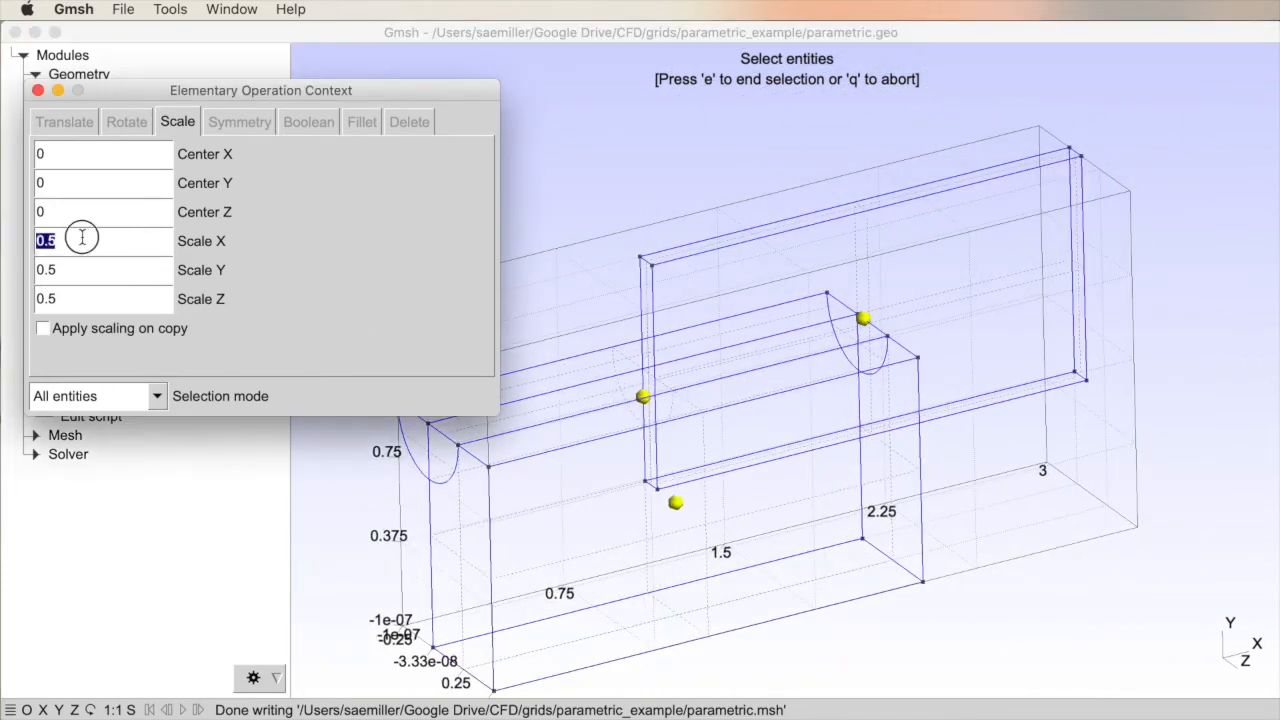
text(0.7)
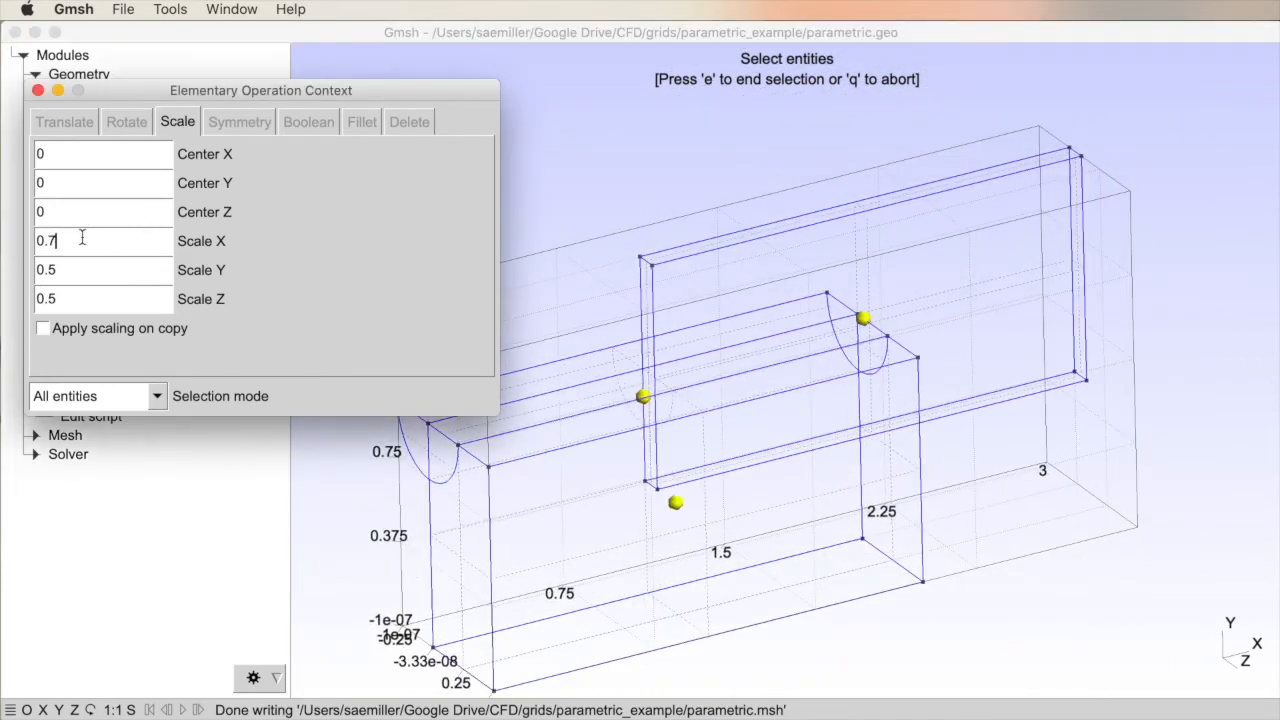
text(5)
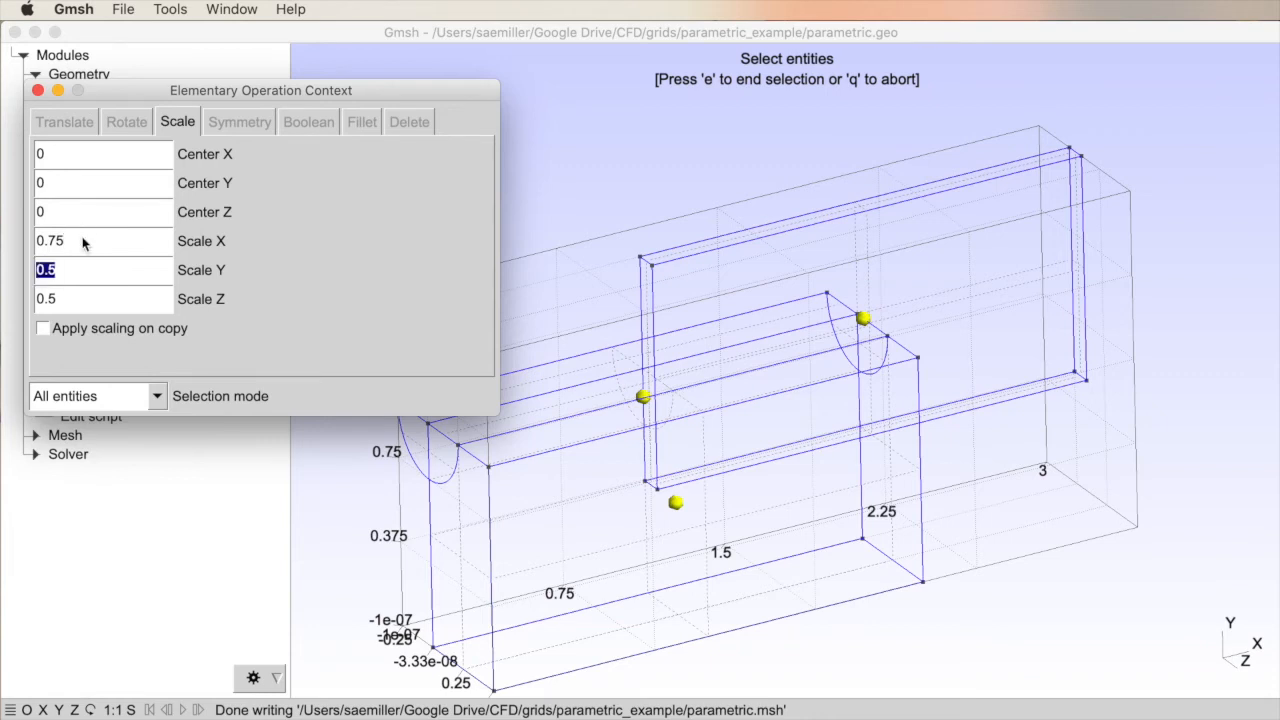
text(1)
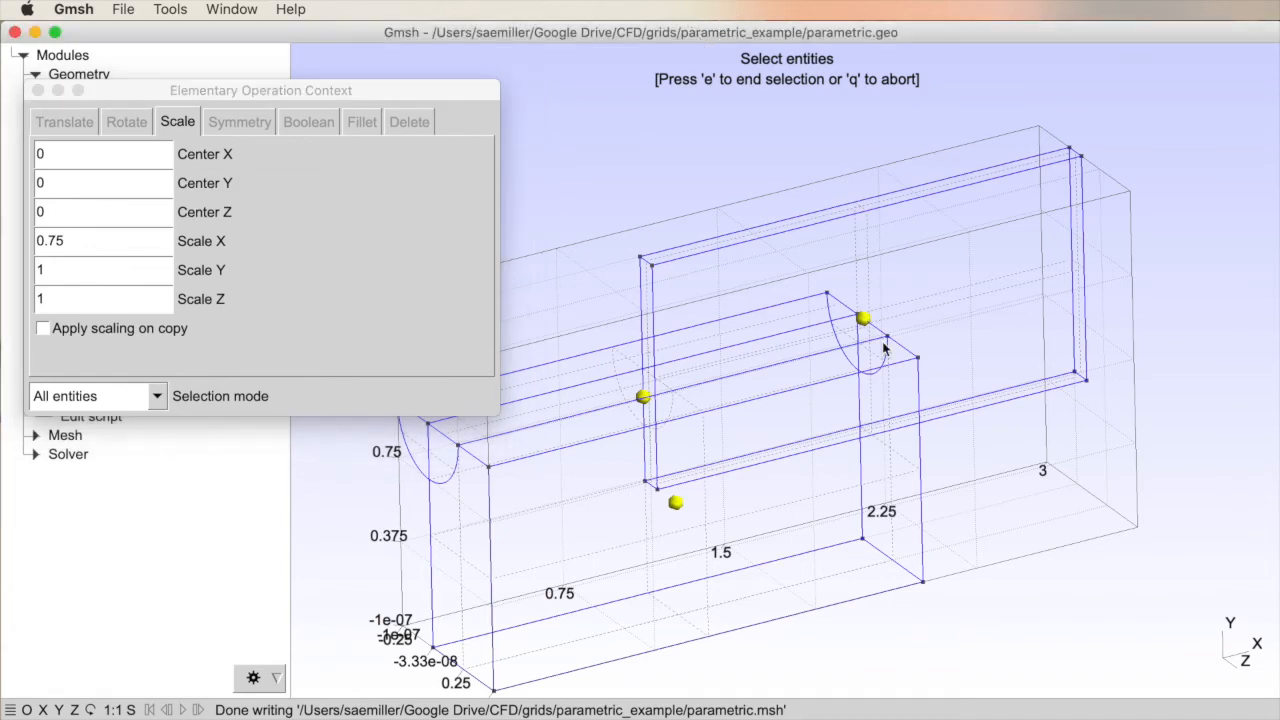
mouse_move(865, 320)
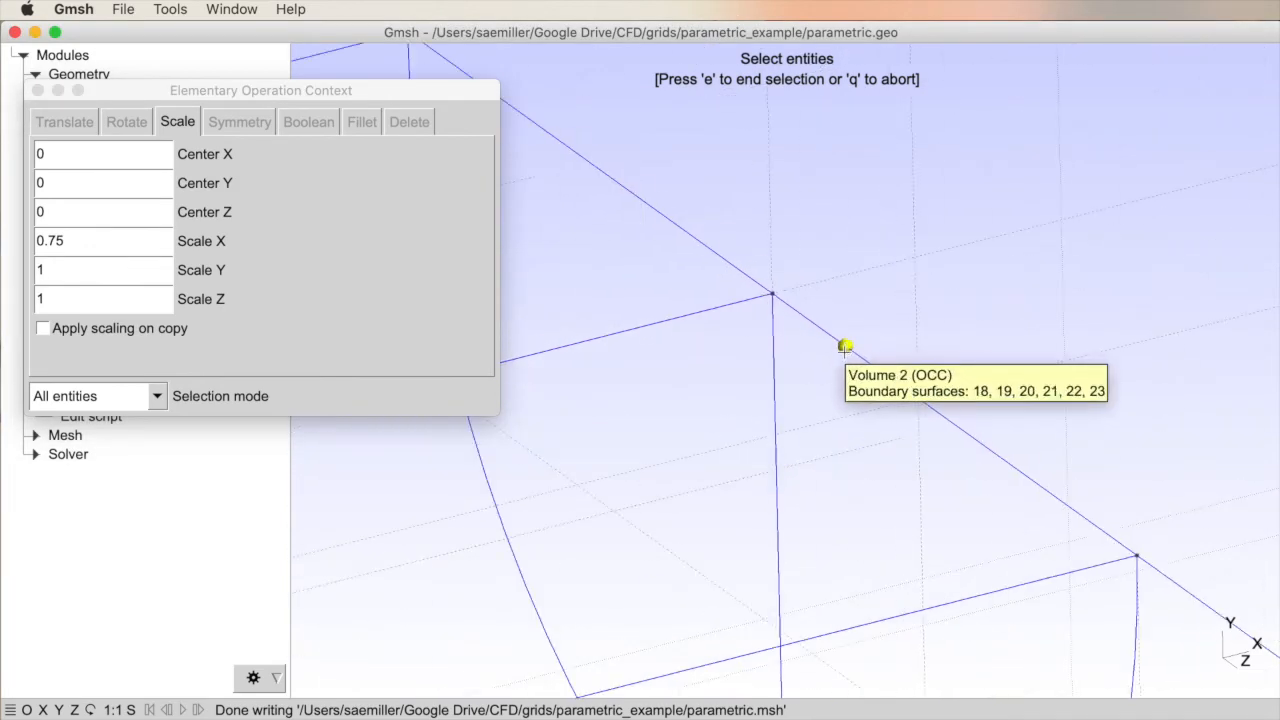
click(845, 346)
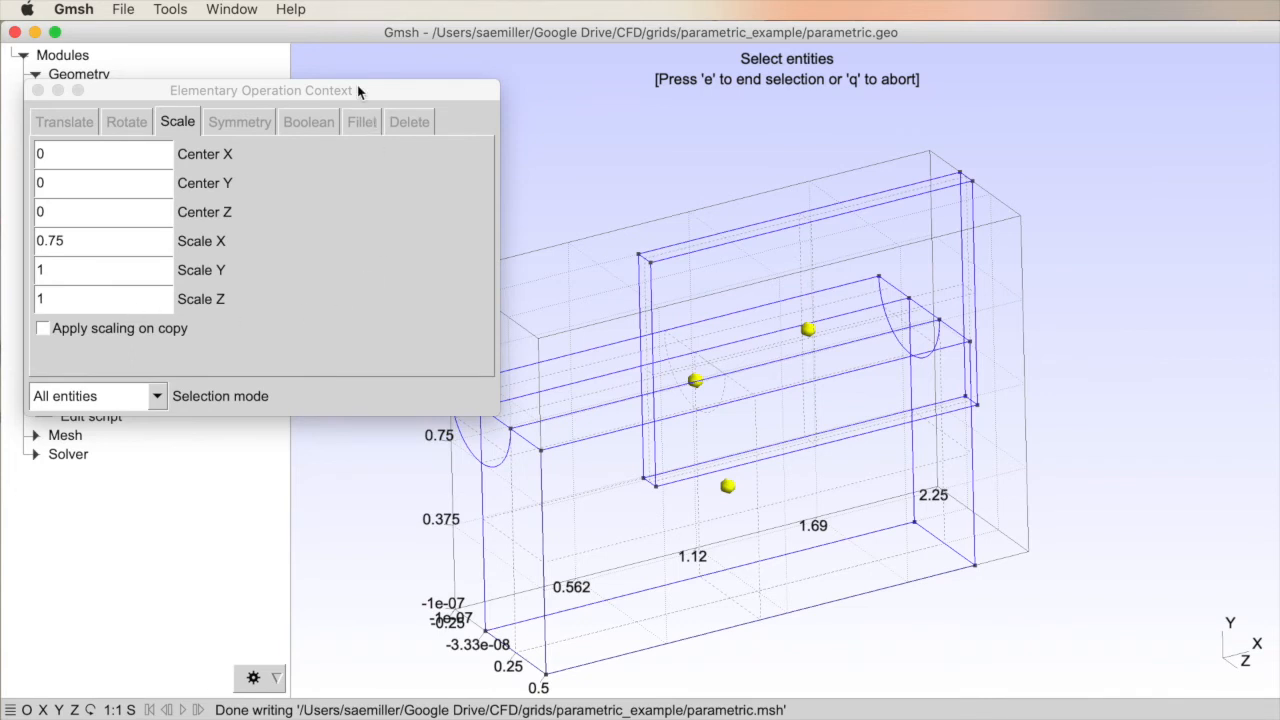
click(103, 270)
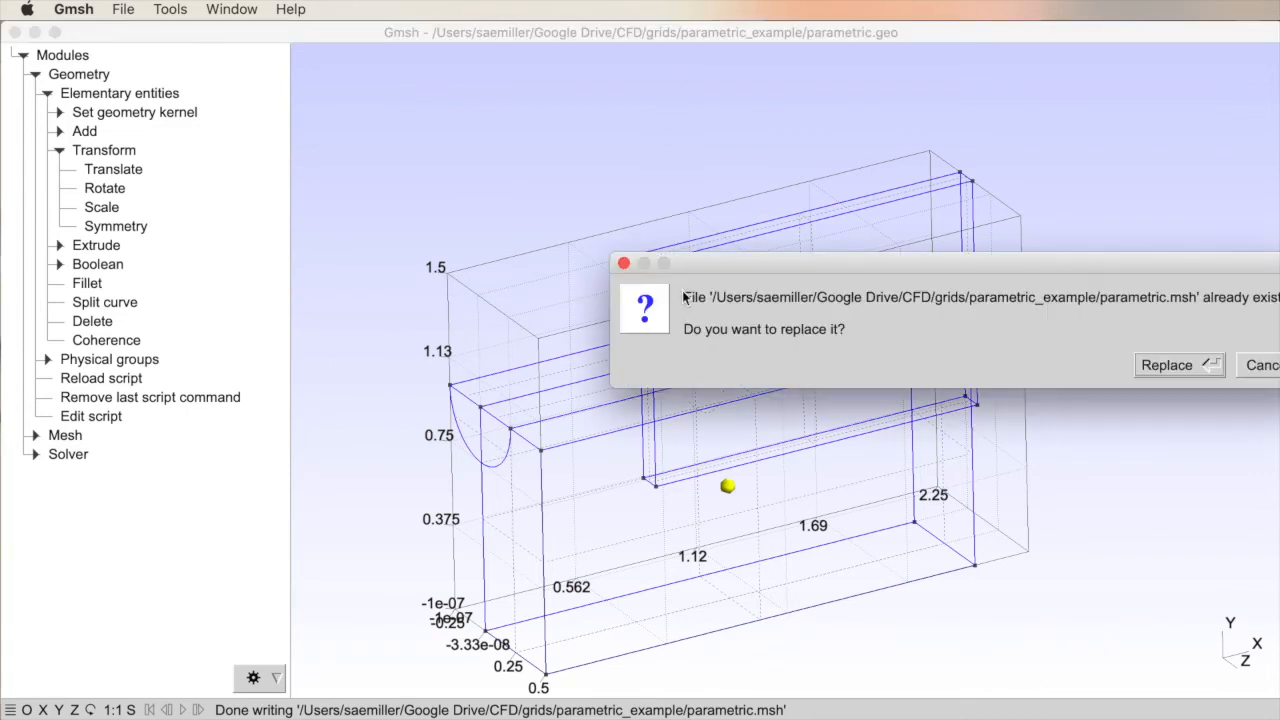
Step: Confirm overwriting the existing parametric.msh file
drag(945, 263, 600, 184)
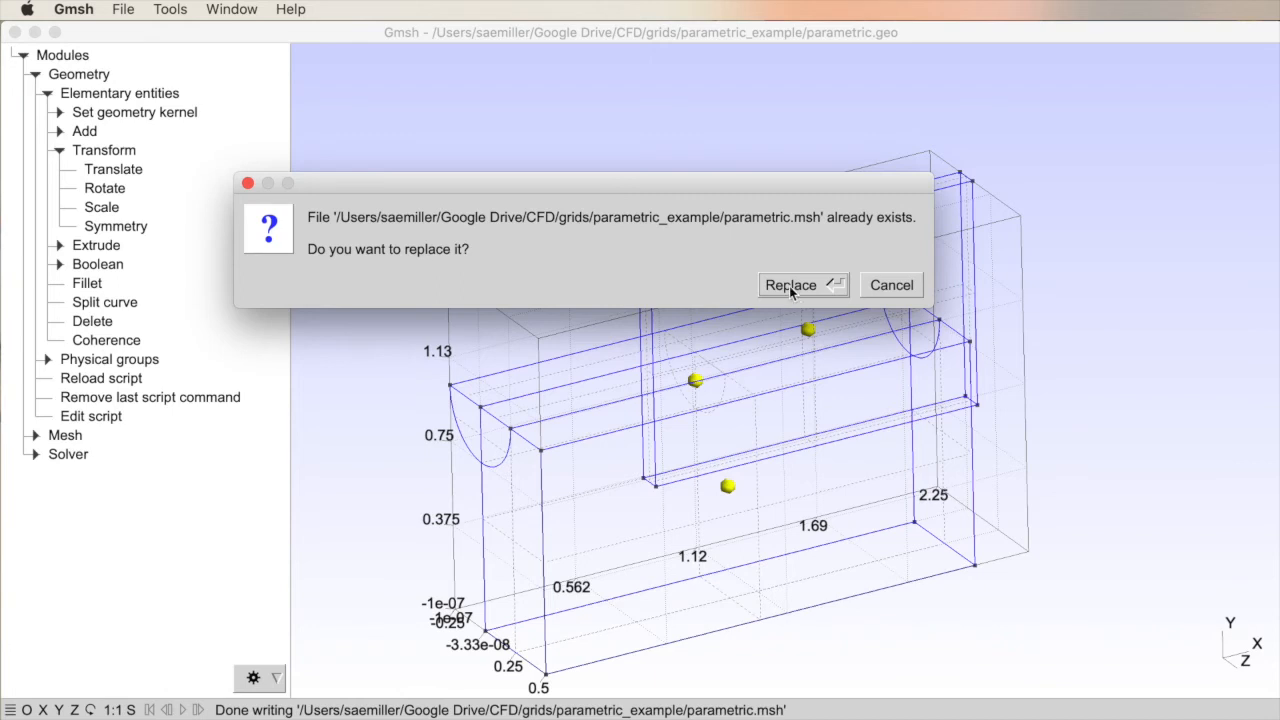
click(790, 285)
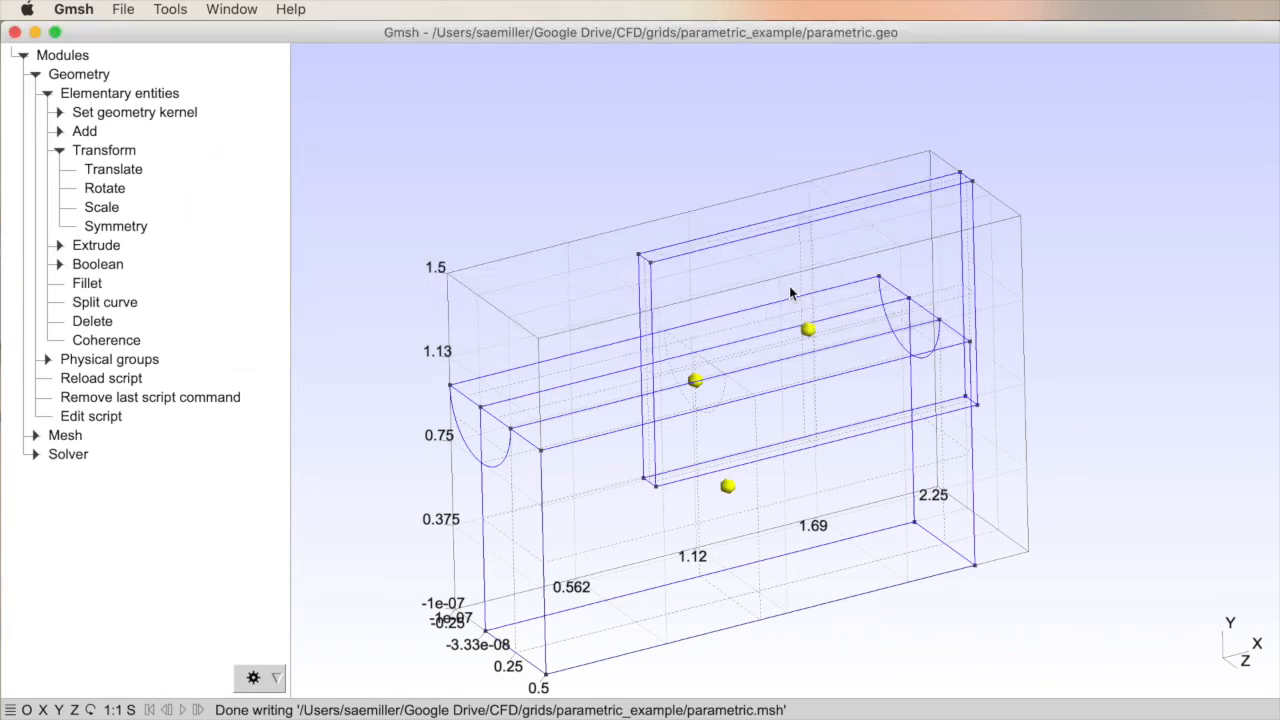
mouse_move(745, 37)
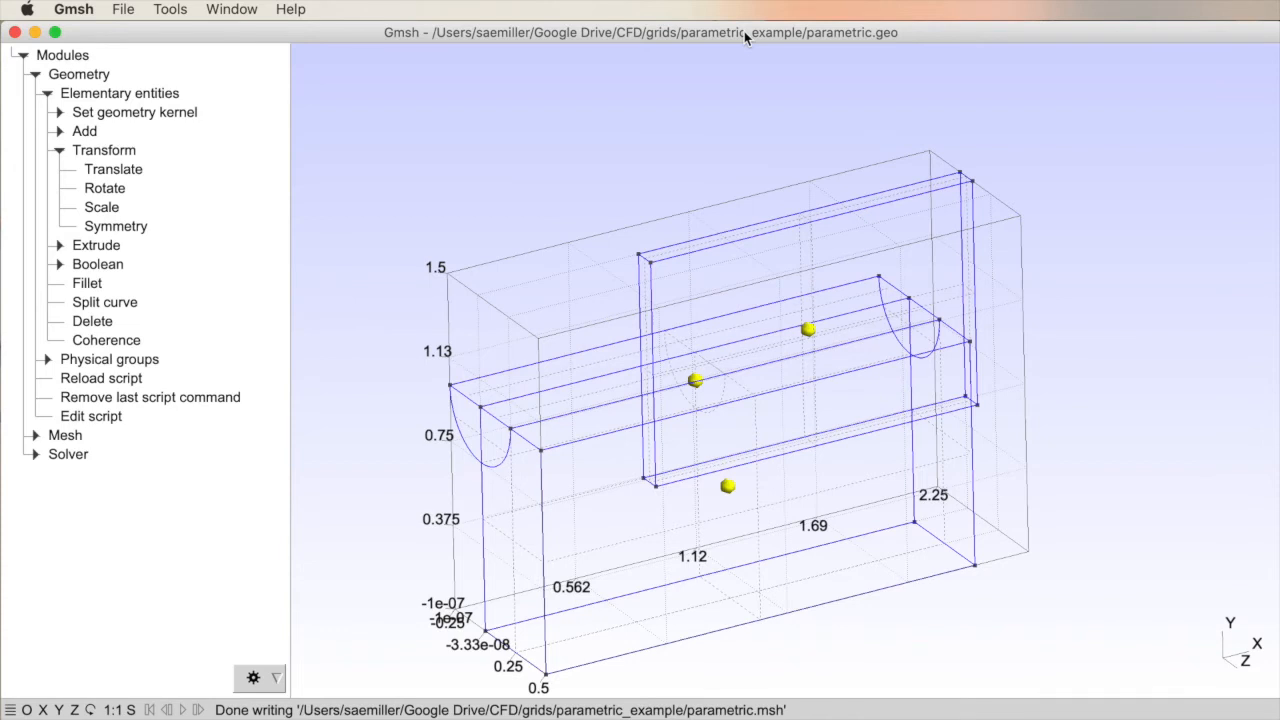
mouse_move(565, 446)
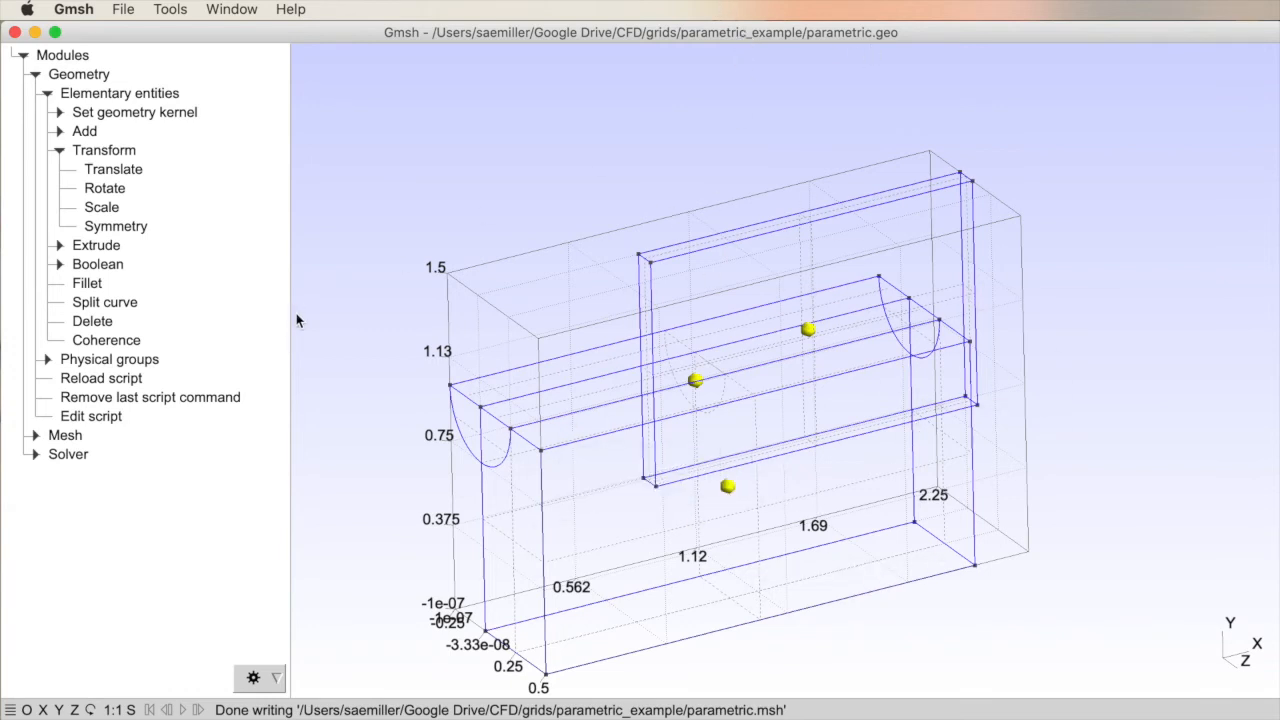
mouse_move(513, 182)
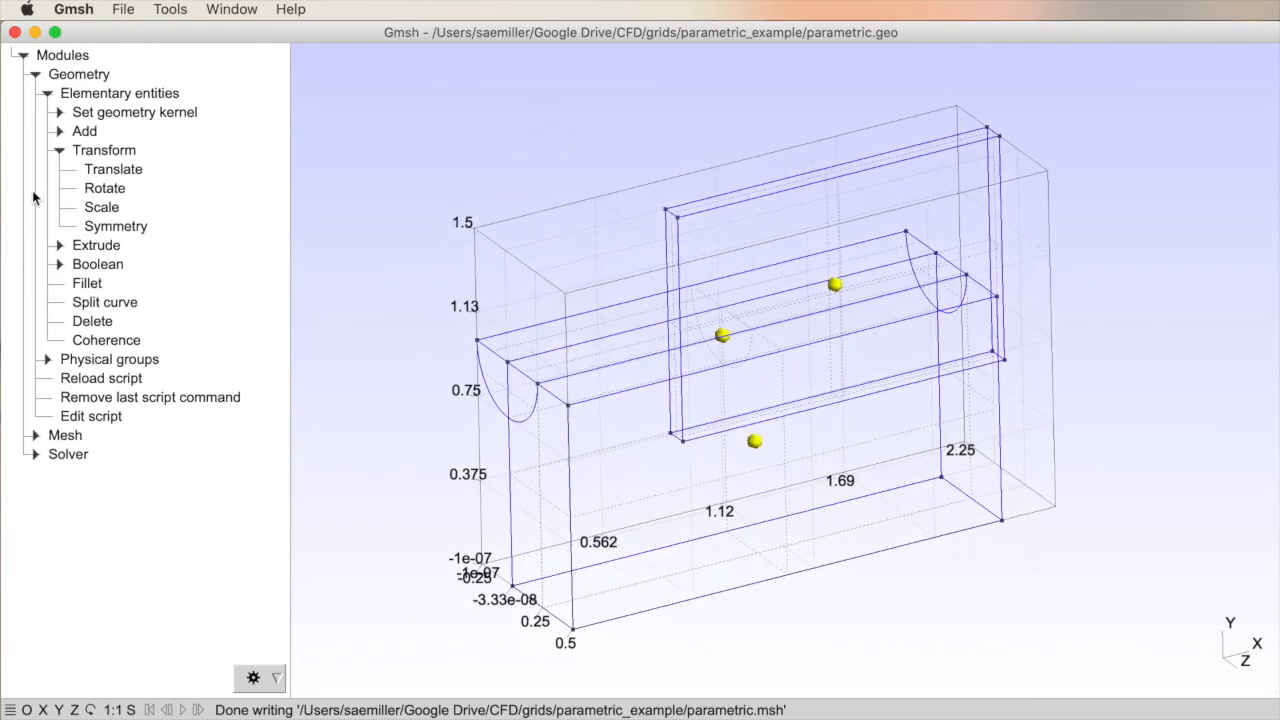
mouse_move(222, 278)
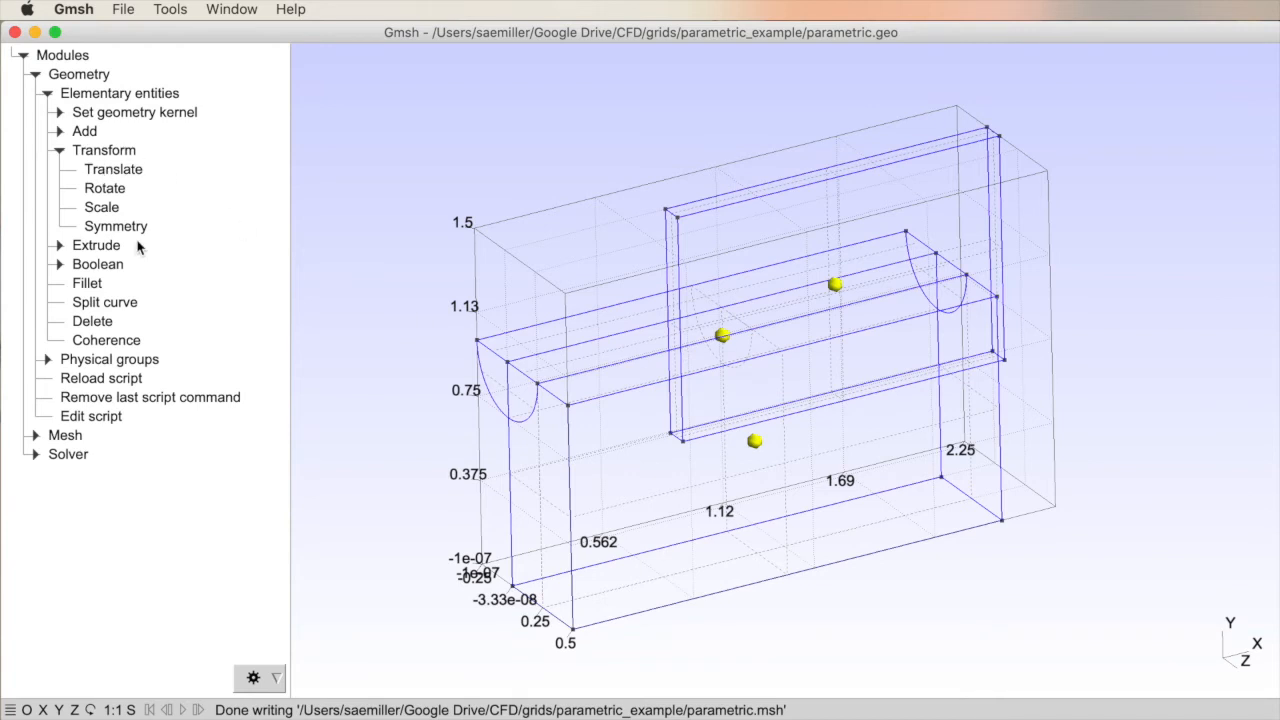
mouse_move(858, 464)
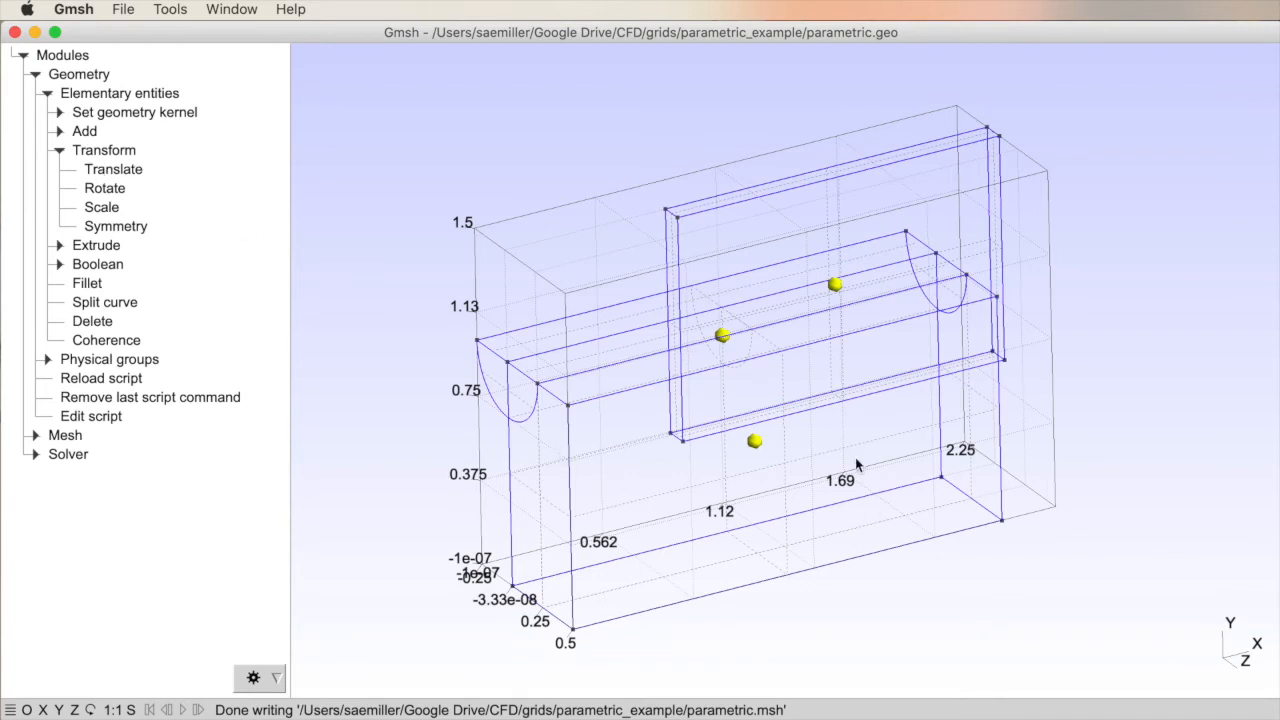
mouse_move(588, 435)
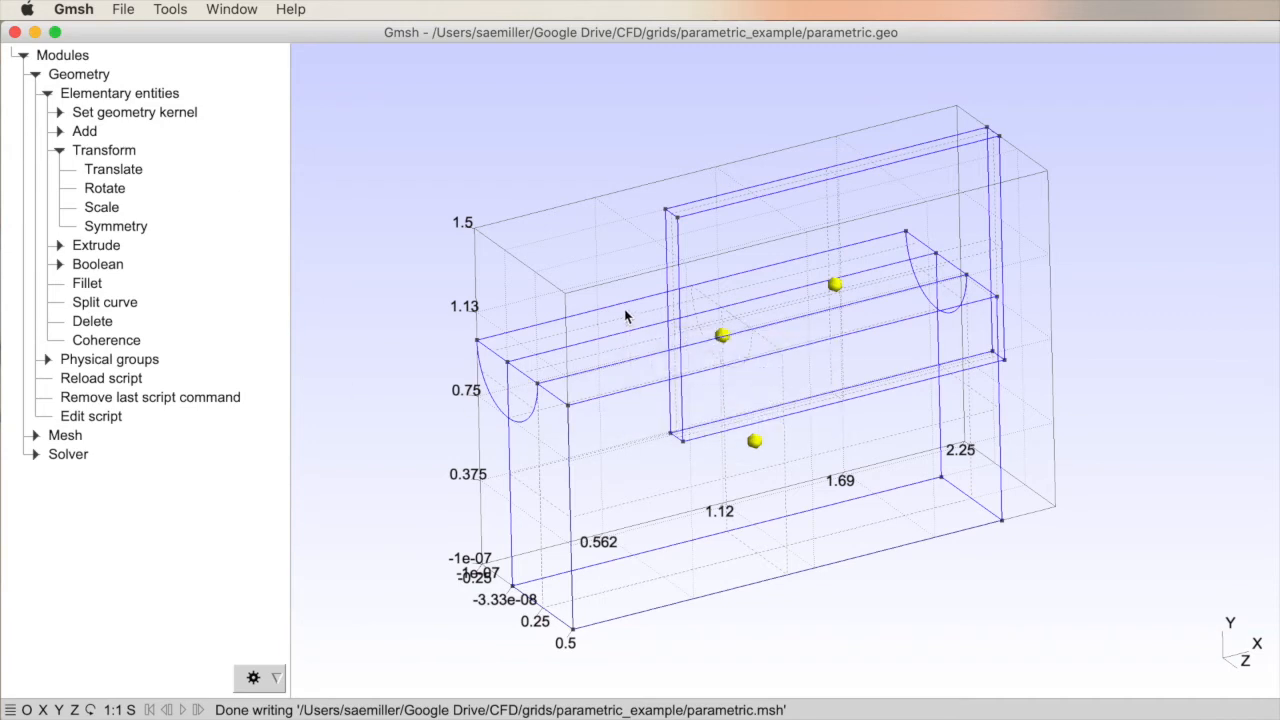
mouse_move(350, 335)
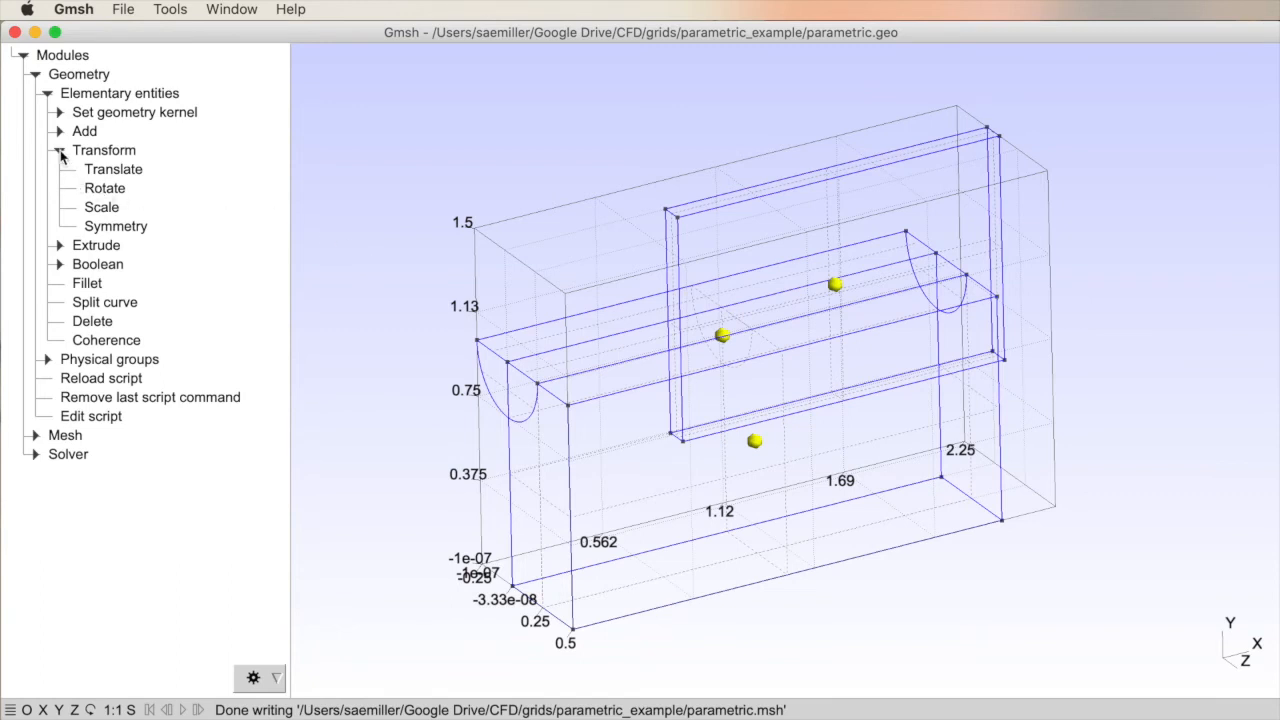
Step: Collapse the Transform options and expand the Extrude options instead
click(59, 150)
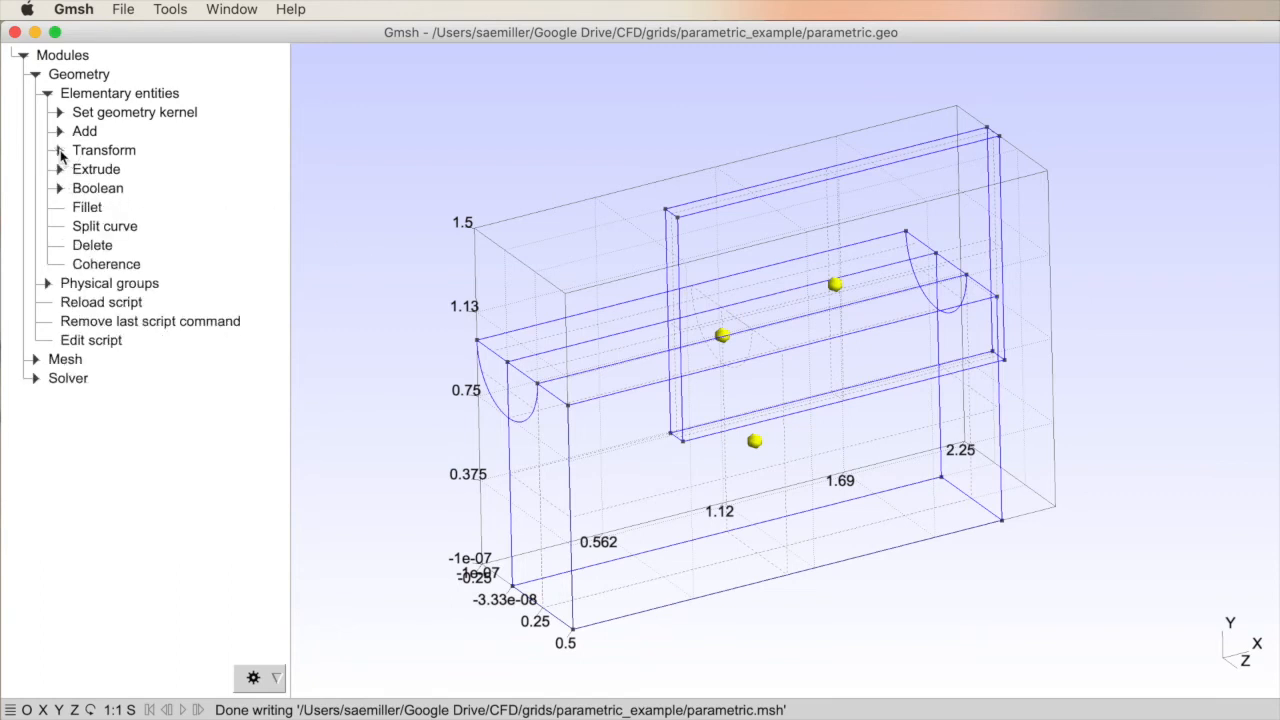
click(58, 169)
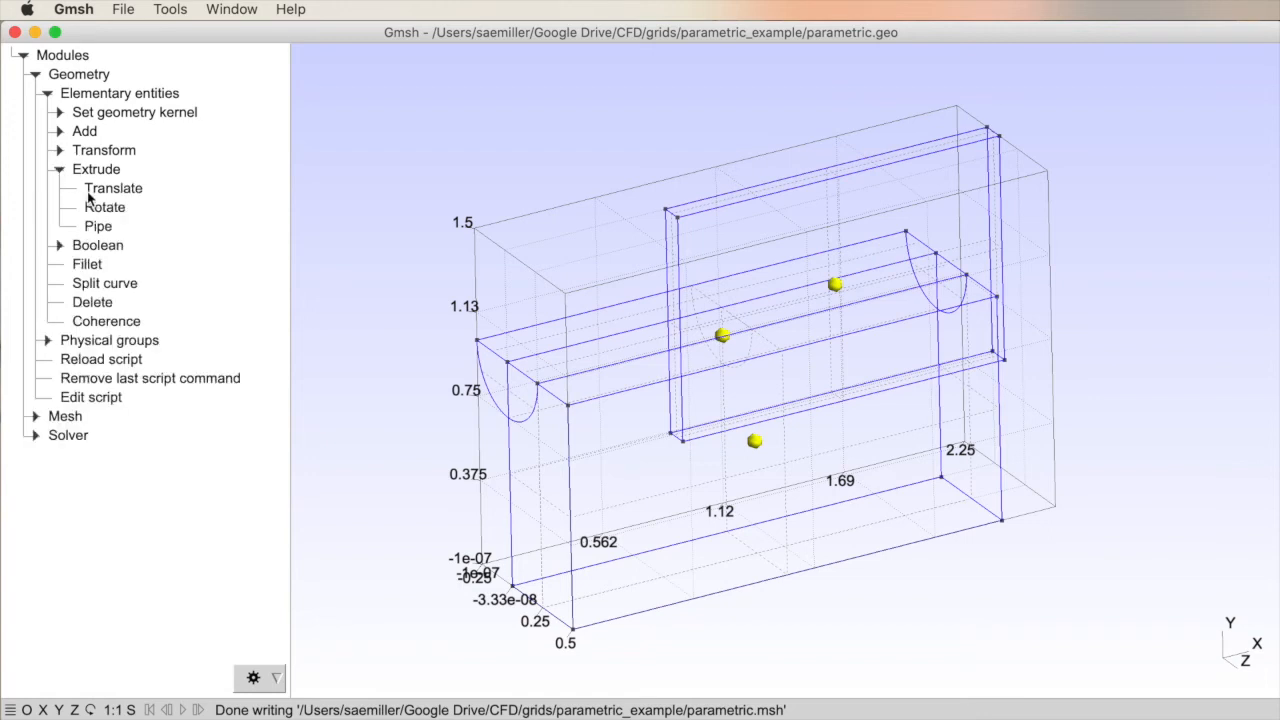
mouse_move(533, 425)
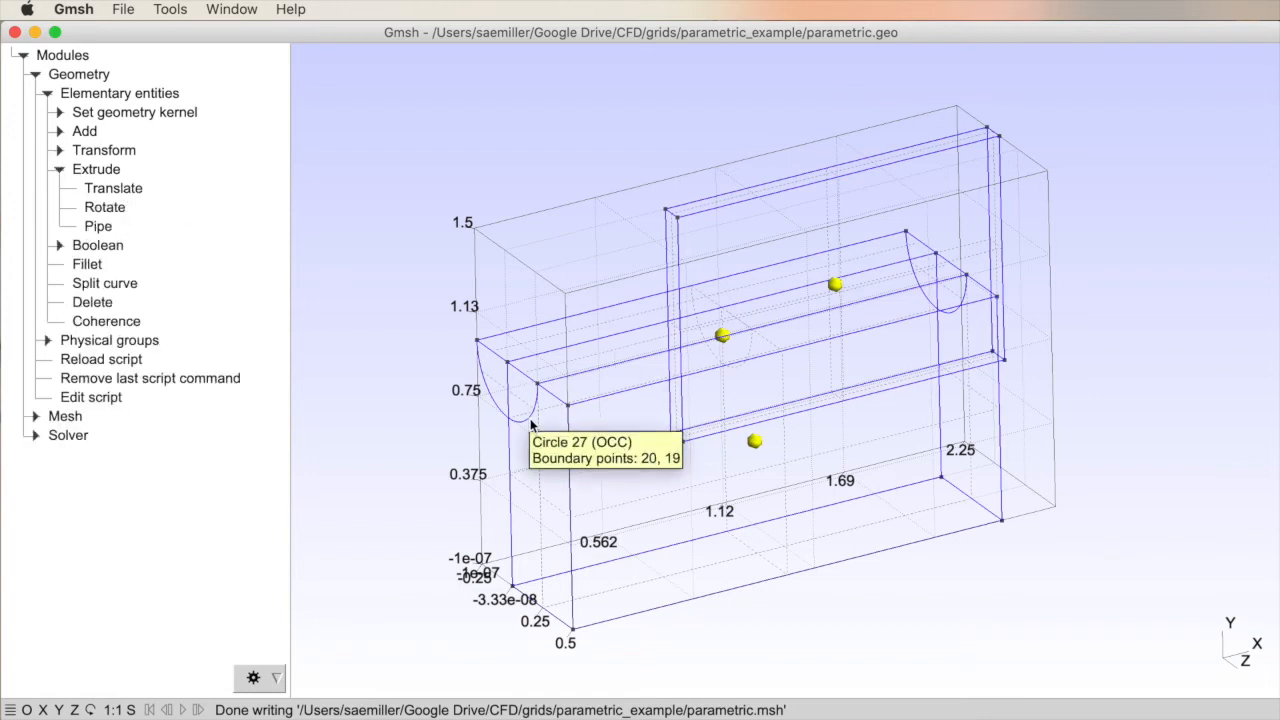
mouse_move(540, 523)
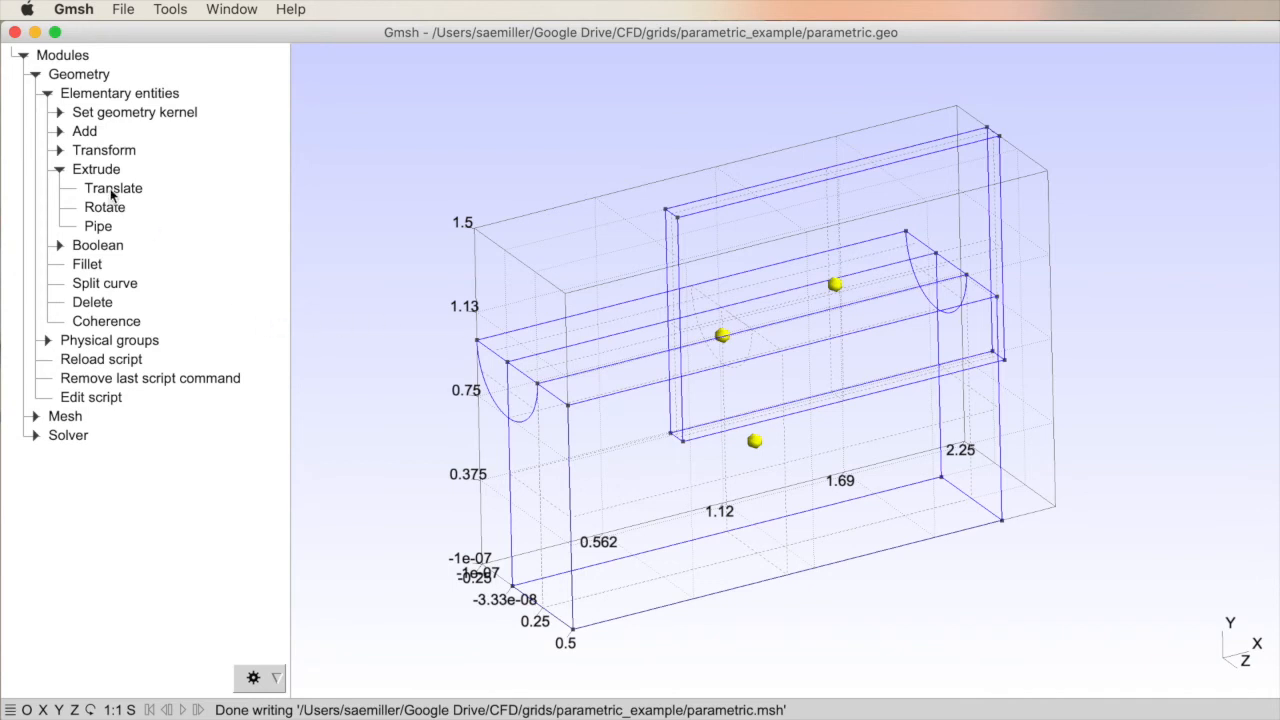
mouse_move(376, 540)
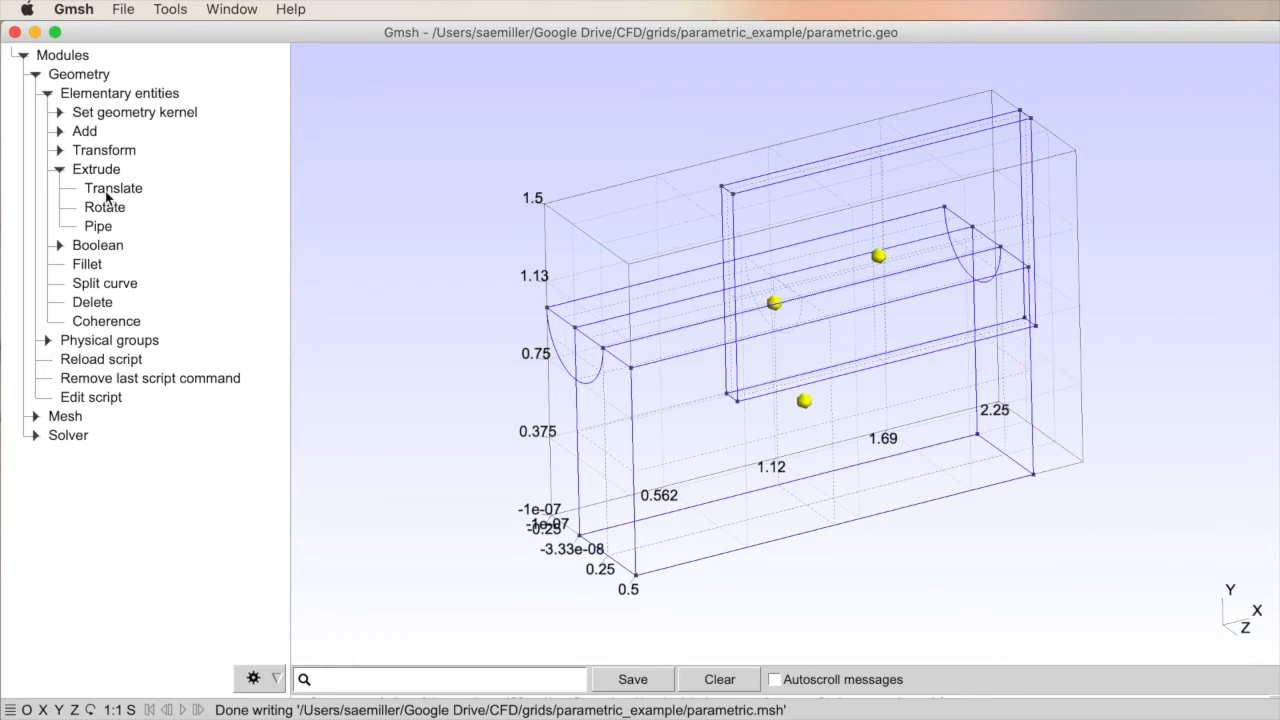
mouse_move(111, 218)
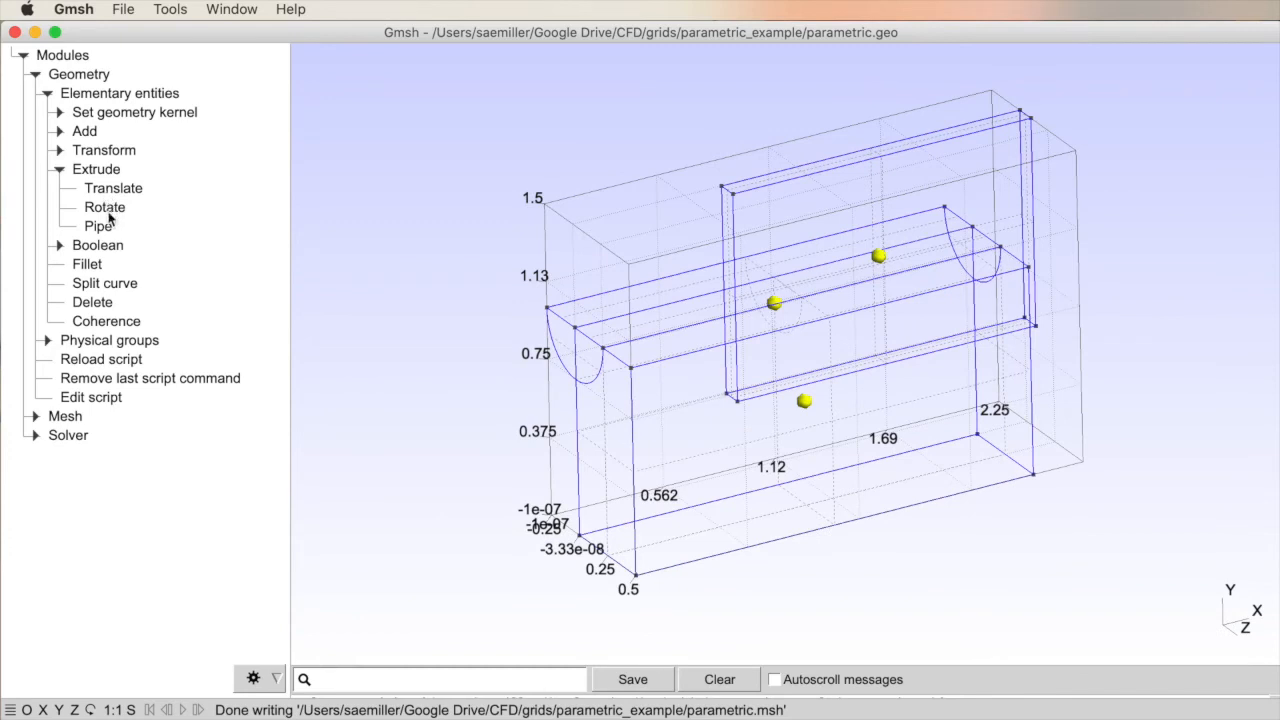
mouse_move(445, 390)
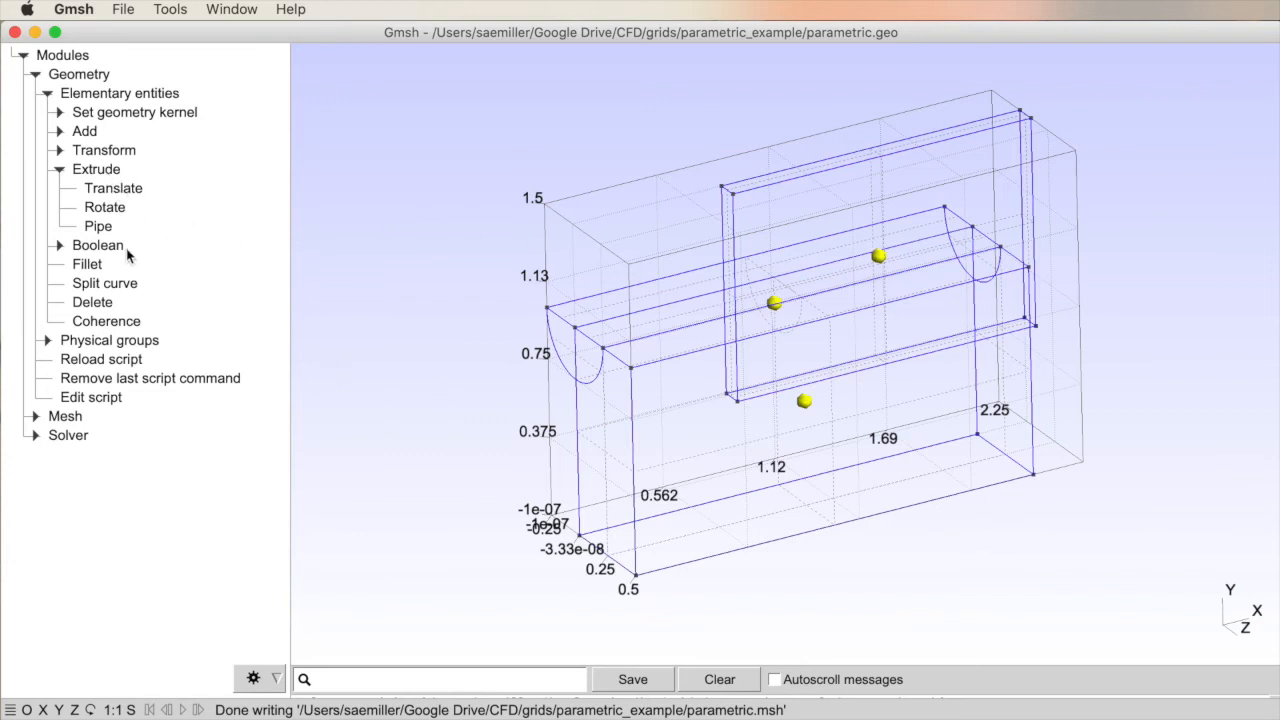
mouse_move(620, 517)
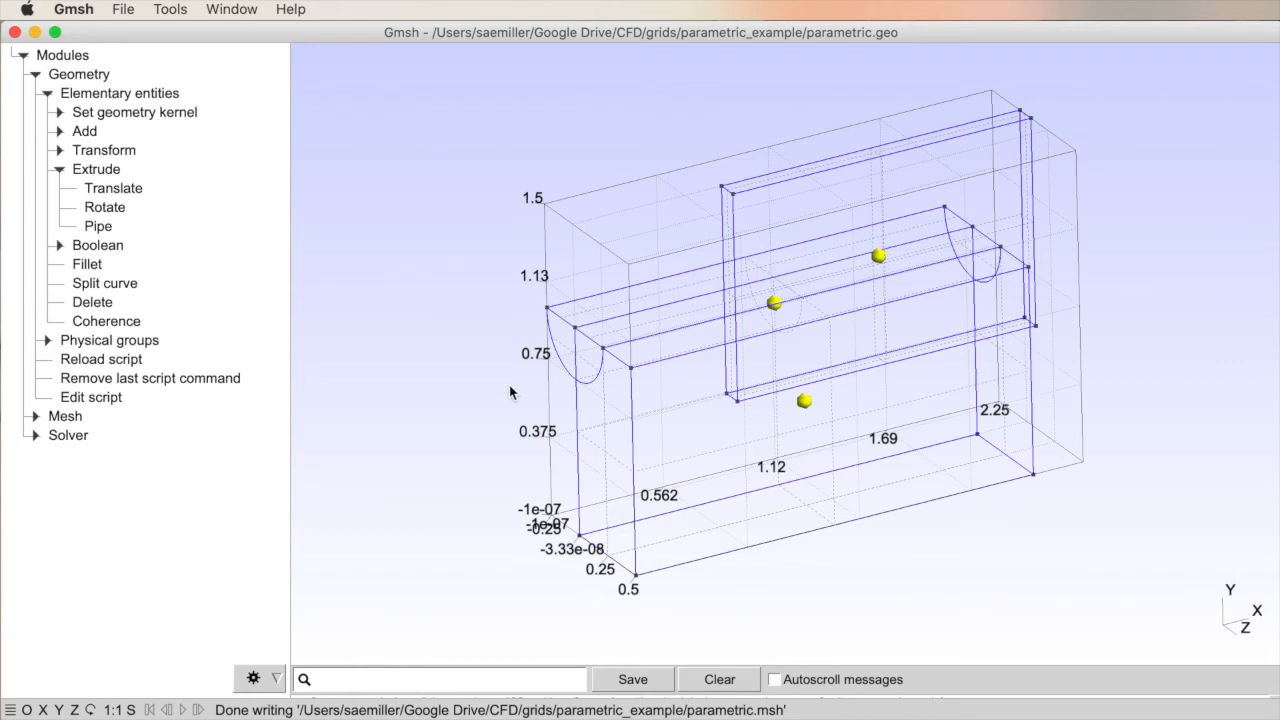
mouse_move(505, 478)
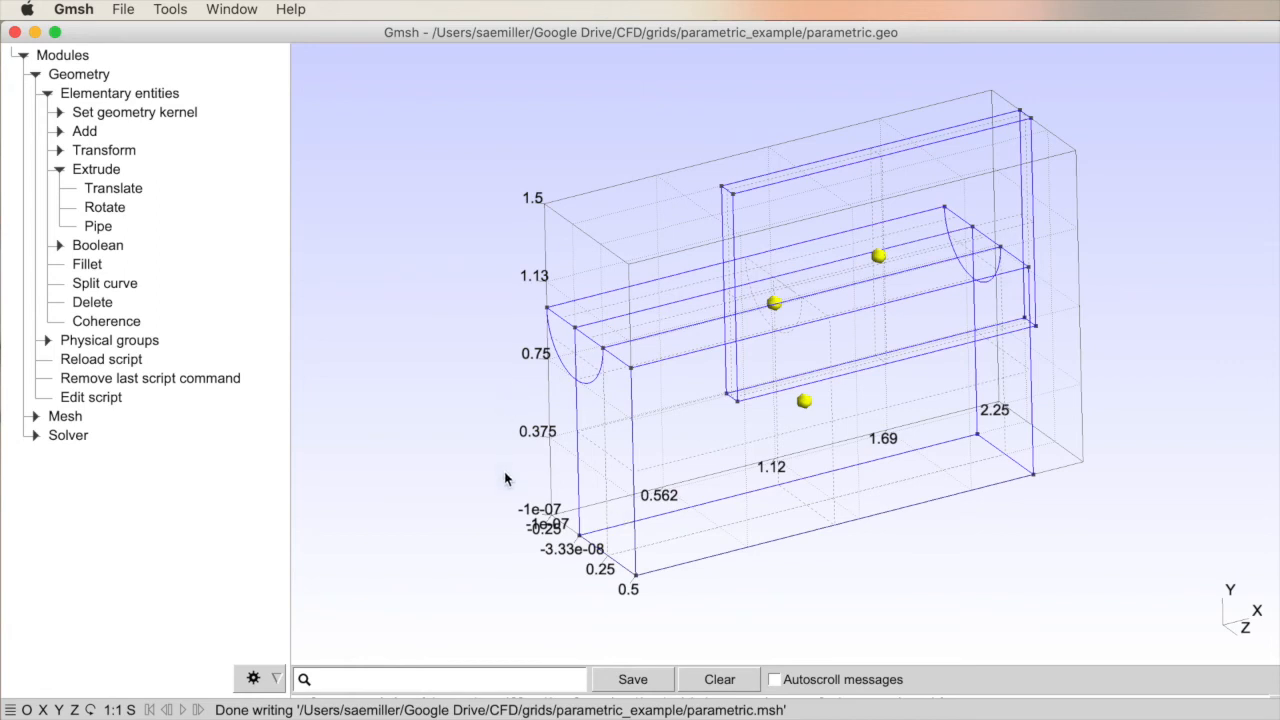
mouse_move(508, 465)
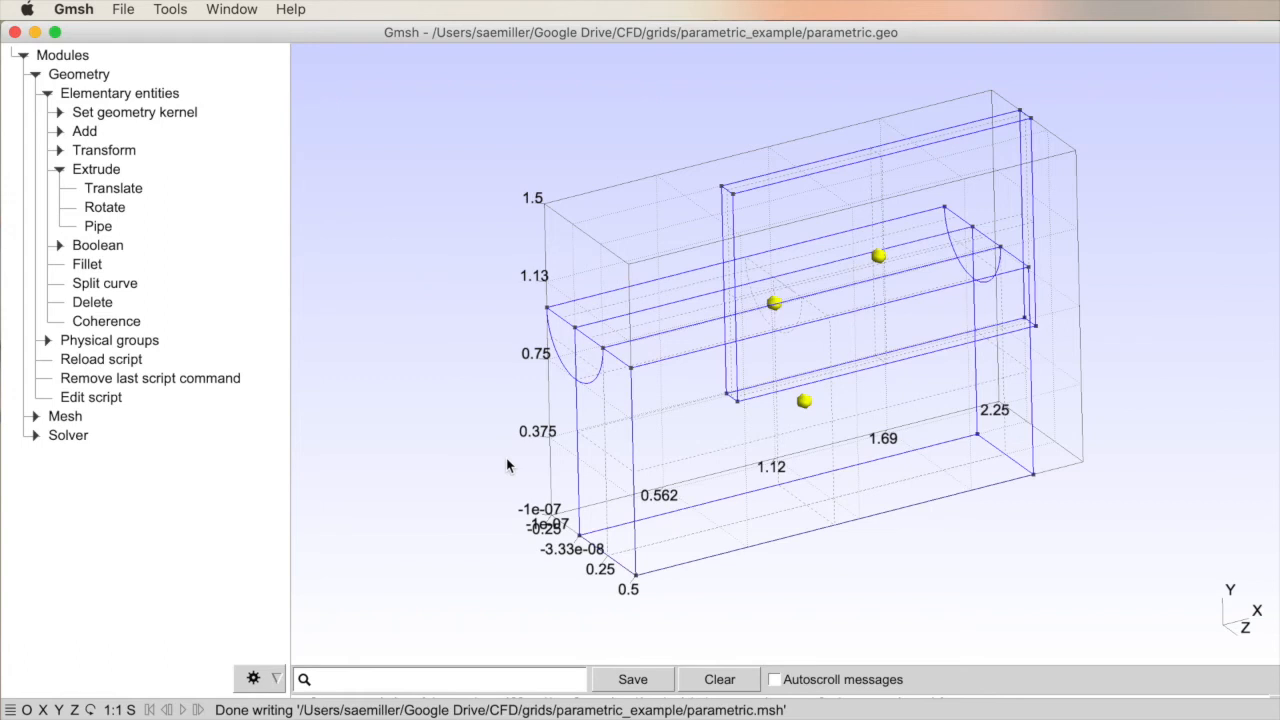
Step: Expand the Boolean operations list under Elementary entities
click(59, 169)
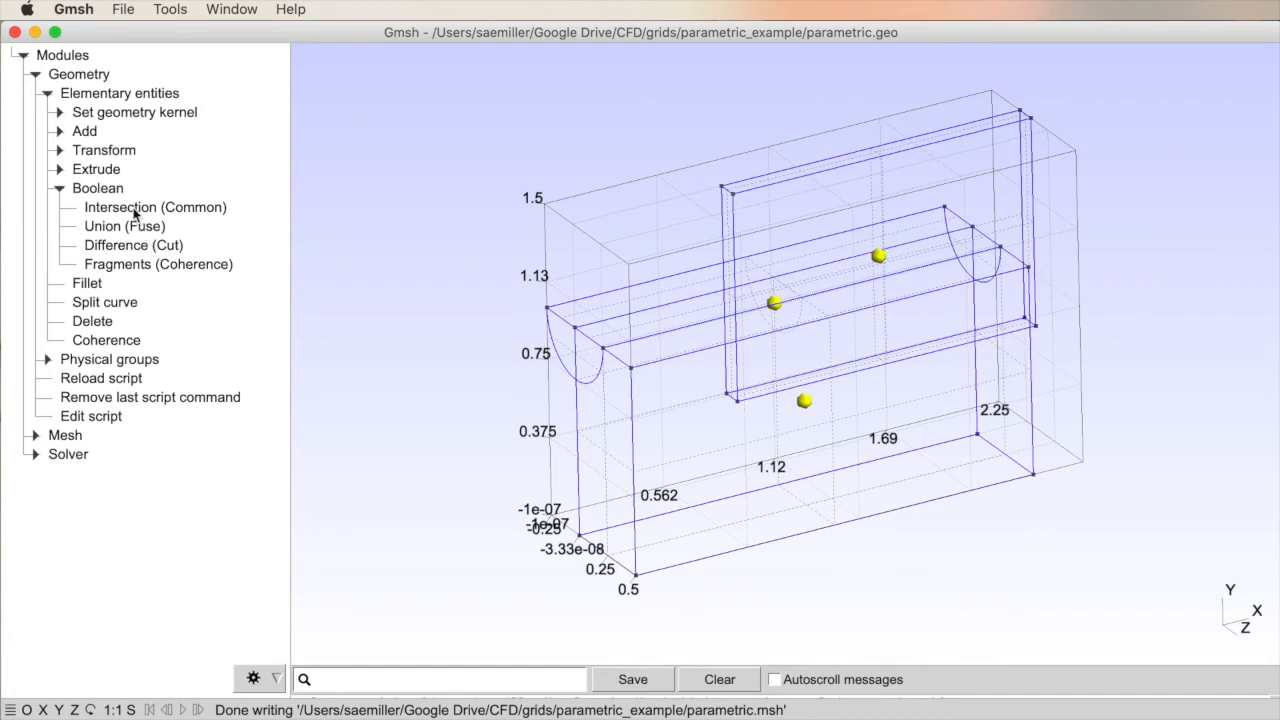
mouse_move(113, 224)
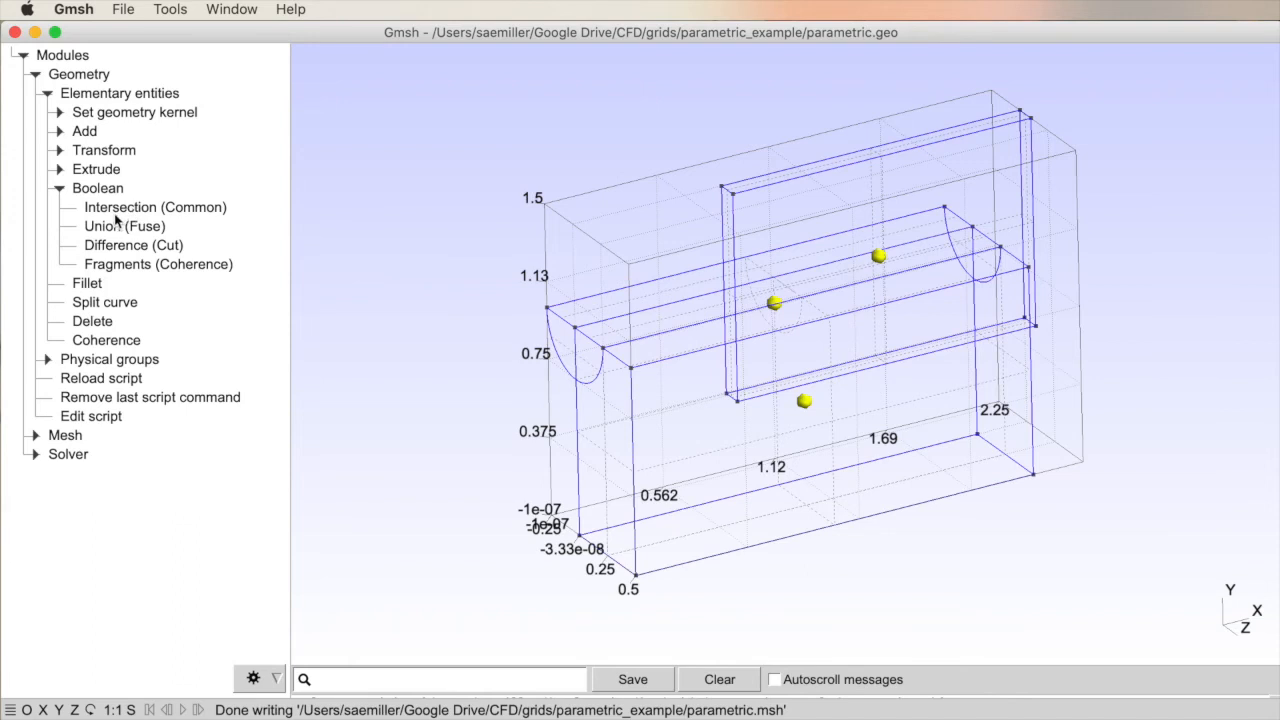
mouse_move(693, 360)
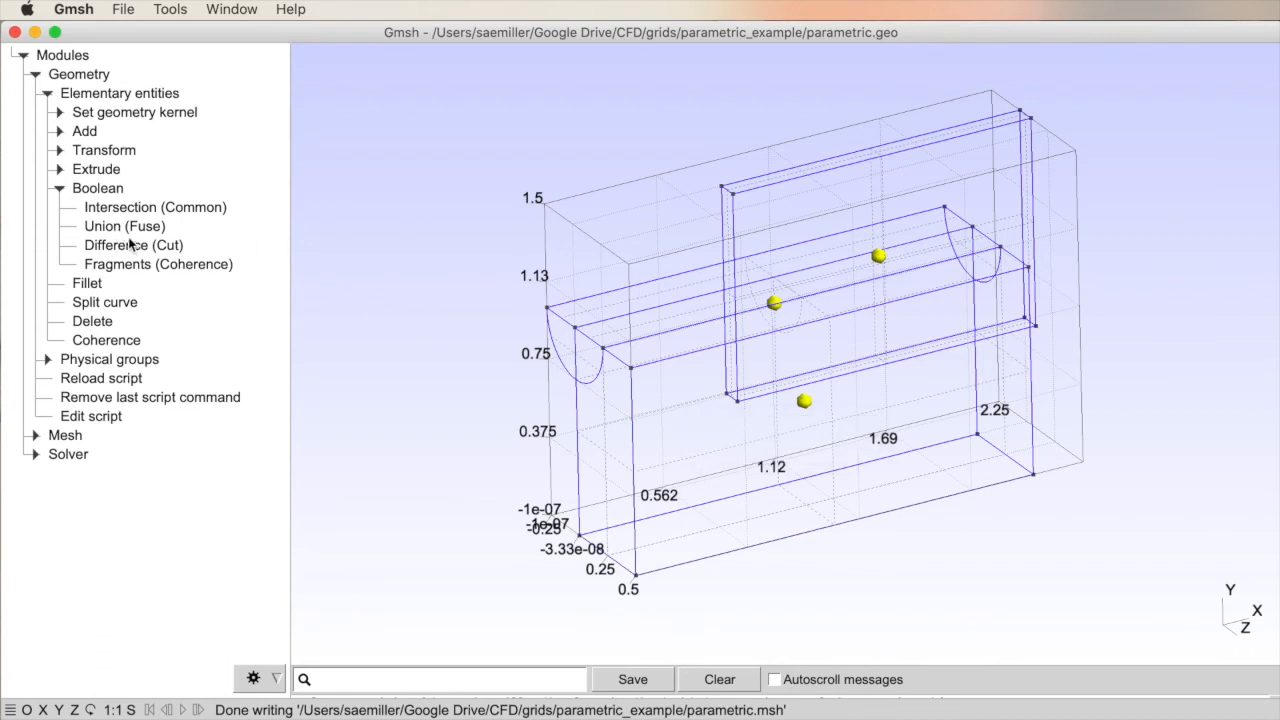
mouse_move(131, 256)
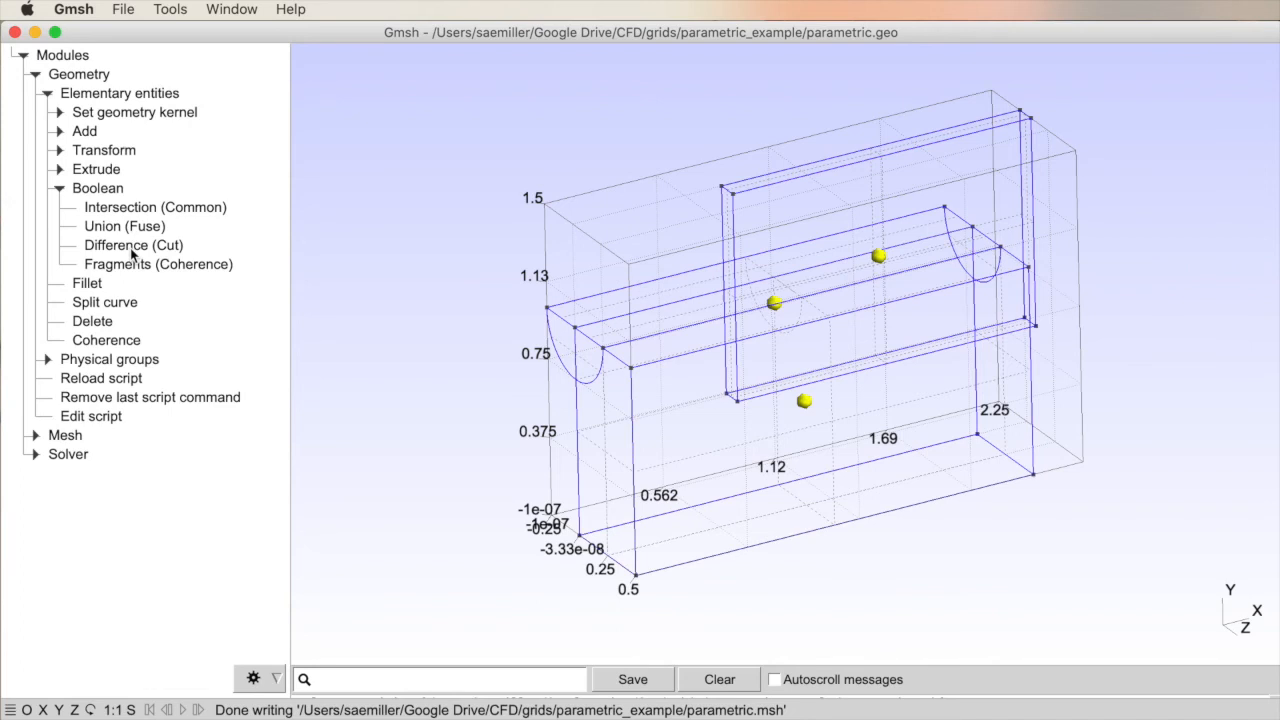
mouse_move(152, 264)
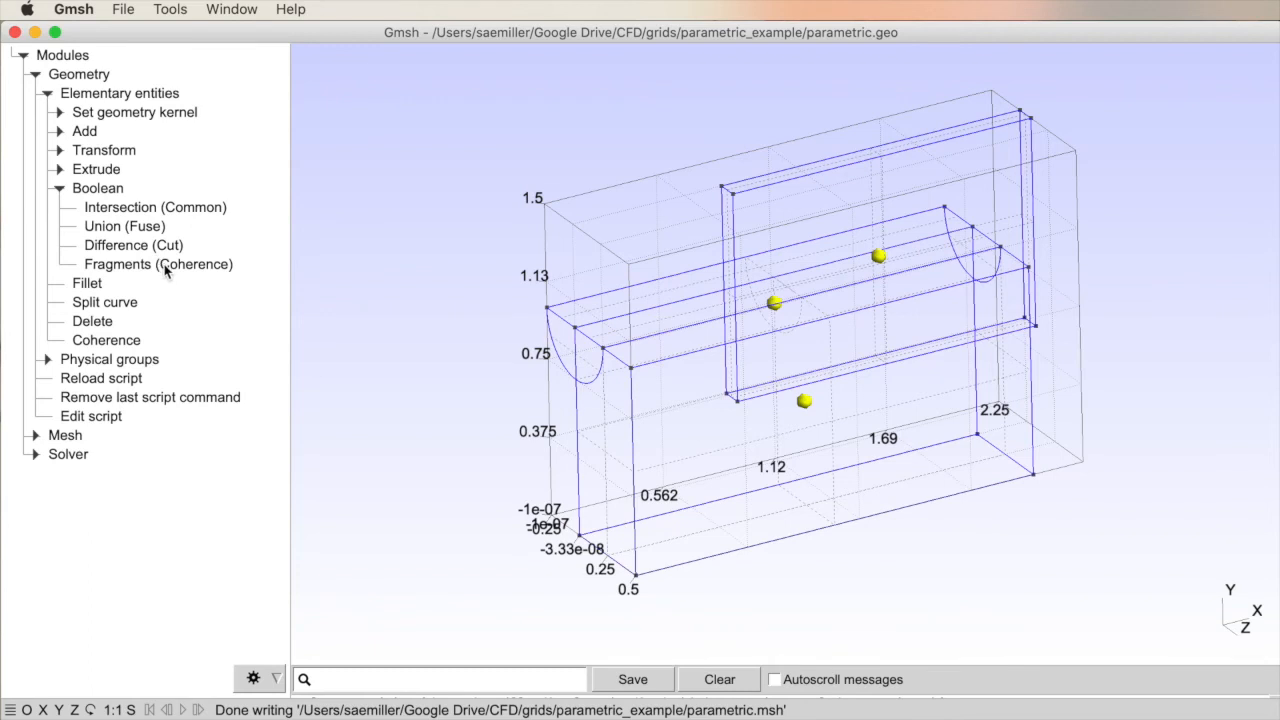
mouse_move(119, 207)
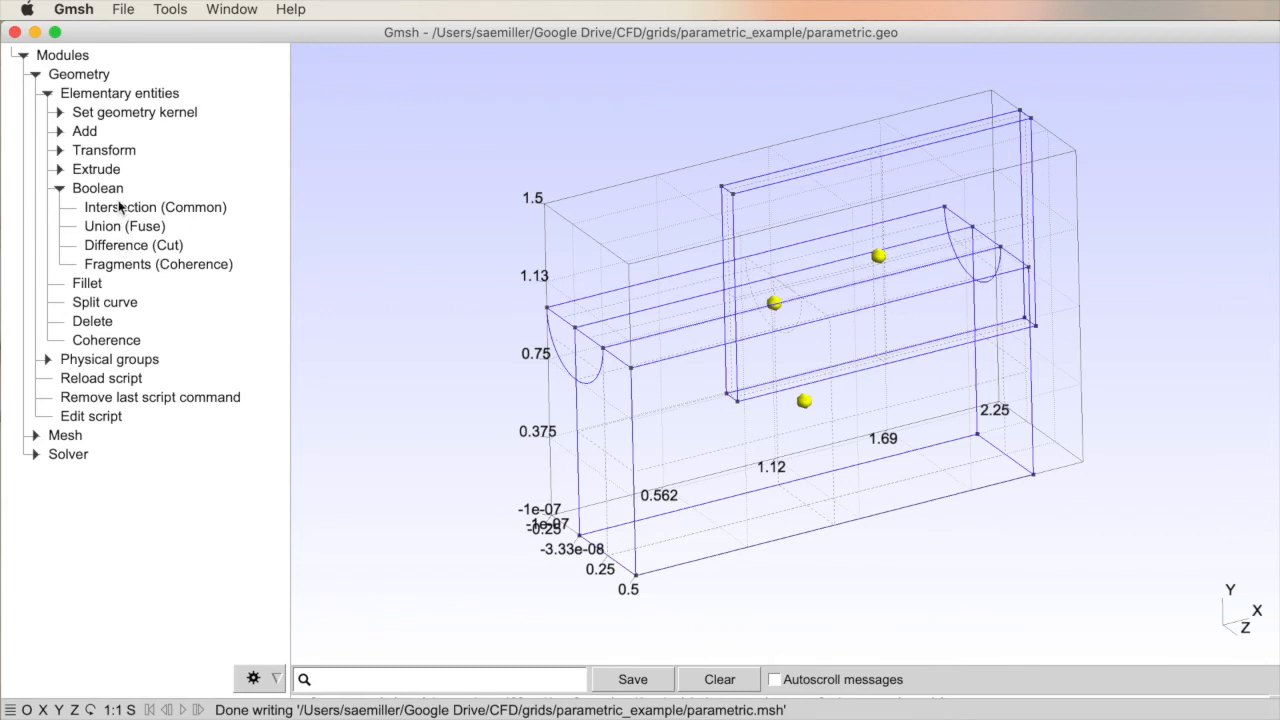
mouse_move(120, 215)
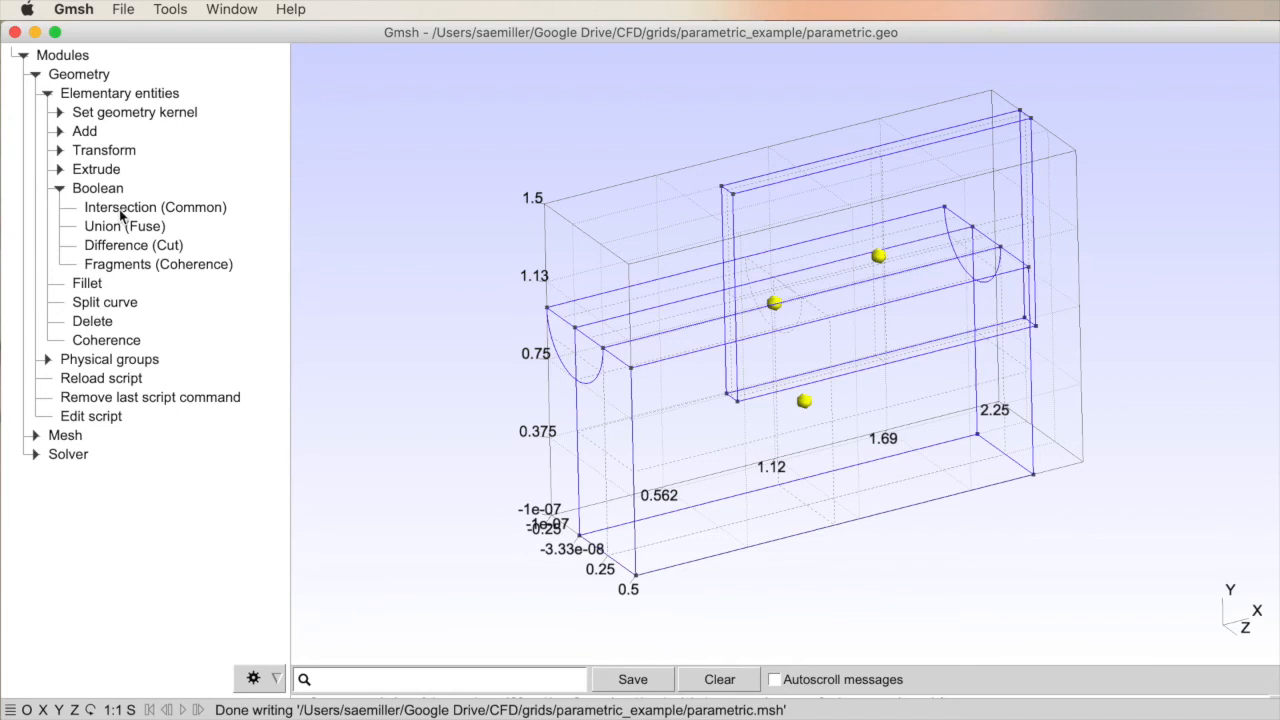
mouse_move(120, 230)
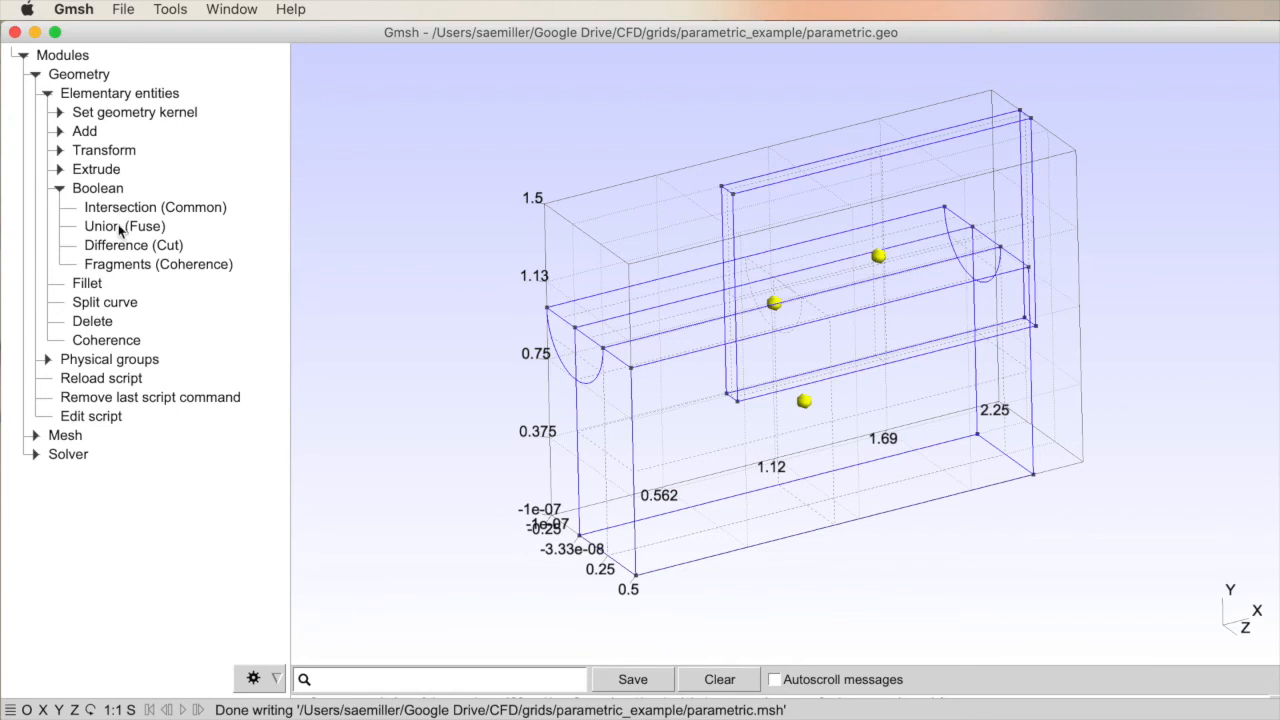
mouse_move(120, 250)
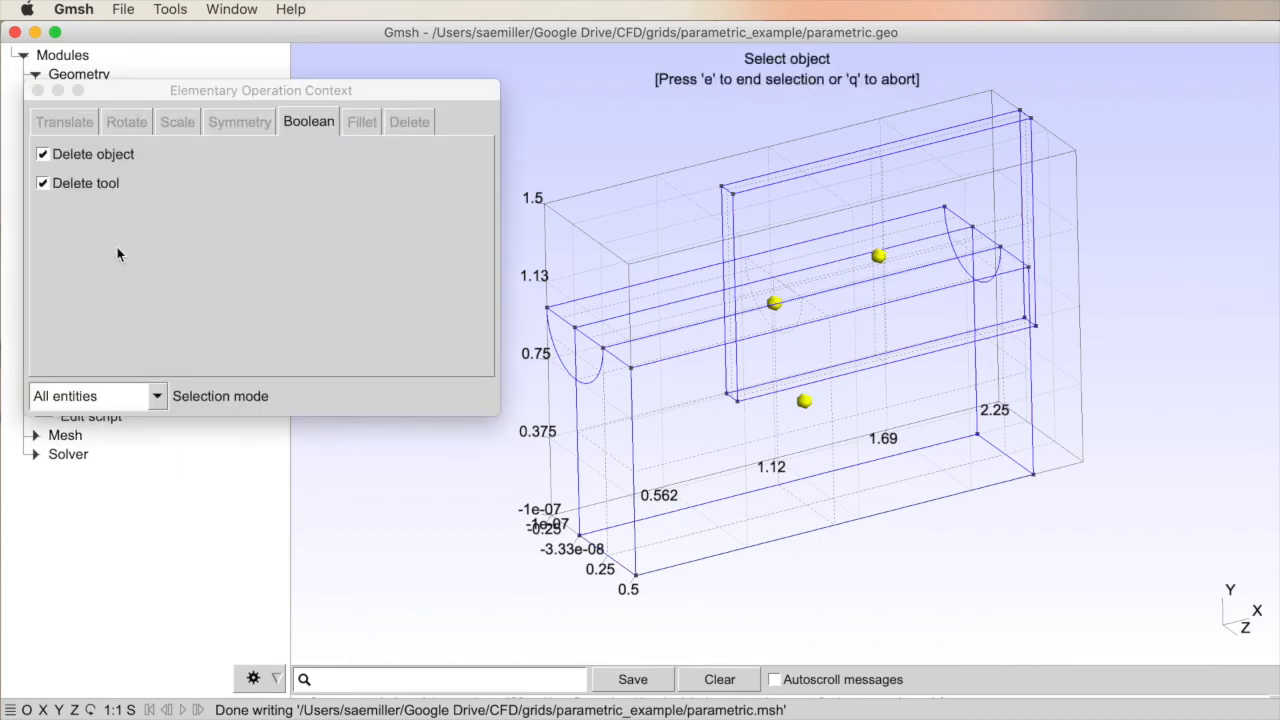
mouse_move(276, 340)
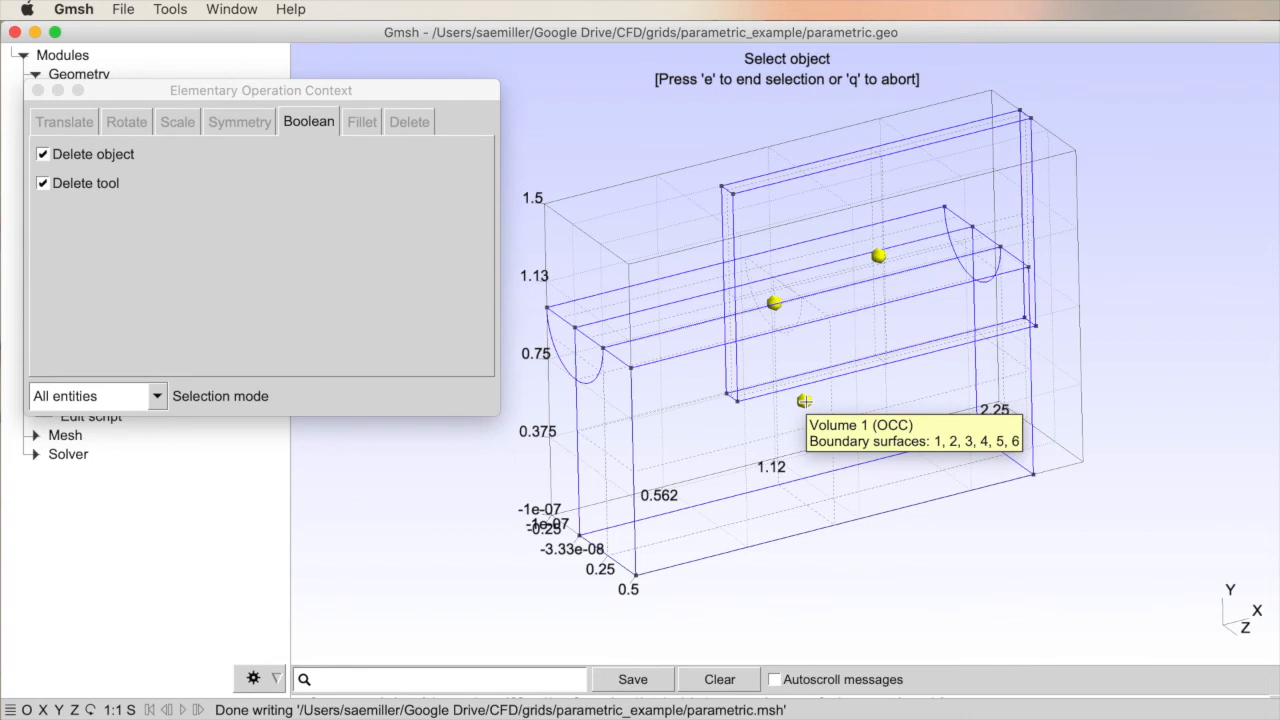
Step: Pick the lower box volume as the object, then orbit to another side
click(805, 401)
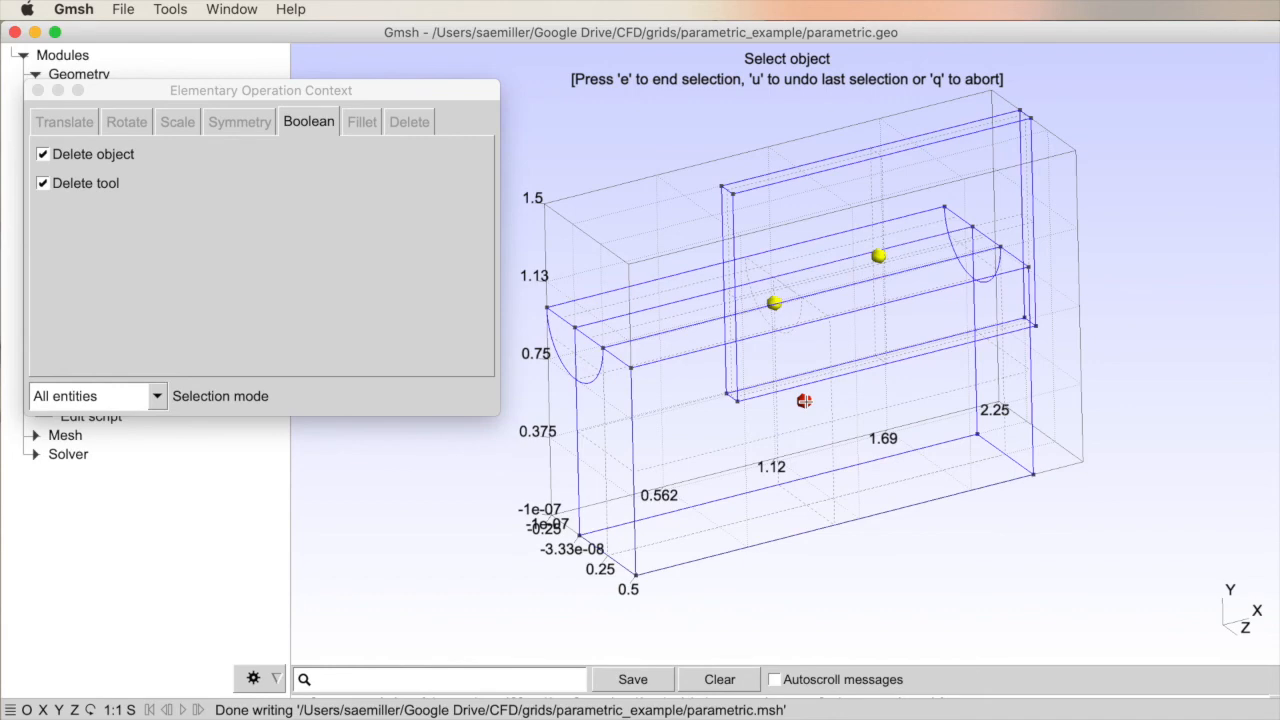
click(803, 400)
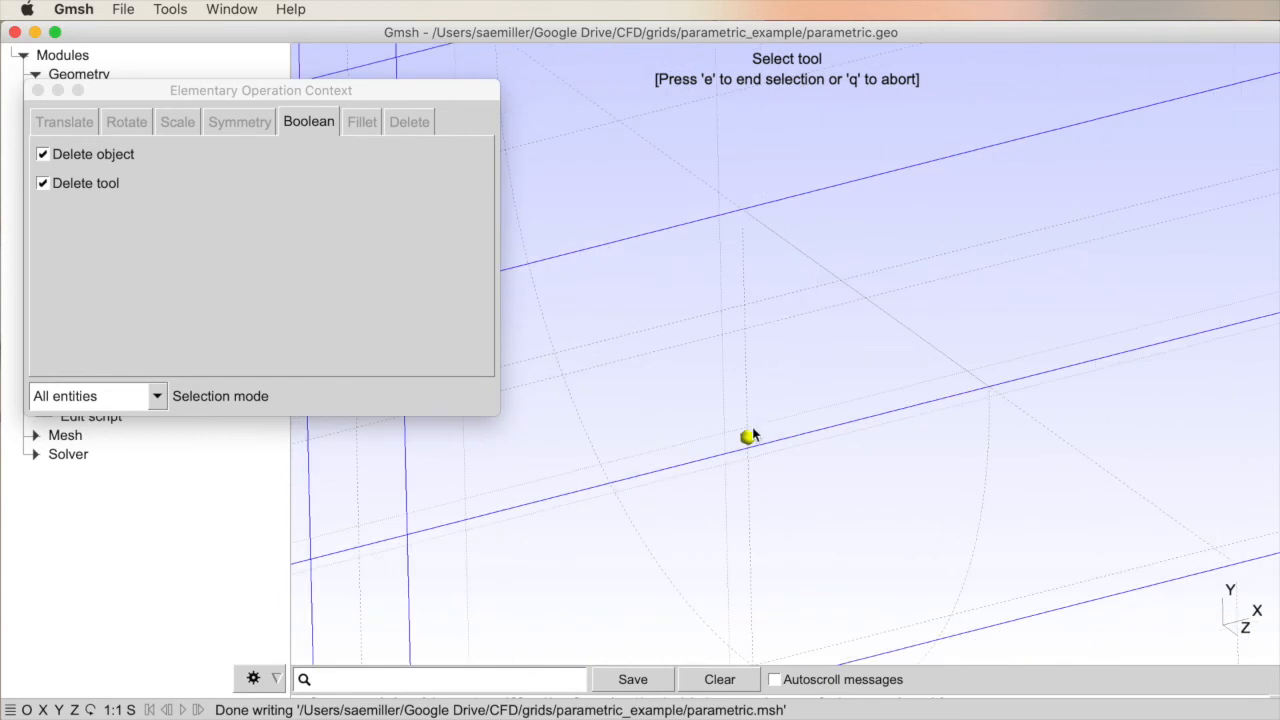
mouse_move(748, 438)
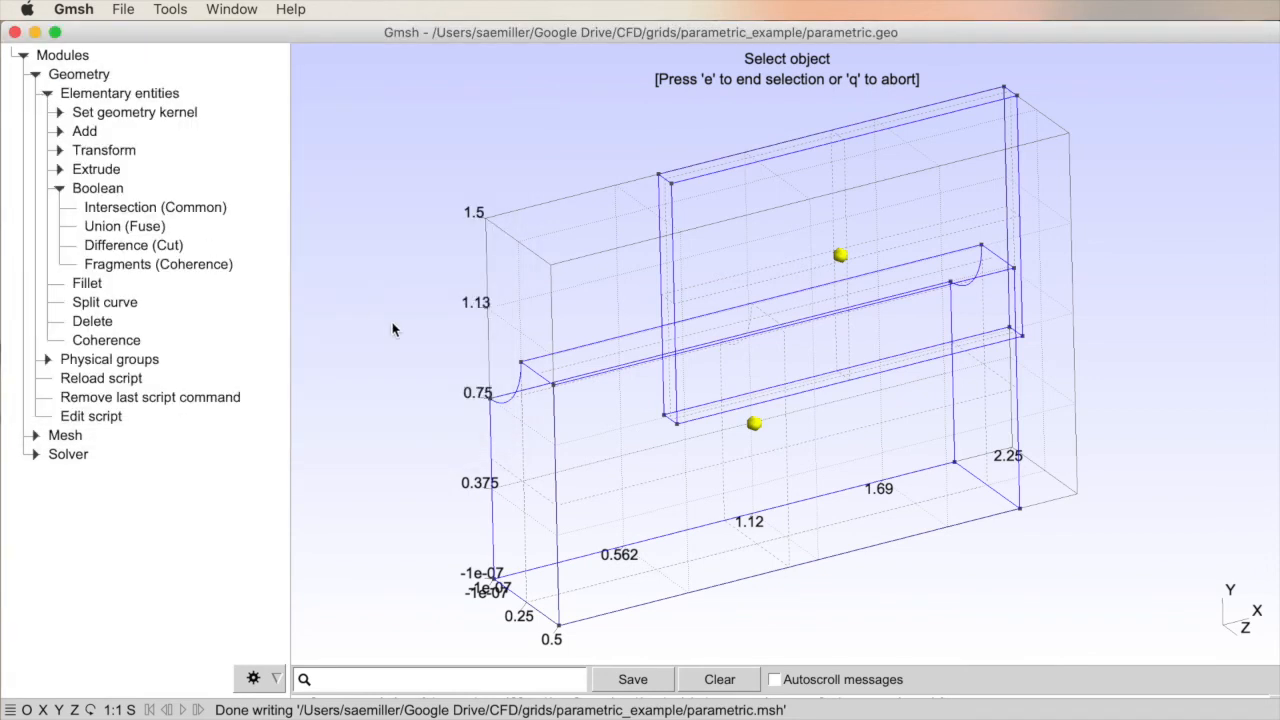
mouse_move(686, 207)
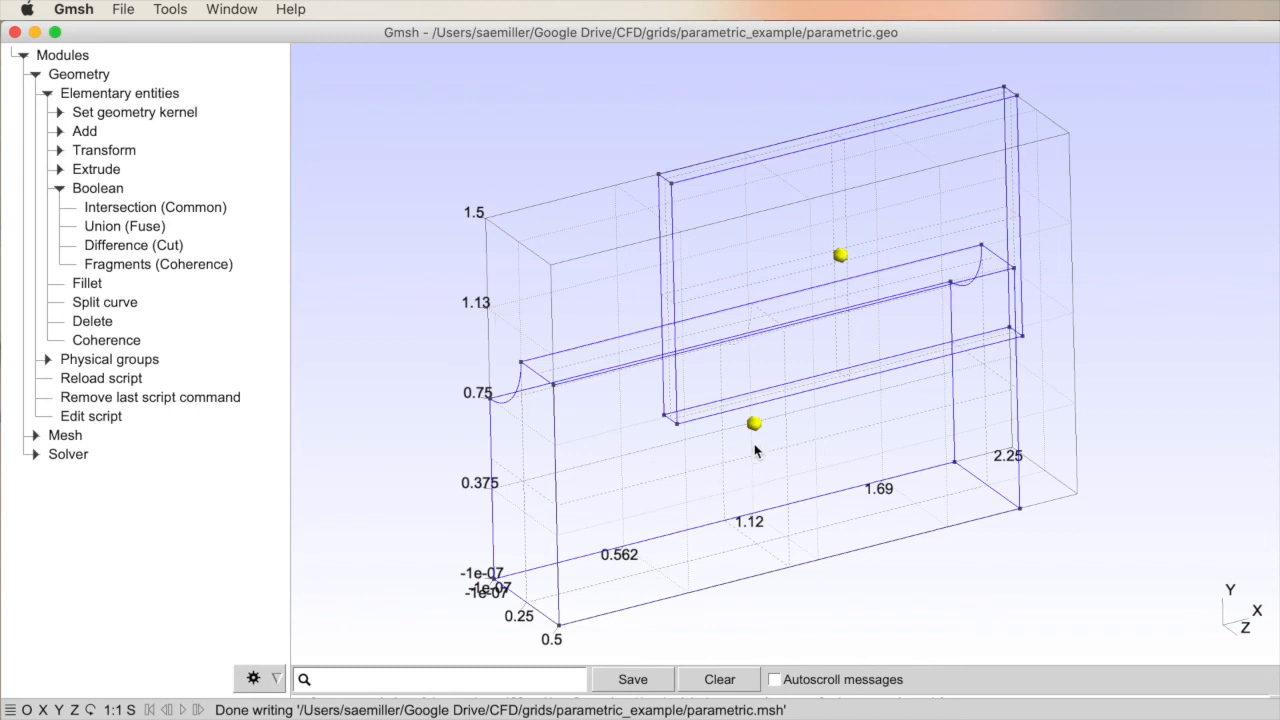
mouse_move(755, 425)
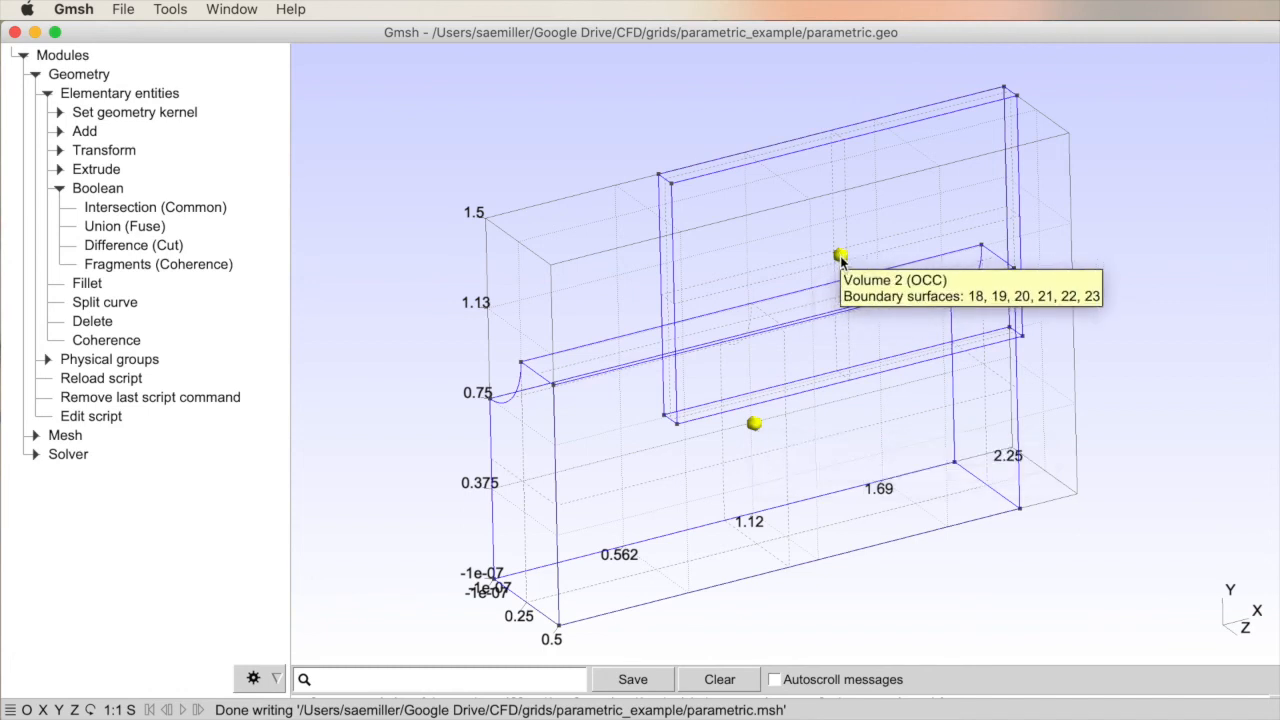
mouse_move(722, 318)
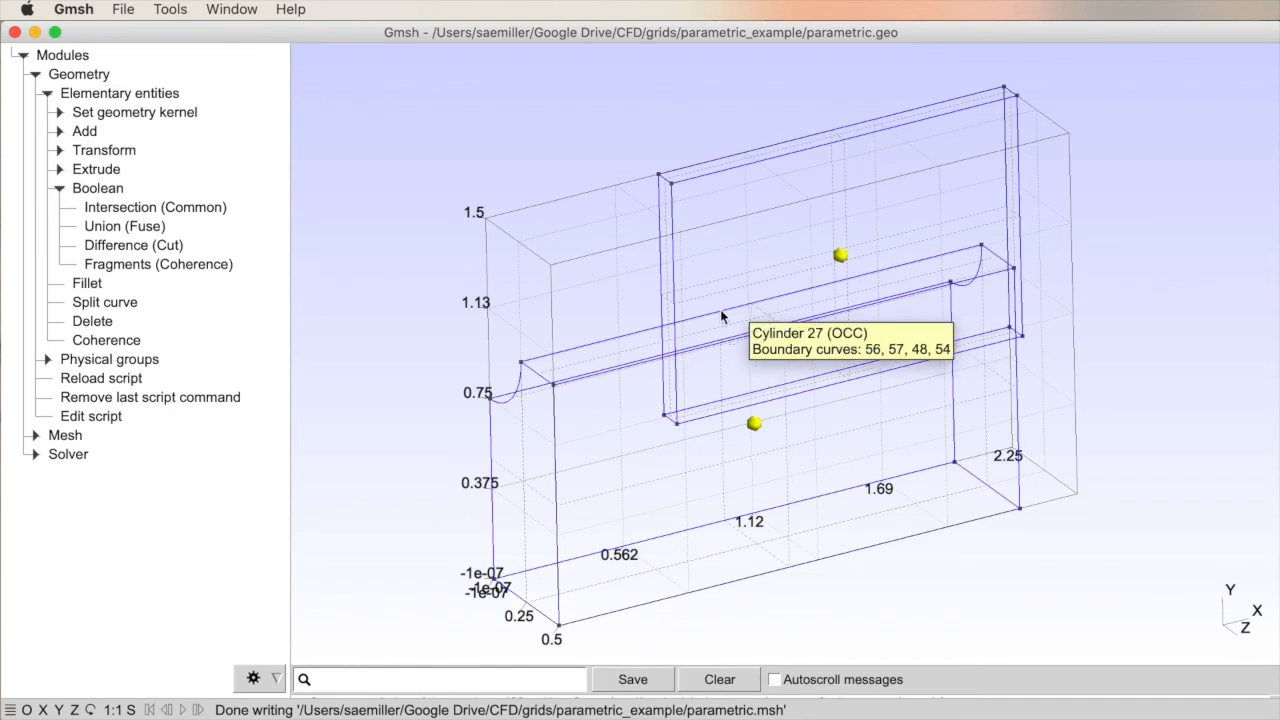
mouse_move(477, 388)
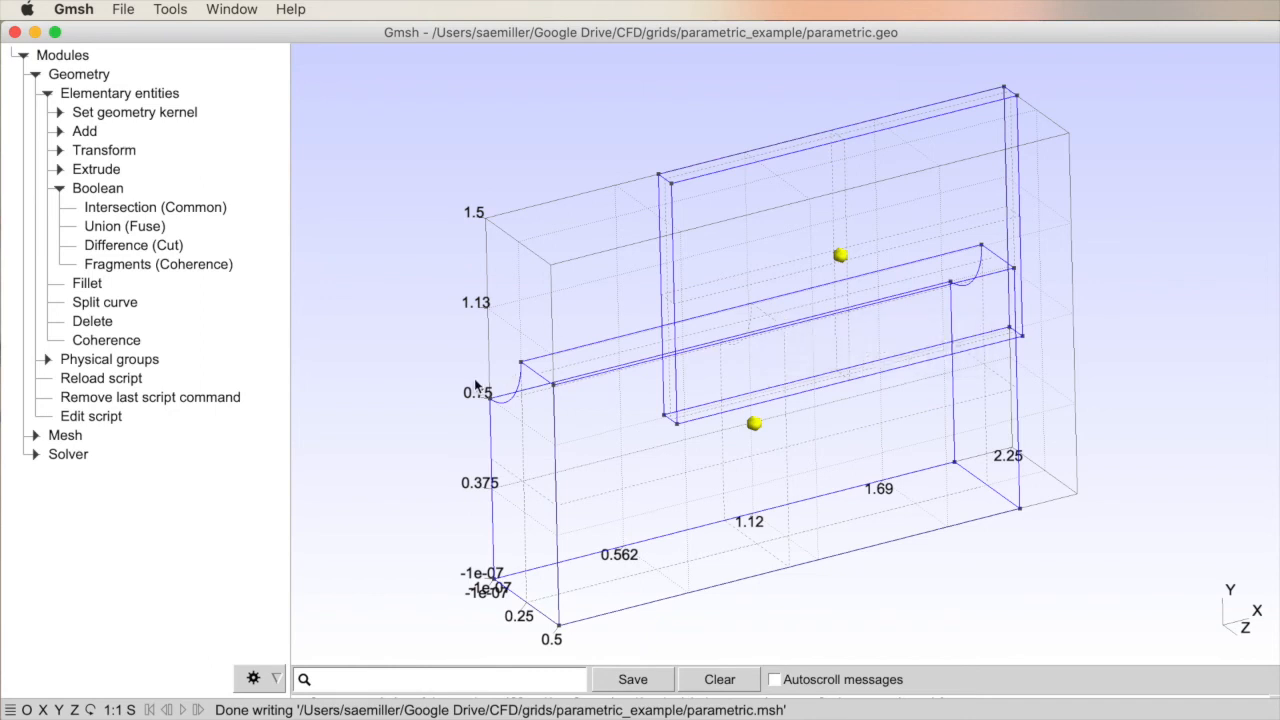
mouse_move(493, 380)
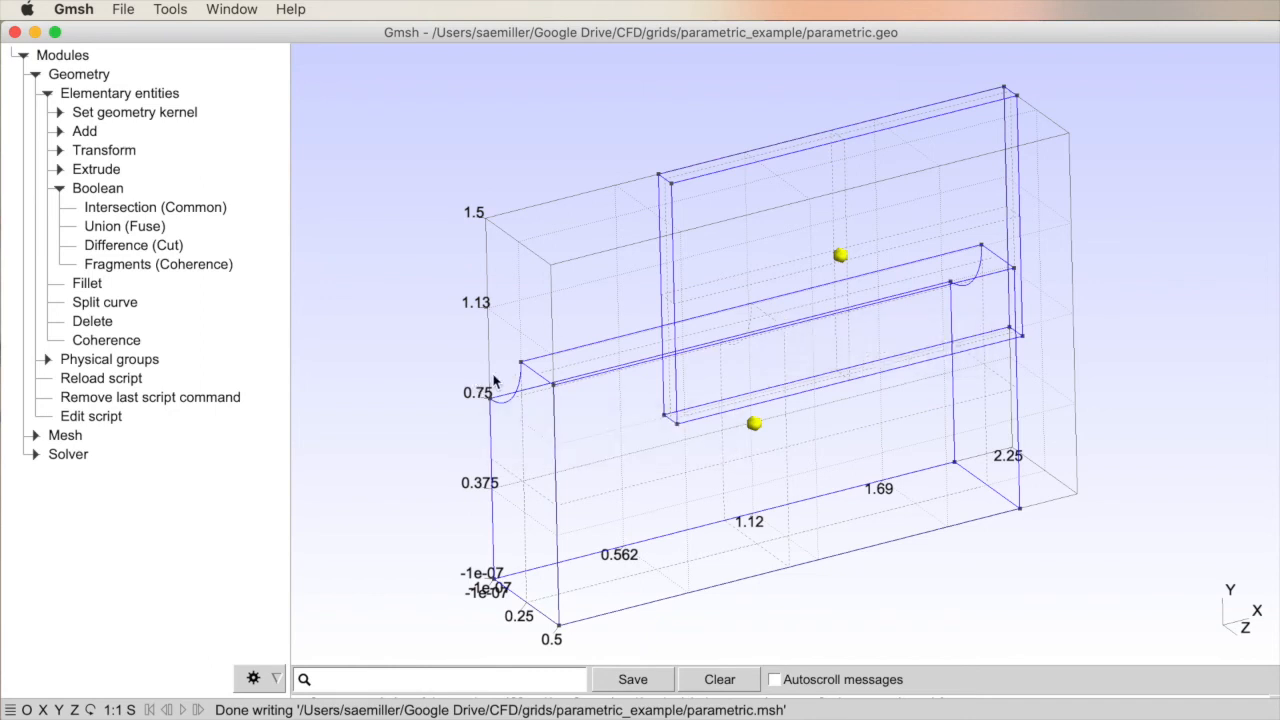
mouse_move(755, 424)
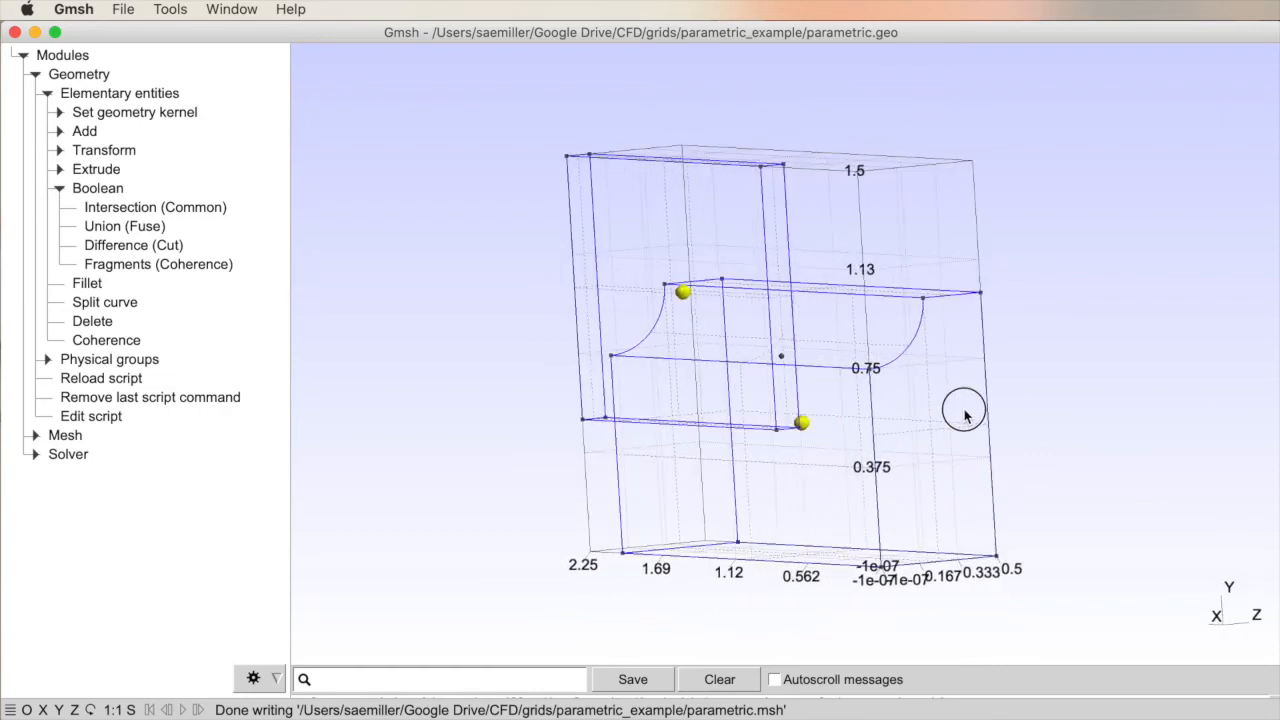
drag(965, 415, 677, 435)
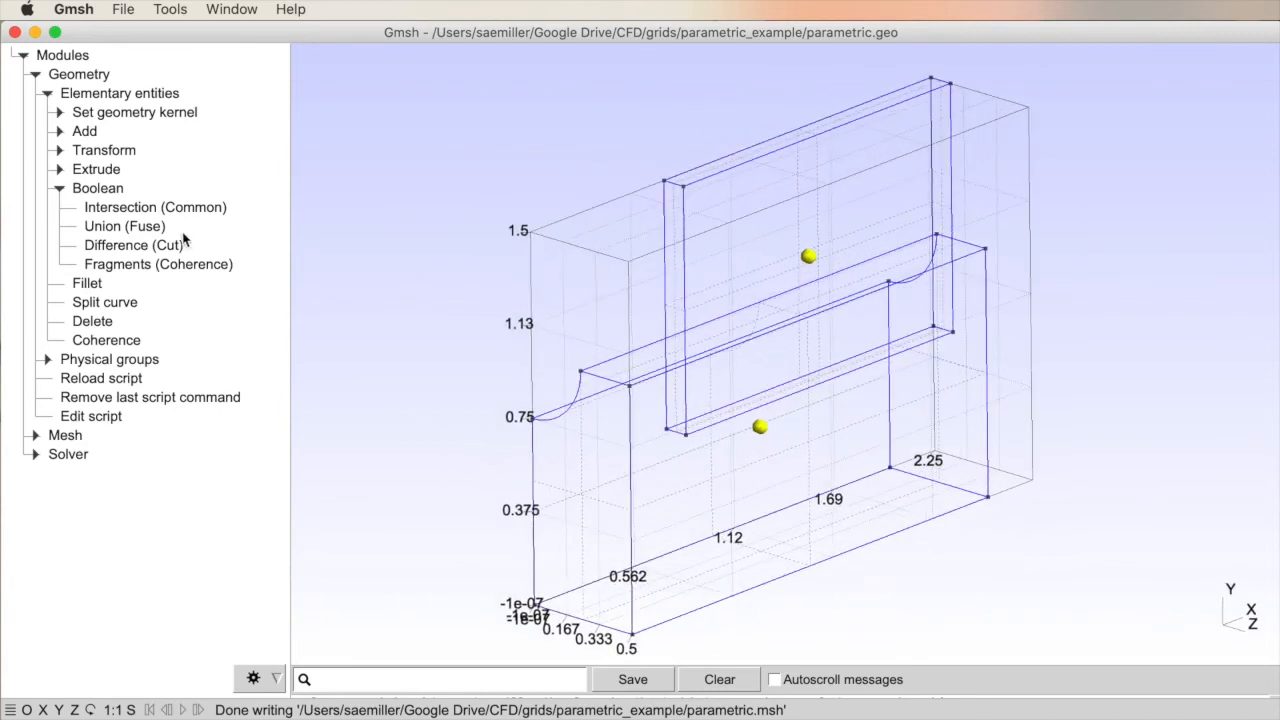
mouse_move(148, 234)
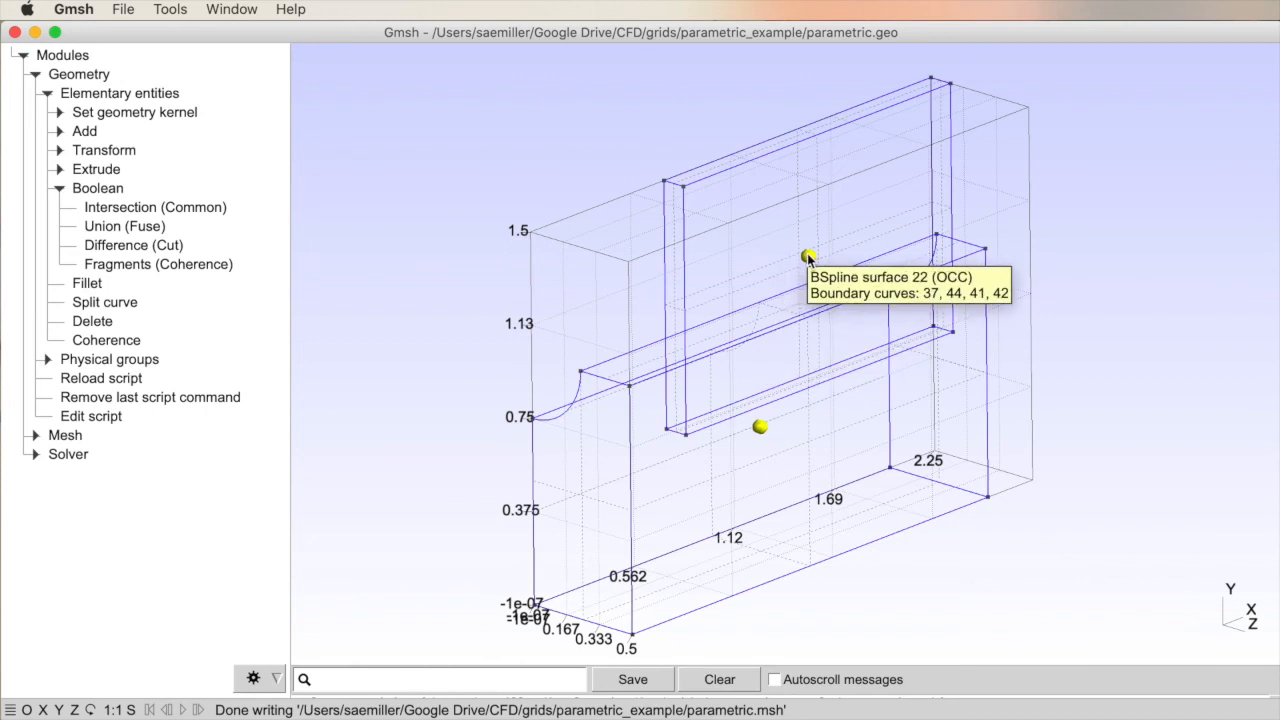
mouse_move(473, 369)
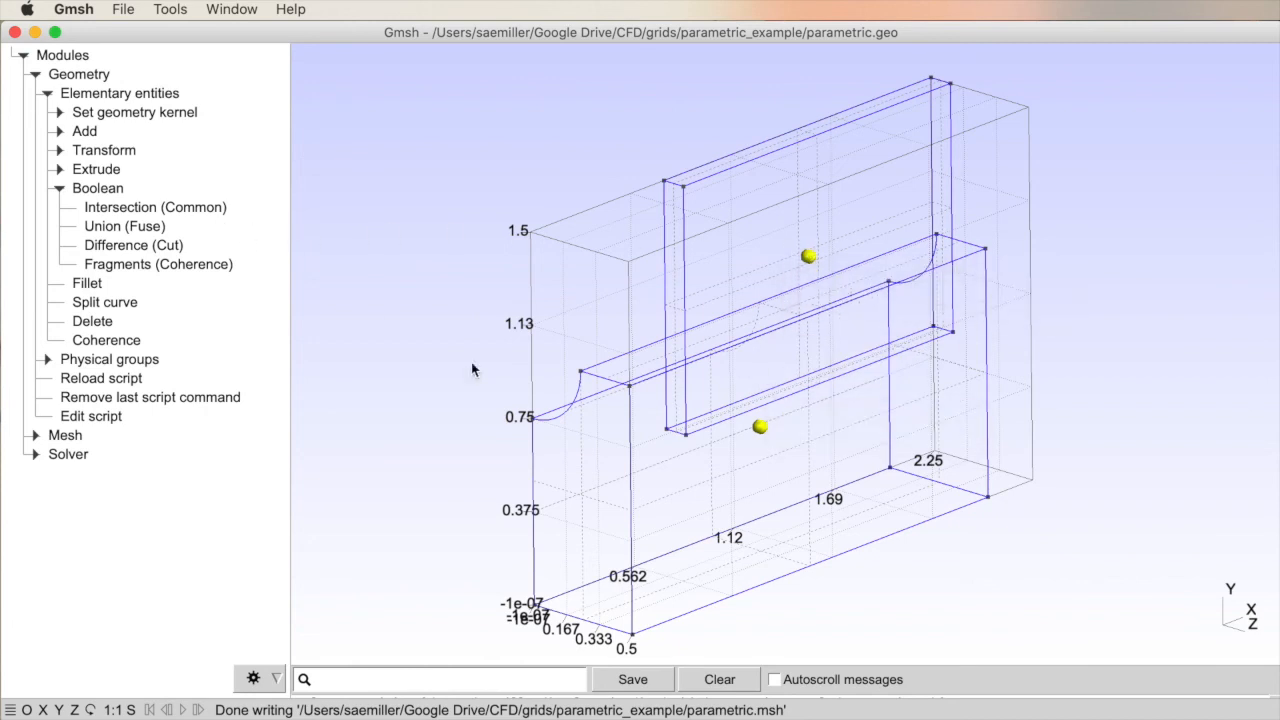
mouse_move(688, 414)
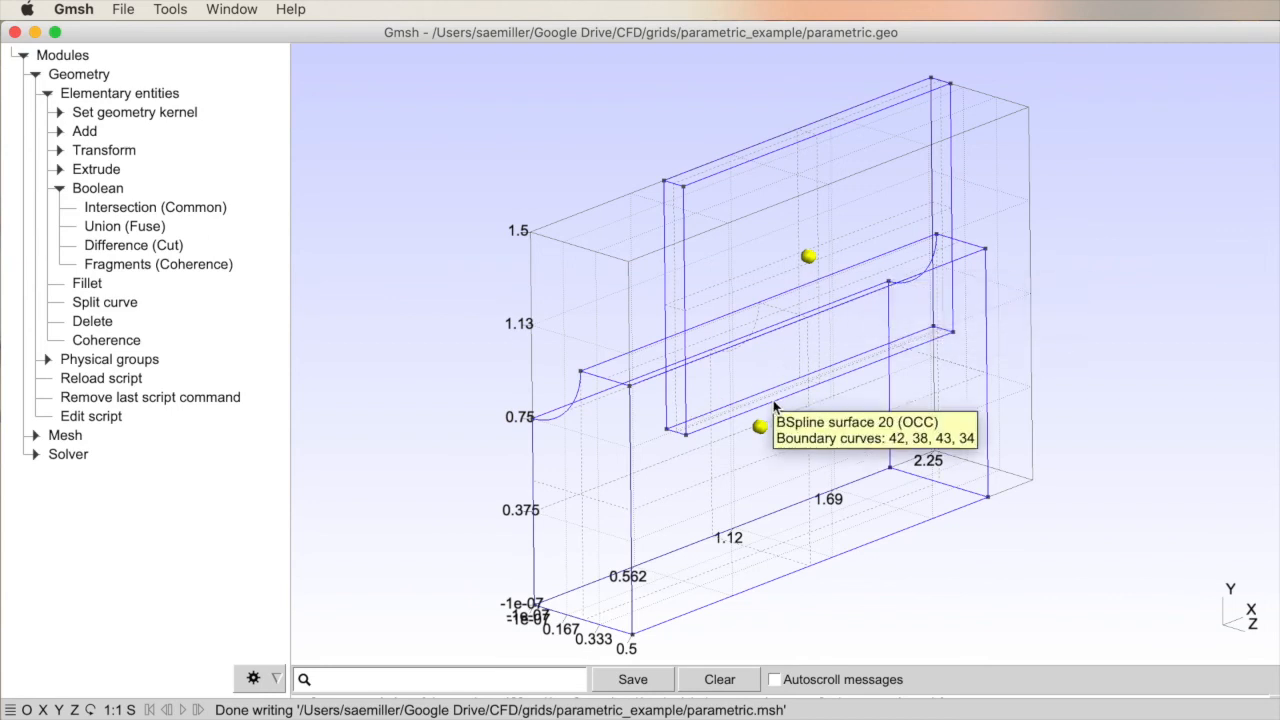
mouse_move(114, 247)
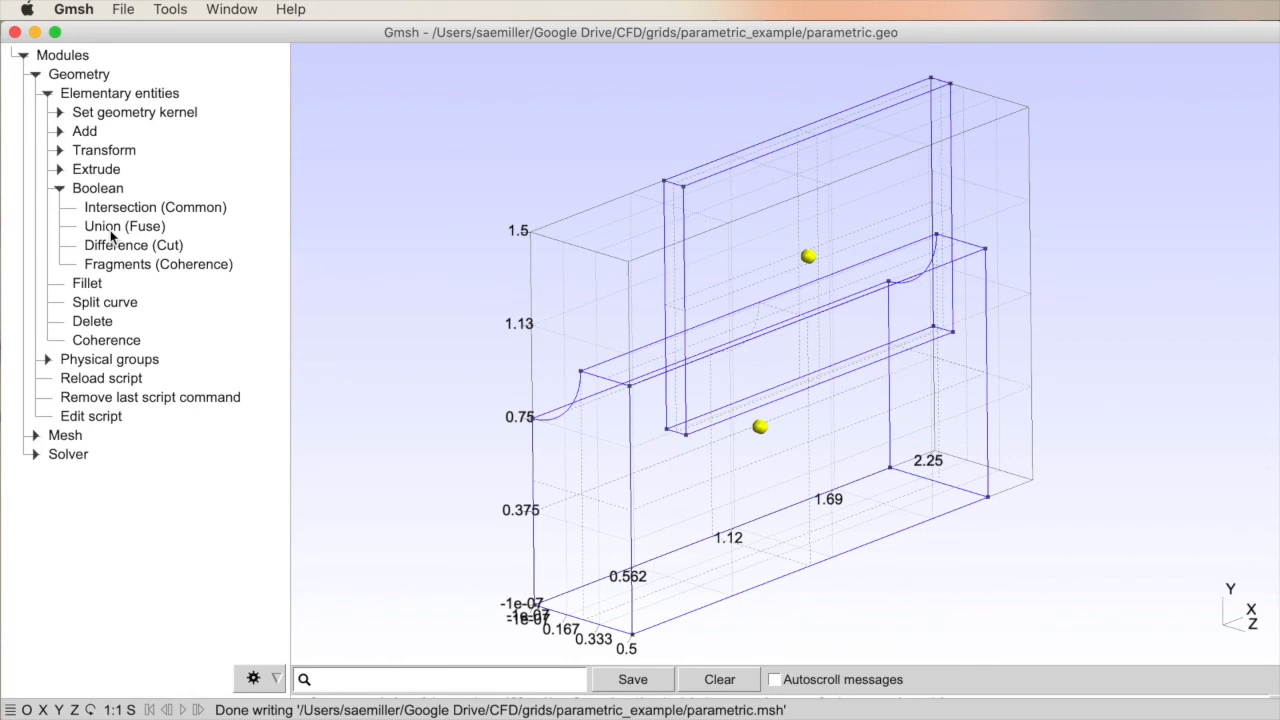
Step: Union the first box volume with Volume 2 and orbit to check the fused result
click(124, 226)
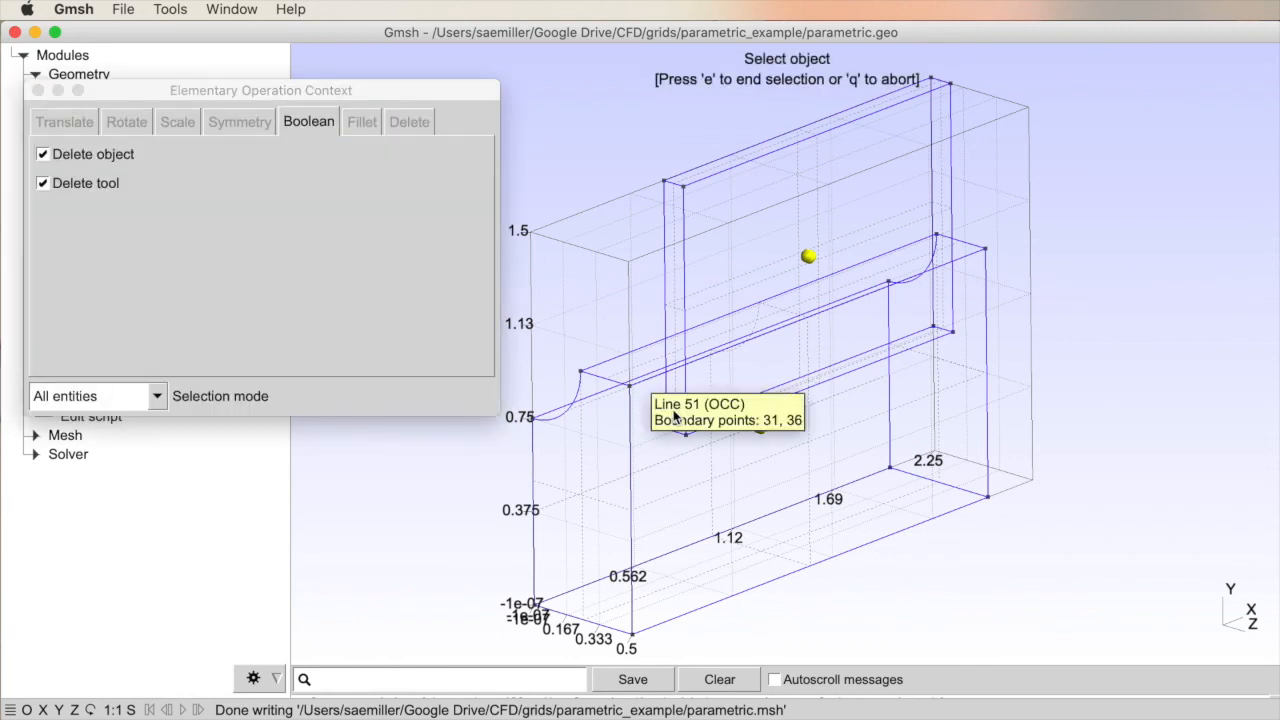
click(760, 428)
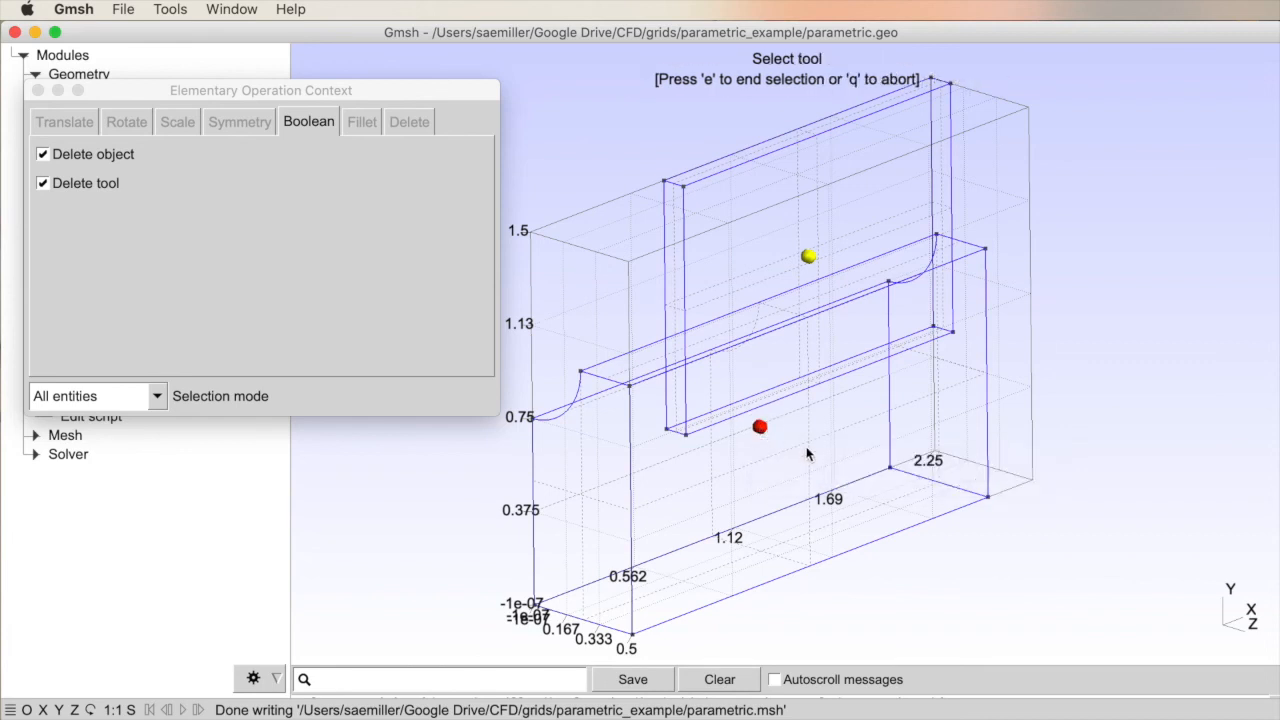
mouse_move(808, 258)
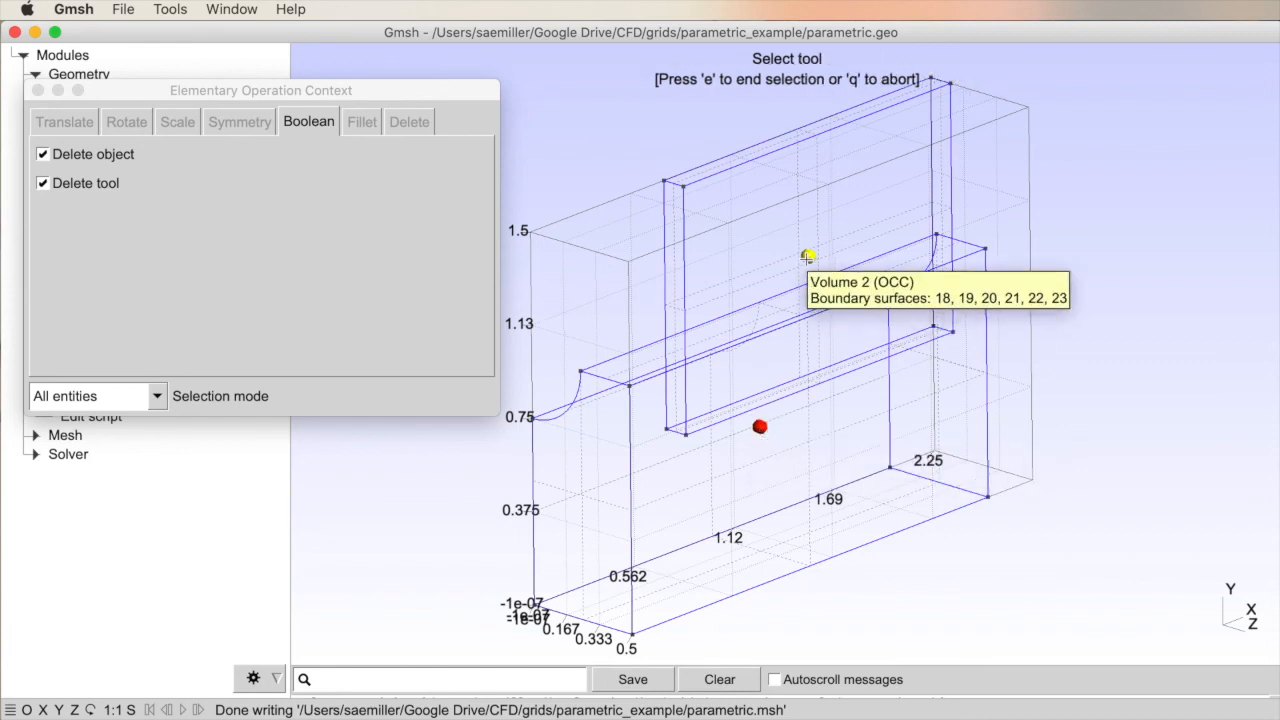
click(808, 256)
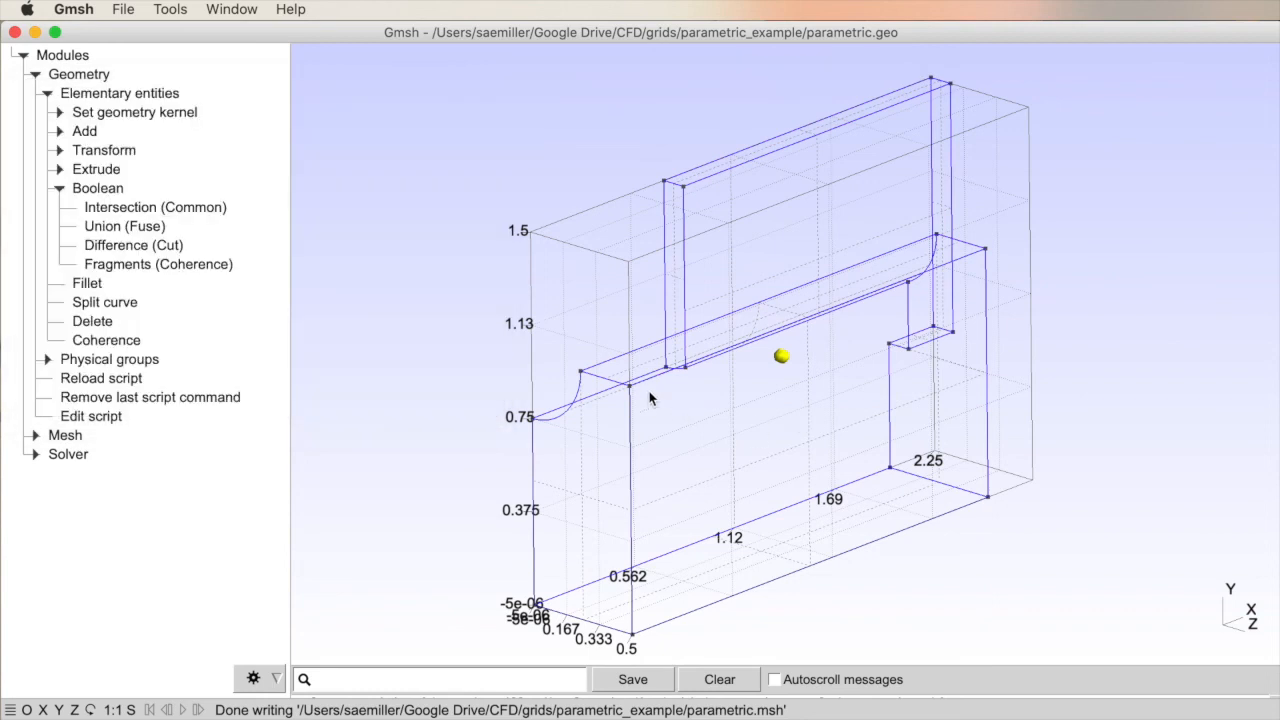
mouse_move(400, 350)
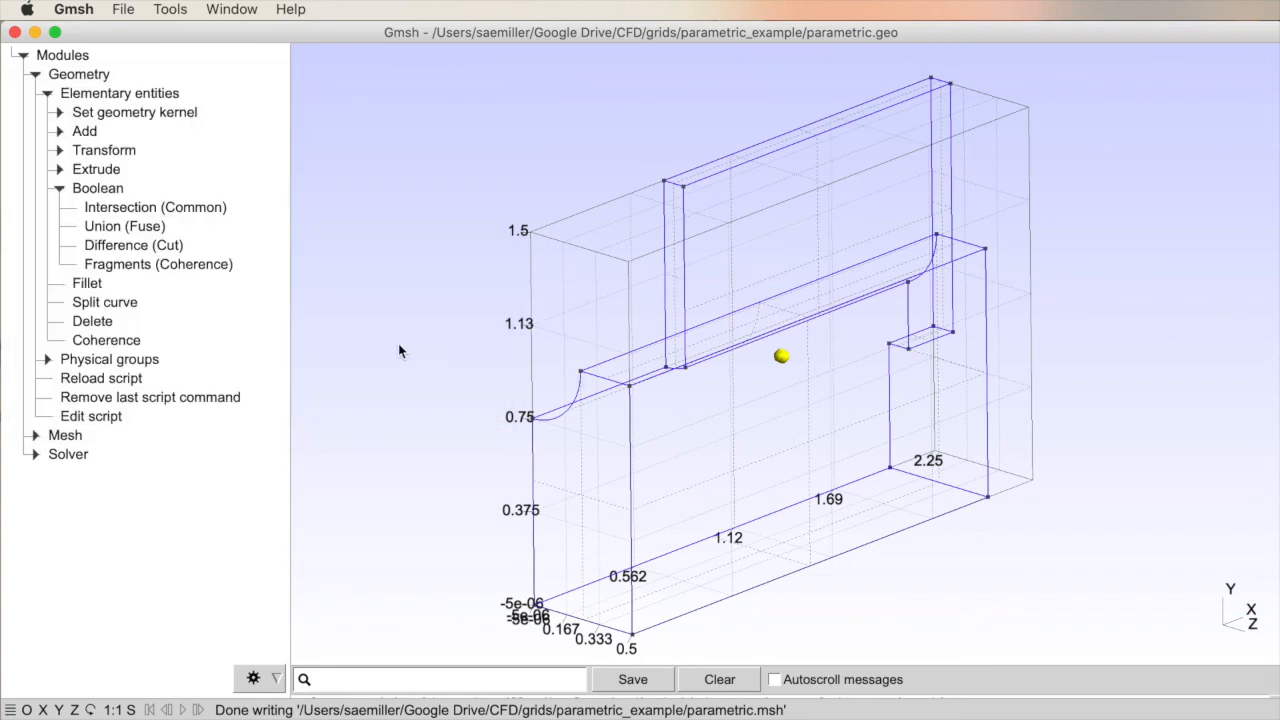
drag(400, 350, 434, 357)
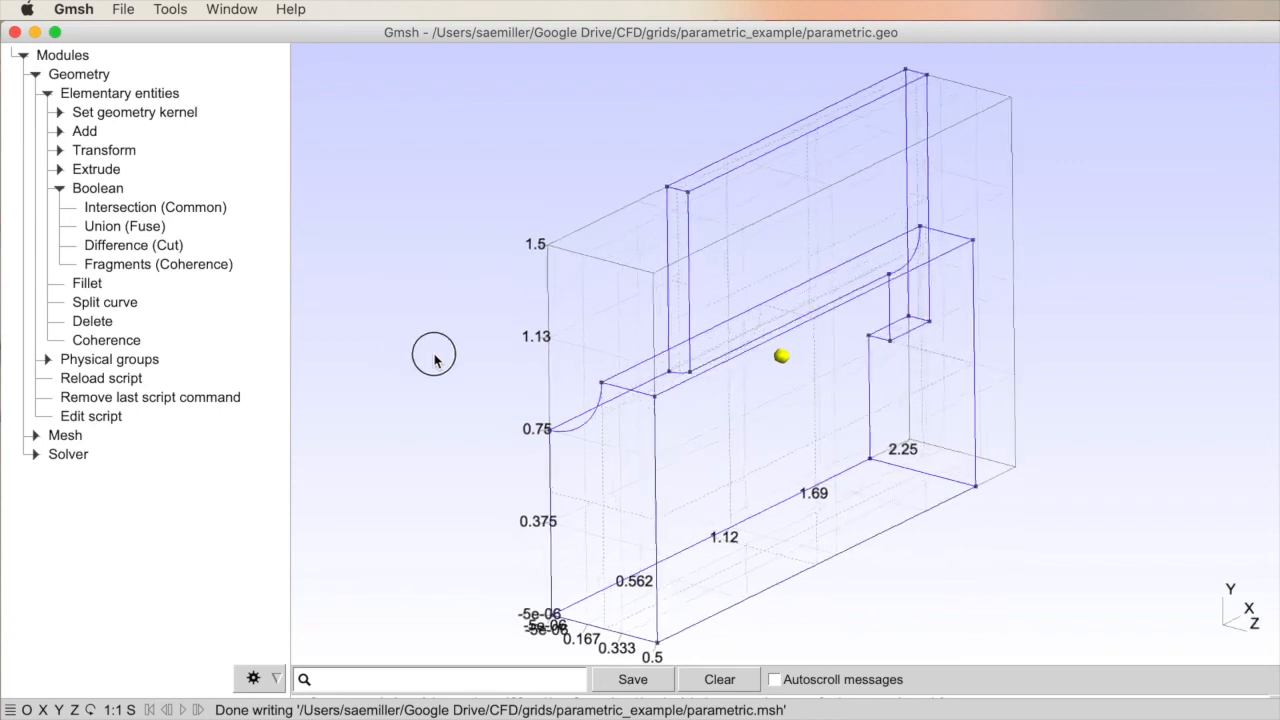
drag(435, 355, 810, 390)
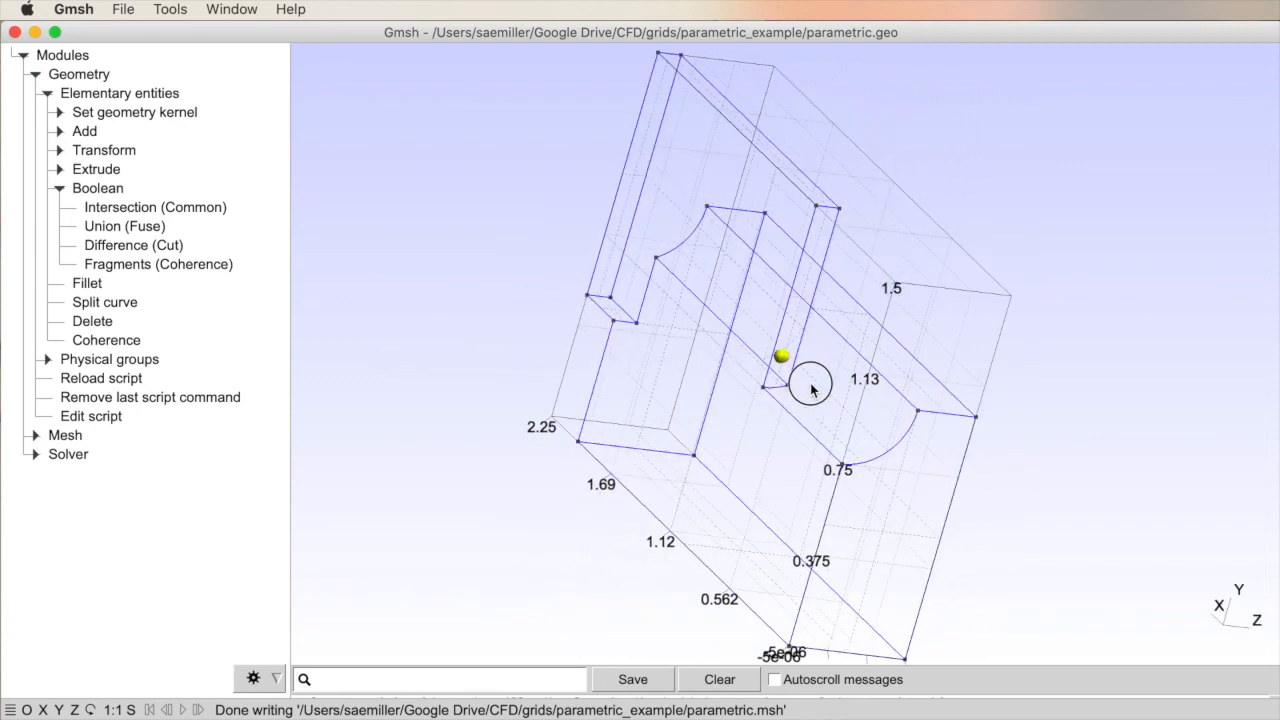
drag(810, 388, 505, 362)
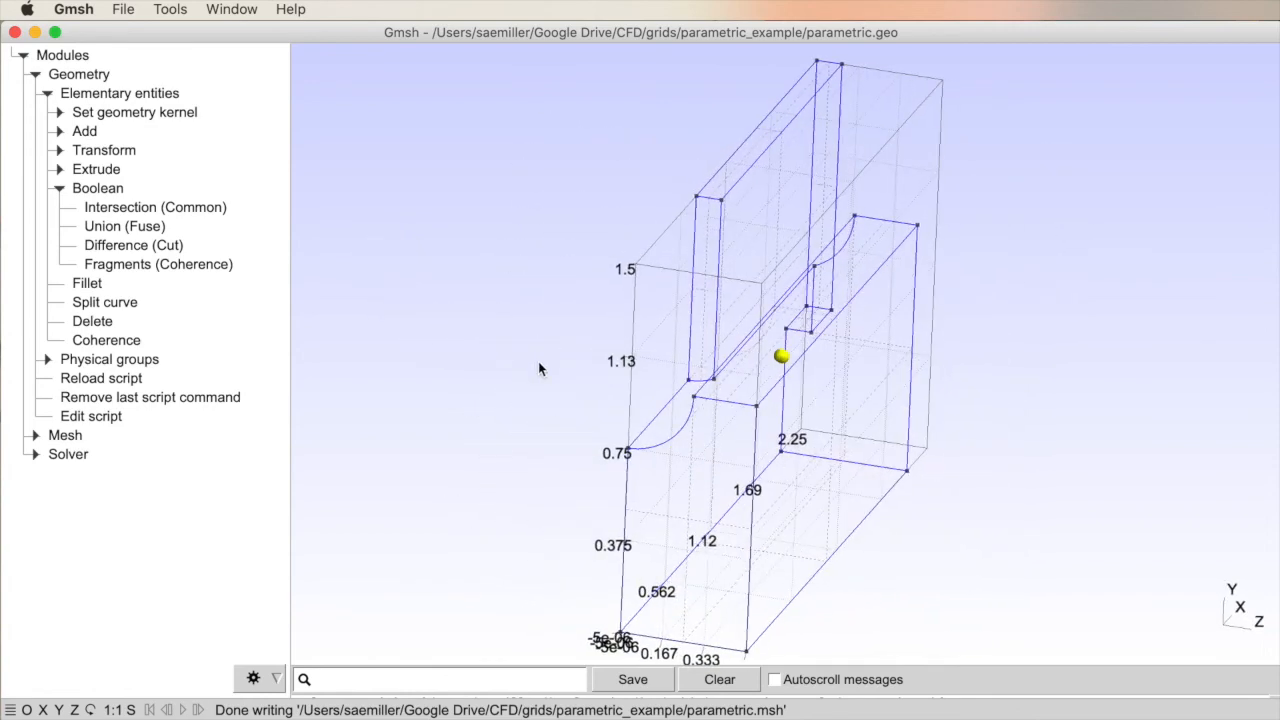
Step: Save the fused mesh over parametric.msh and orbit back to a front view
click(632, 679)
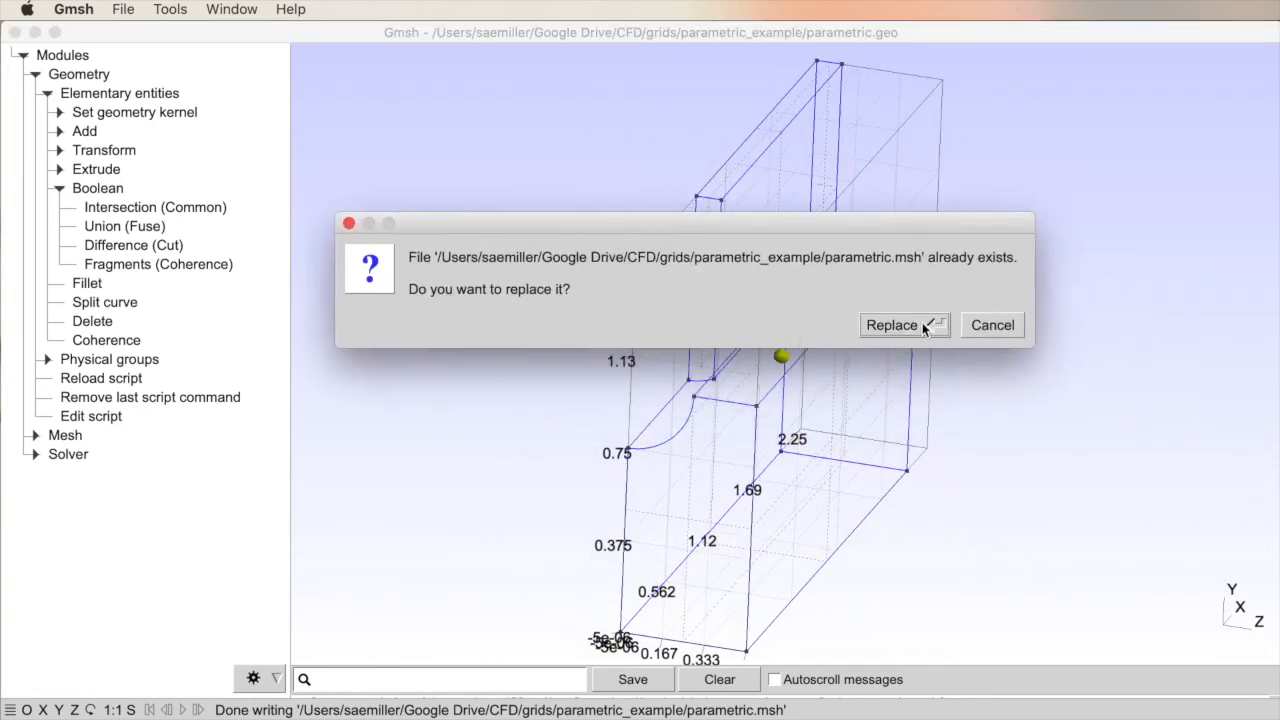
click(891, 325)
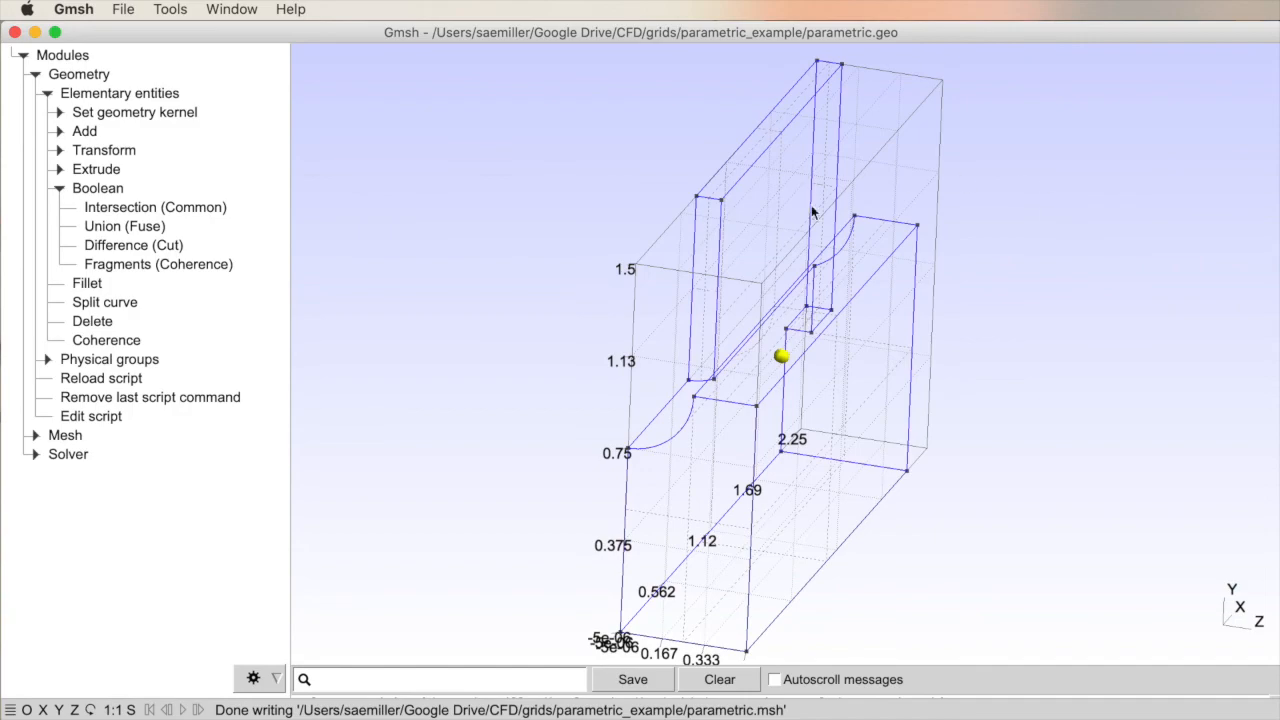
drag(810, 210, 557, 333)
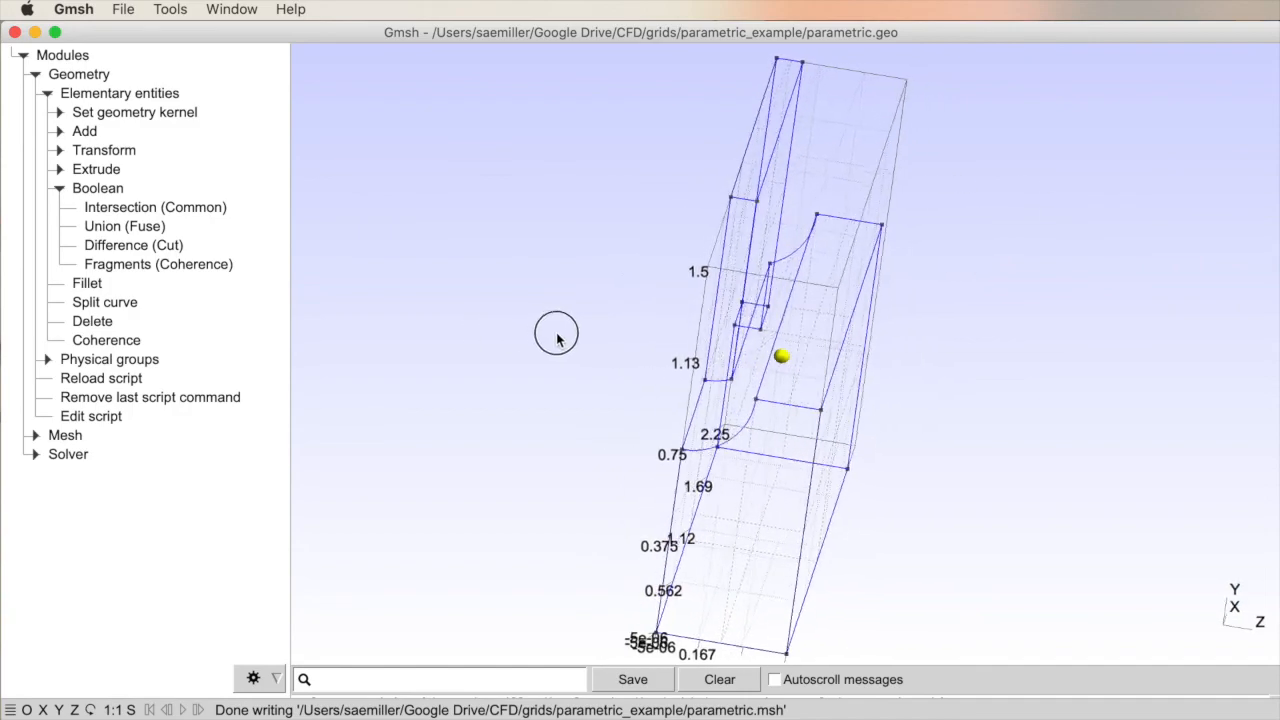
drag(557, 335, 478, 427)
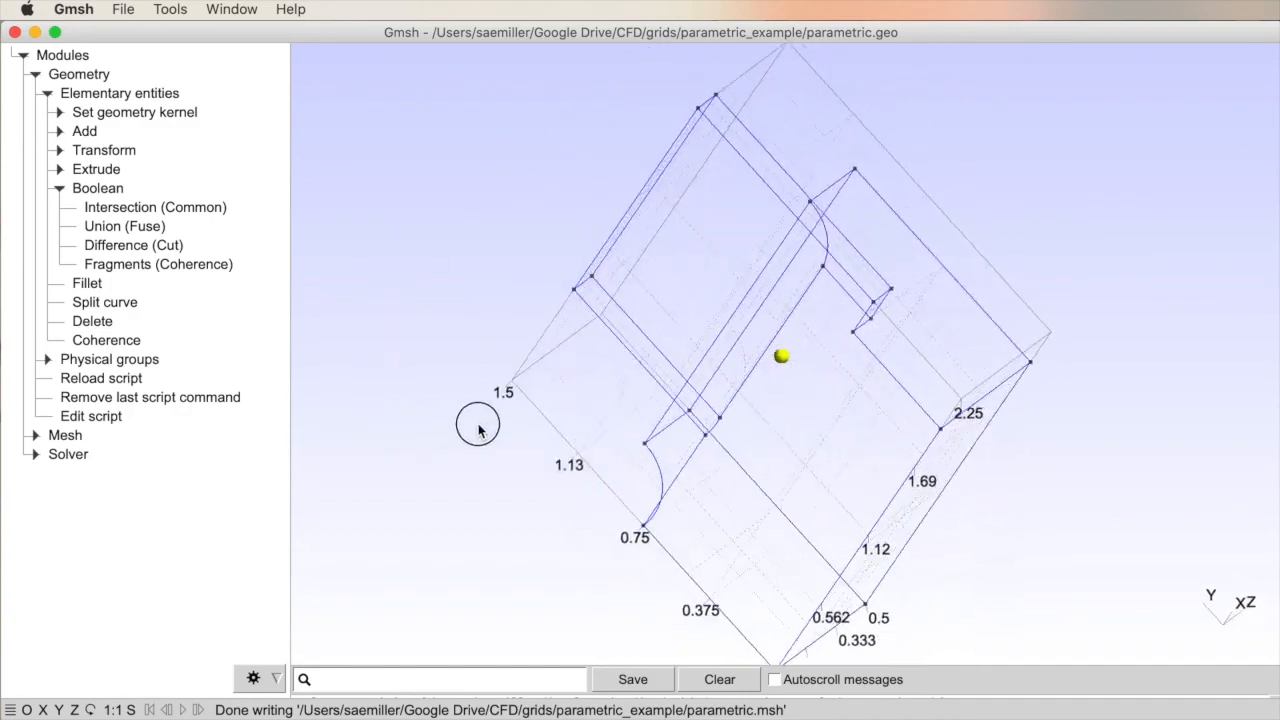
drag(478, 428, 655, 433)
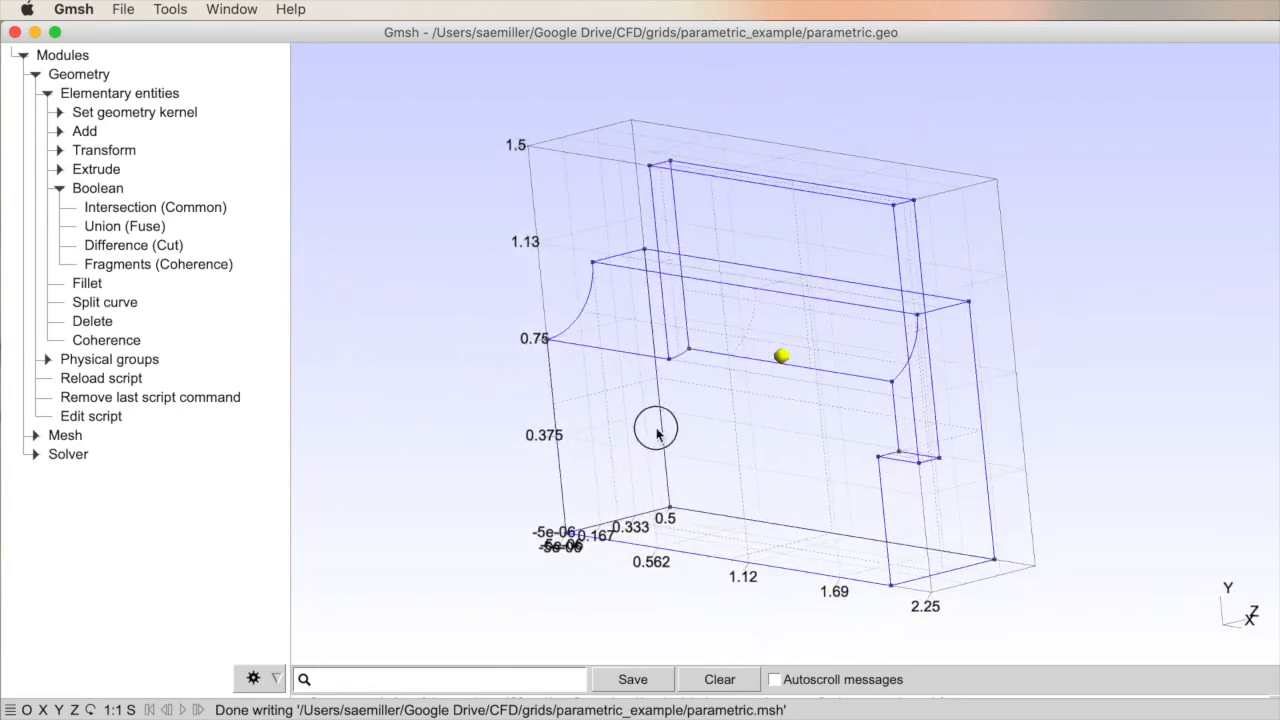
click(170, 9)
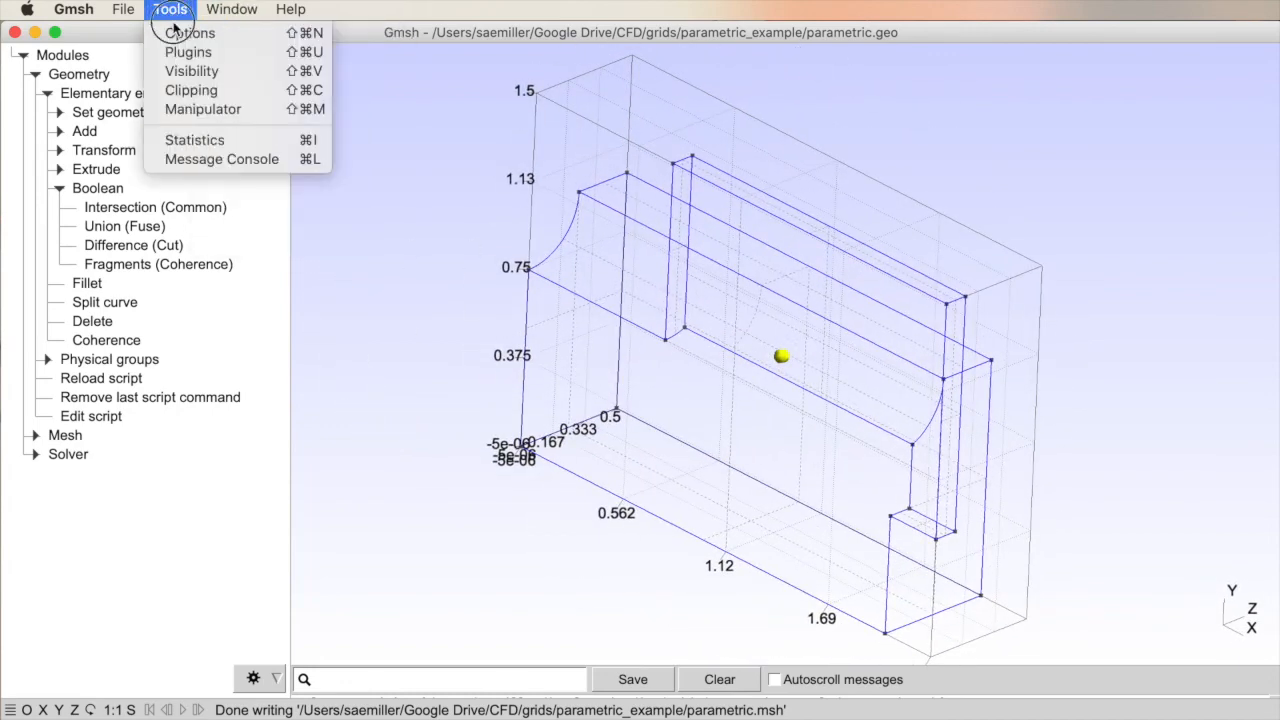
mouse_move(193, 139)
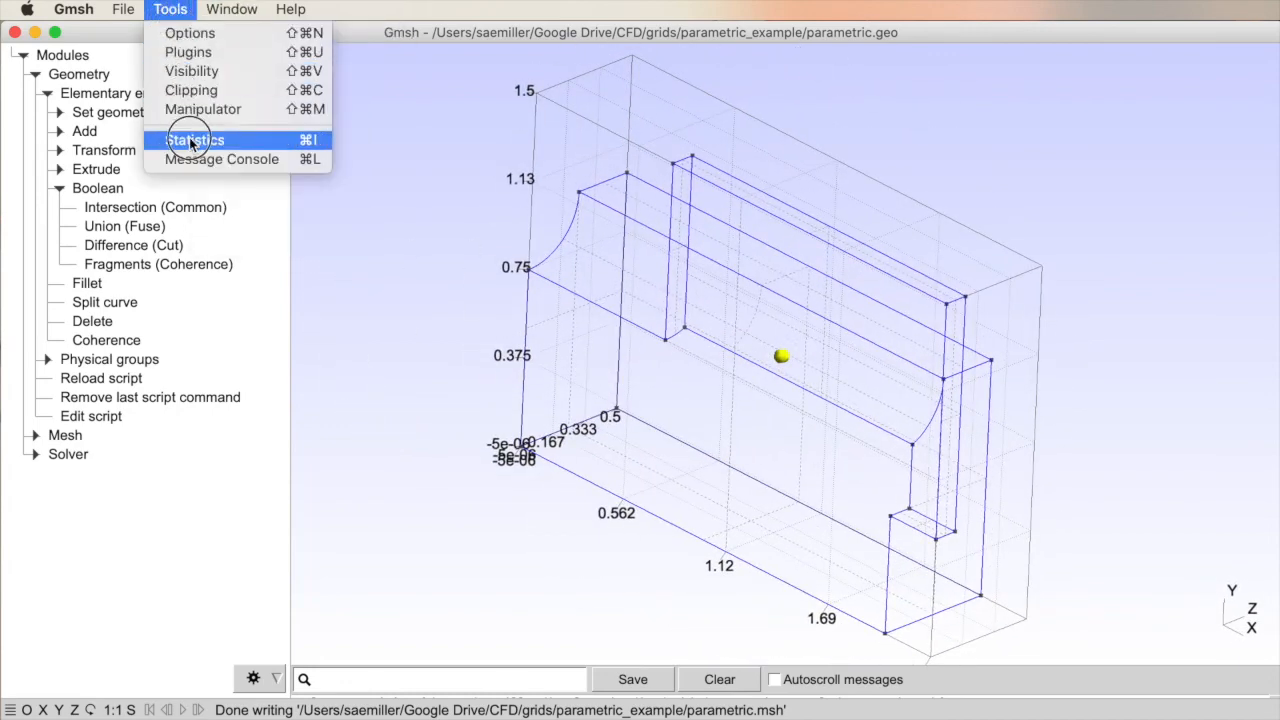
click(193, 139)
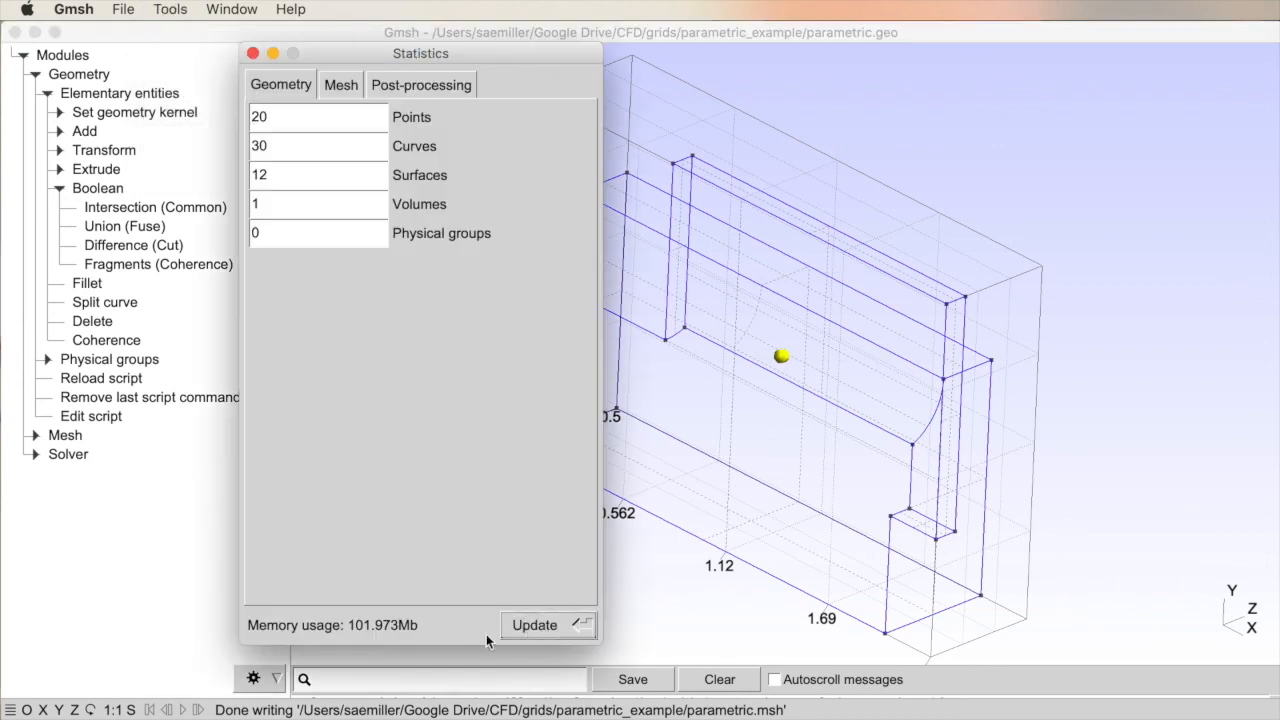
mouse_move(398, 640)
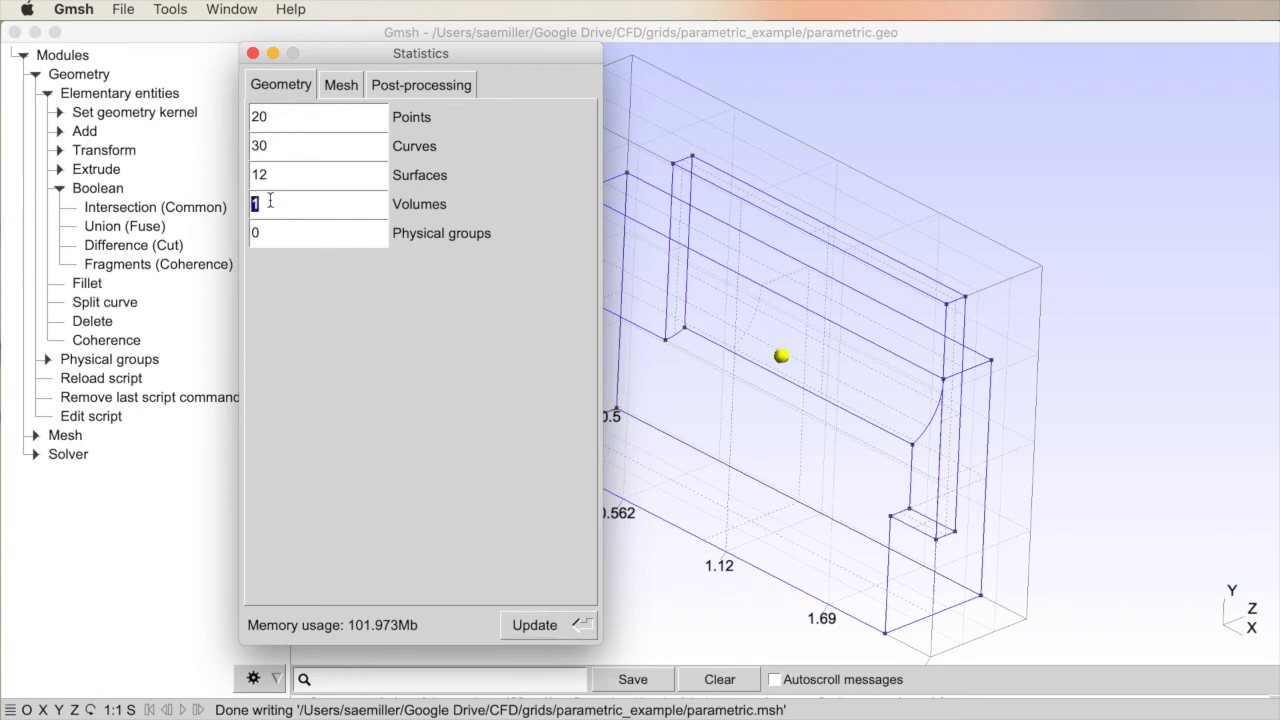
click(253, 53)
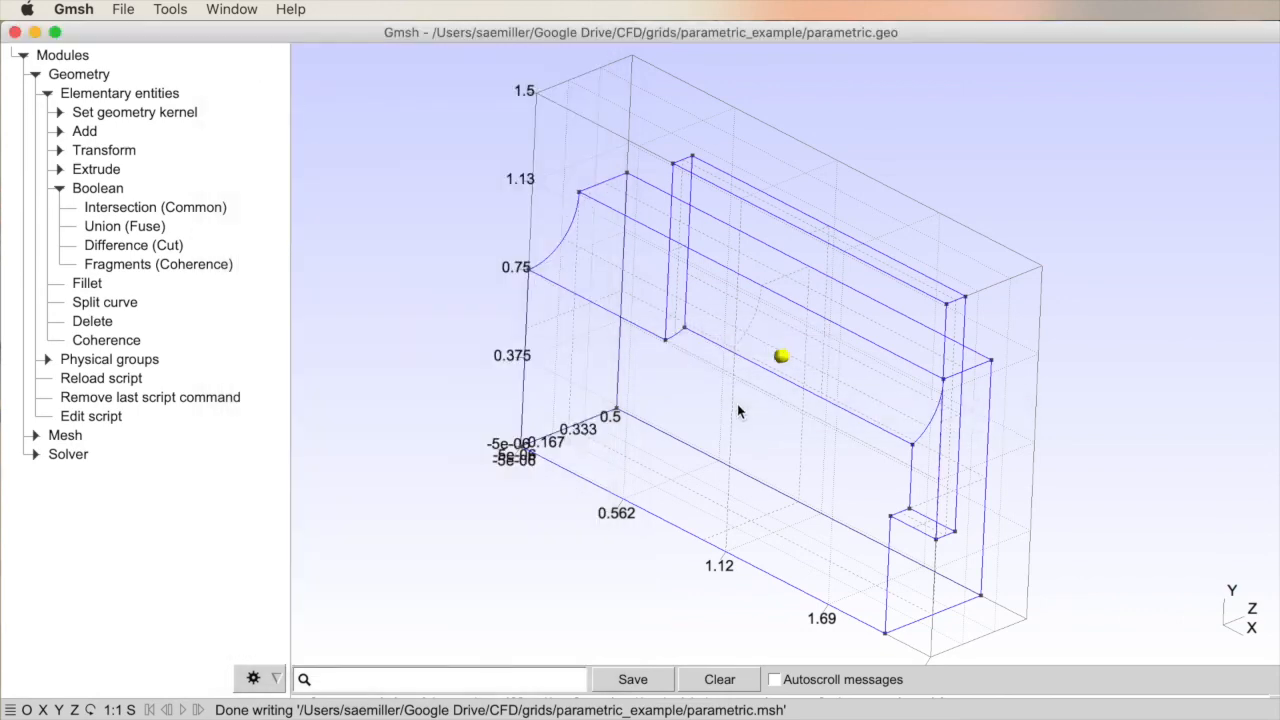
drag(740, 410, 1108, 376)
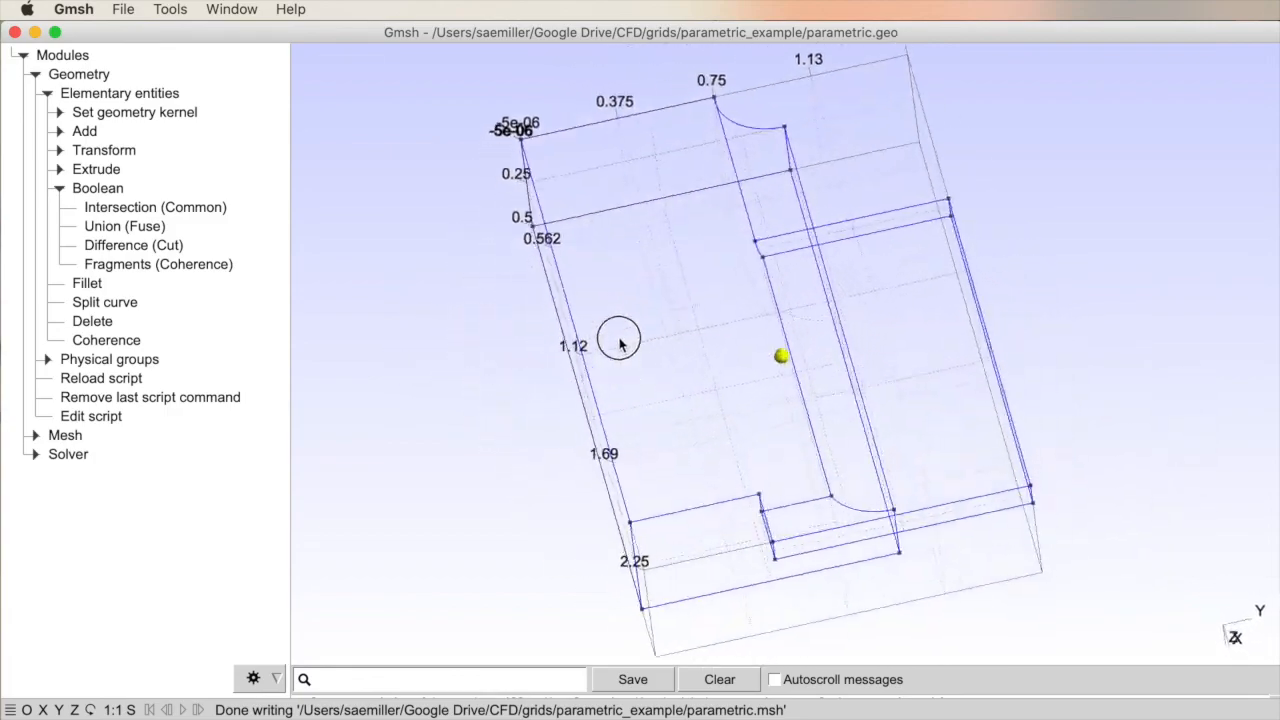
drag(619, 340, 505, 593)
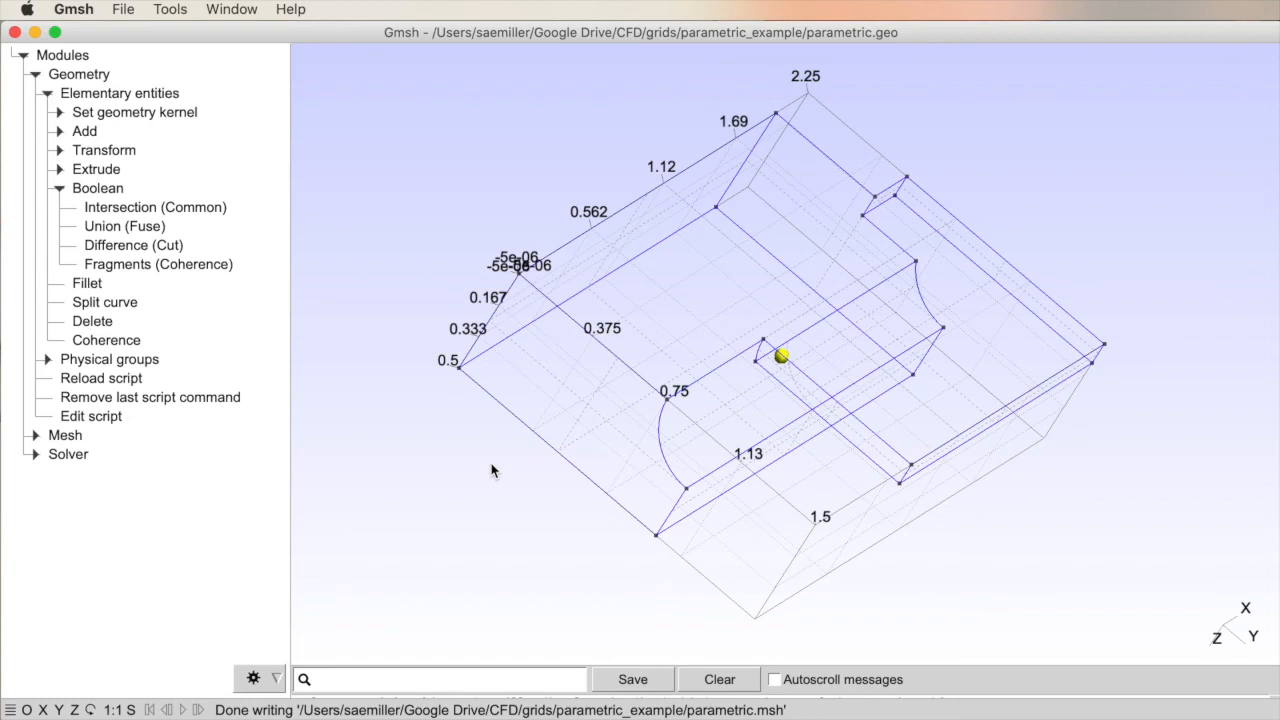
click(548, 483)
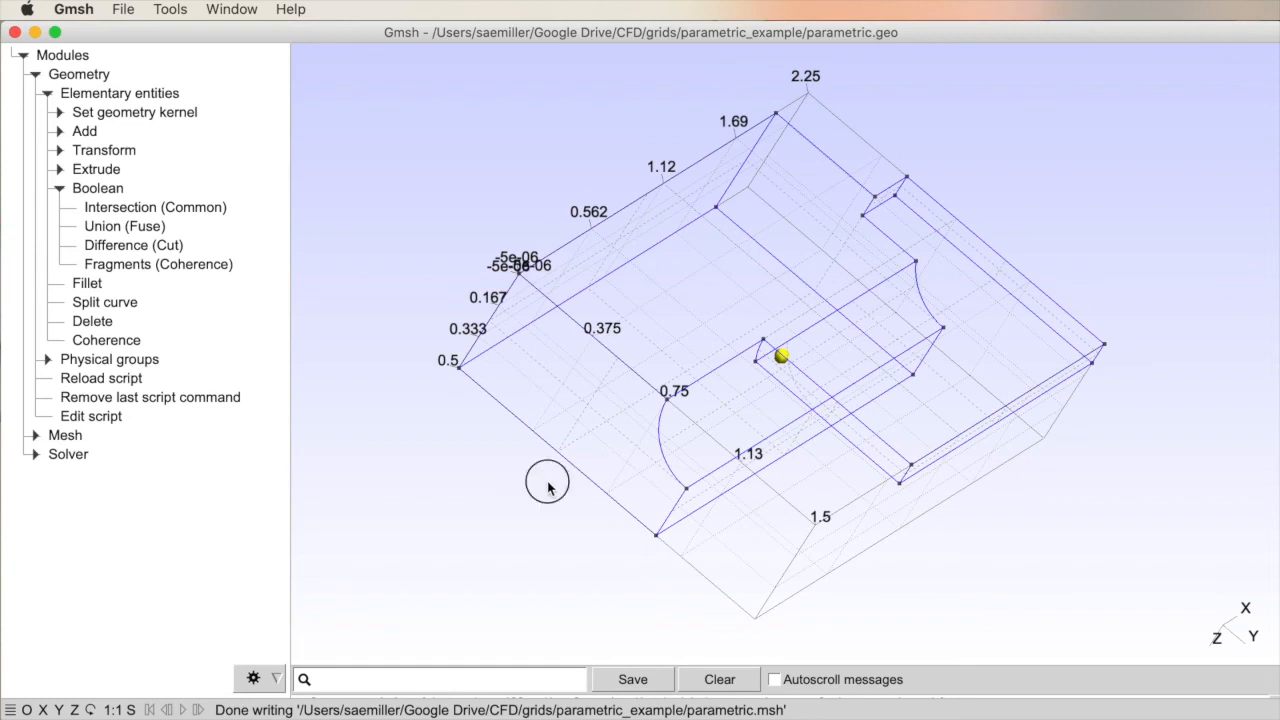